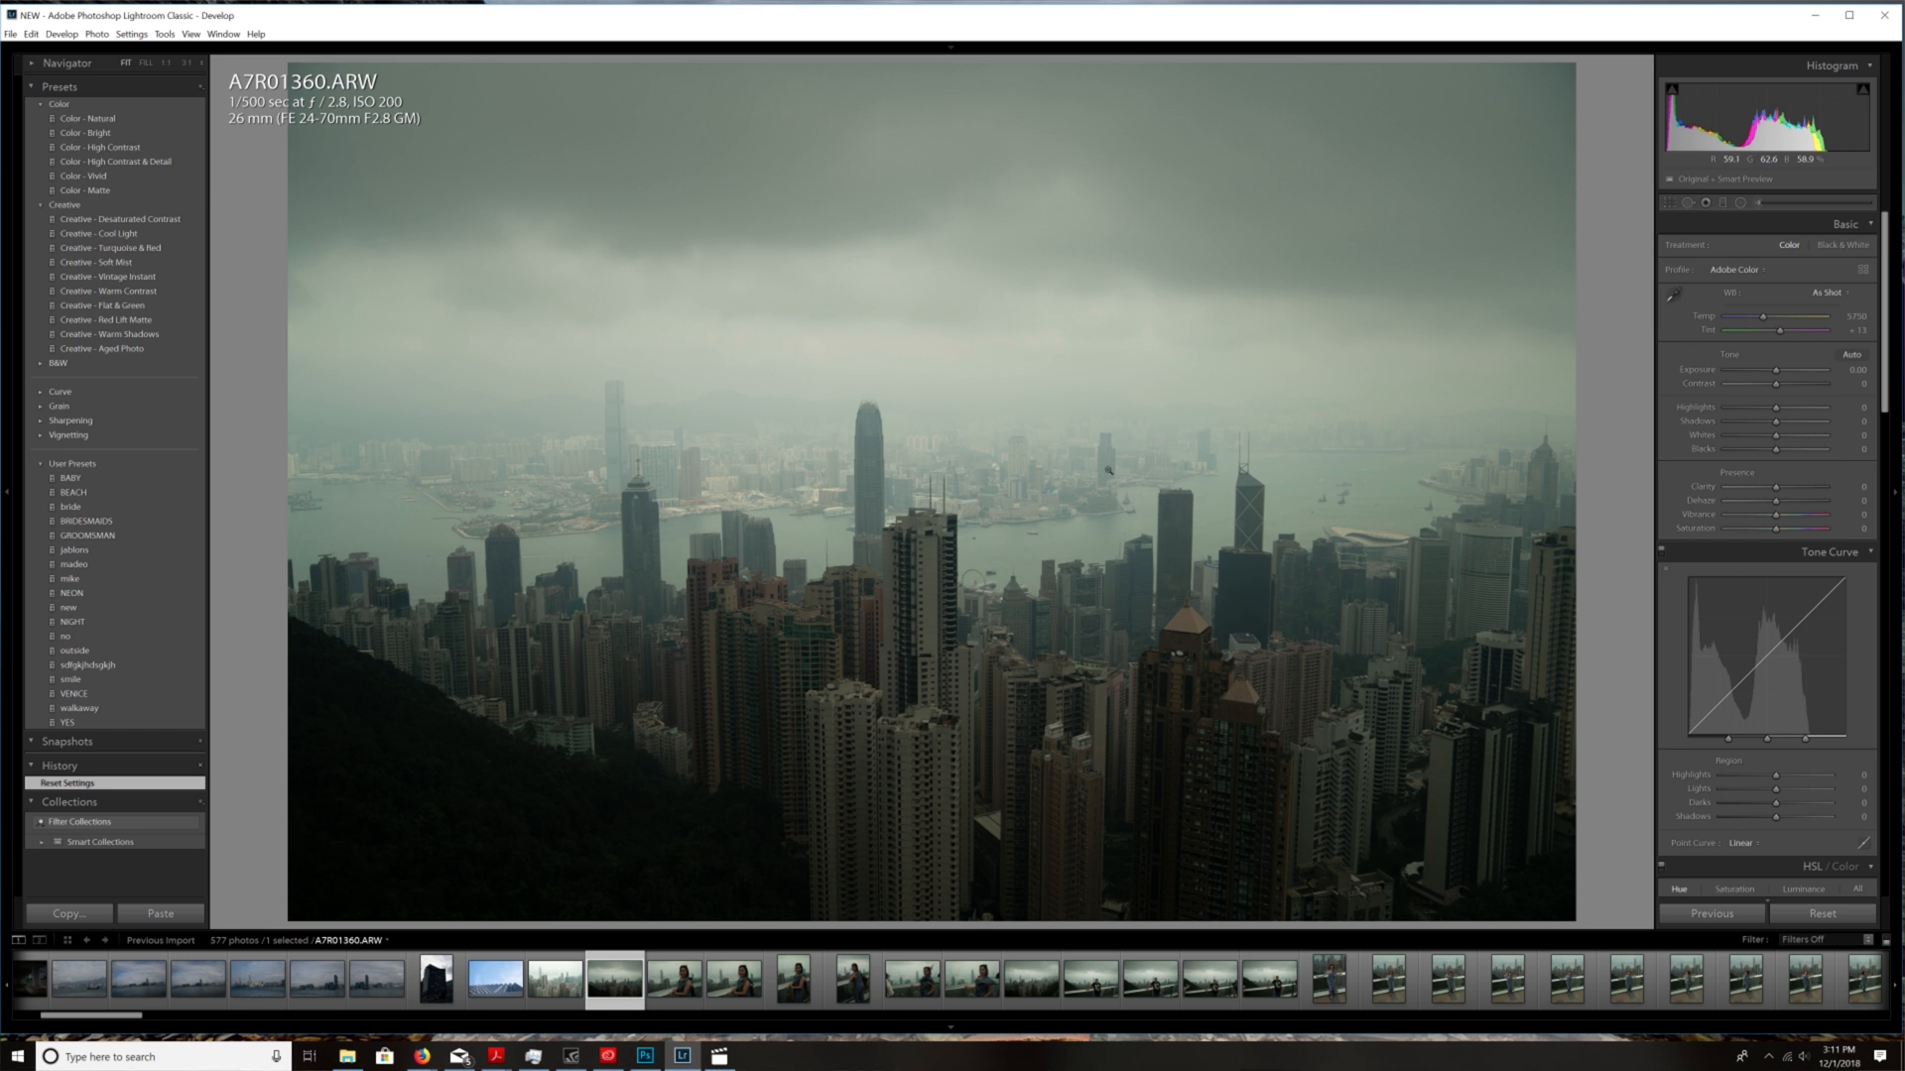
mouse_move(1129, 425)
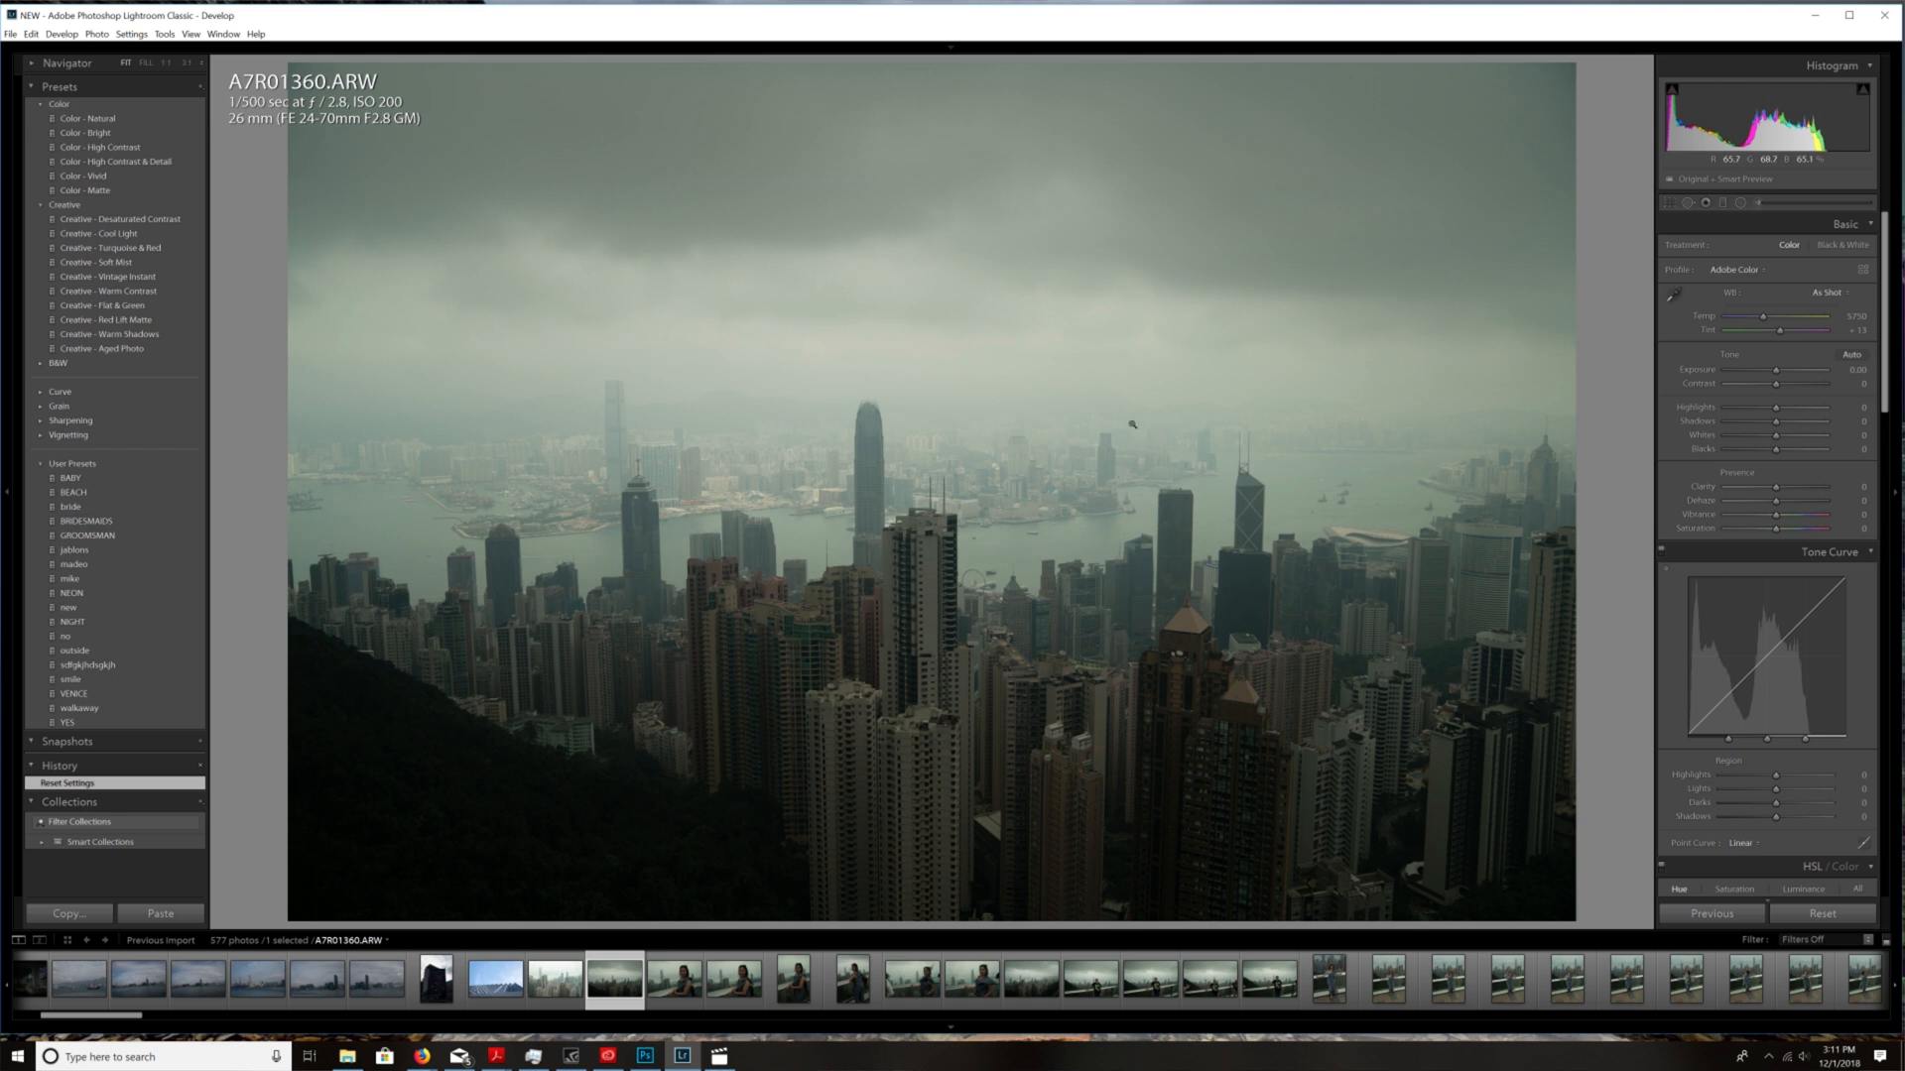
- Raise Exposure to about +0.37 and lift Shadows to about +25
drag(1810, 371, 1781, 371)
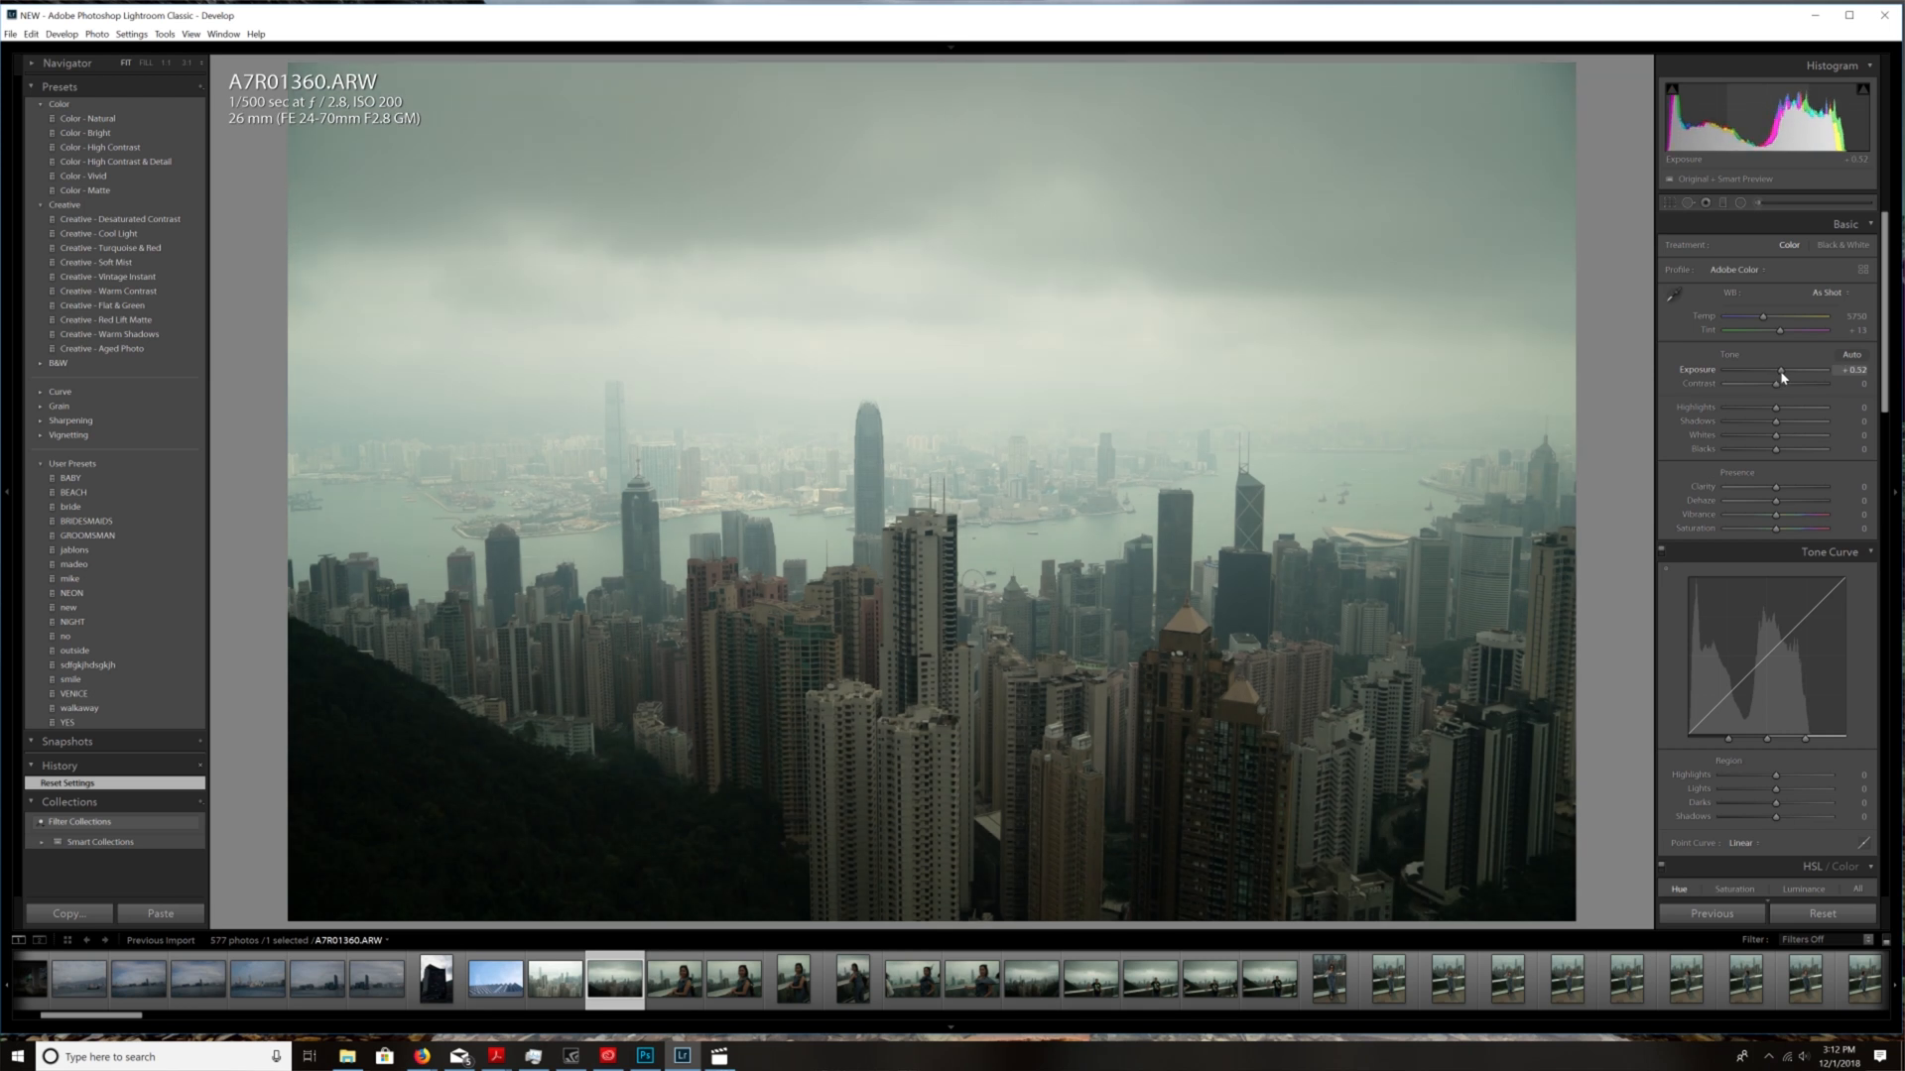
drag(1784, 371, 1778, 371)
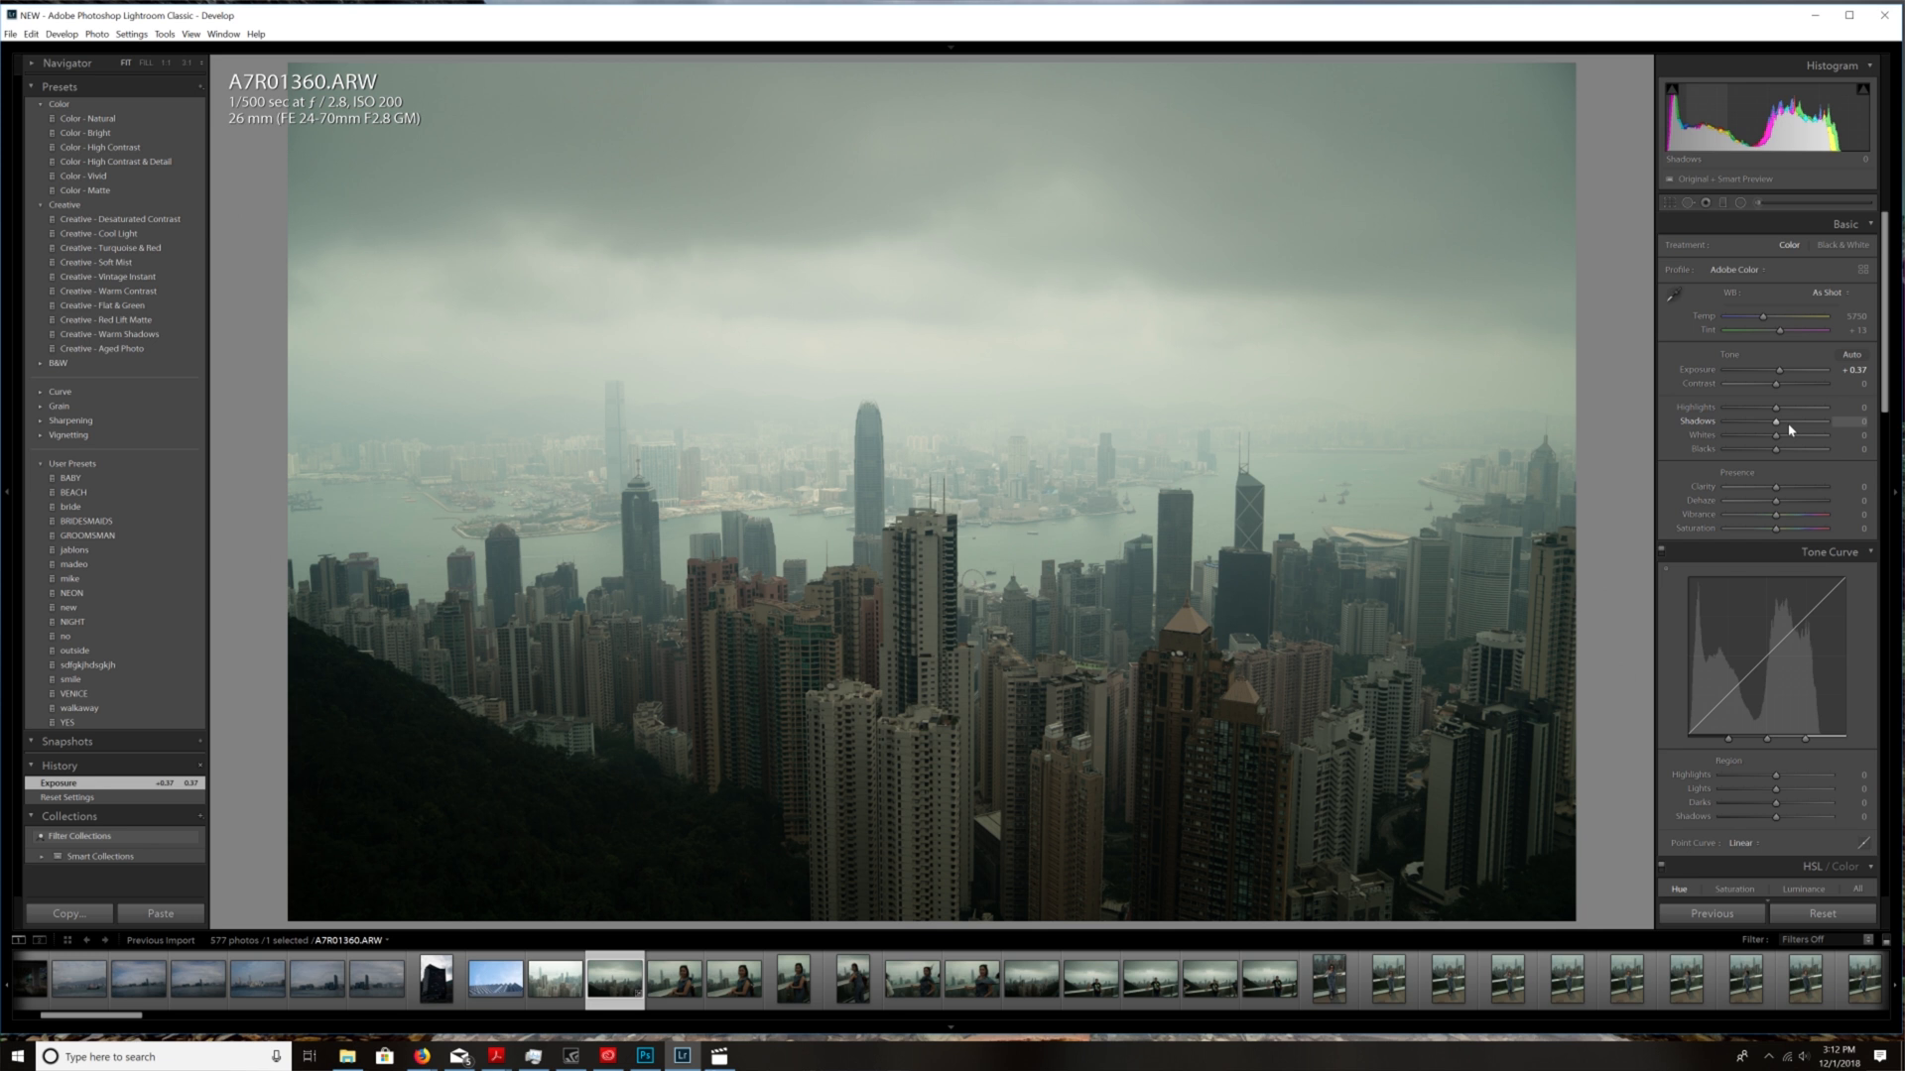
drag(1774, 421, 1798, 421)
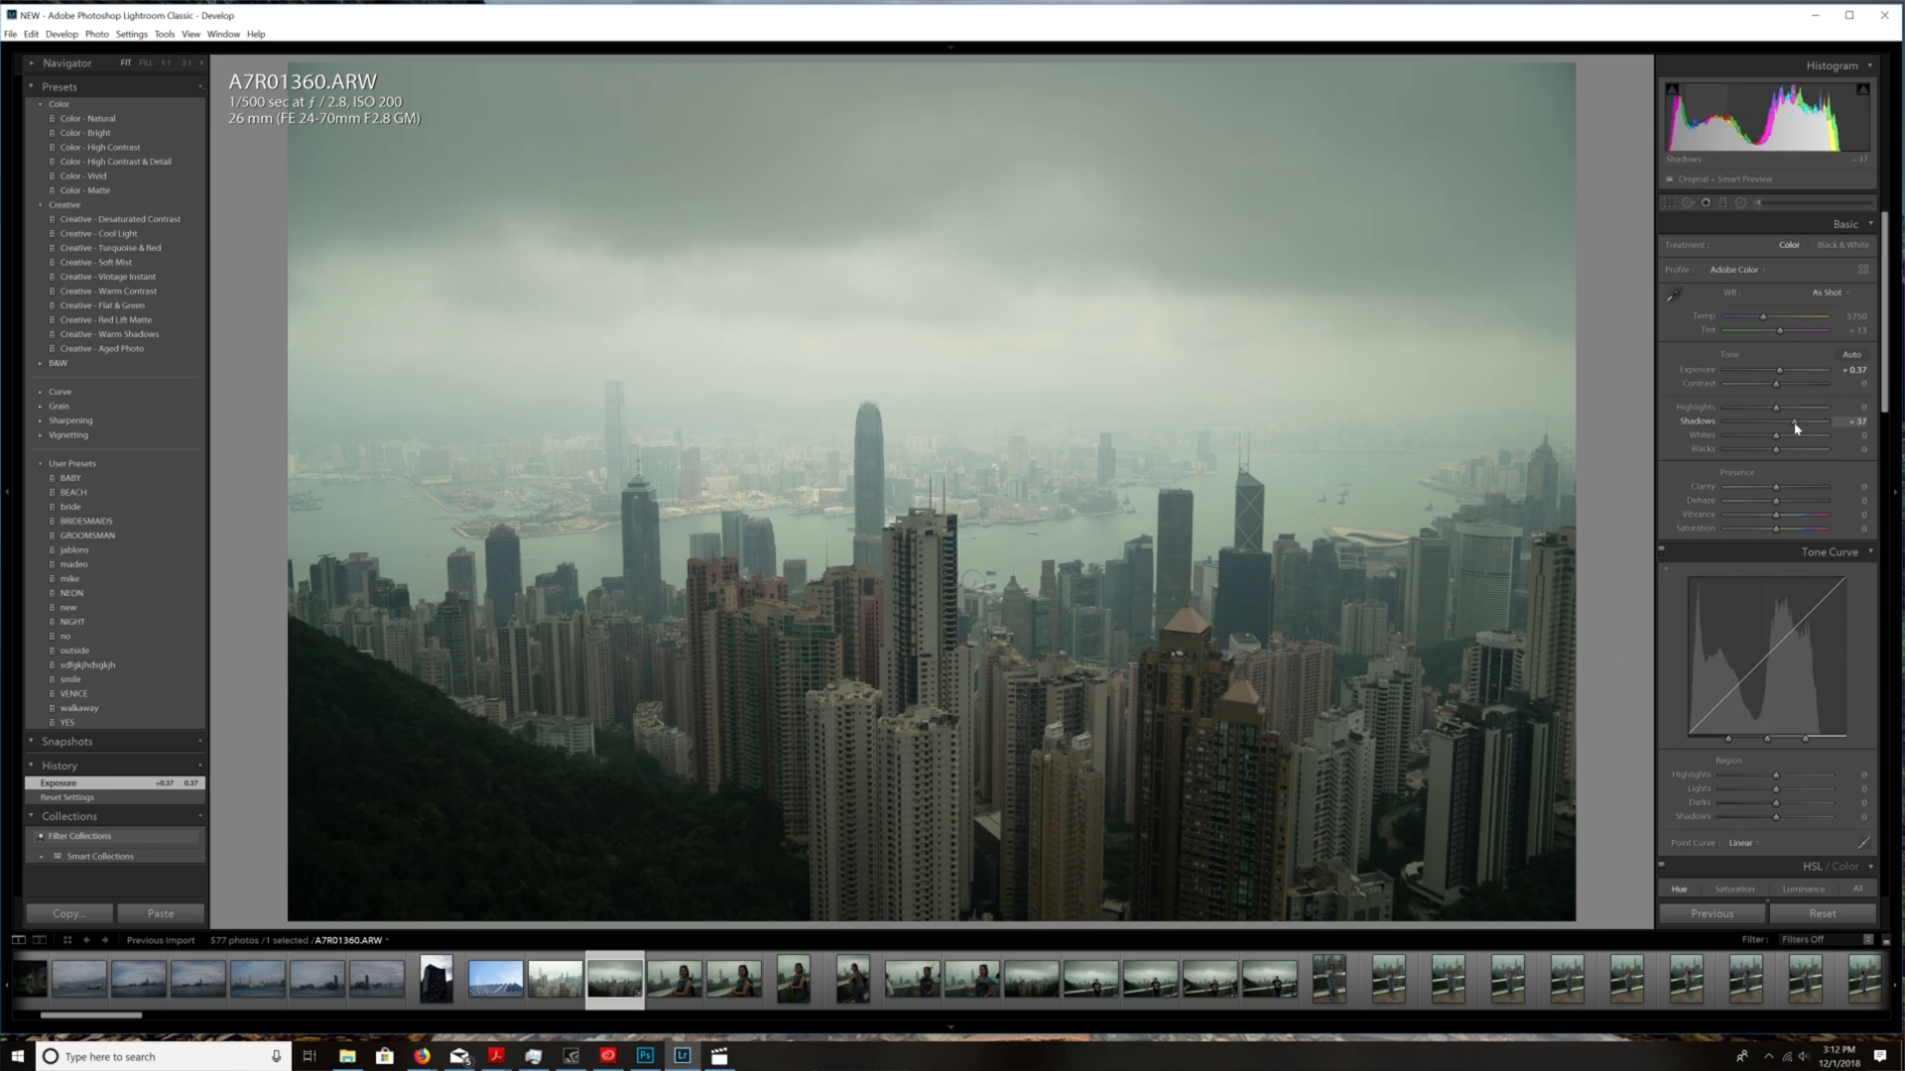
drag(1774, 430, 1744, 431)
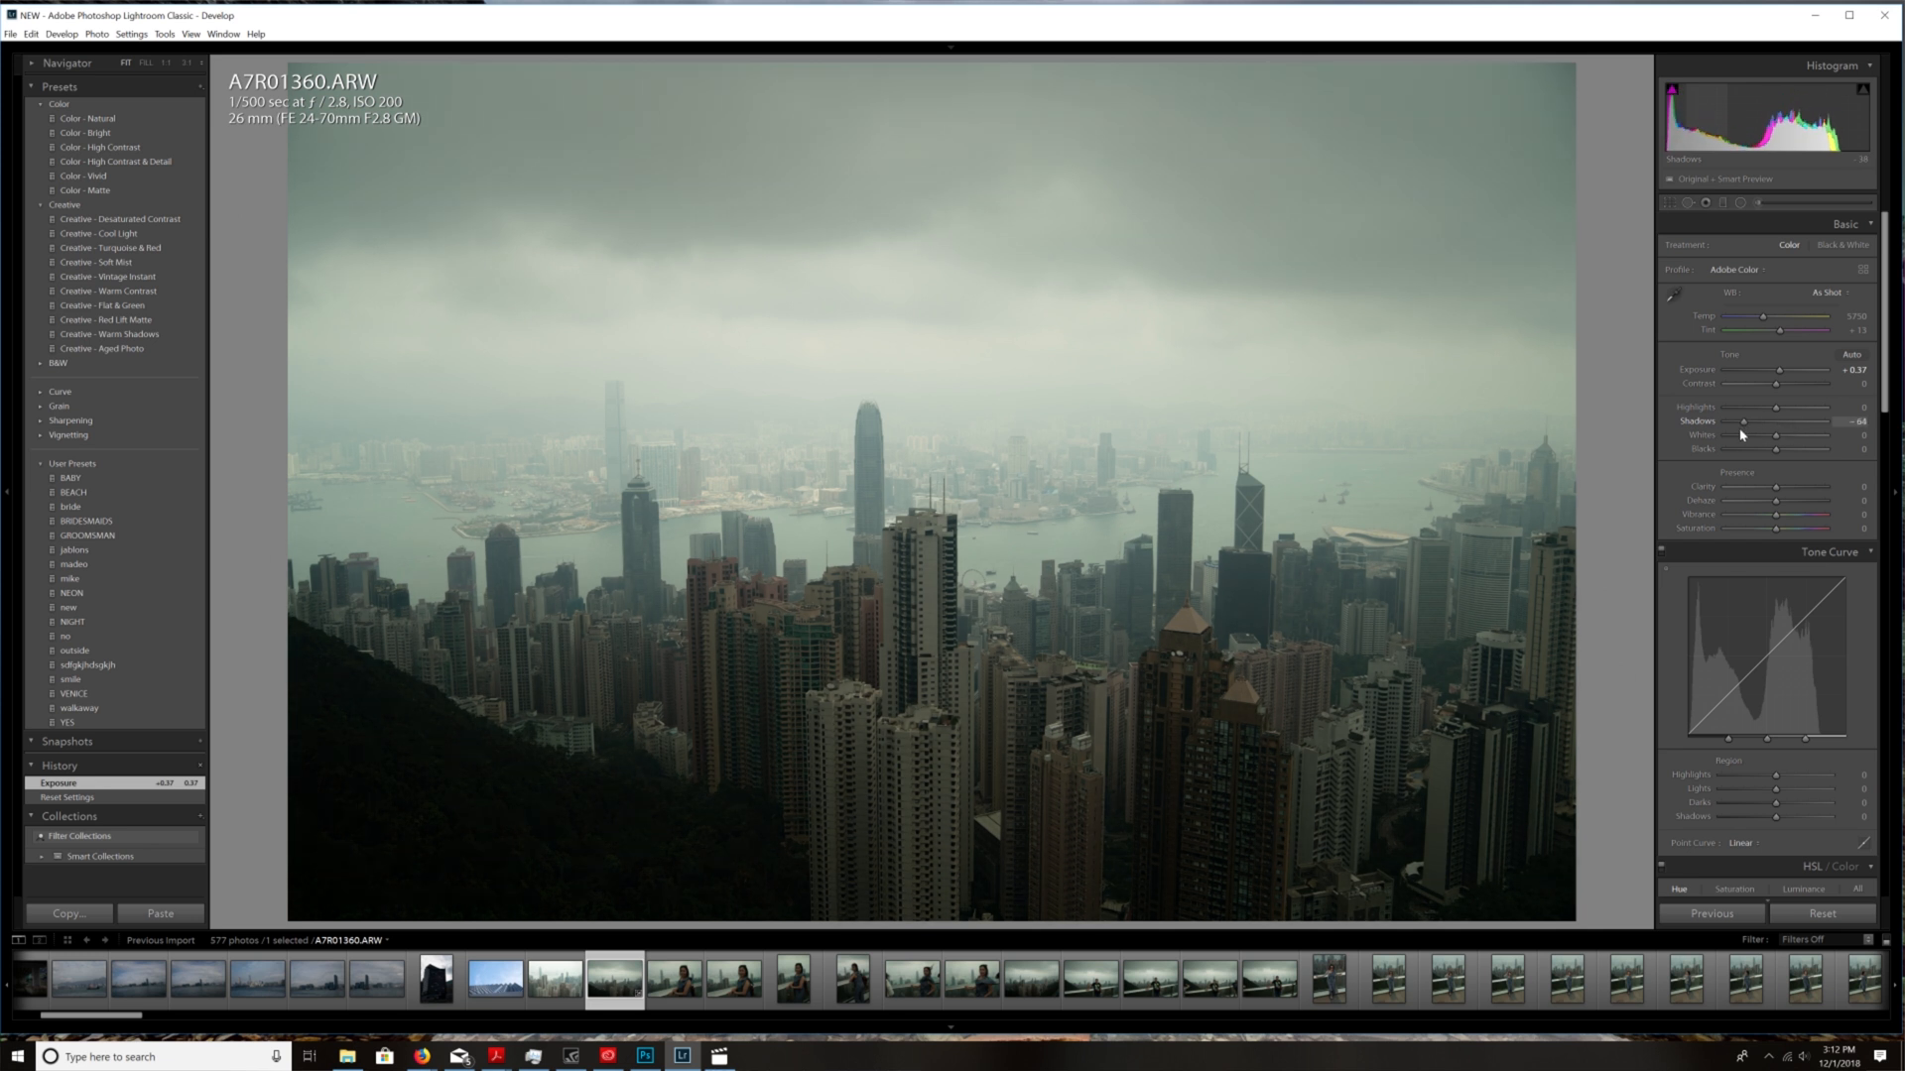
drag(1744, 434, 1827, 434)
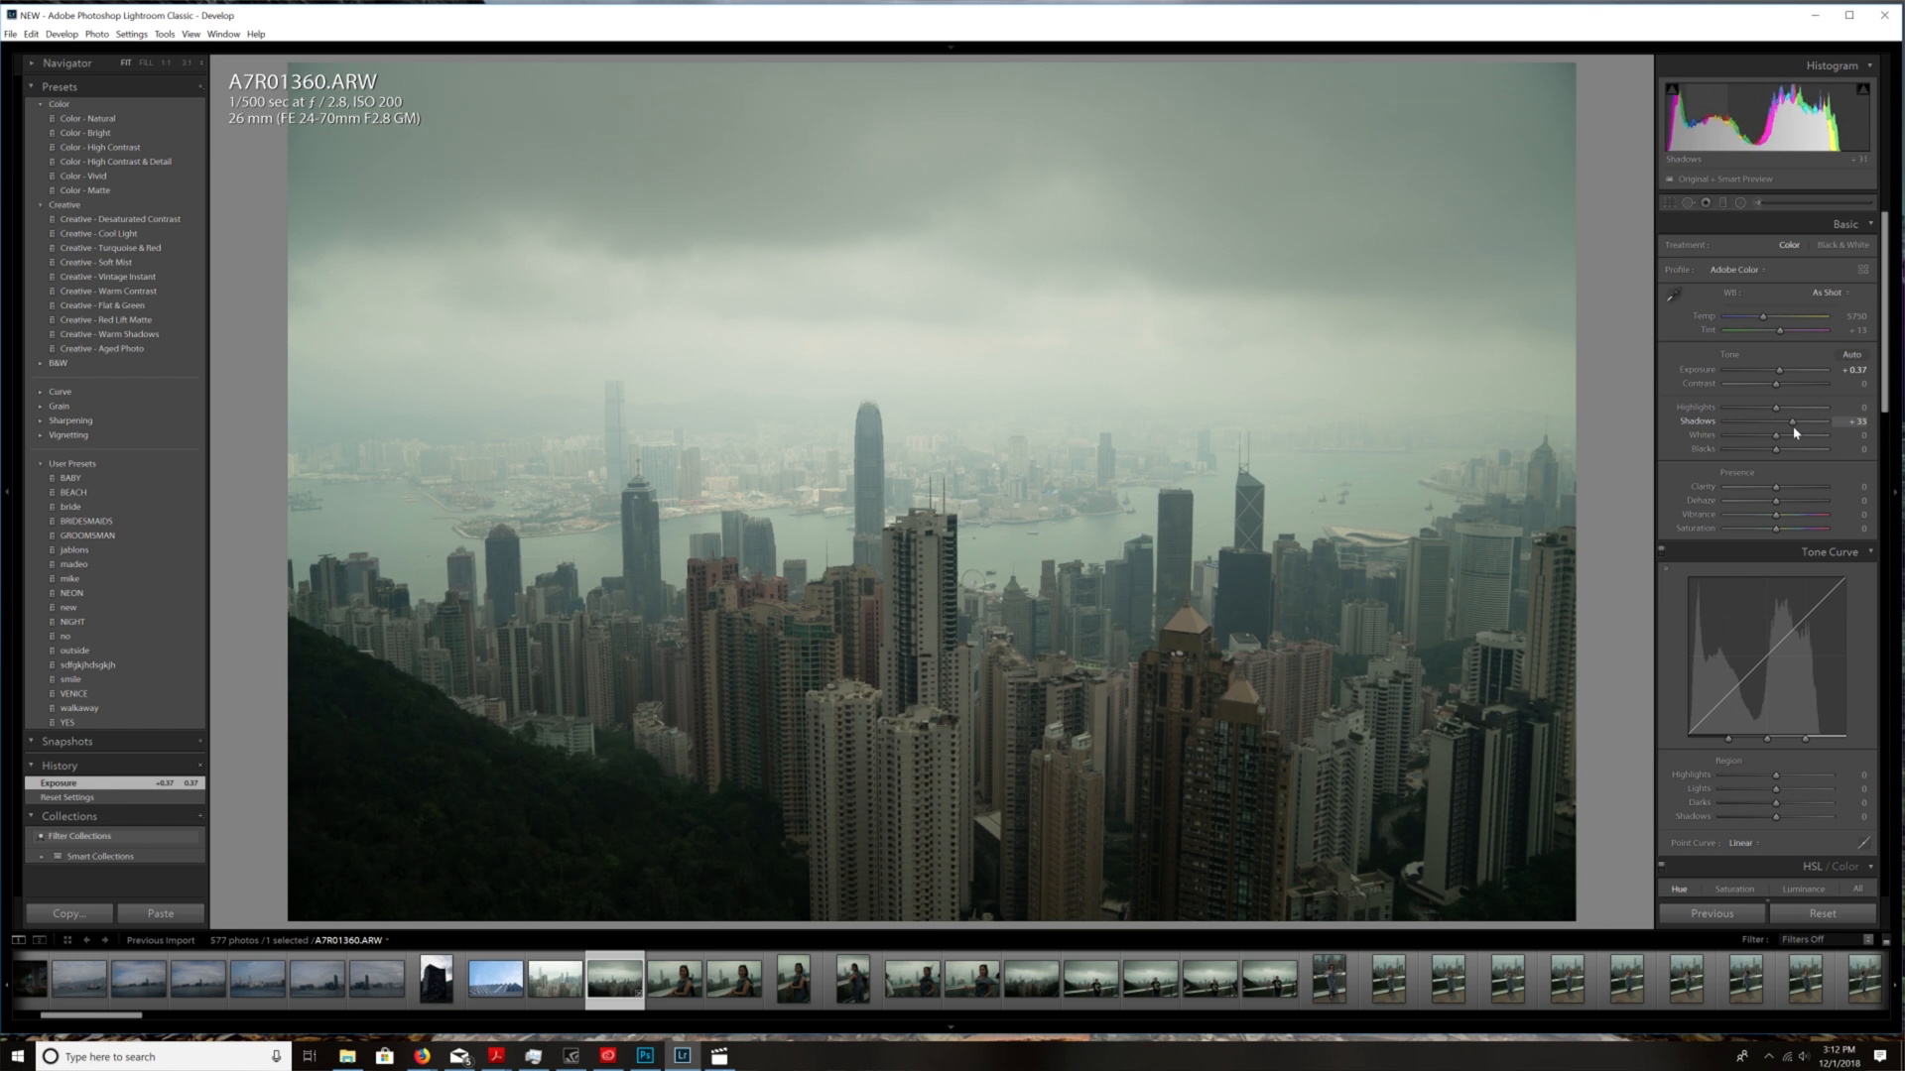
drag(1796, 420, 1786, 420)
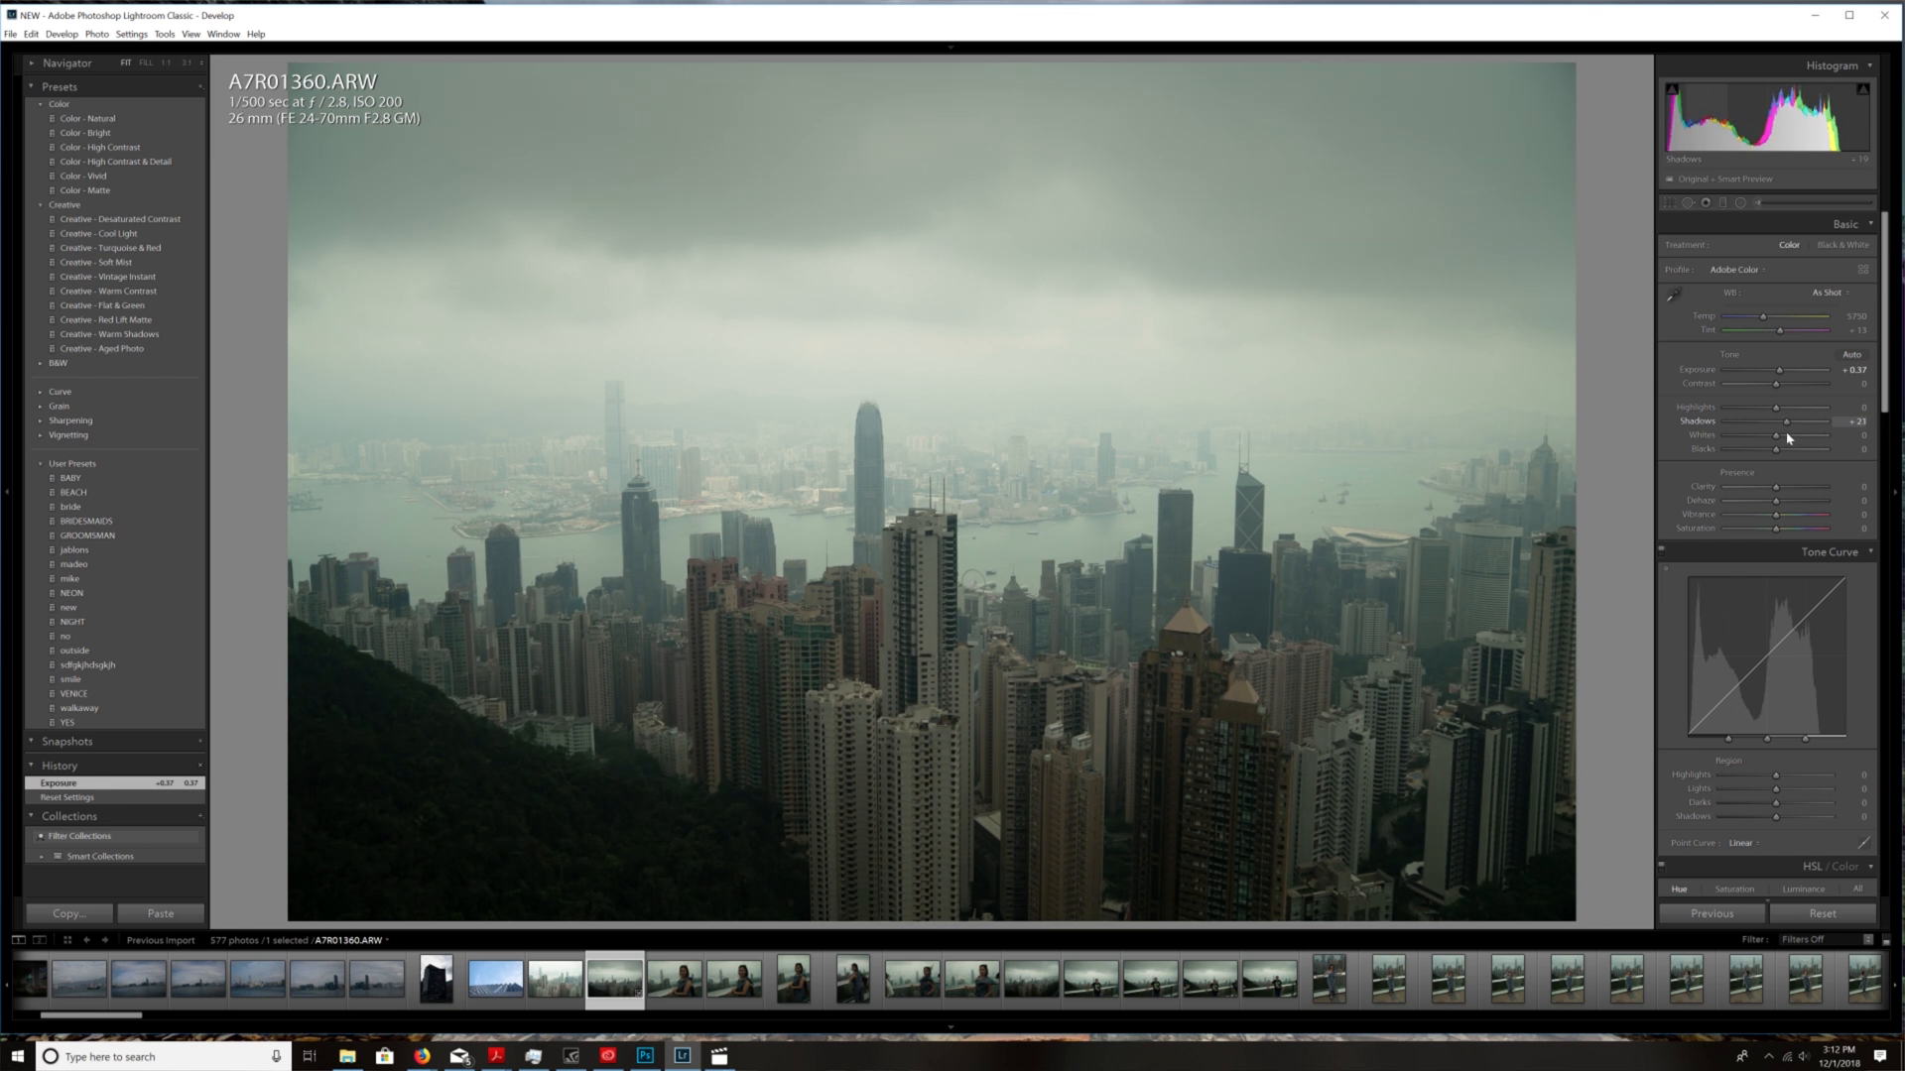
drag(1786, 429, 1790, 429)
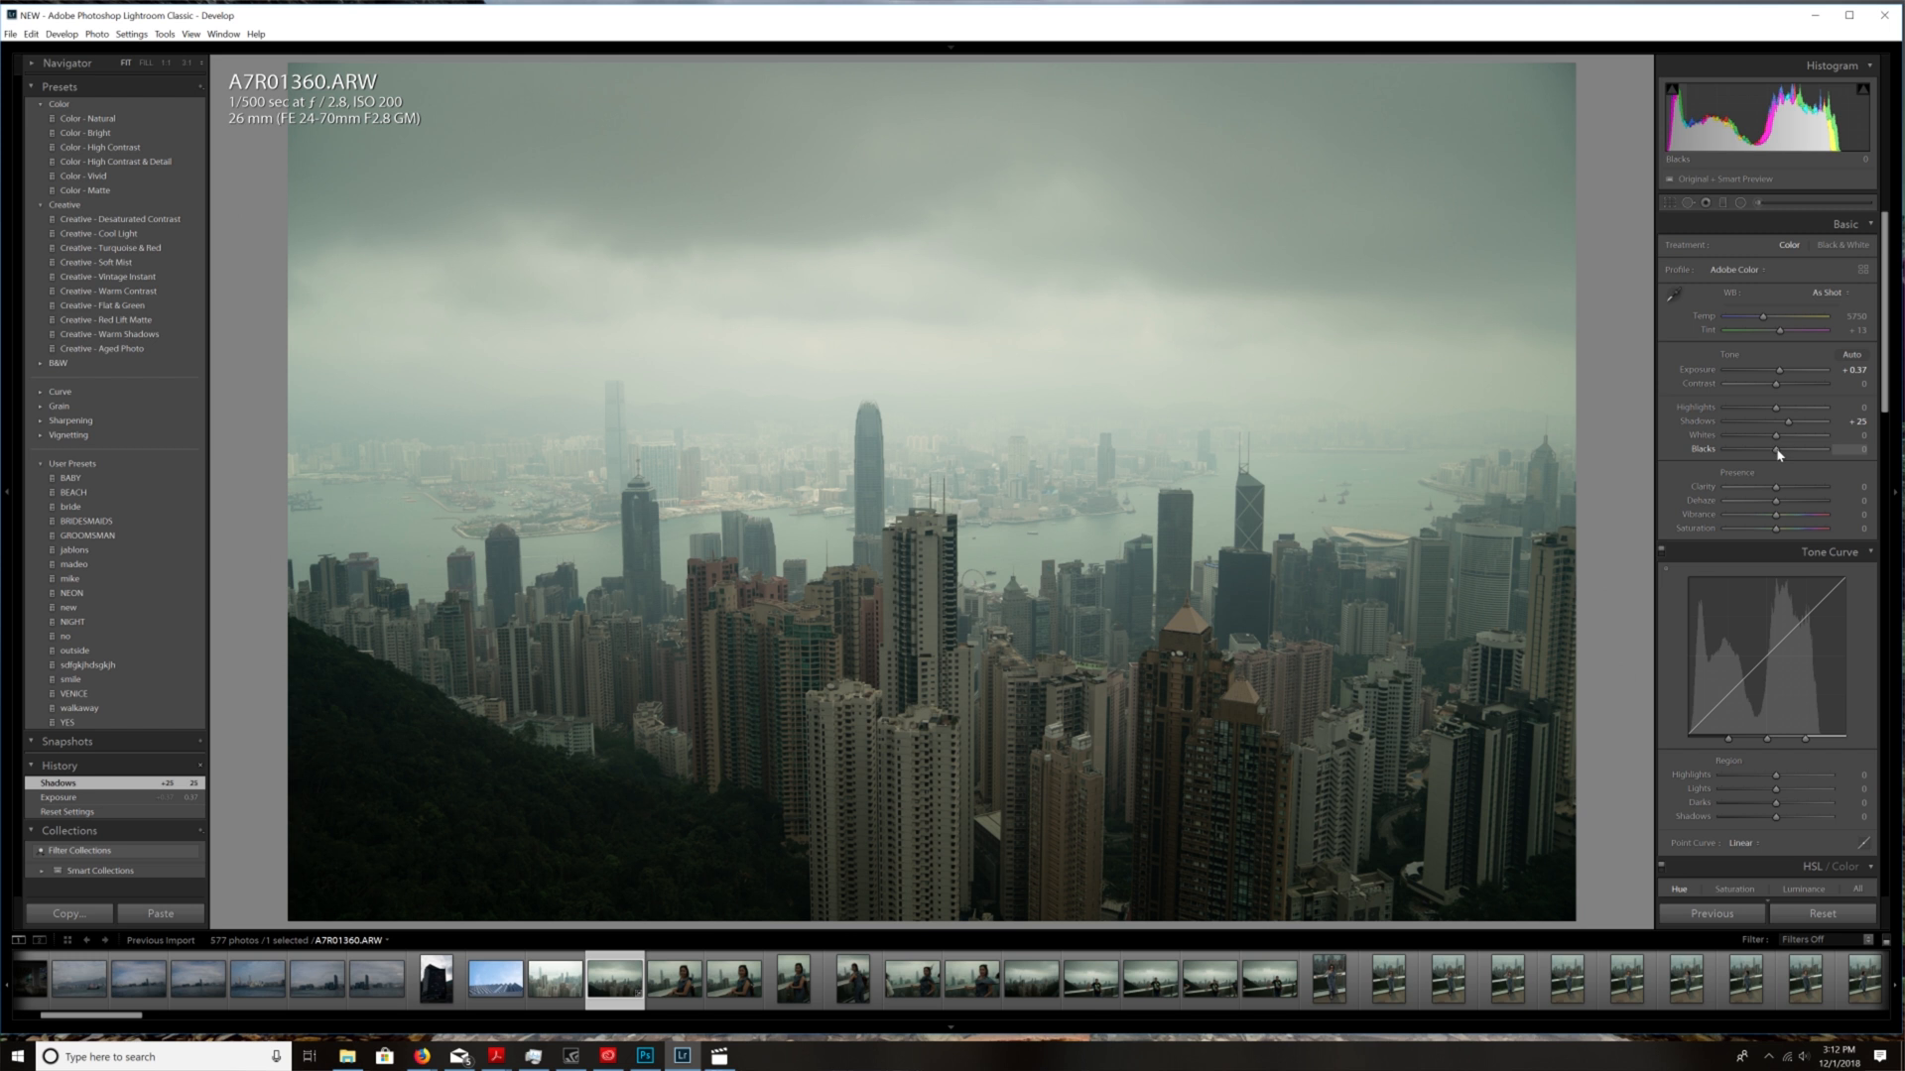
- Deepen Blacks to about -16 and raise Contrast to about +34
drag(1810, 448, 1792, 449)
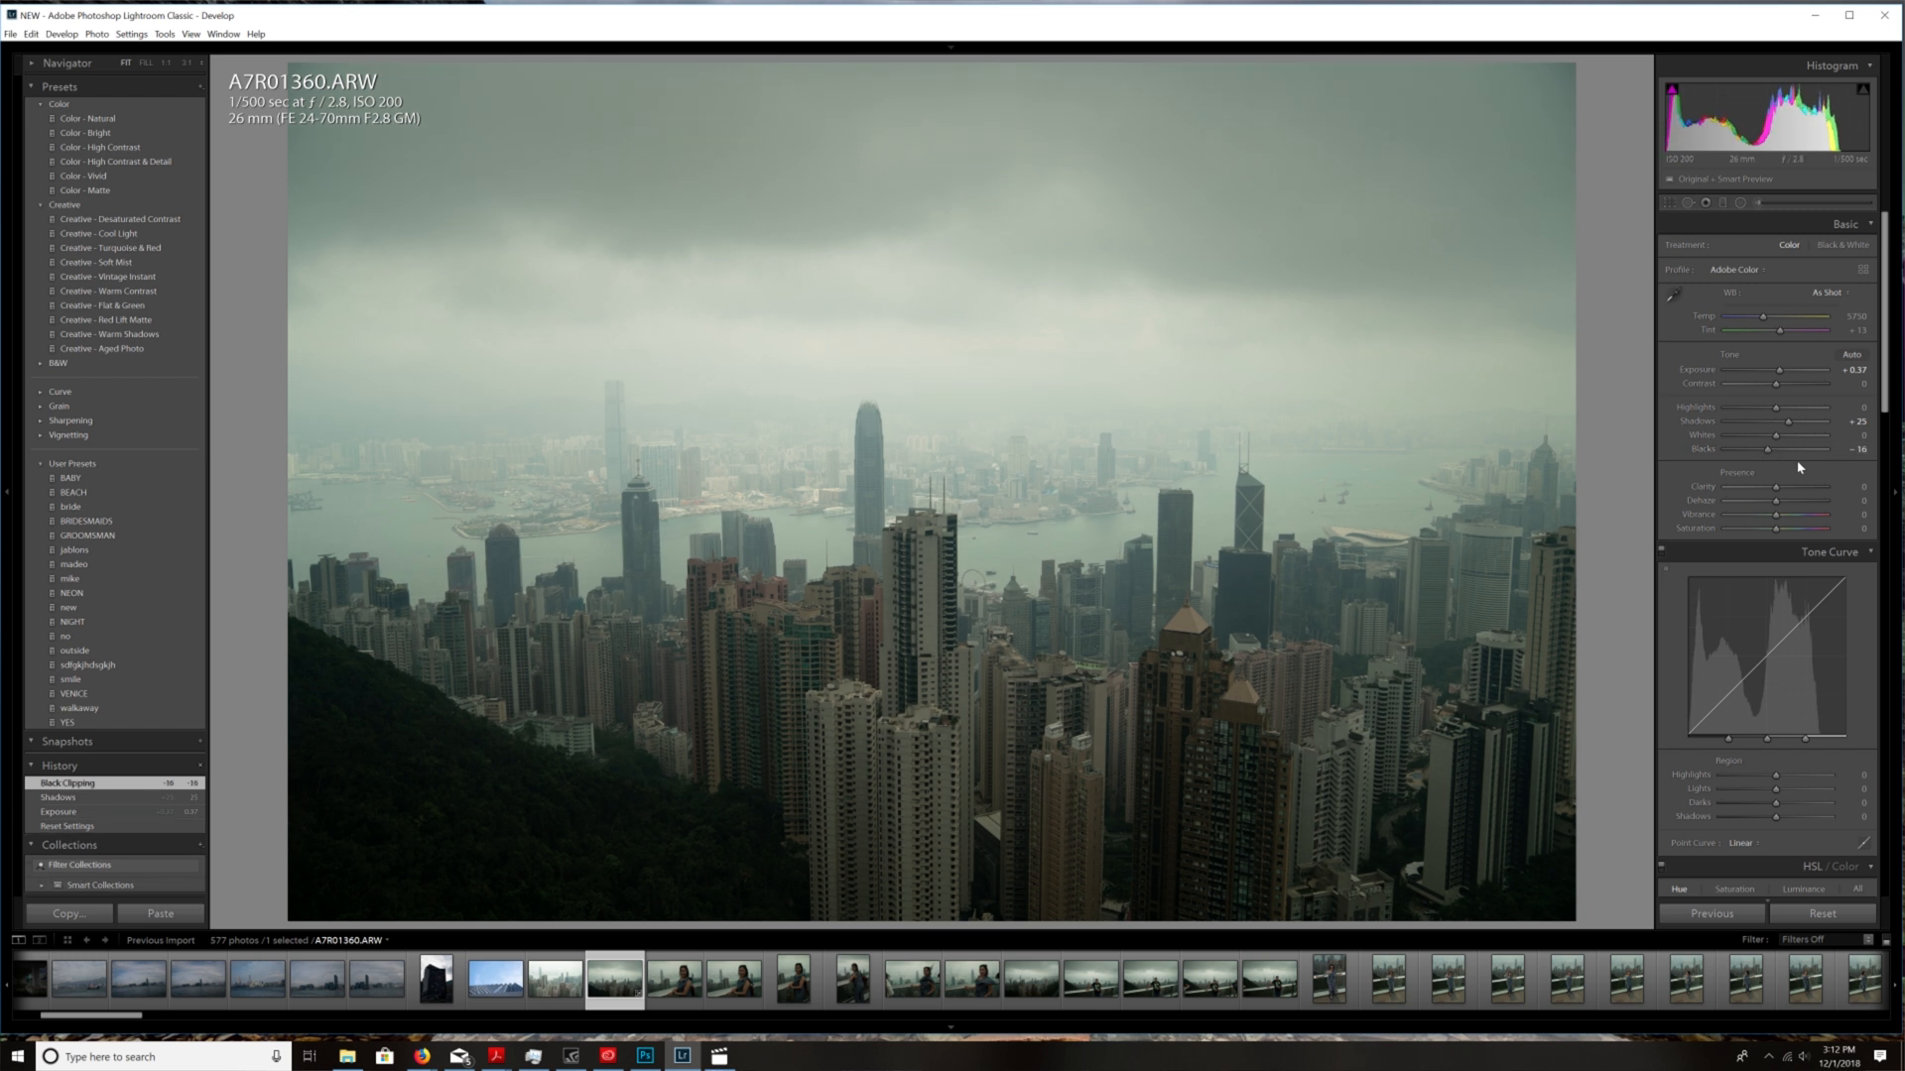
drag(1778, 383, 1803, 383)
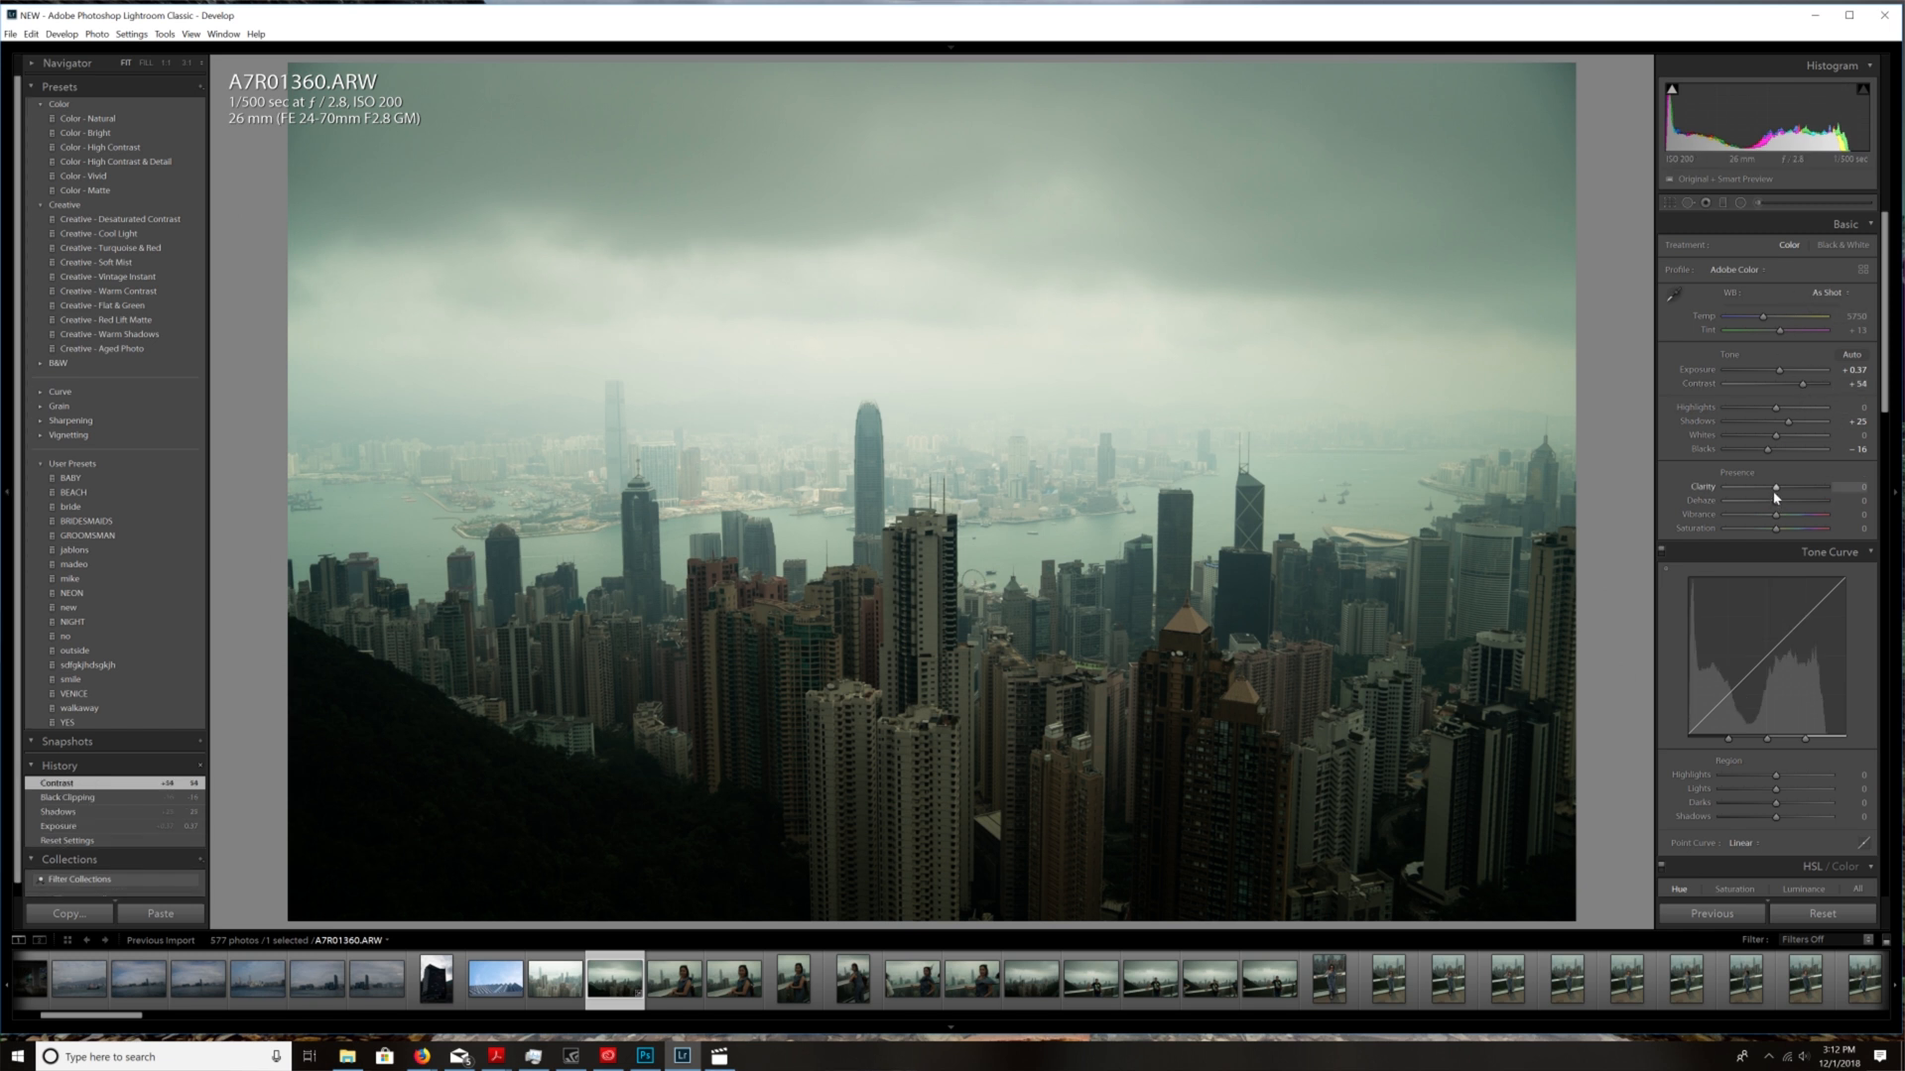
- Boost Clarity to about +55 so the buildings and clouds look crisper
drag(1780, 486, 1815, 486)
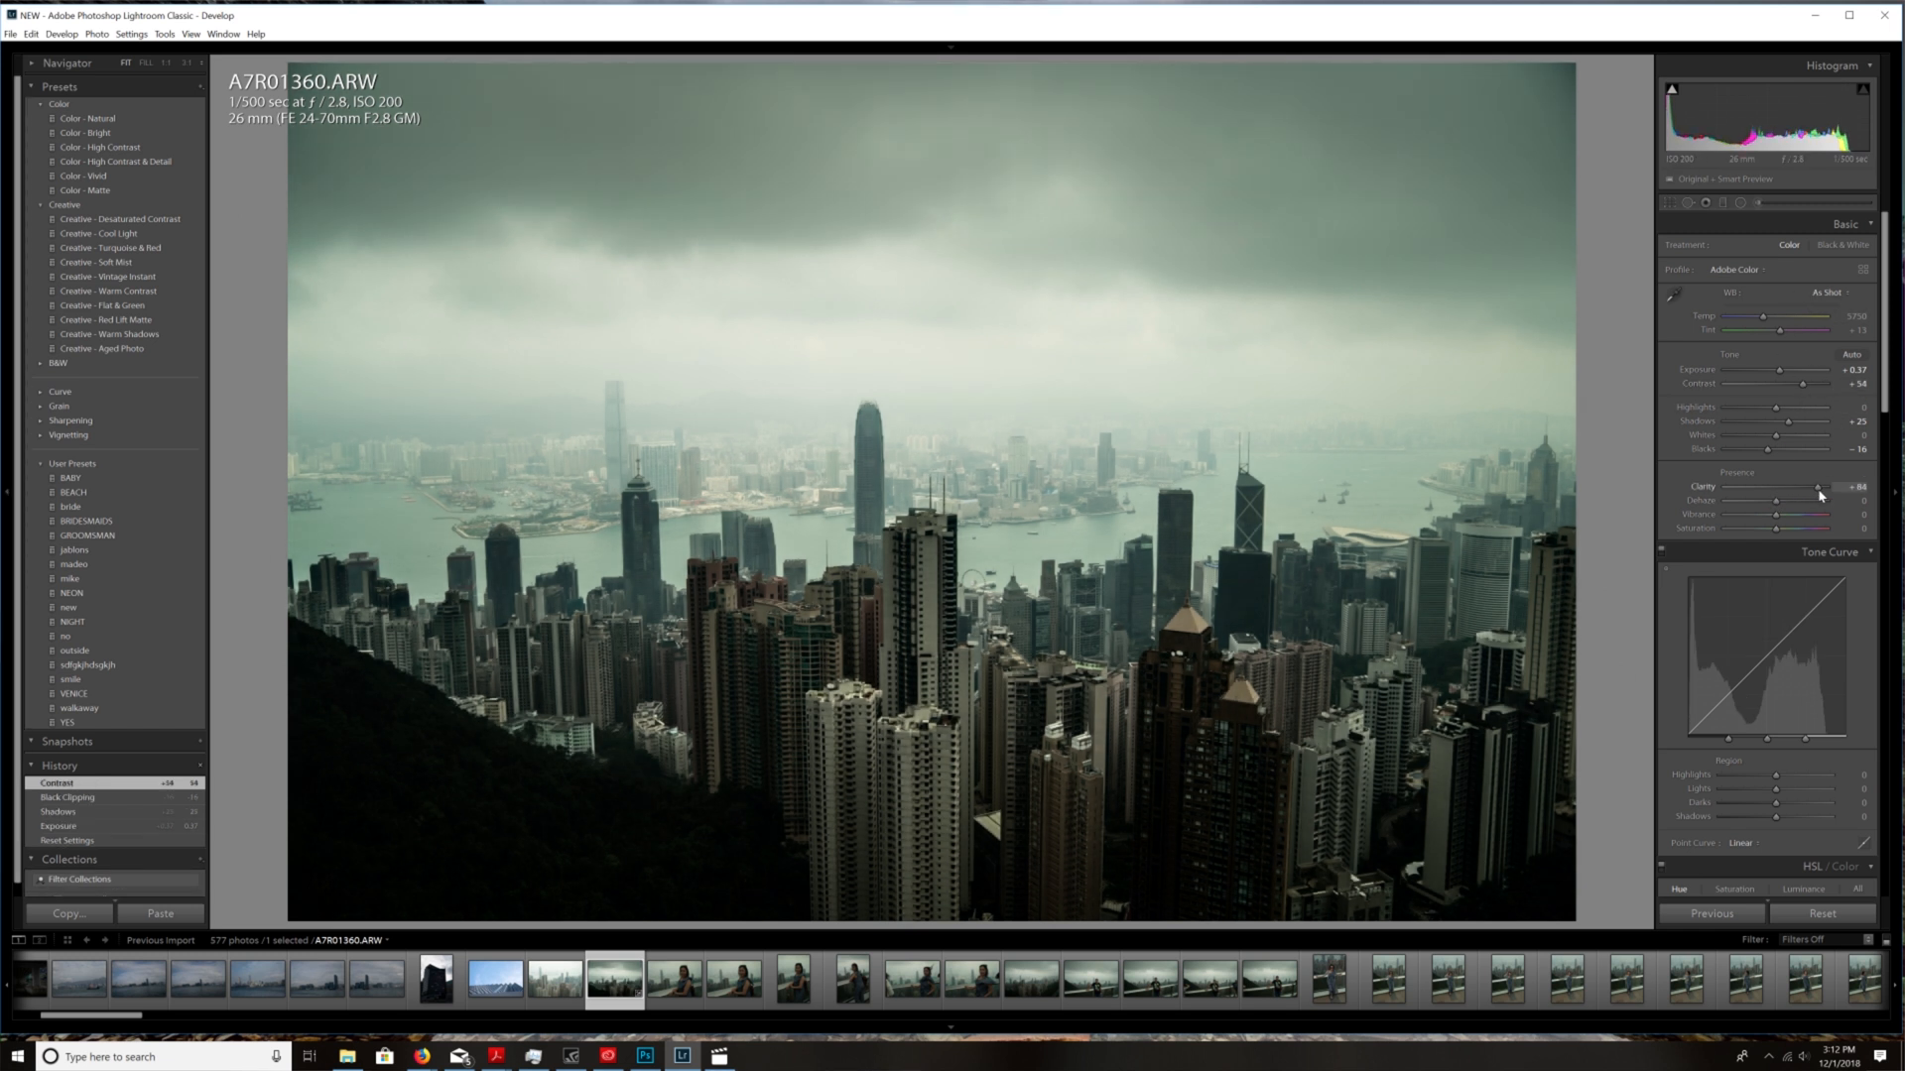
drag(1810, 486, 1814, 486)
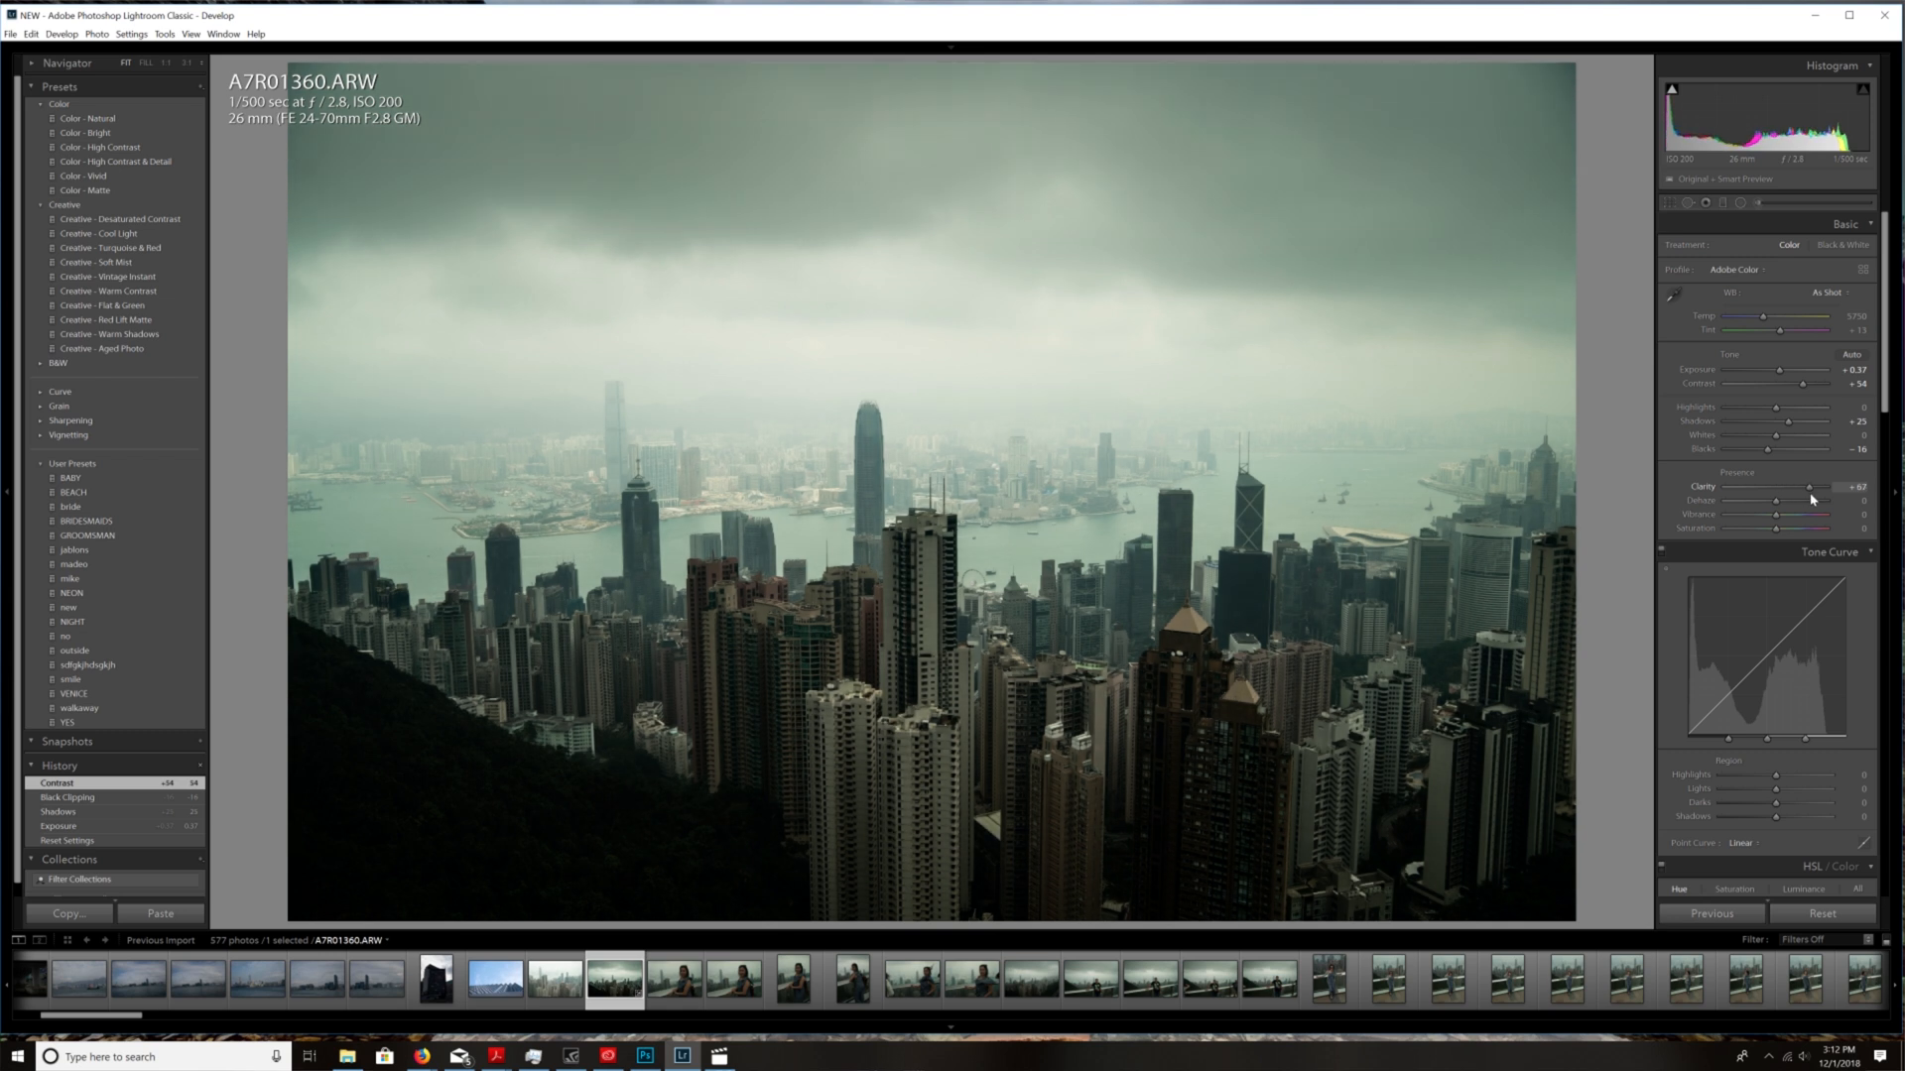
drag(1810, 486, 1774, 486)
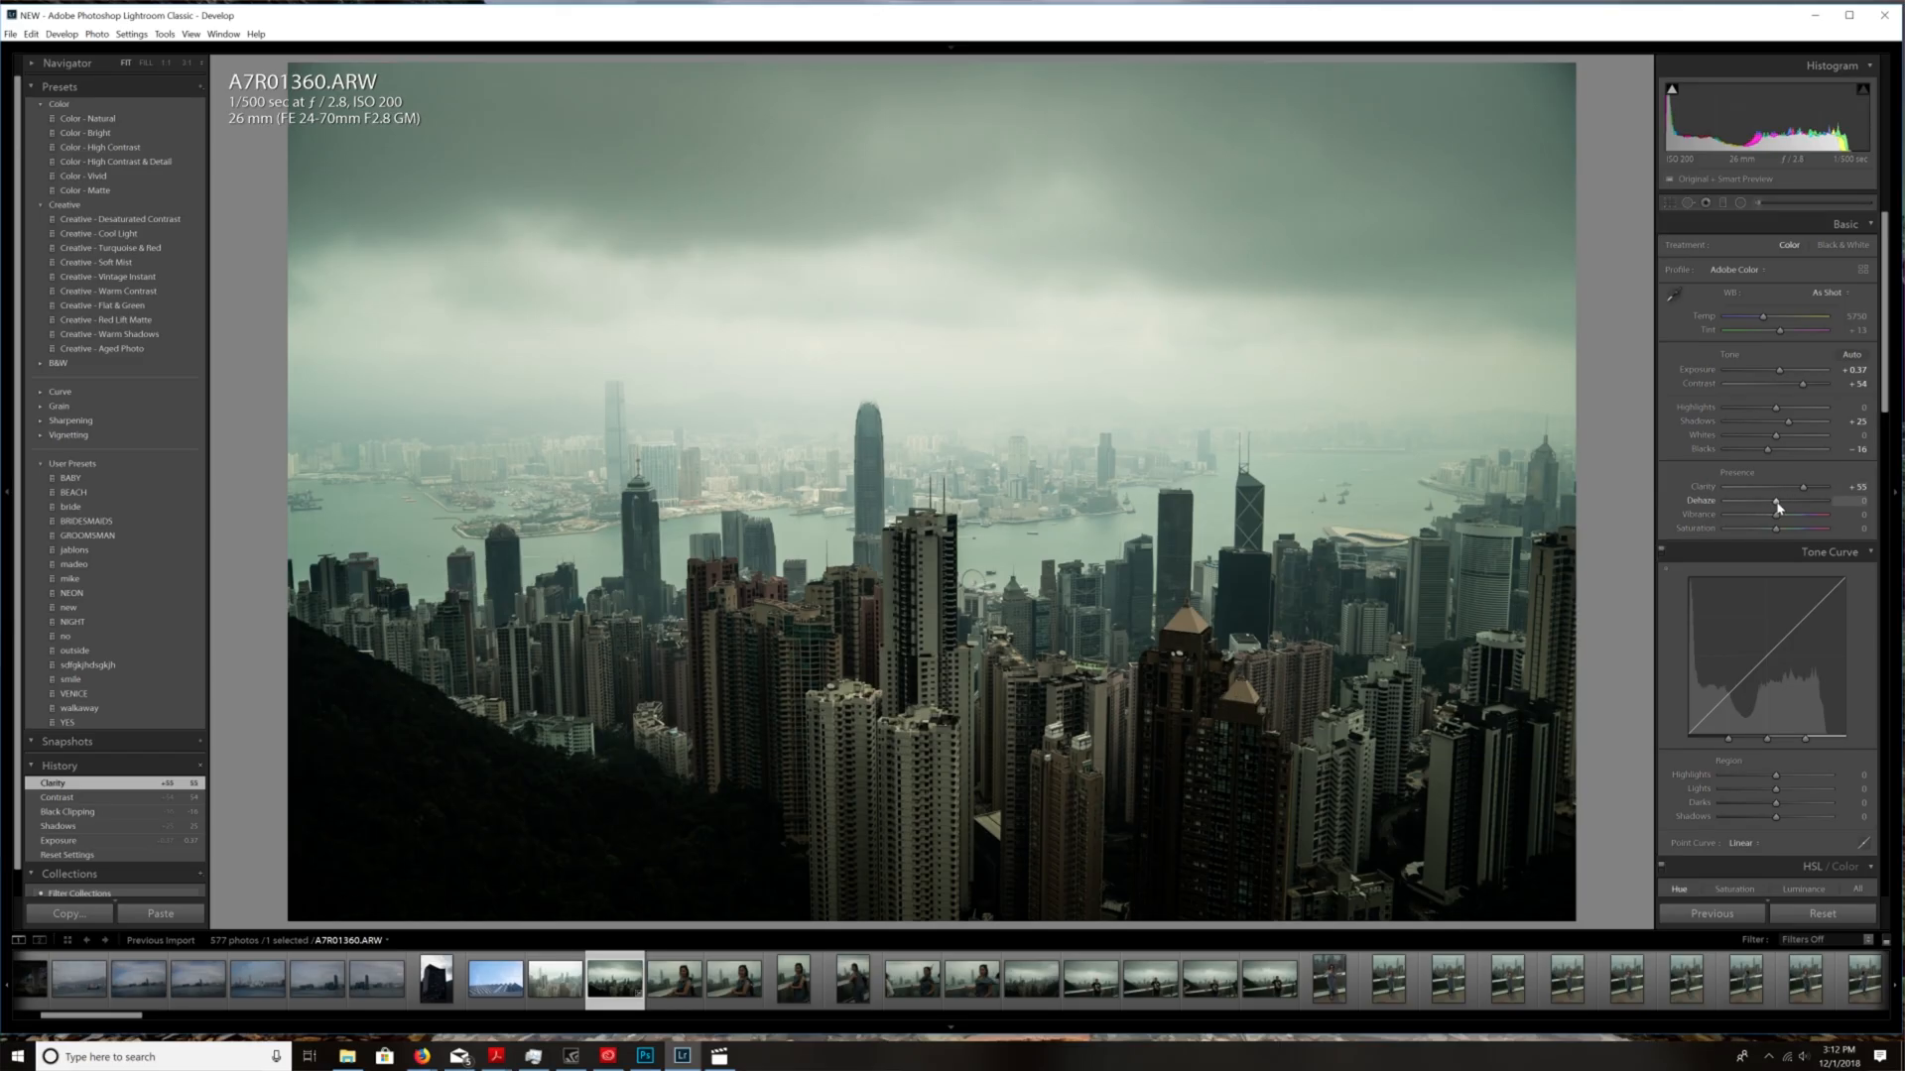
- Set Dehaze to about +21, raise Contrast to about +40 and readjust the Blacks
drag(1773, 500, 1803, 500)
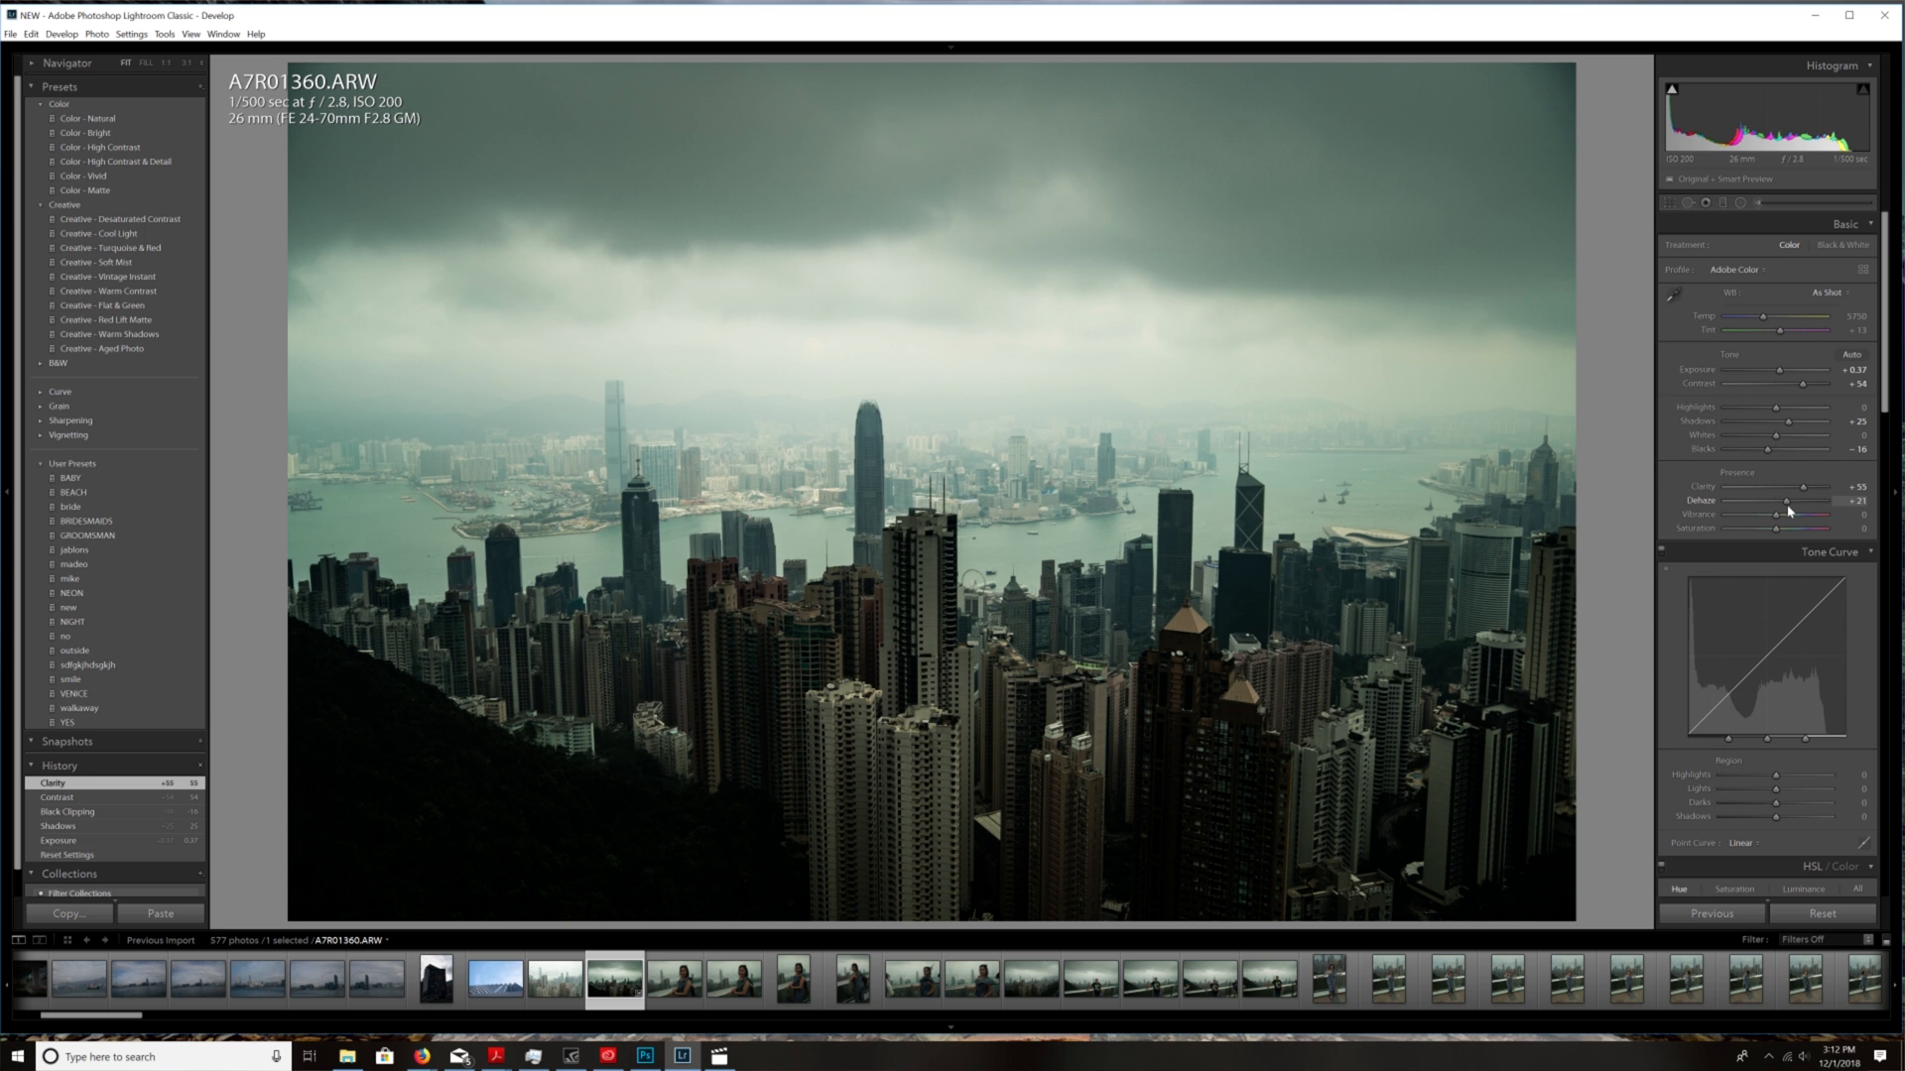
drag(1790, 500, 1786, 500)
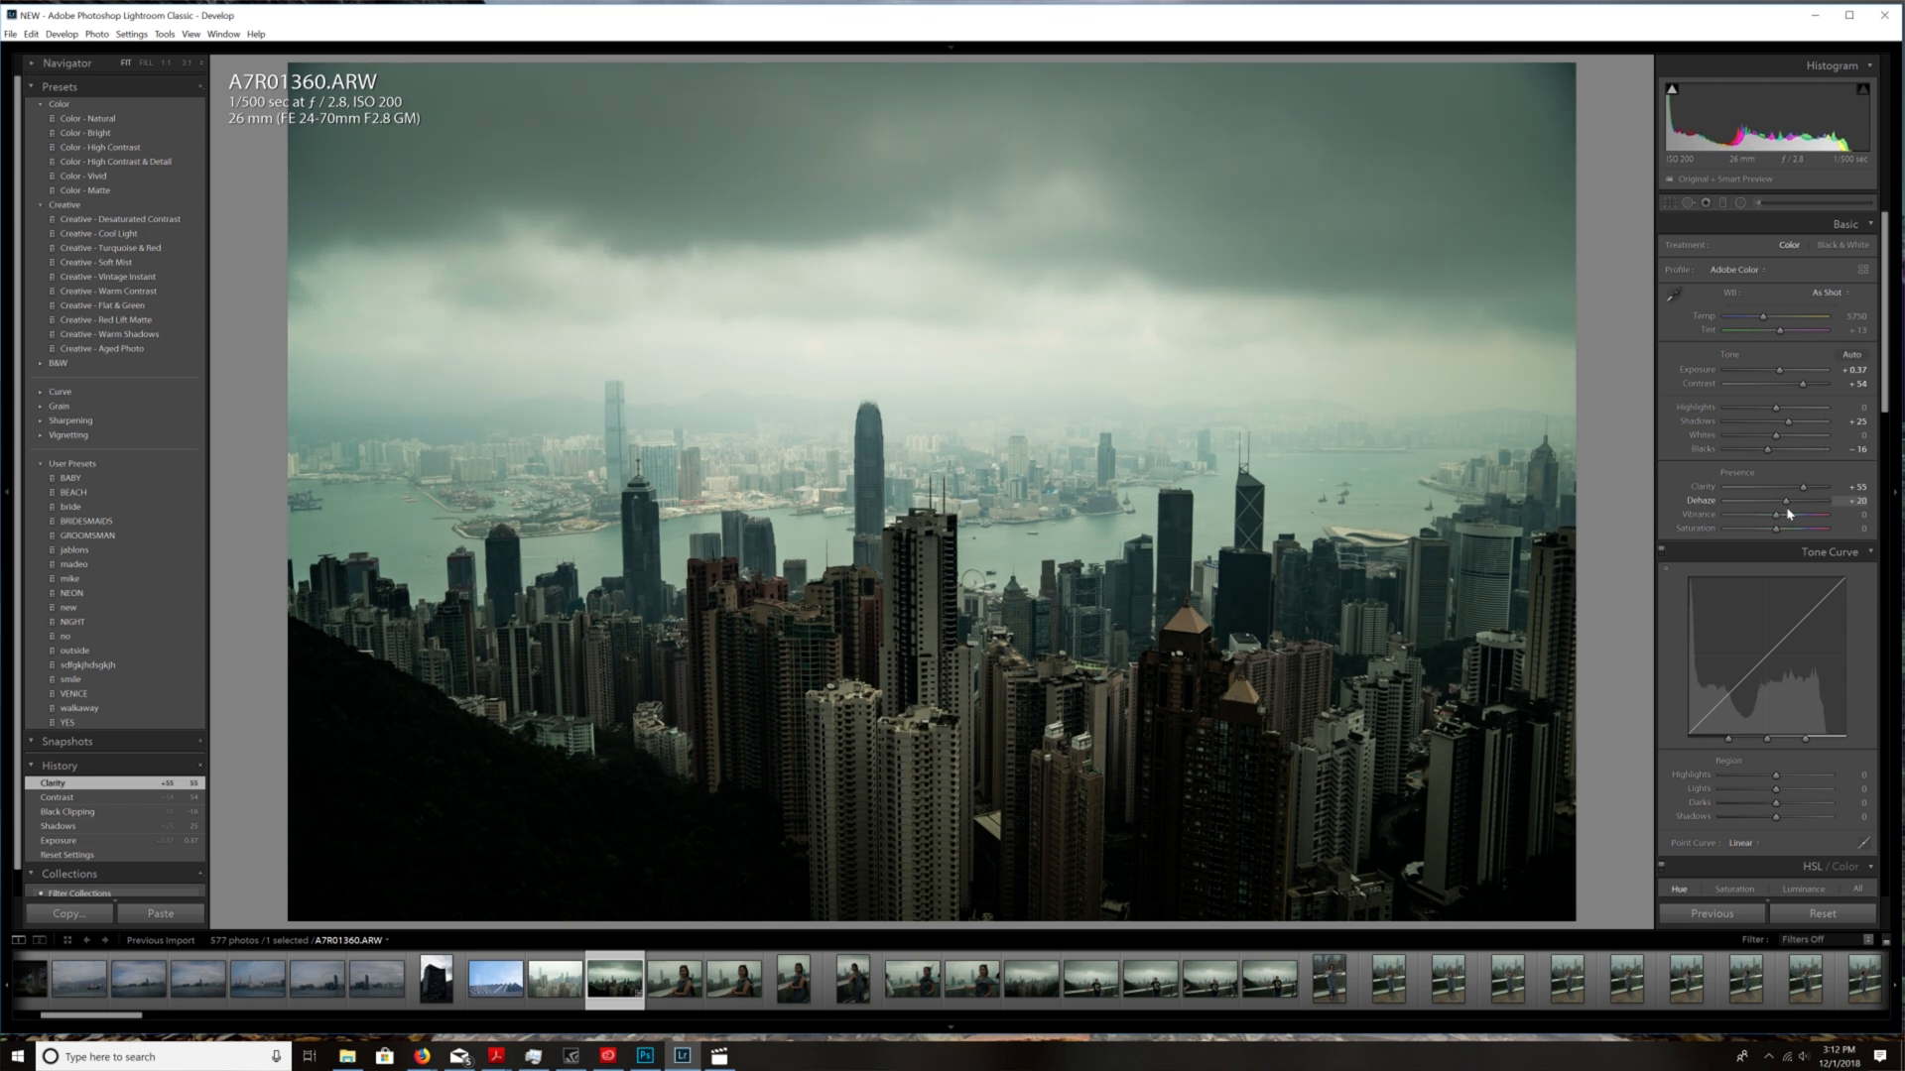
drag(1785, 500, 1789, 500)
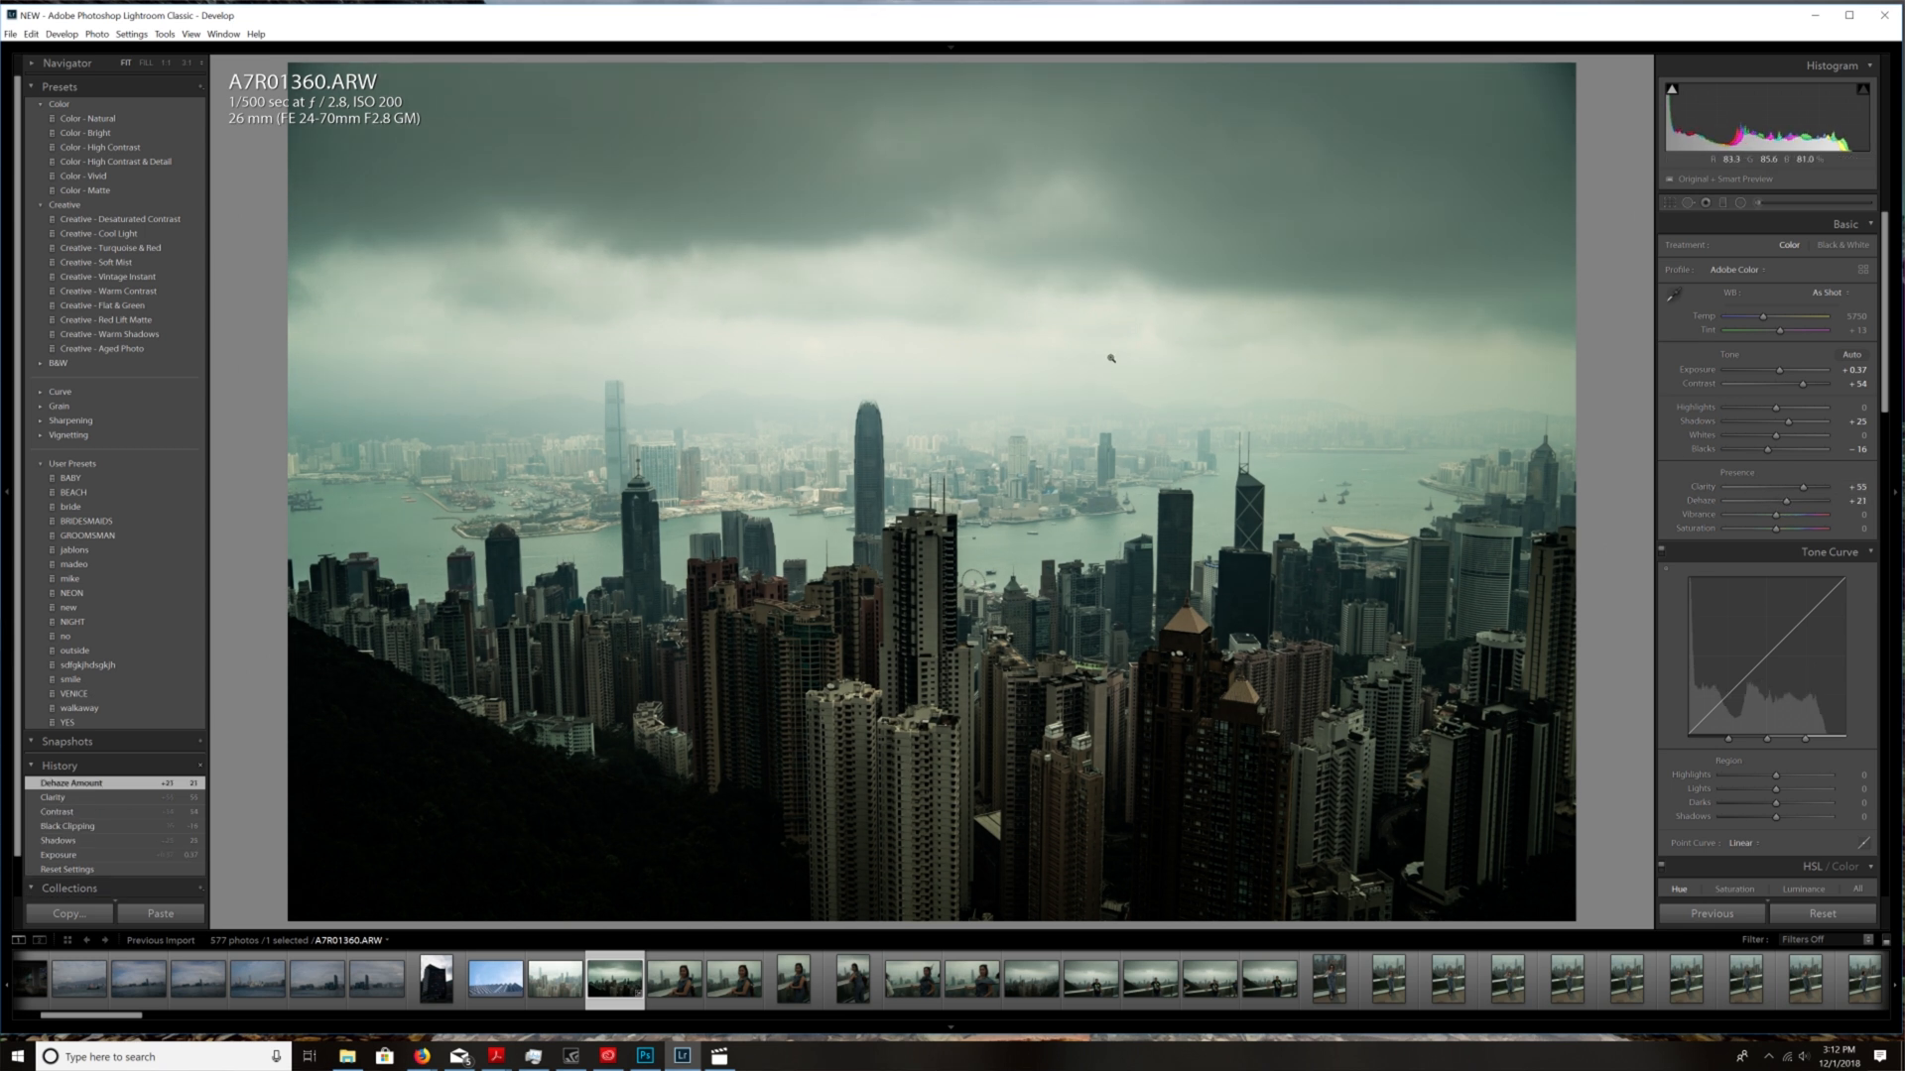
mouse_move(1069, 397)
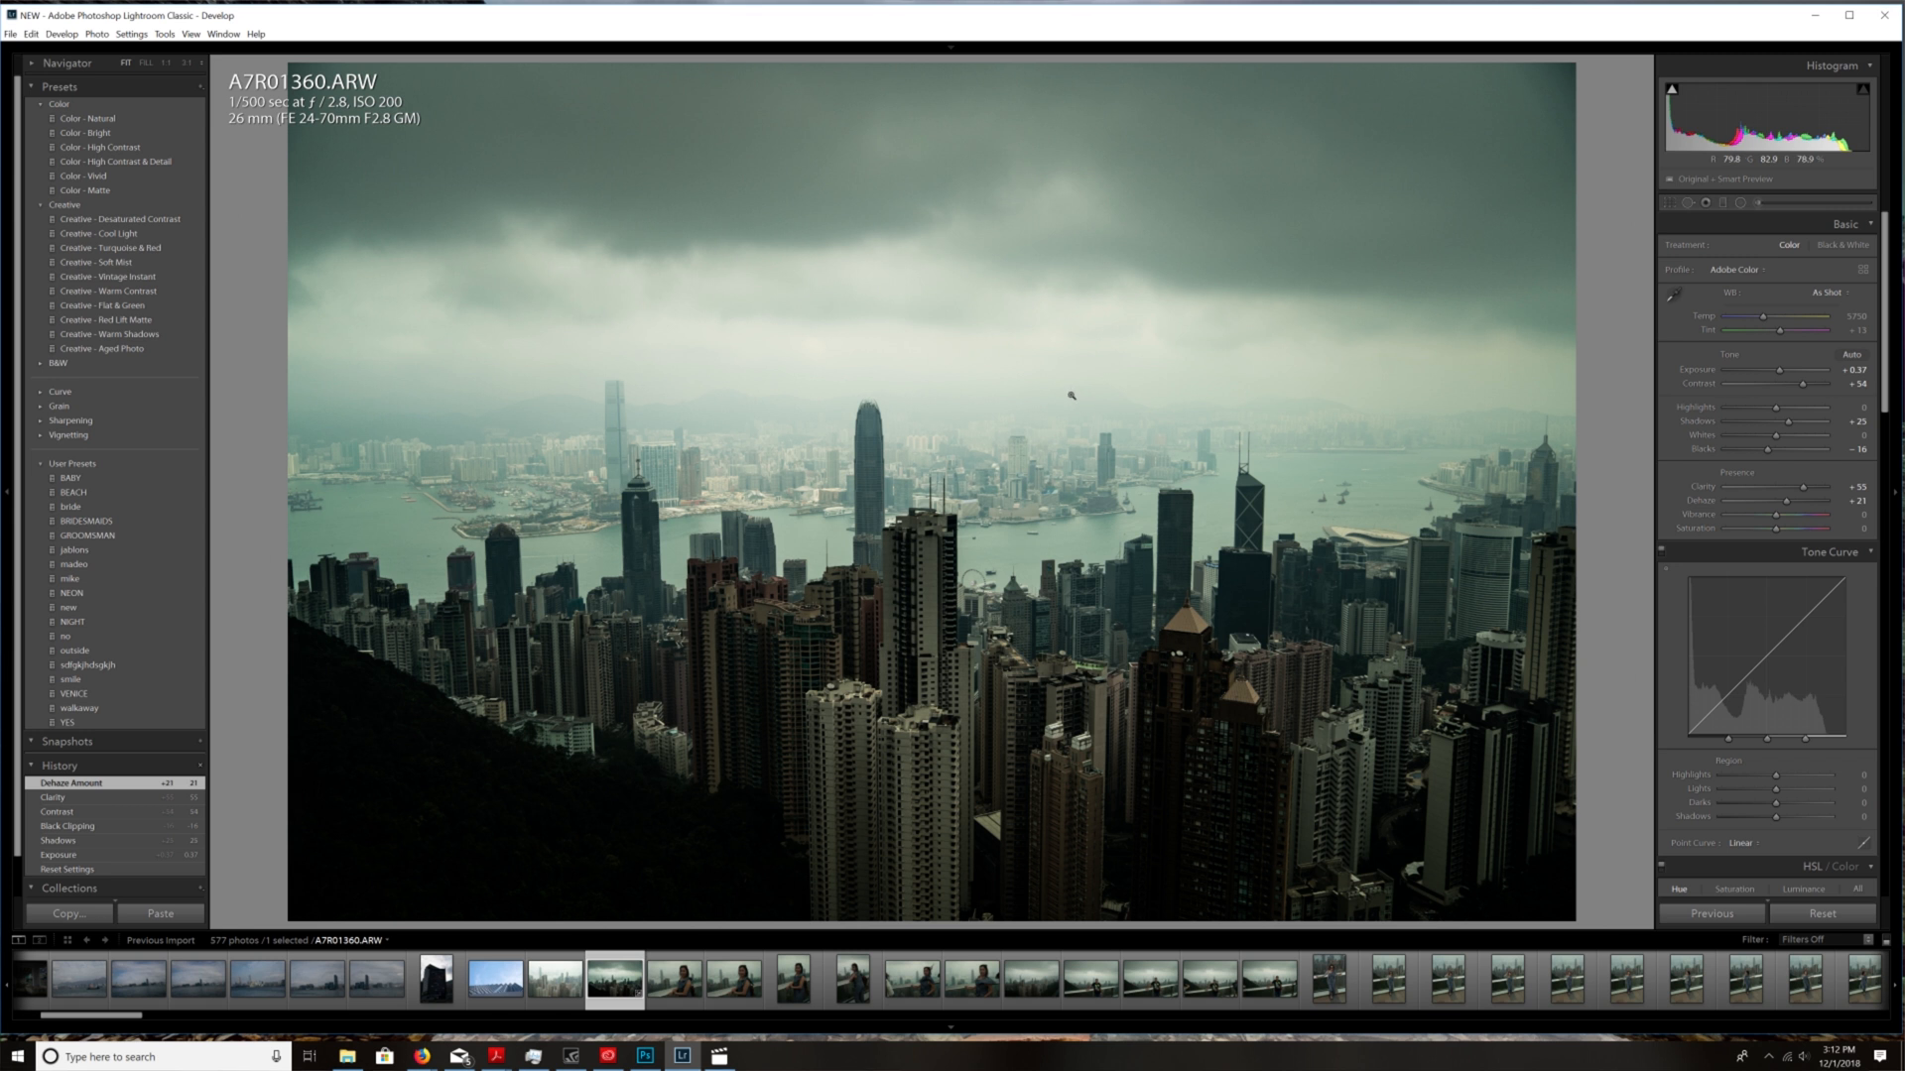
mouse_move(996, 322)
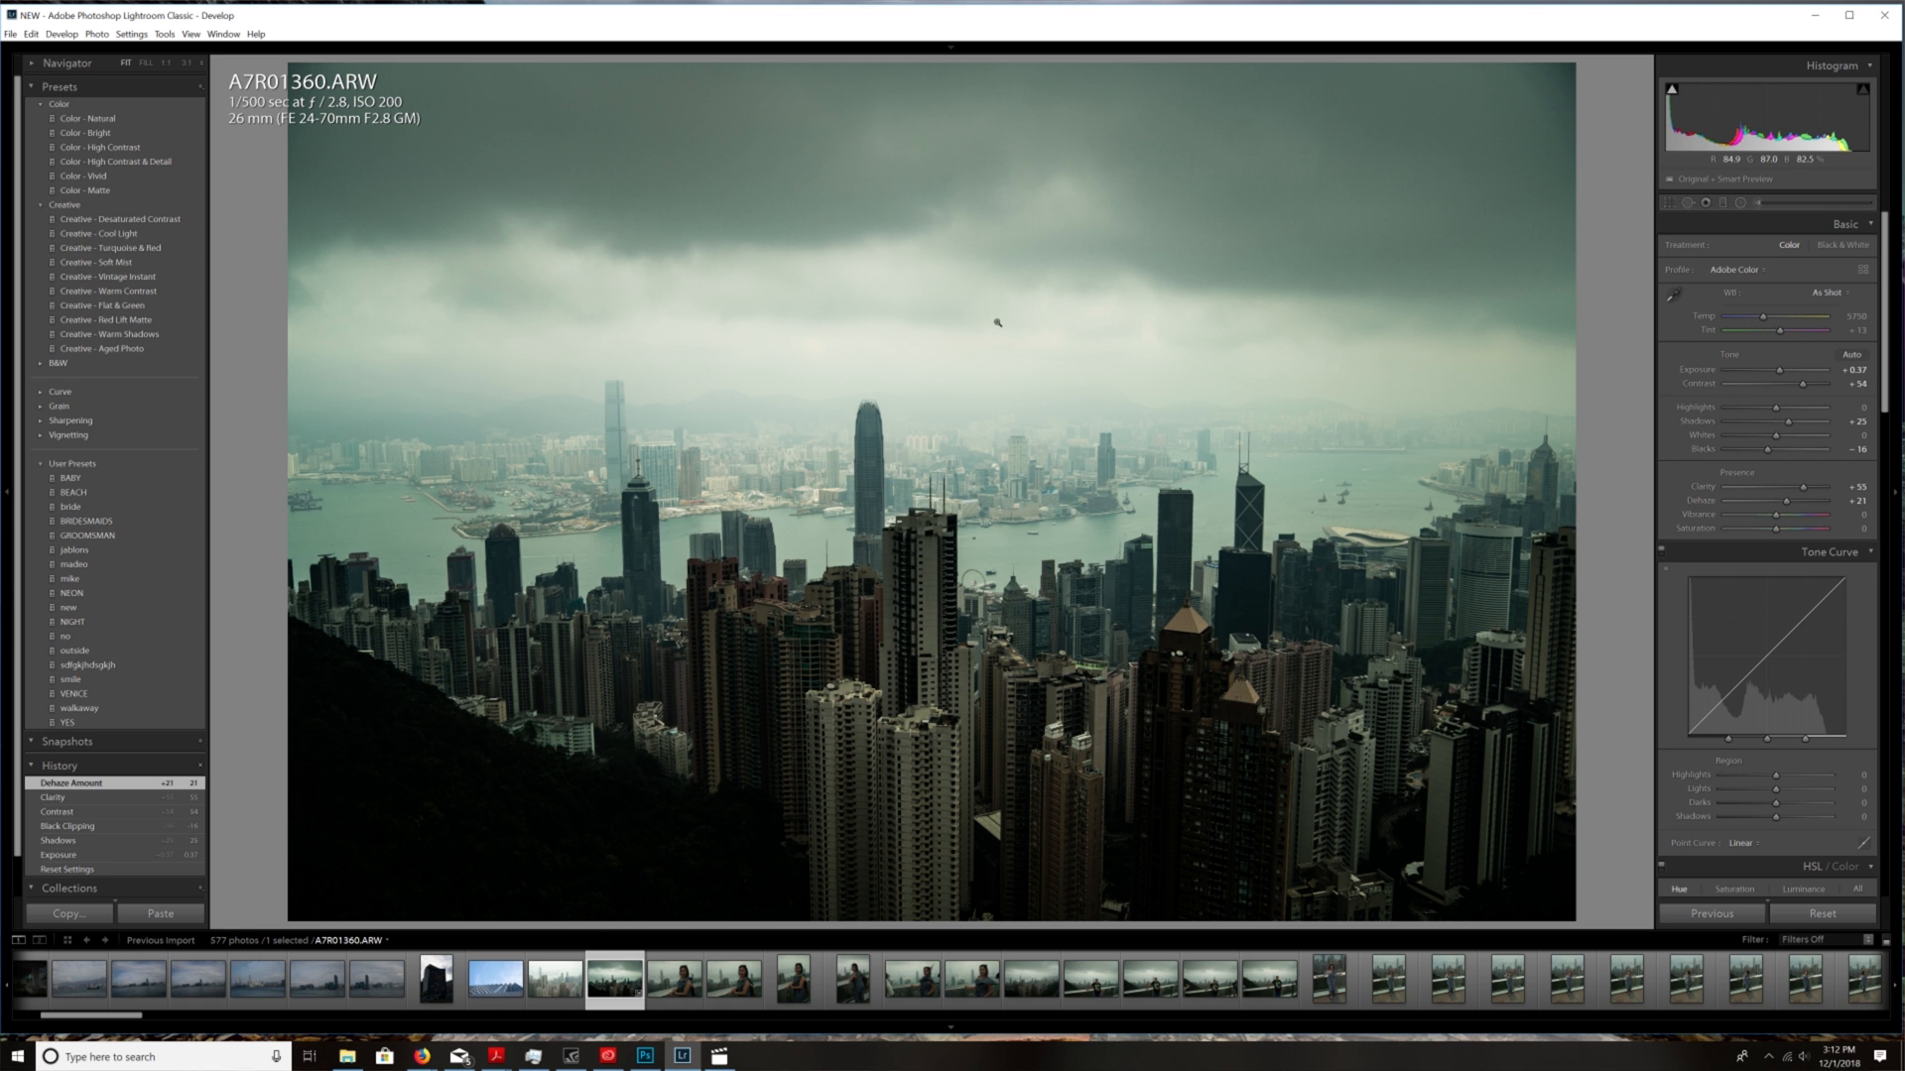
mouse_move(1369, 389)
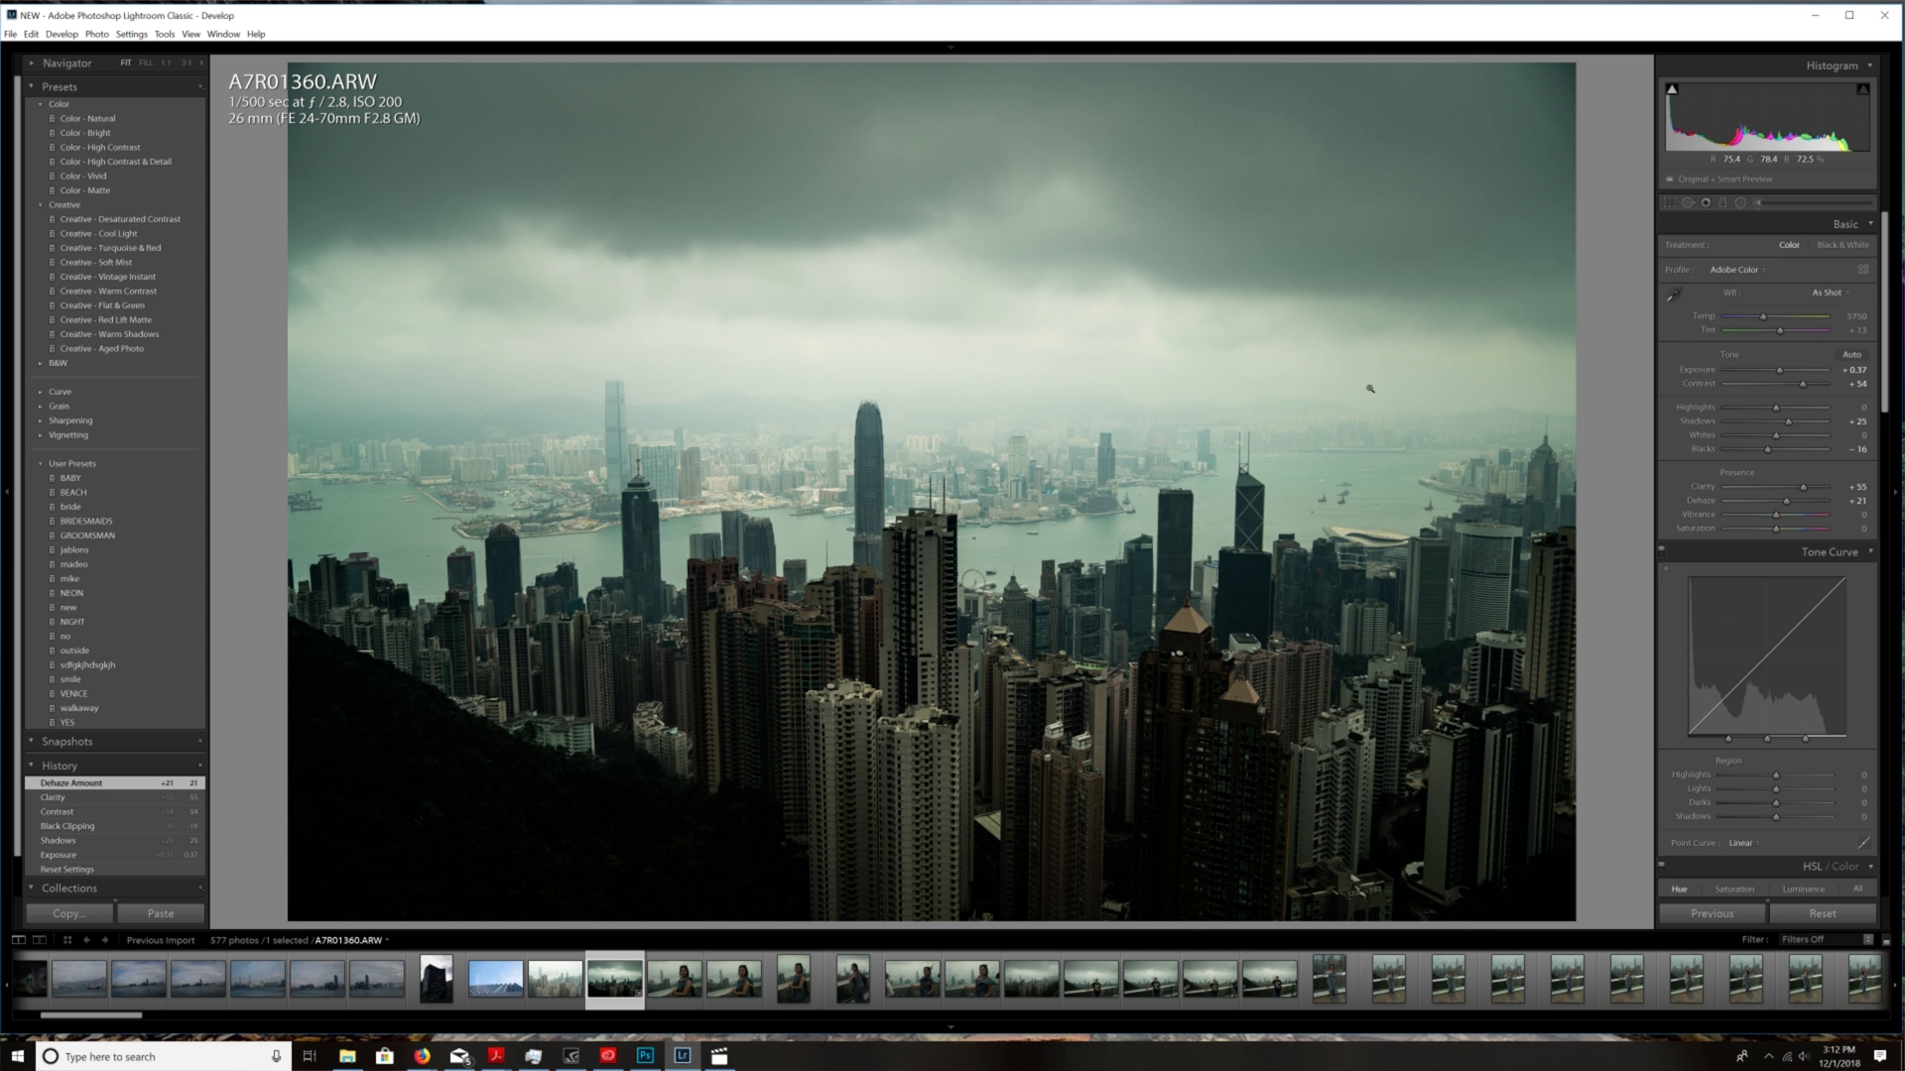
mouse_move(1442, 448)
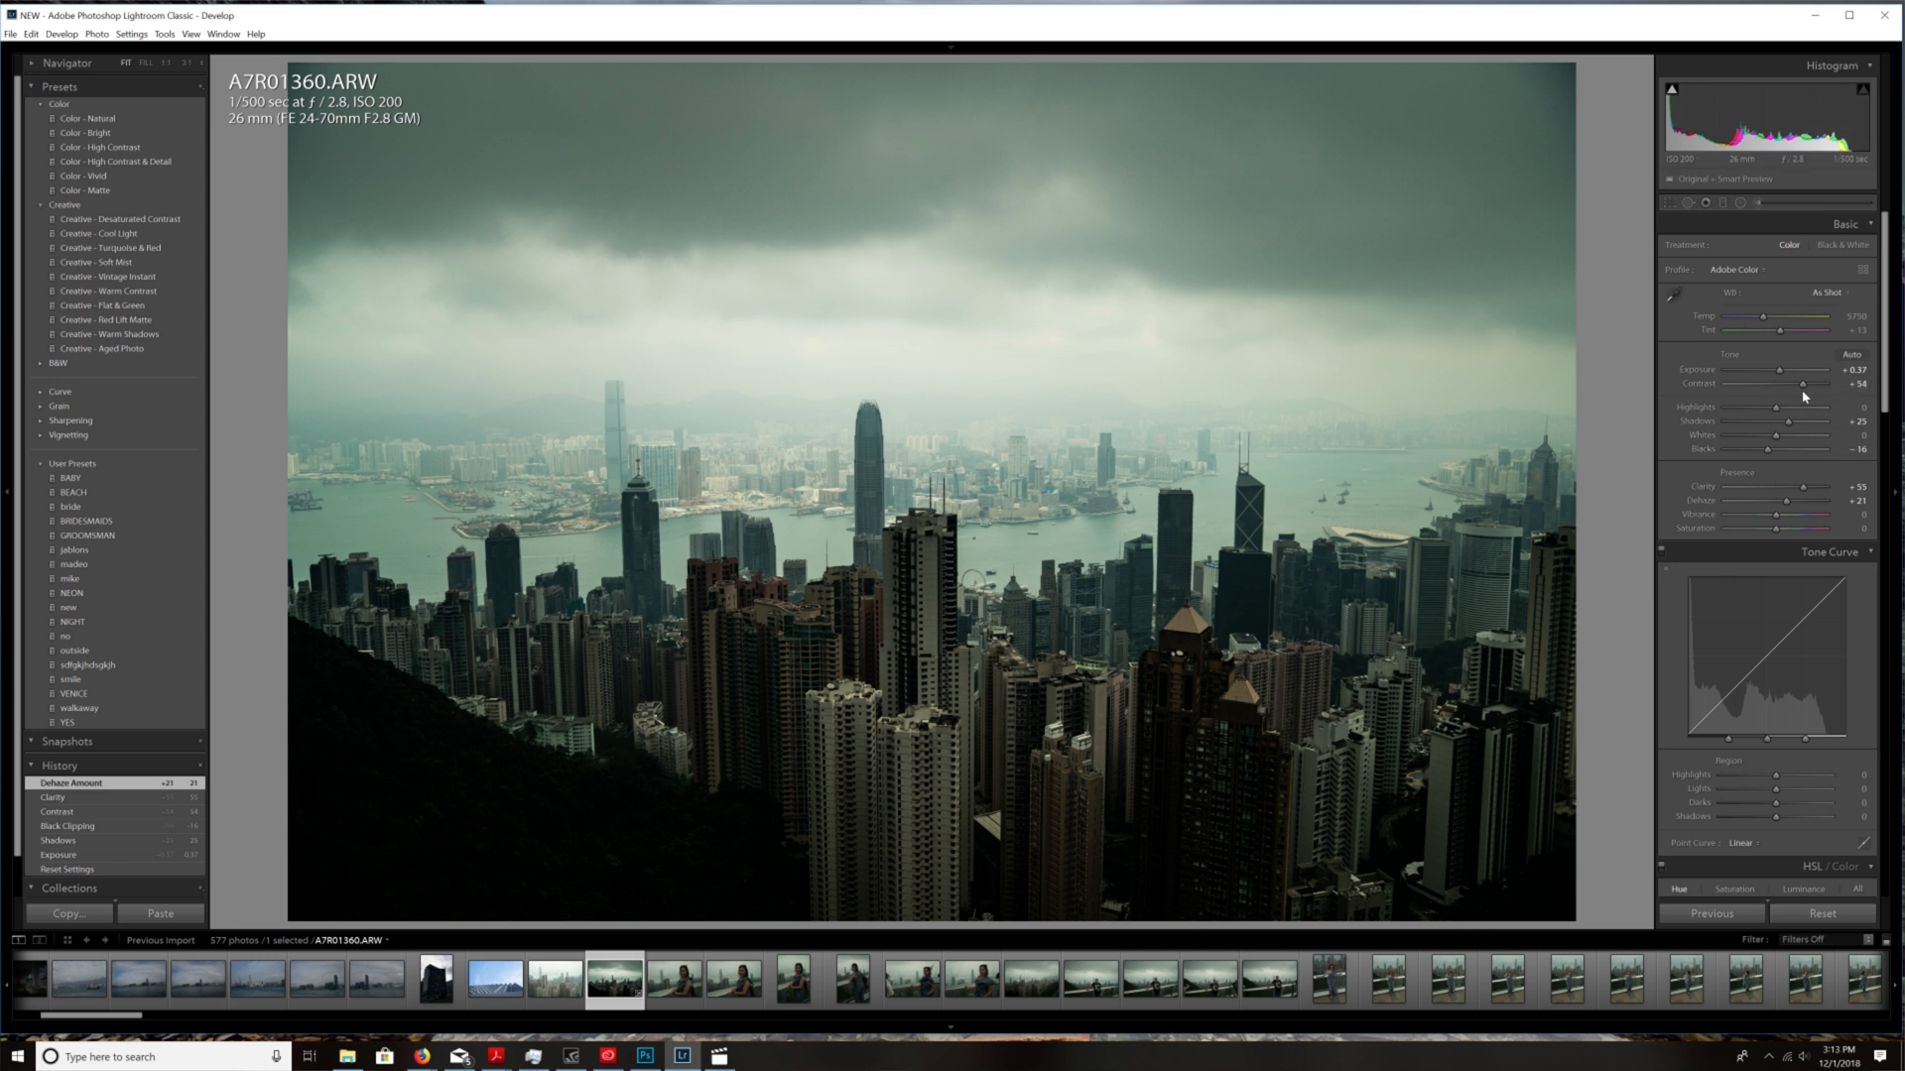
drag(1816, 383, 1785, 383)
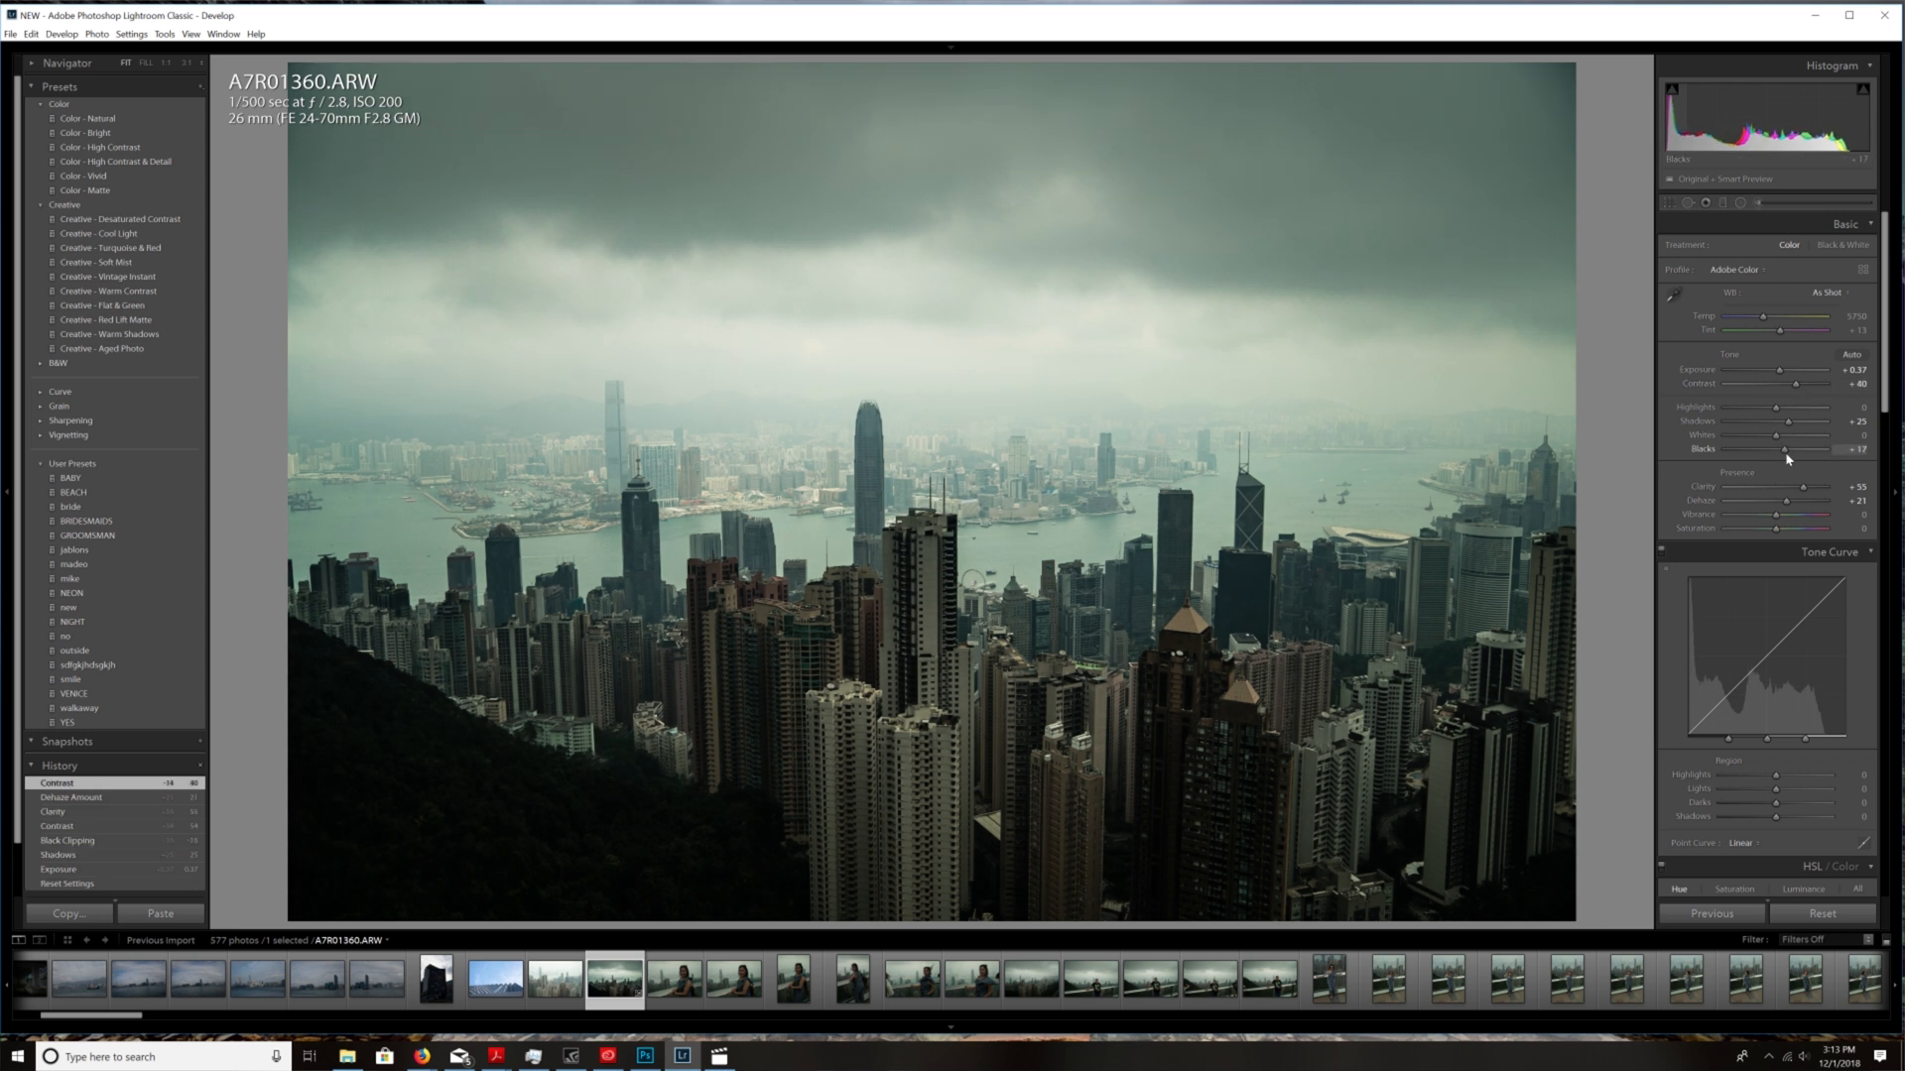
drag(1810, 448, 1791, 448)
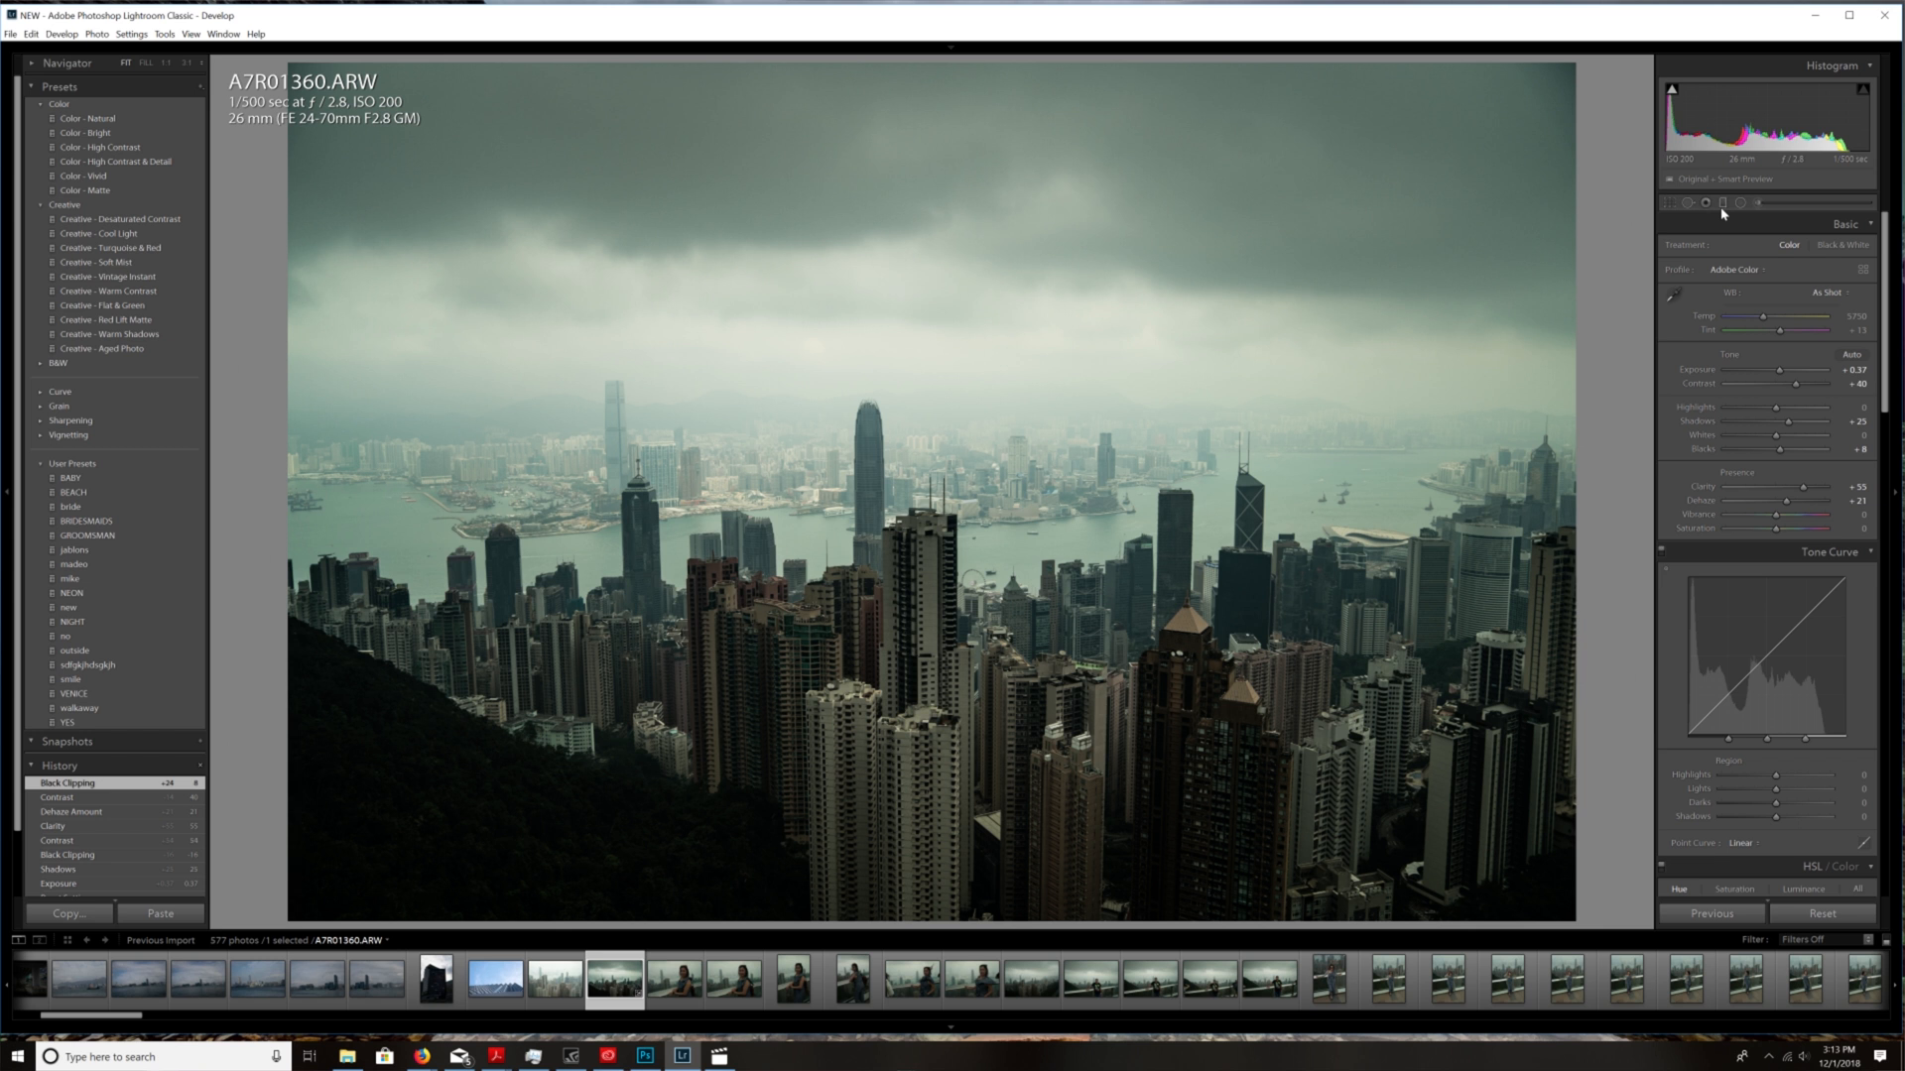
mouse_move(1707, 203)
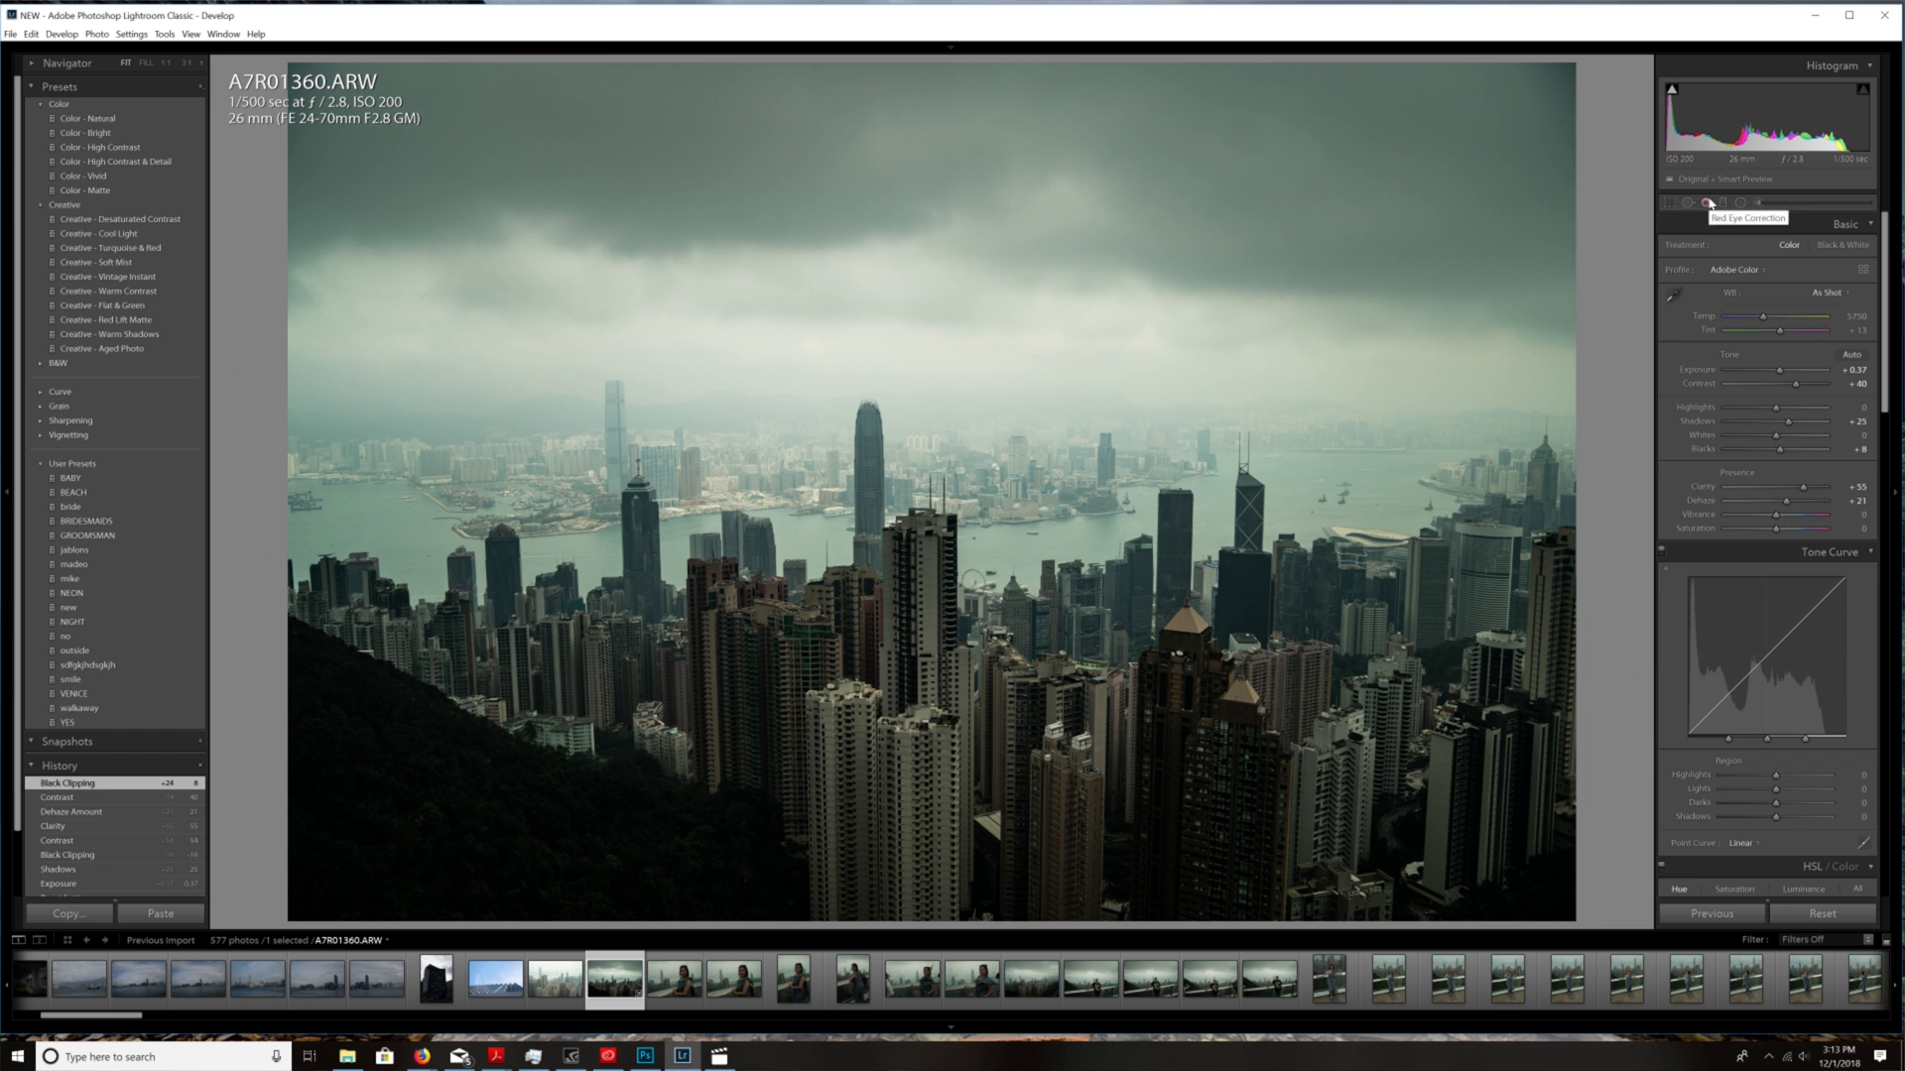
mouse_move(1724, 214)
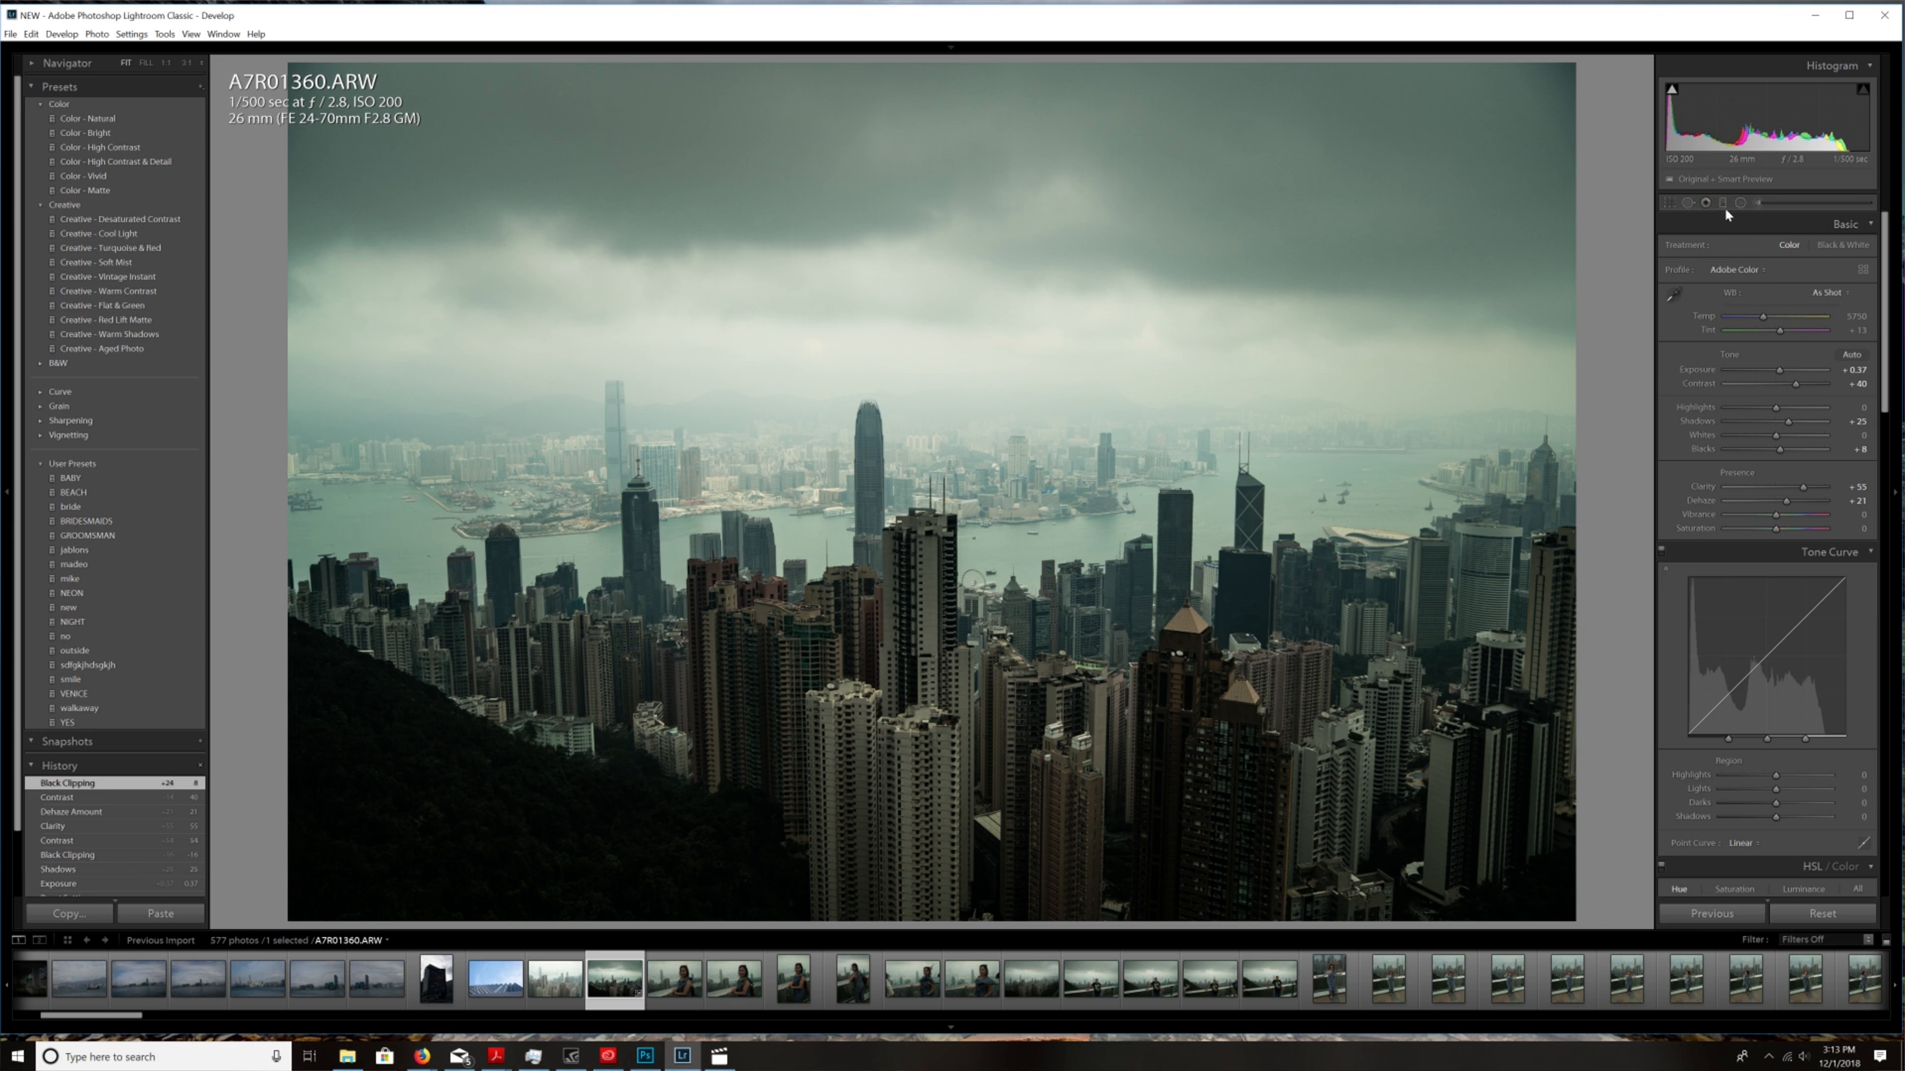
mouse_move(1708, 240)
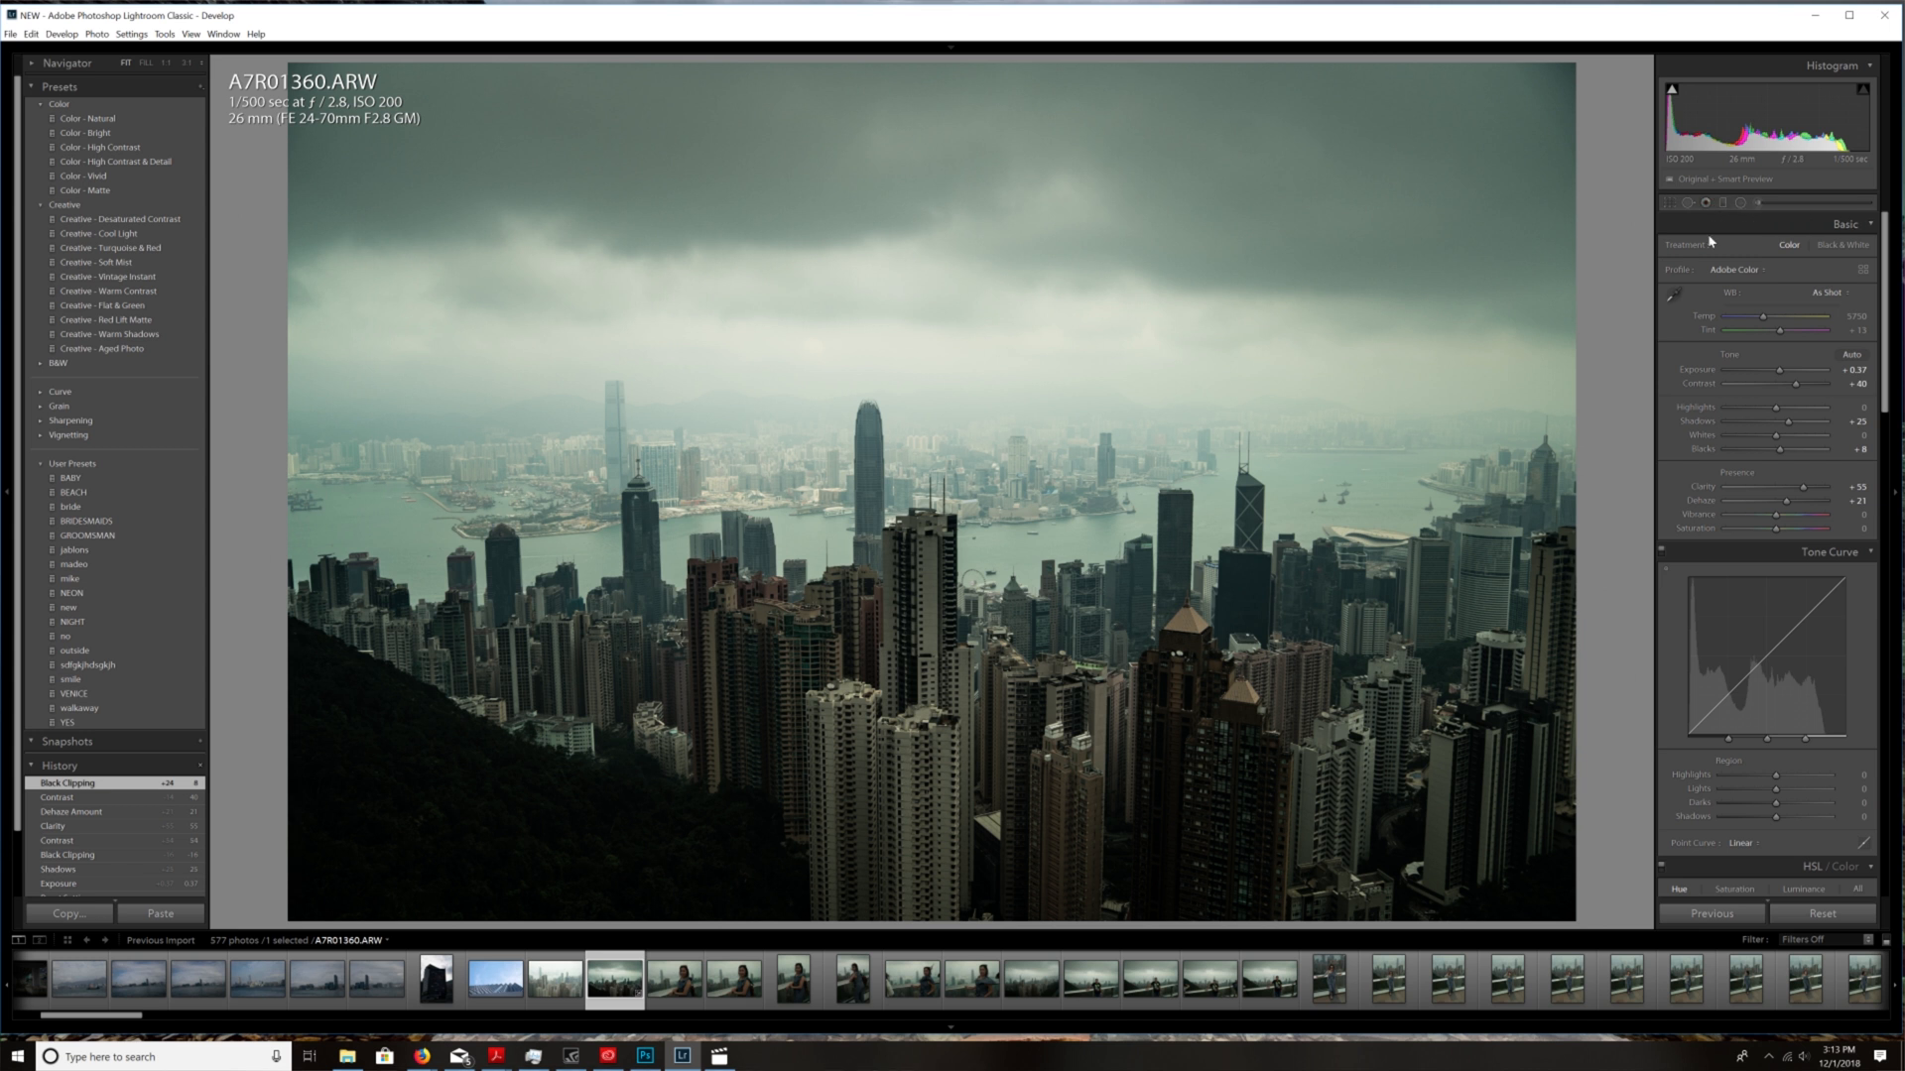
mouse_move(1728, 203)
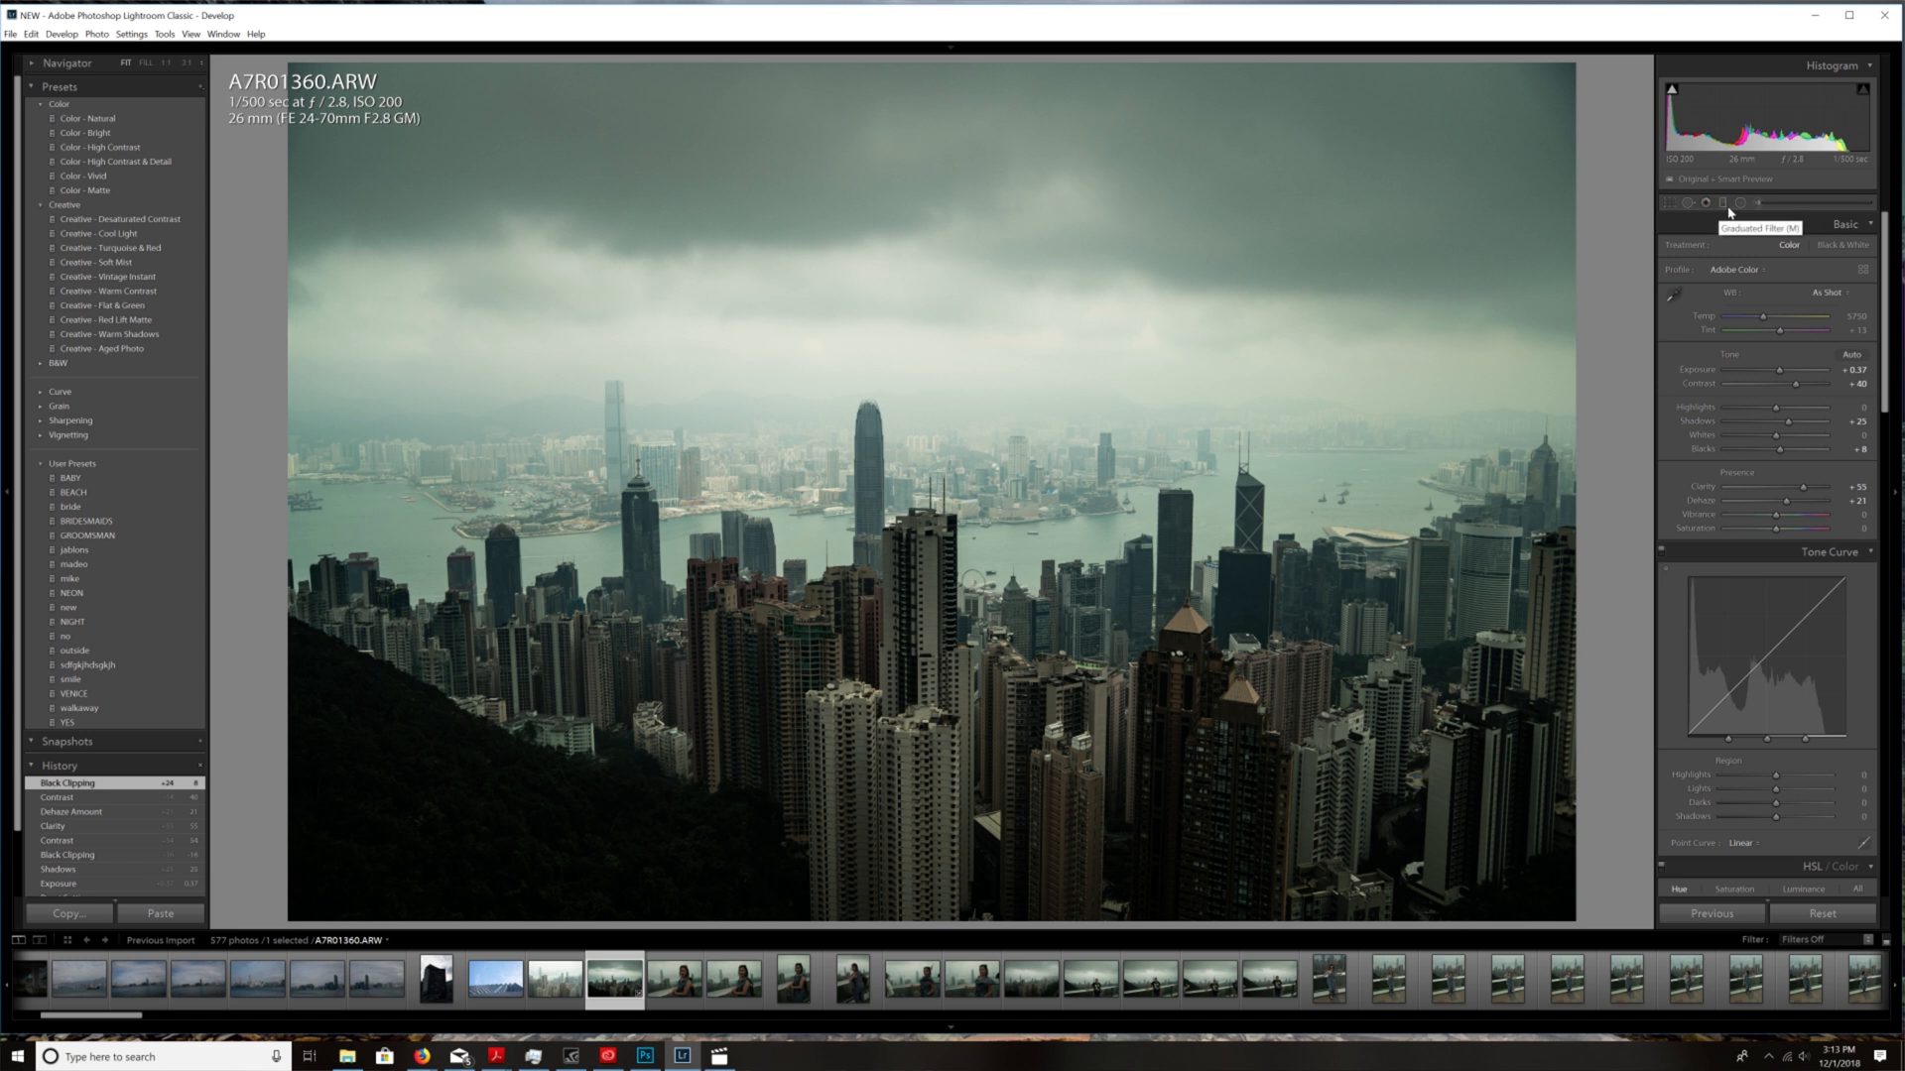
- Add a graduated filter with Exposure 0.46 and Shadows 57 over the dark hillside
click(1728, 203)
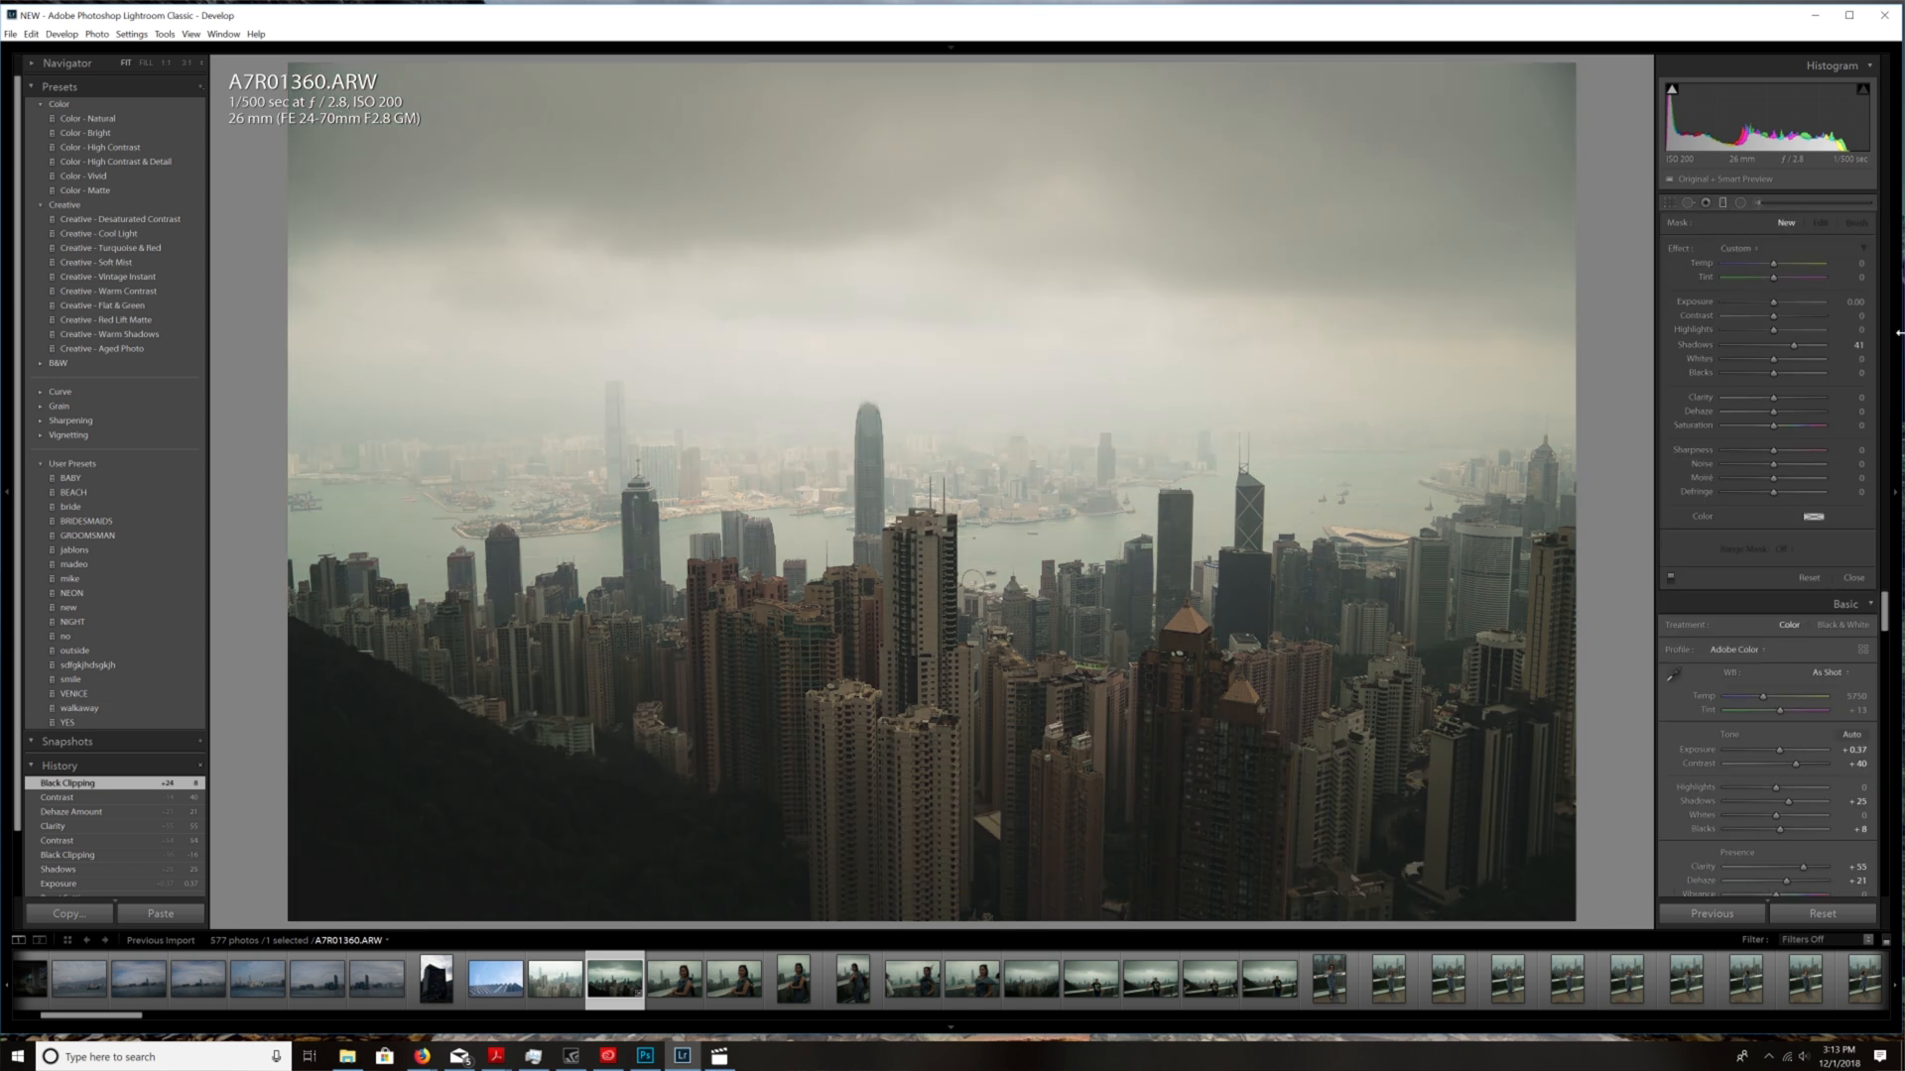
drag(1801, 343, 1797, 343)
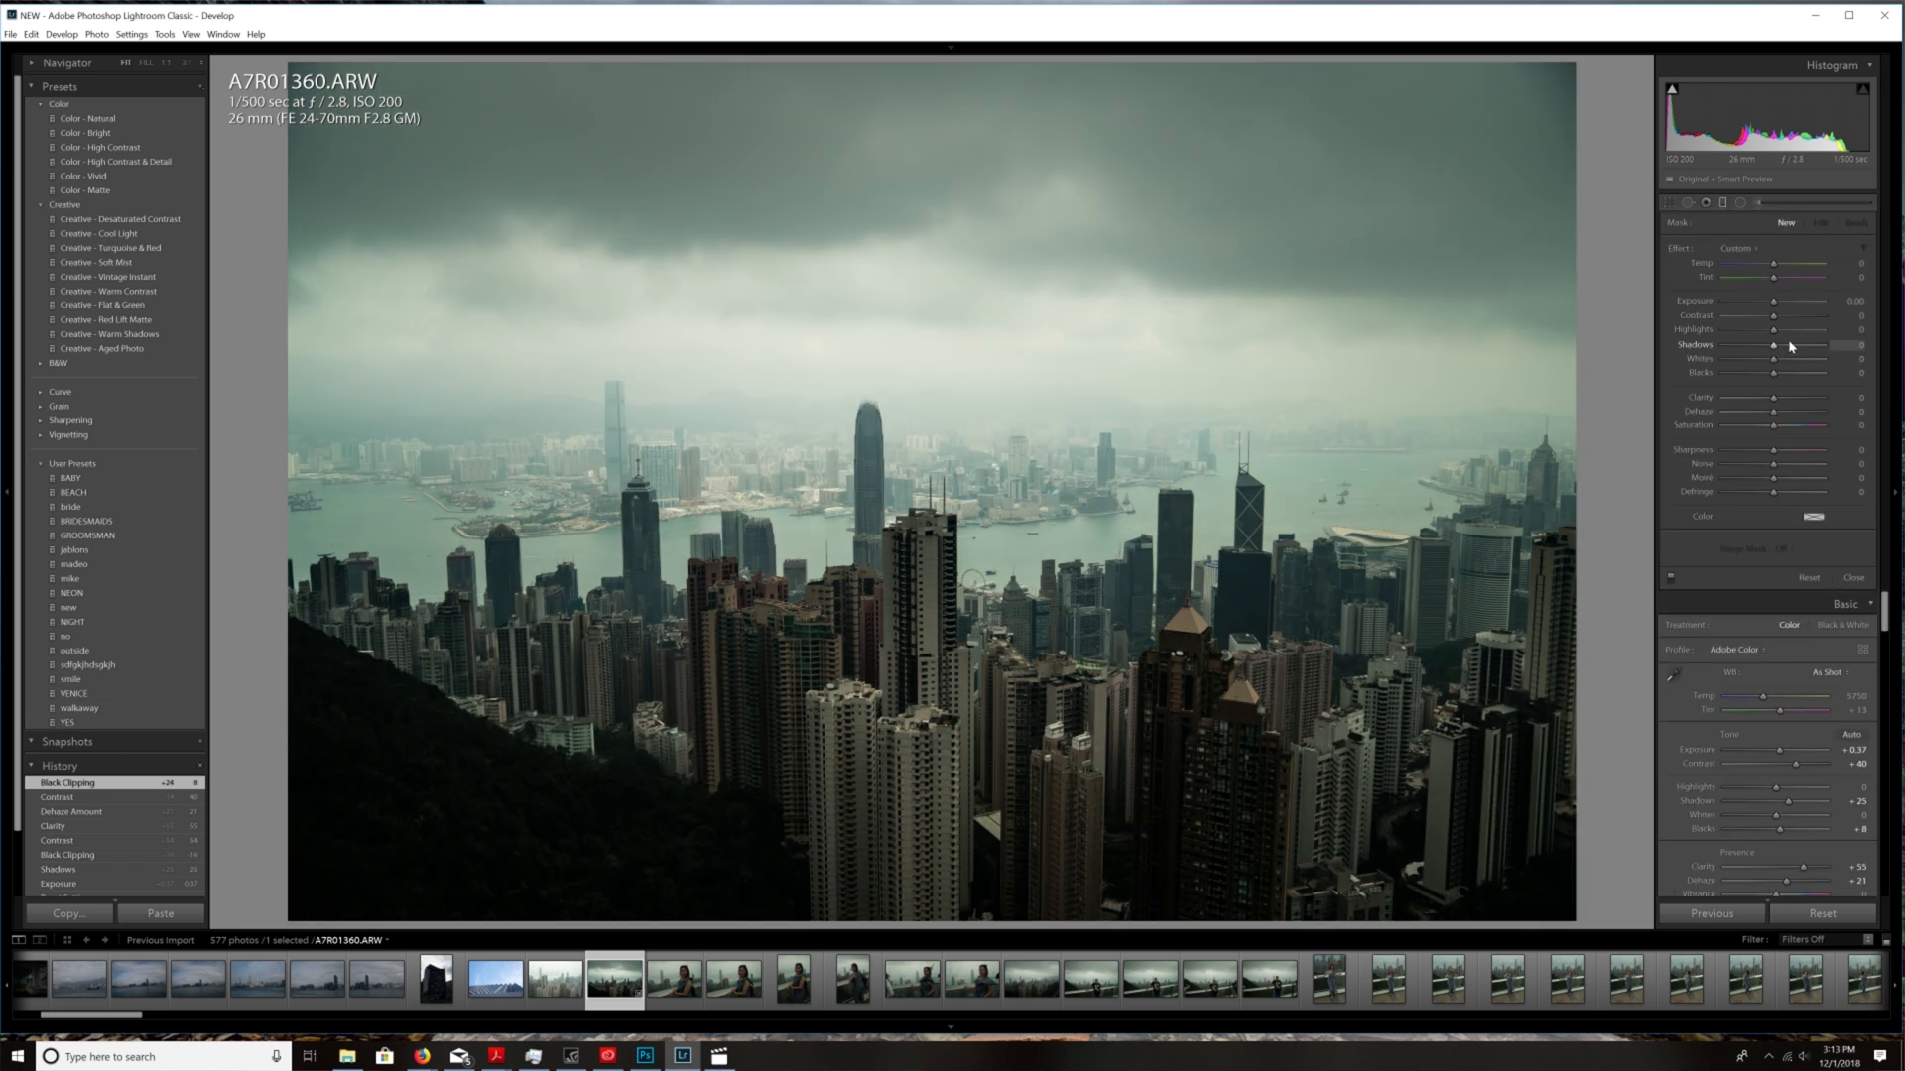
drag(1774, 343, 1827, 343)
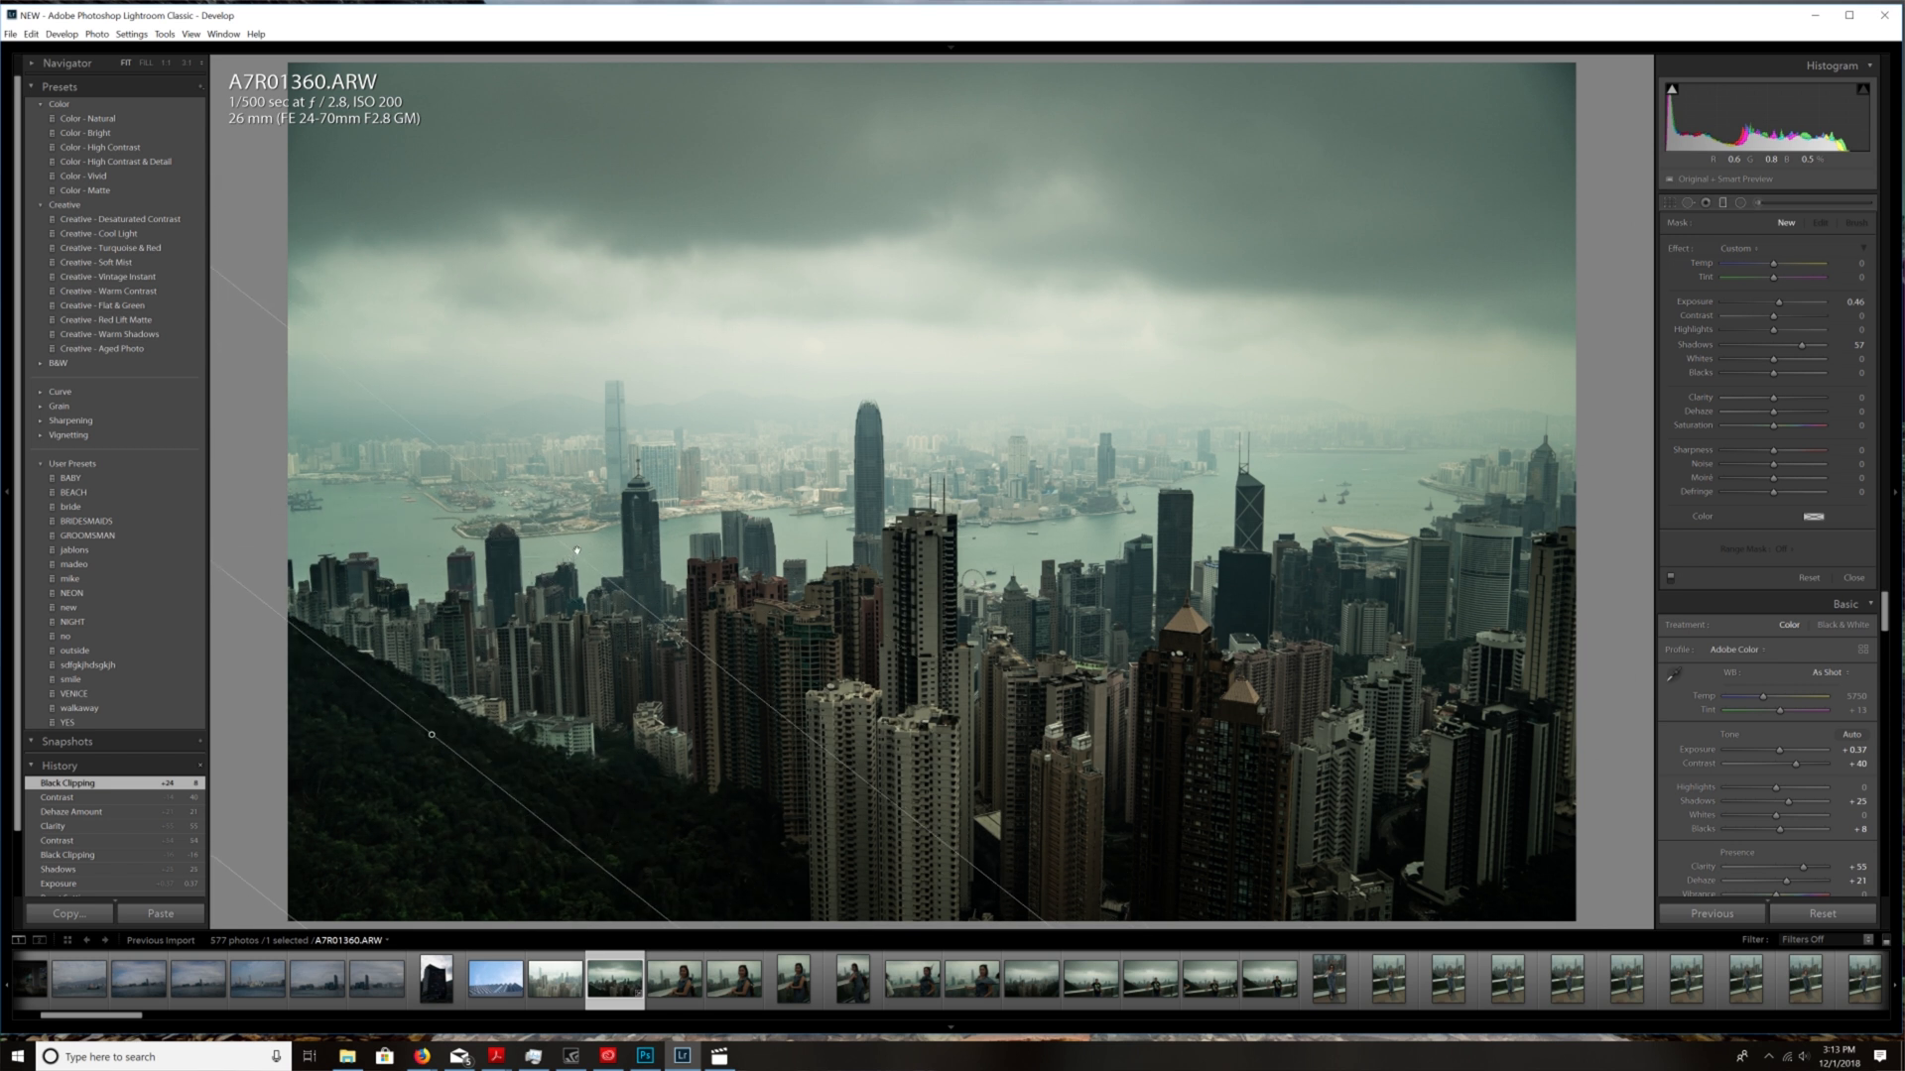
drag(577, 550, 566, 542)
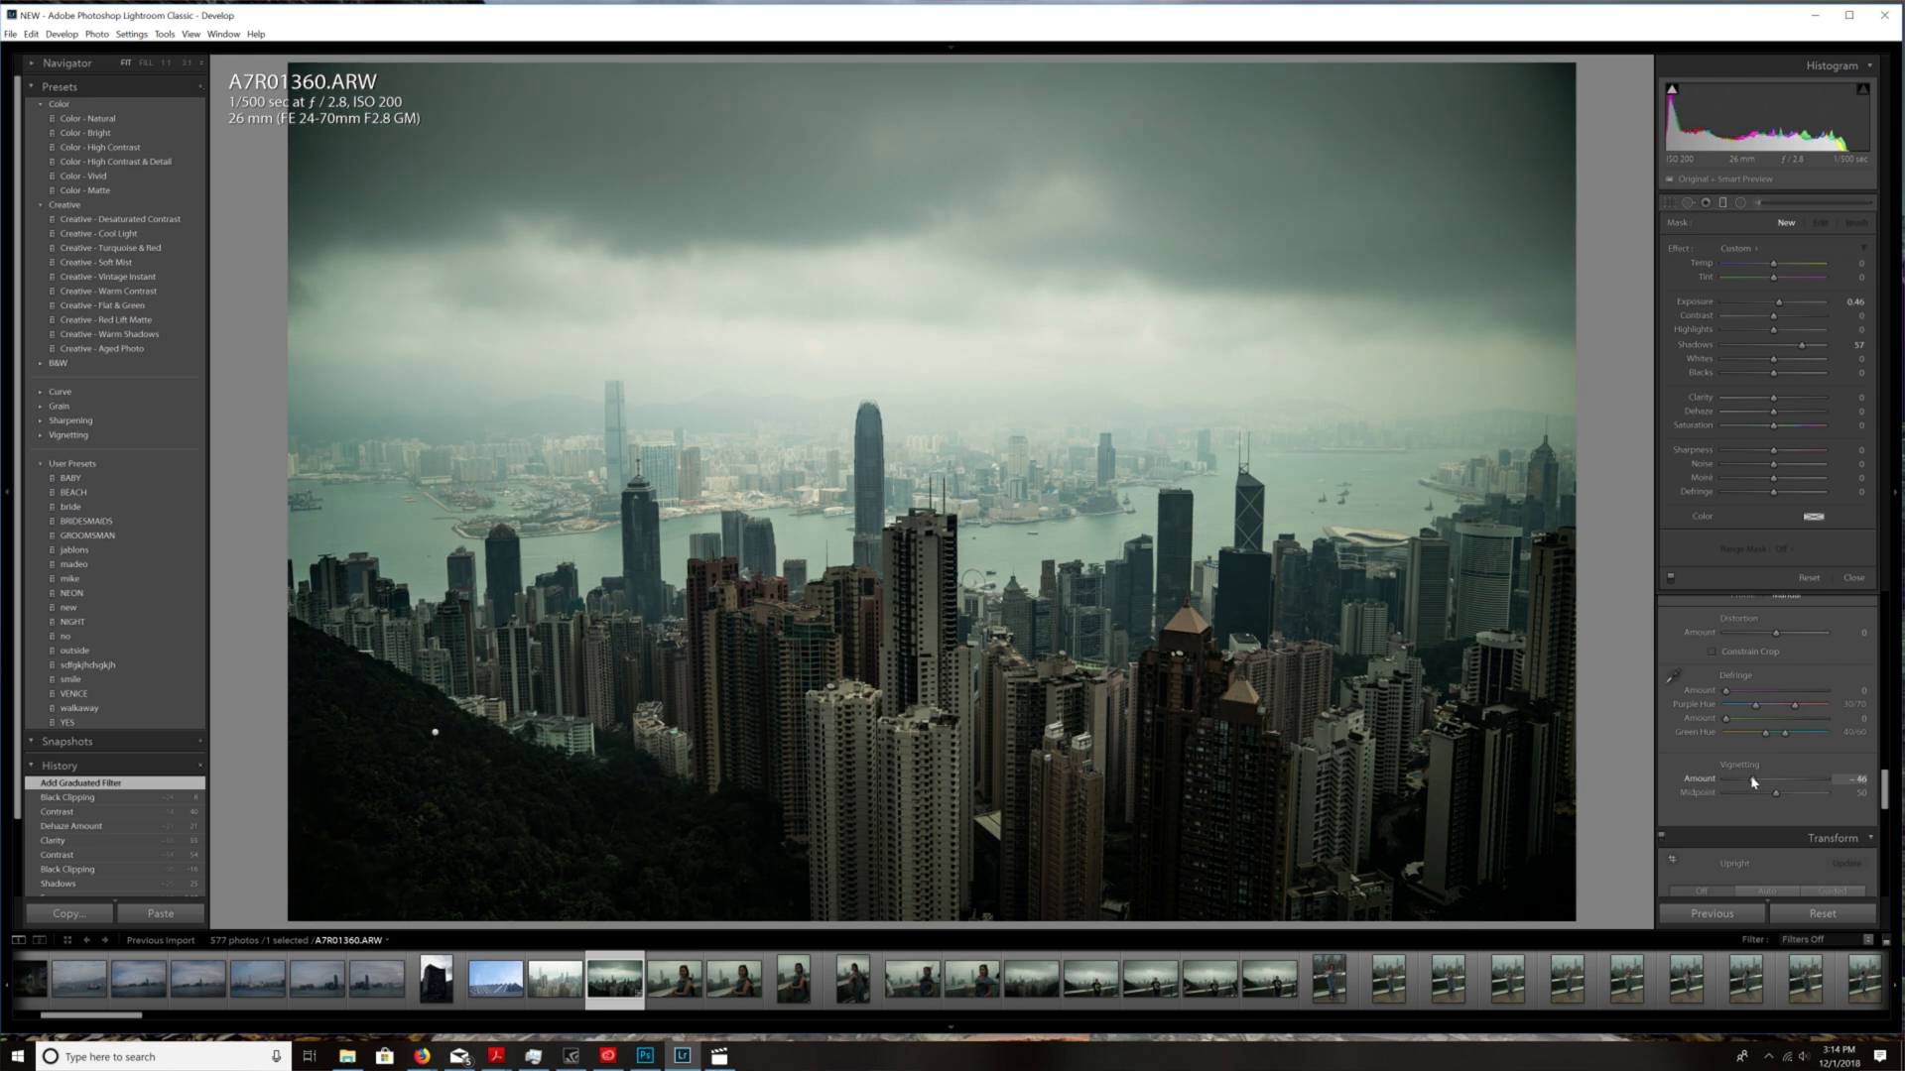
- Darken the photo edges with a Lens Corrections vignette of about -47
drag(1803, 777, 1764, 778)
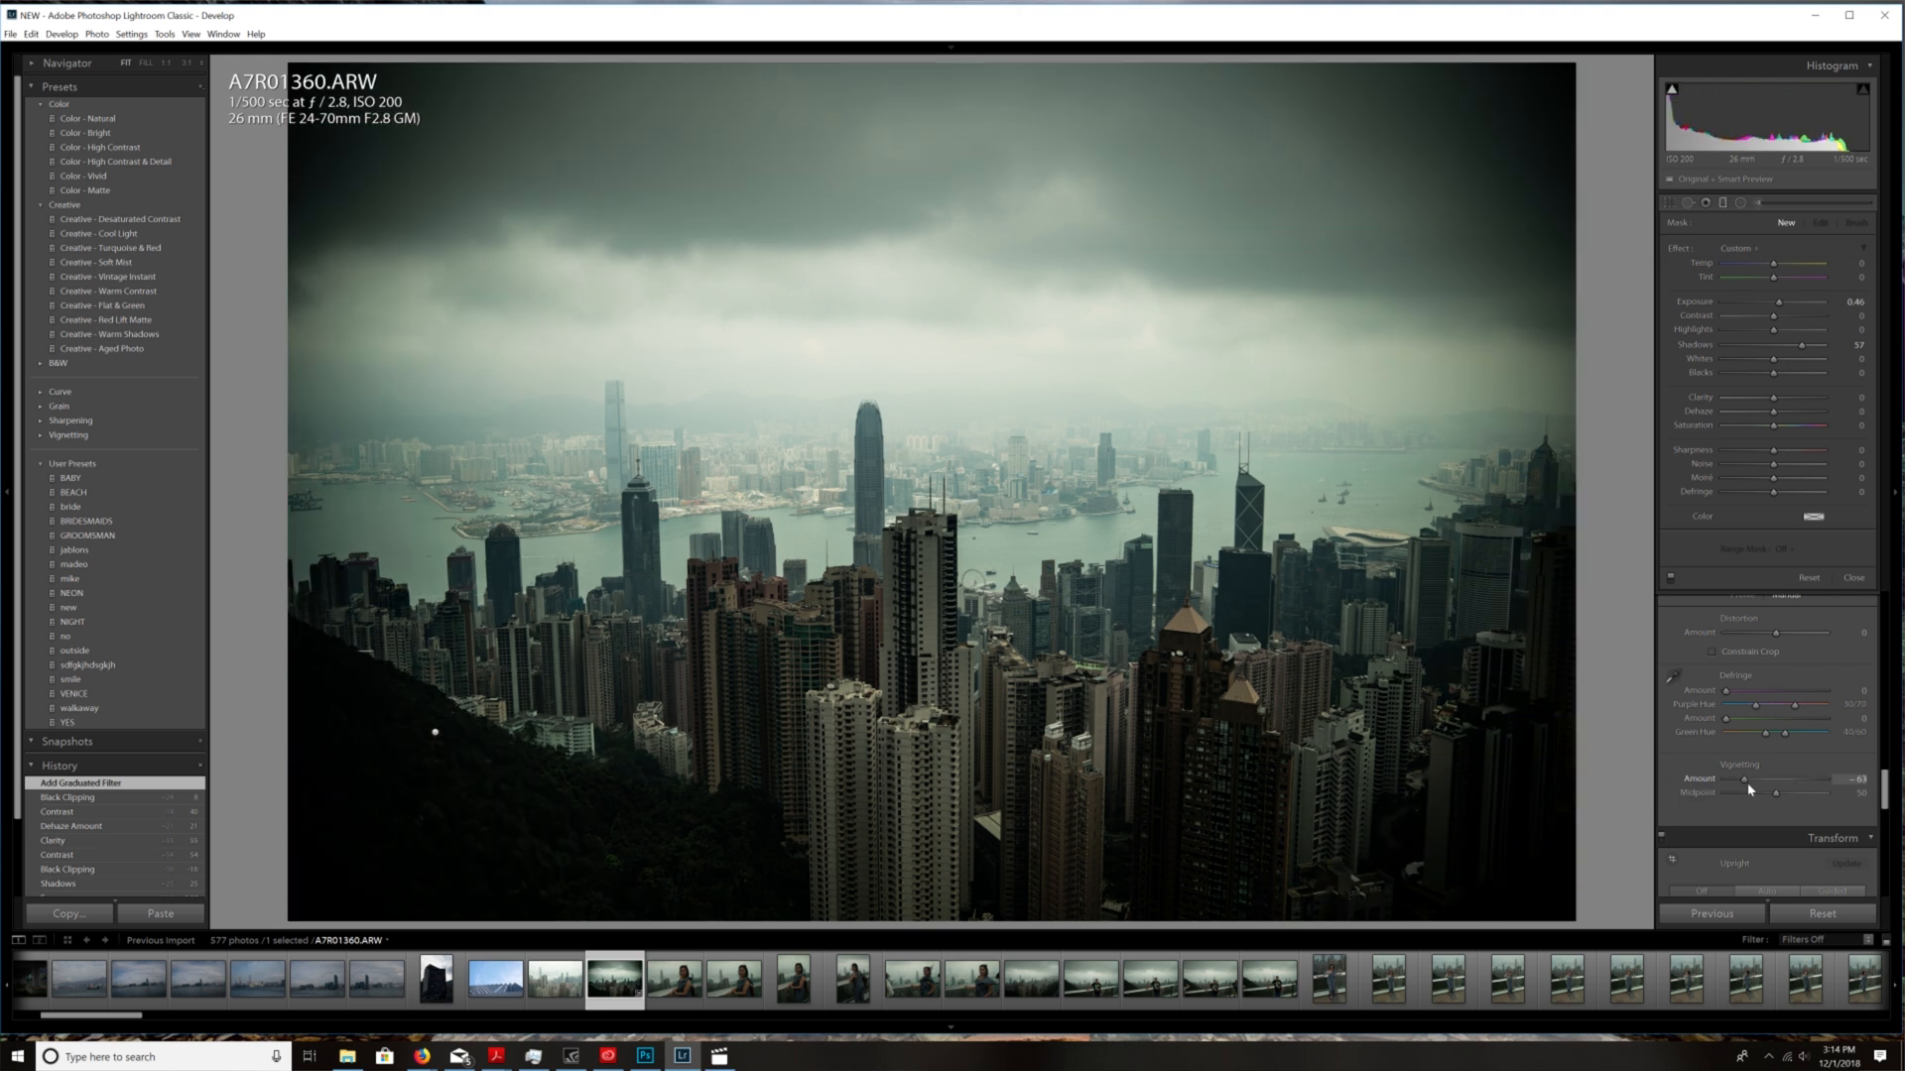
drag(1744, 778, 1740, 778)
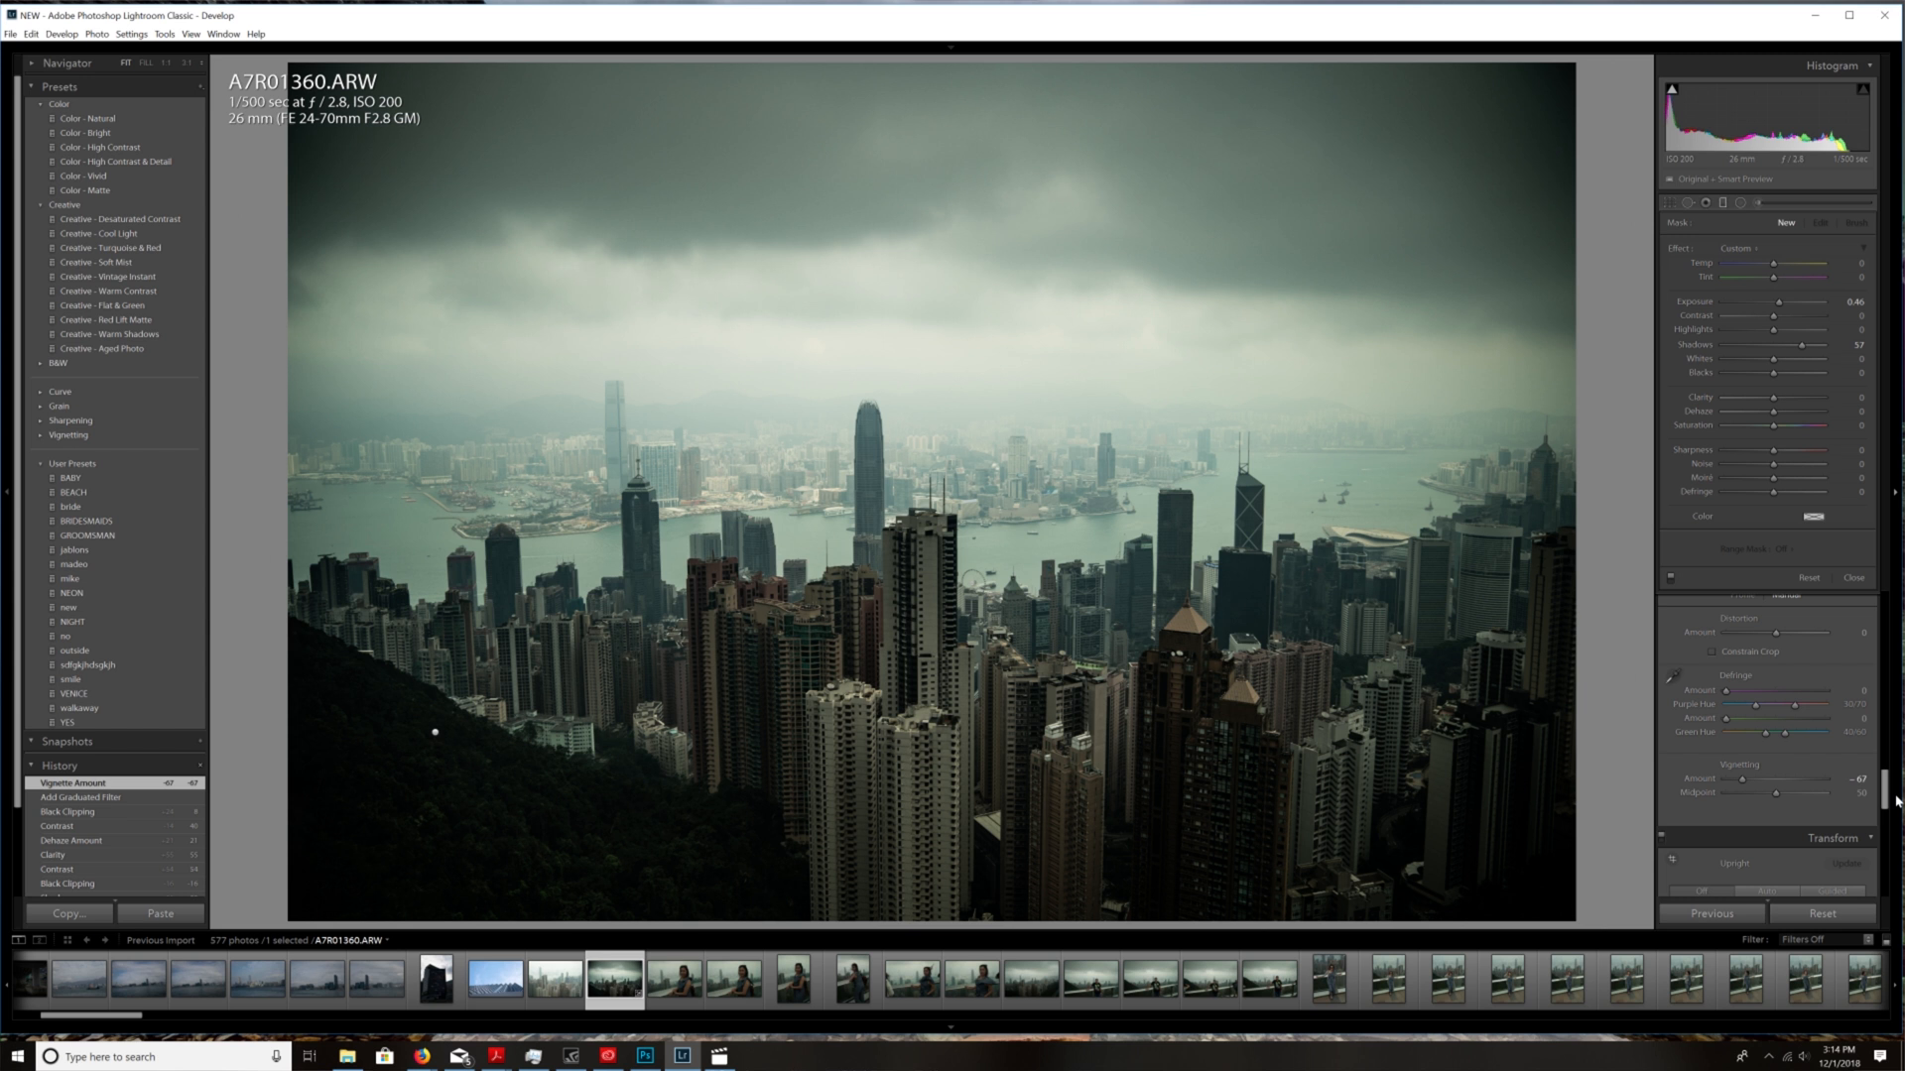
scroll(down, 3)
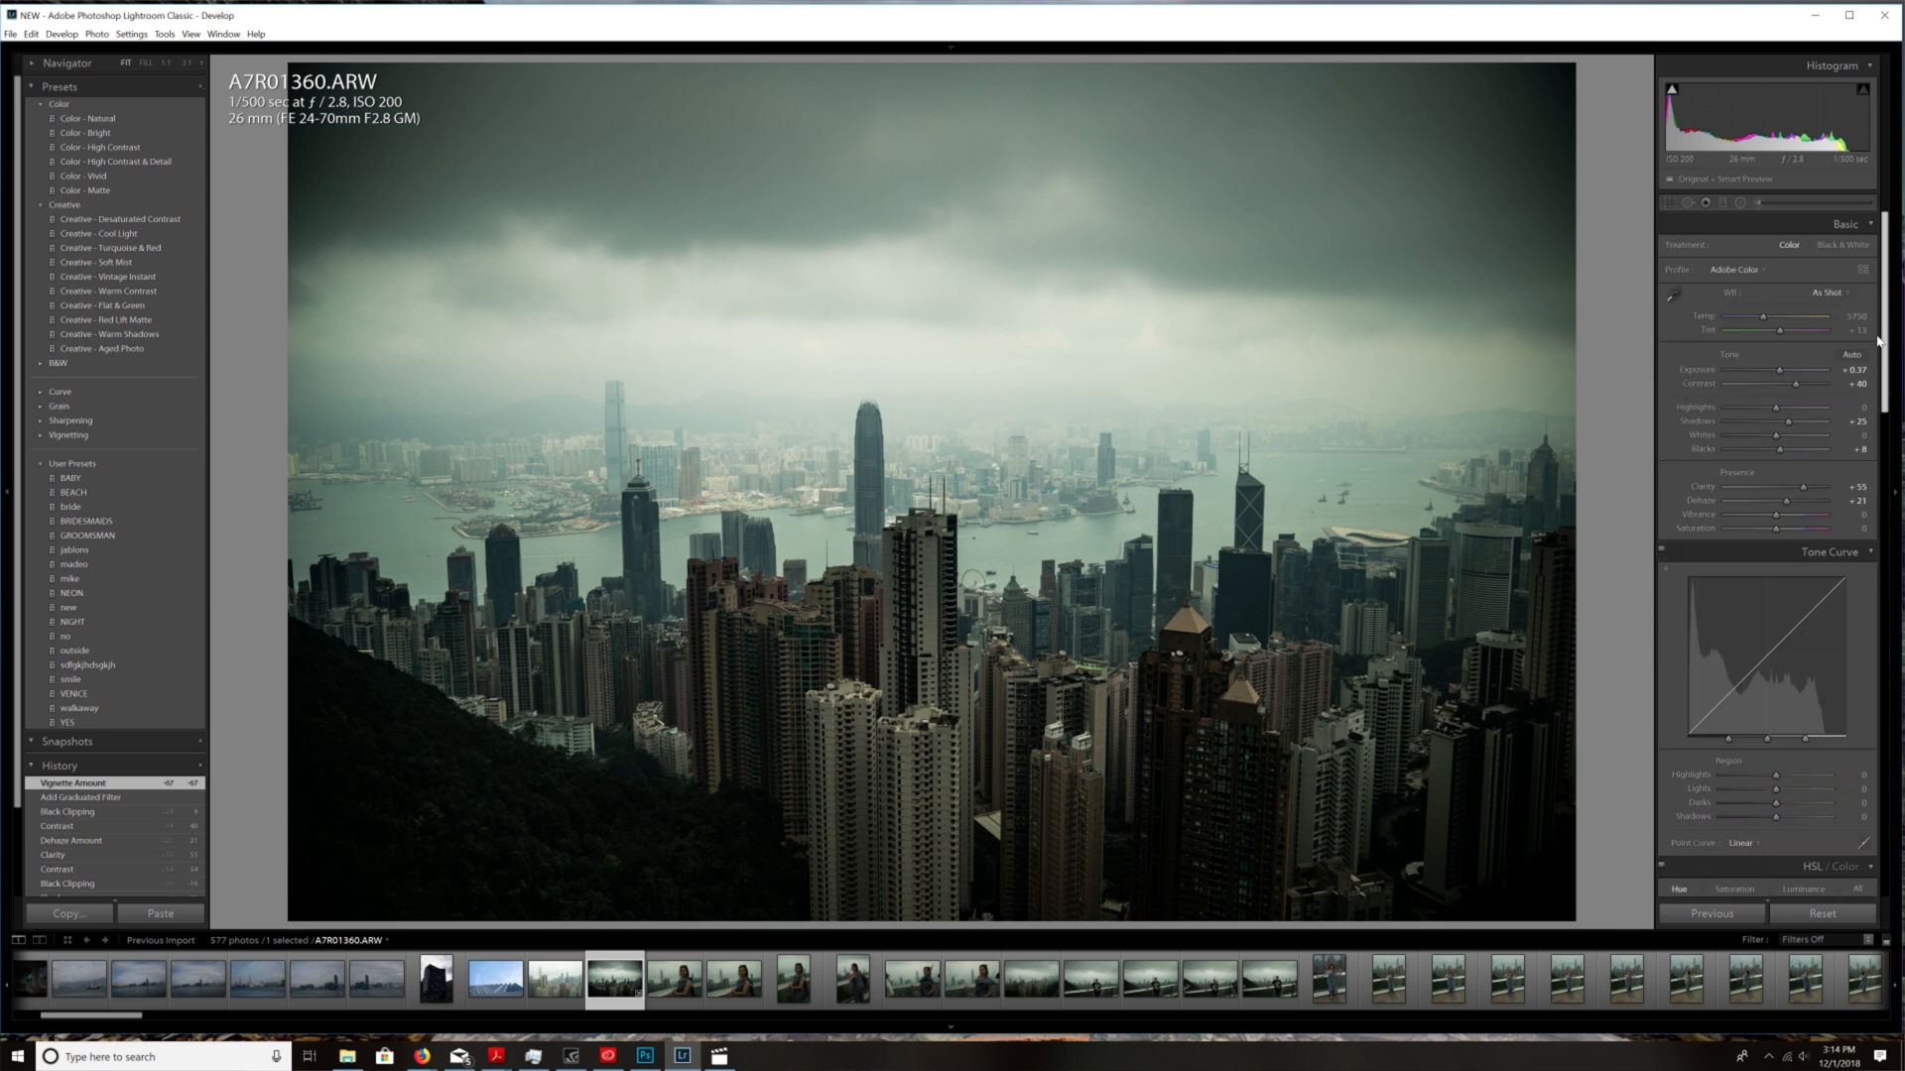
mouse_move(808, 167)
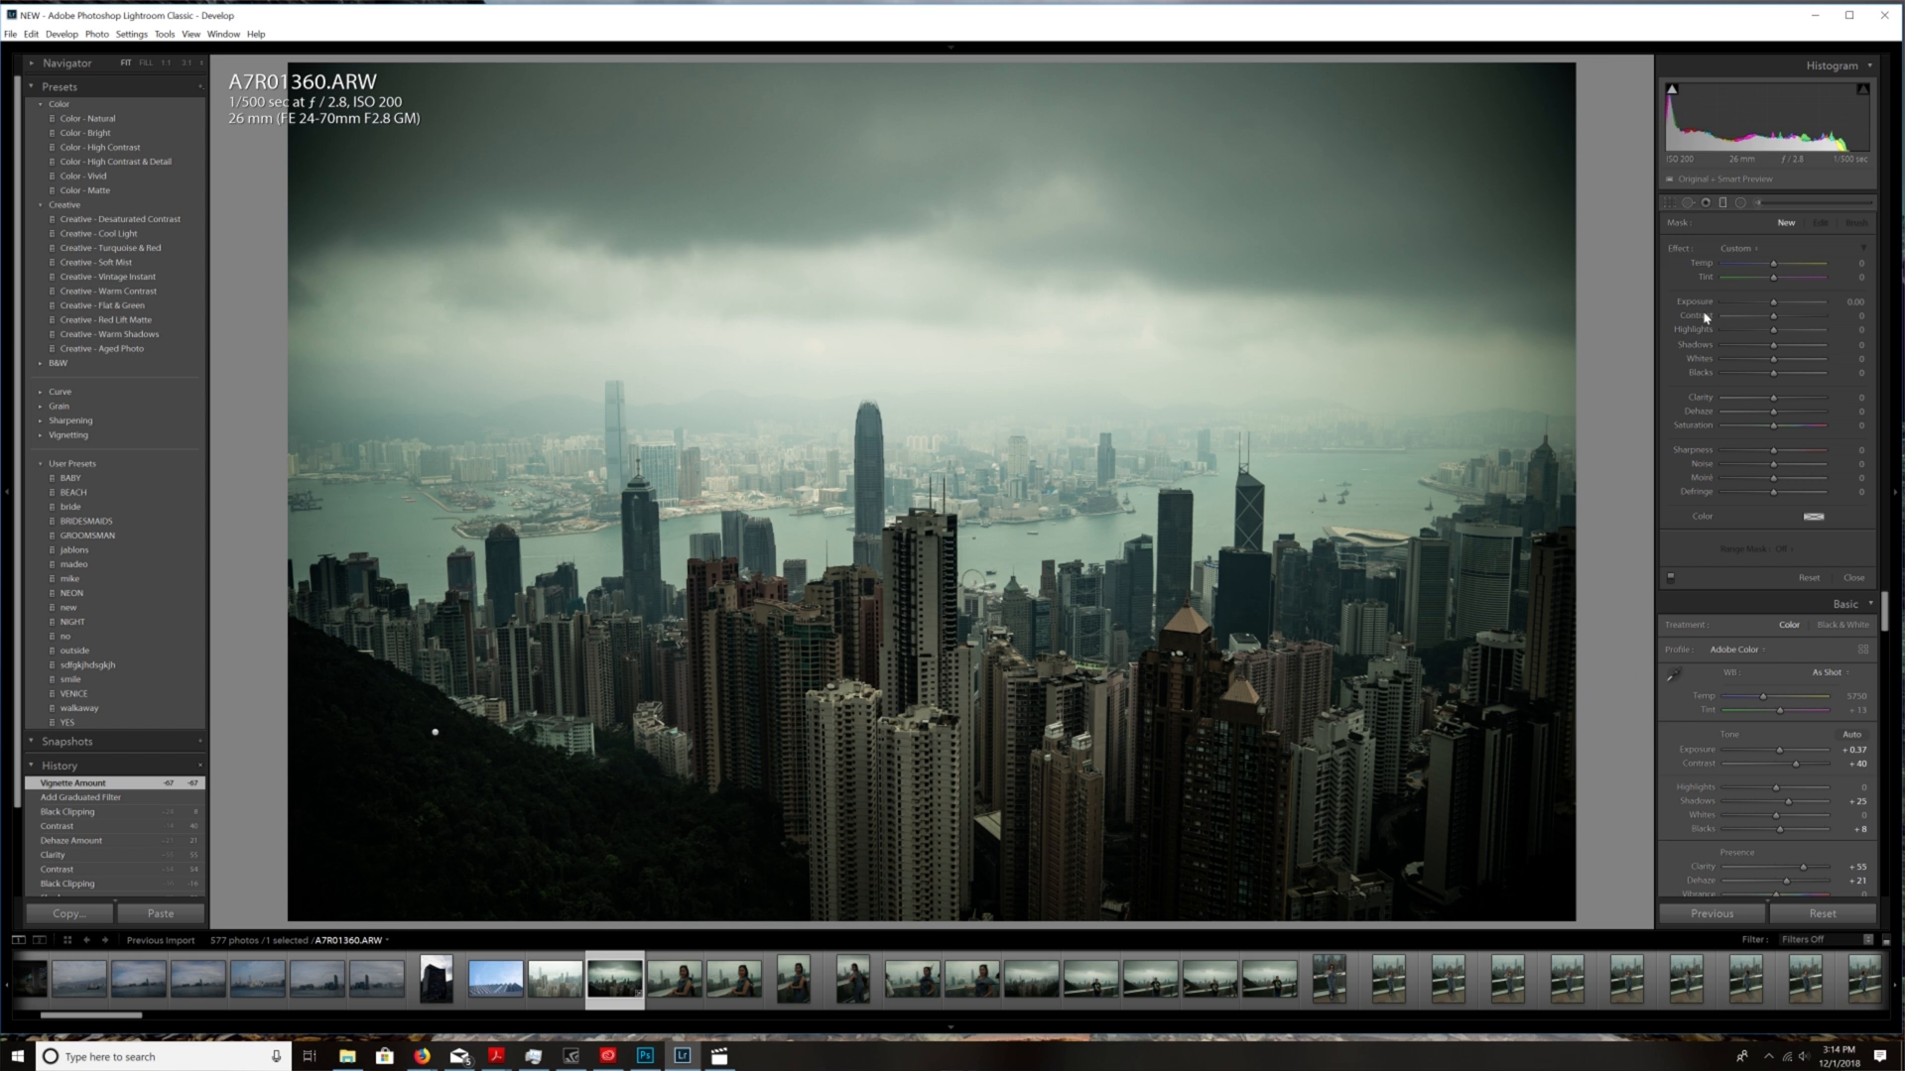
mouse_move(1719, 344)
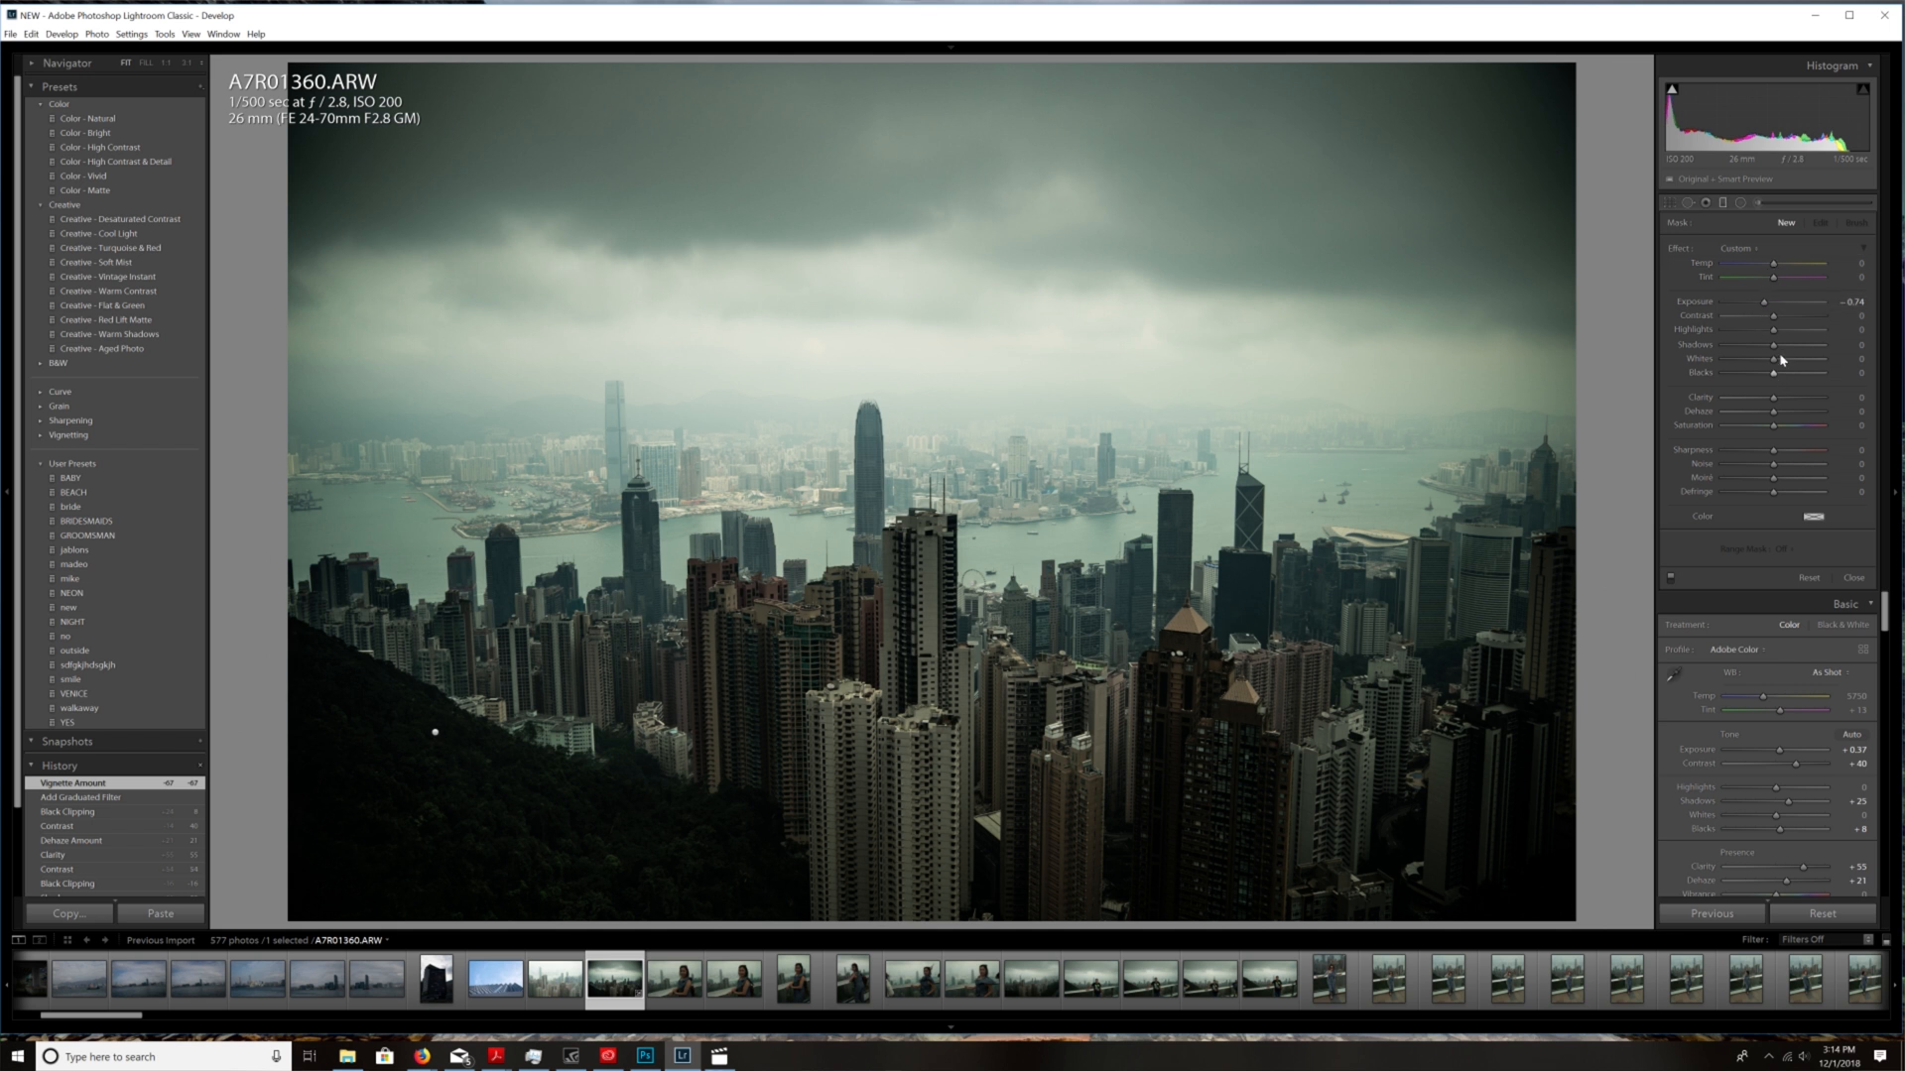
- Lower Clarity and Sharpness on the second graduated filter and adjust it
drag(1804, 397, 1766, 397)
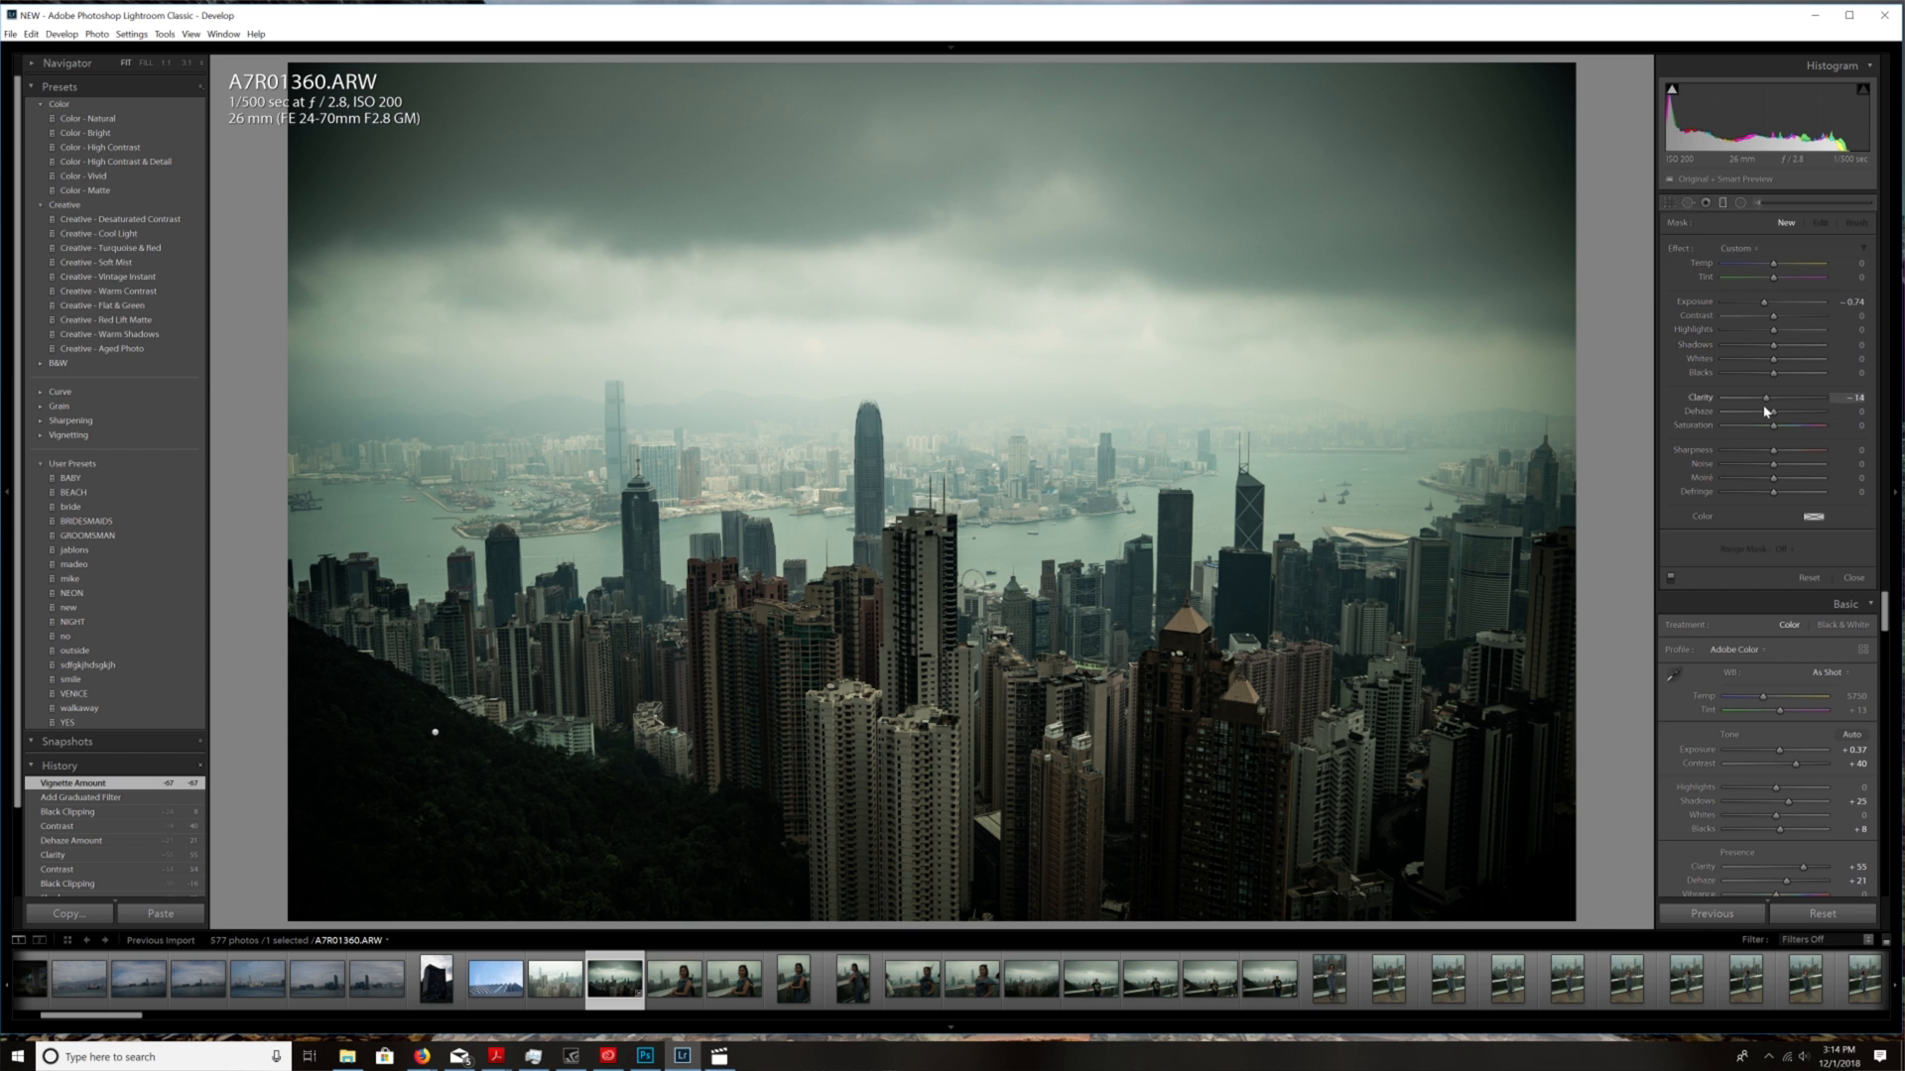
drag(1764, 396, 1768, 396)
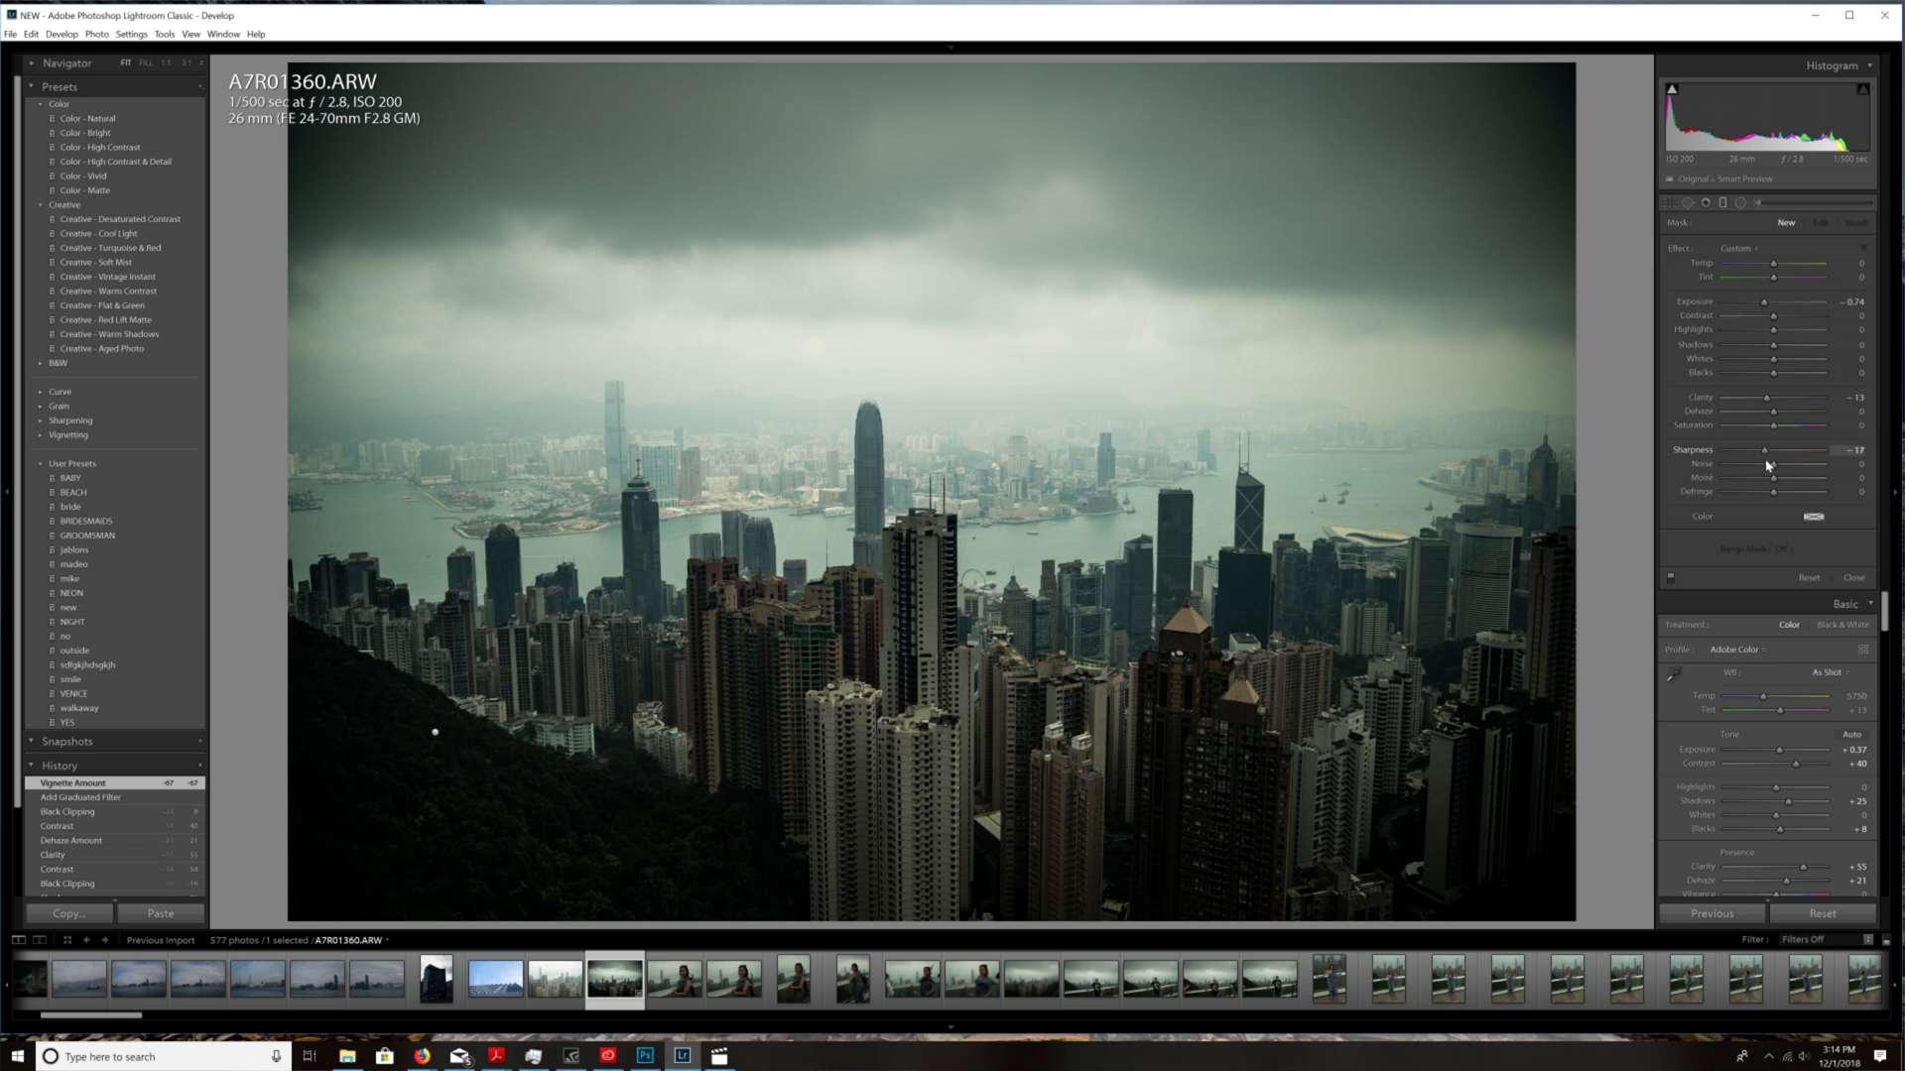
drag(1766, 462, 1774, 462)
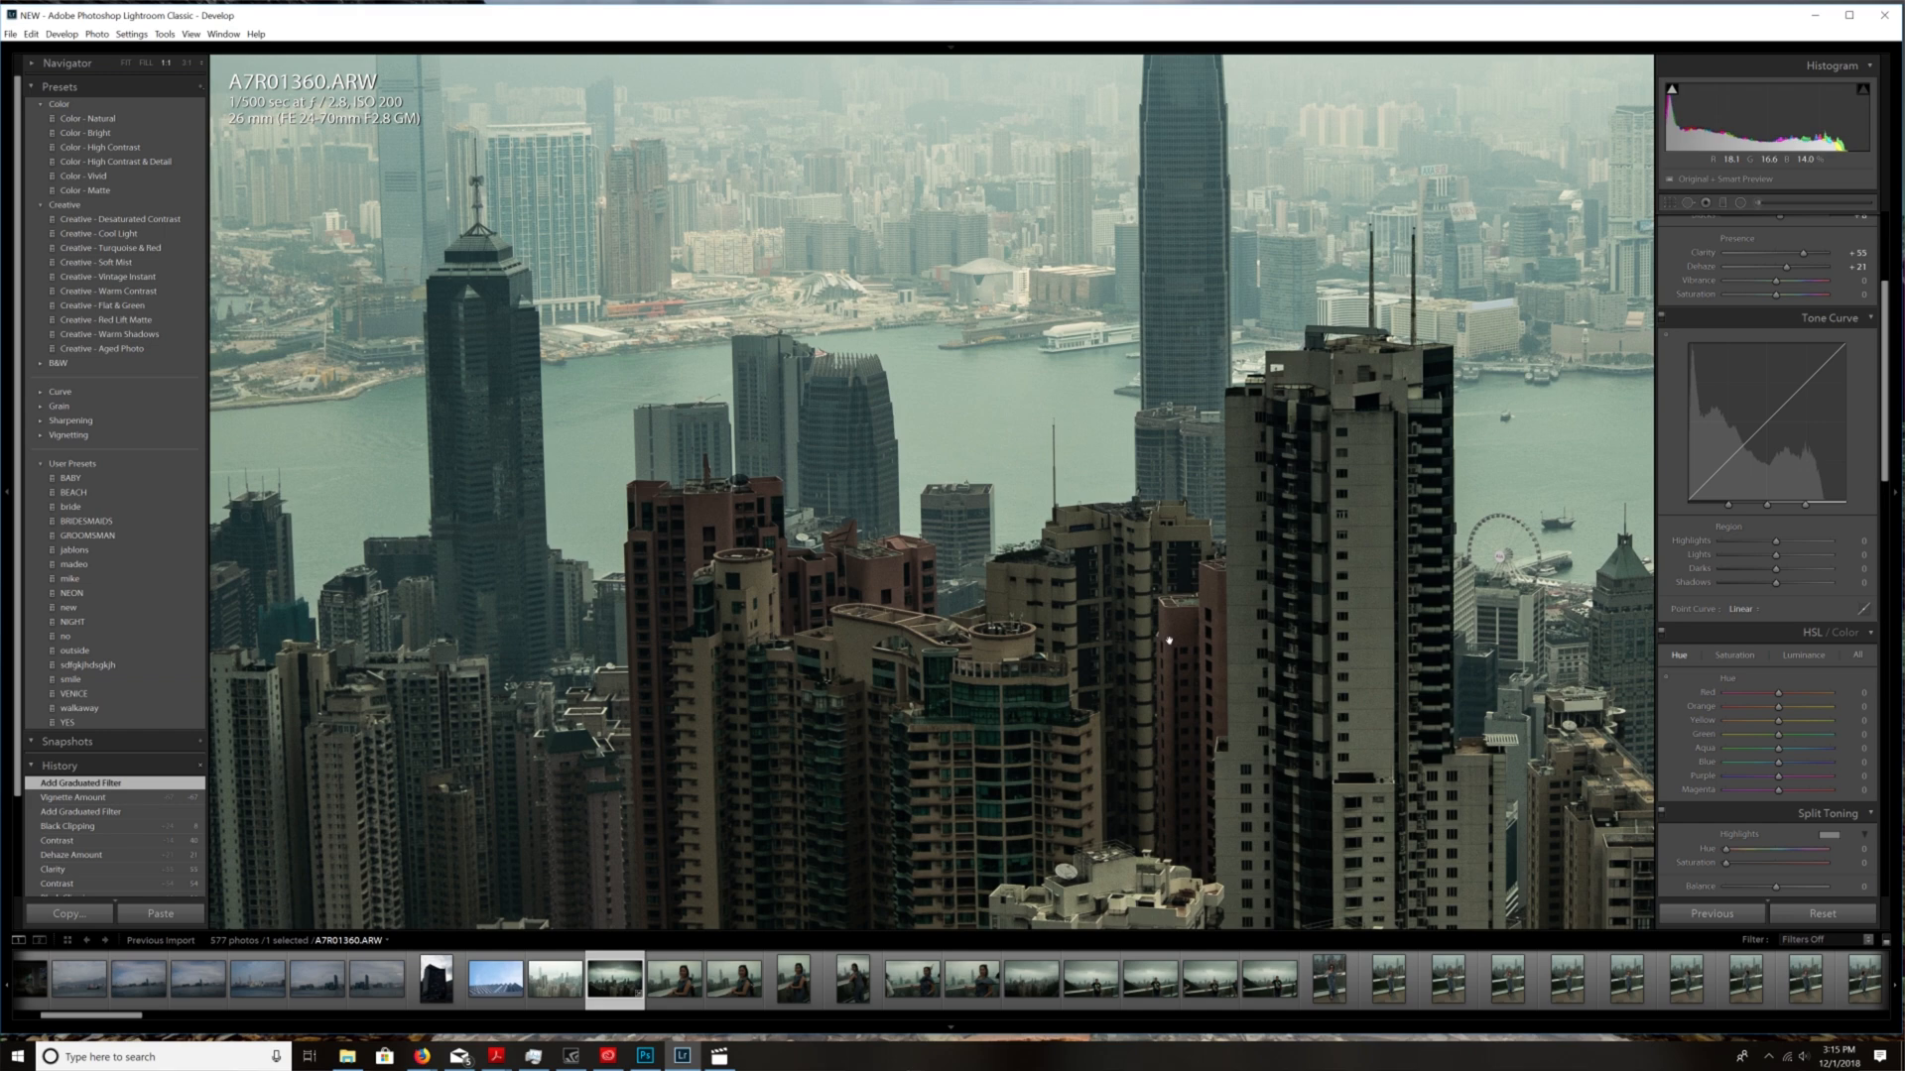
- Shift the red hue and boost red saturation in the HSL panel
click(123, 62)
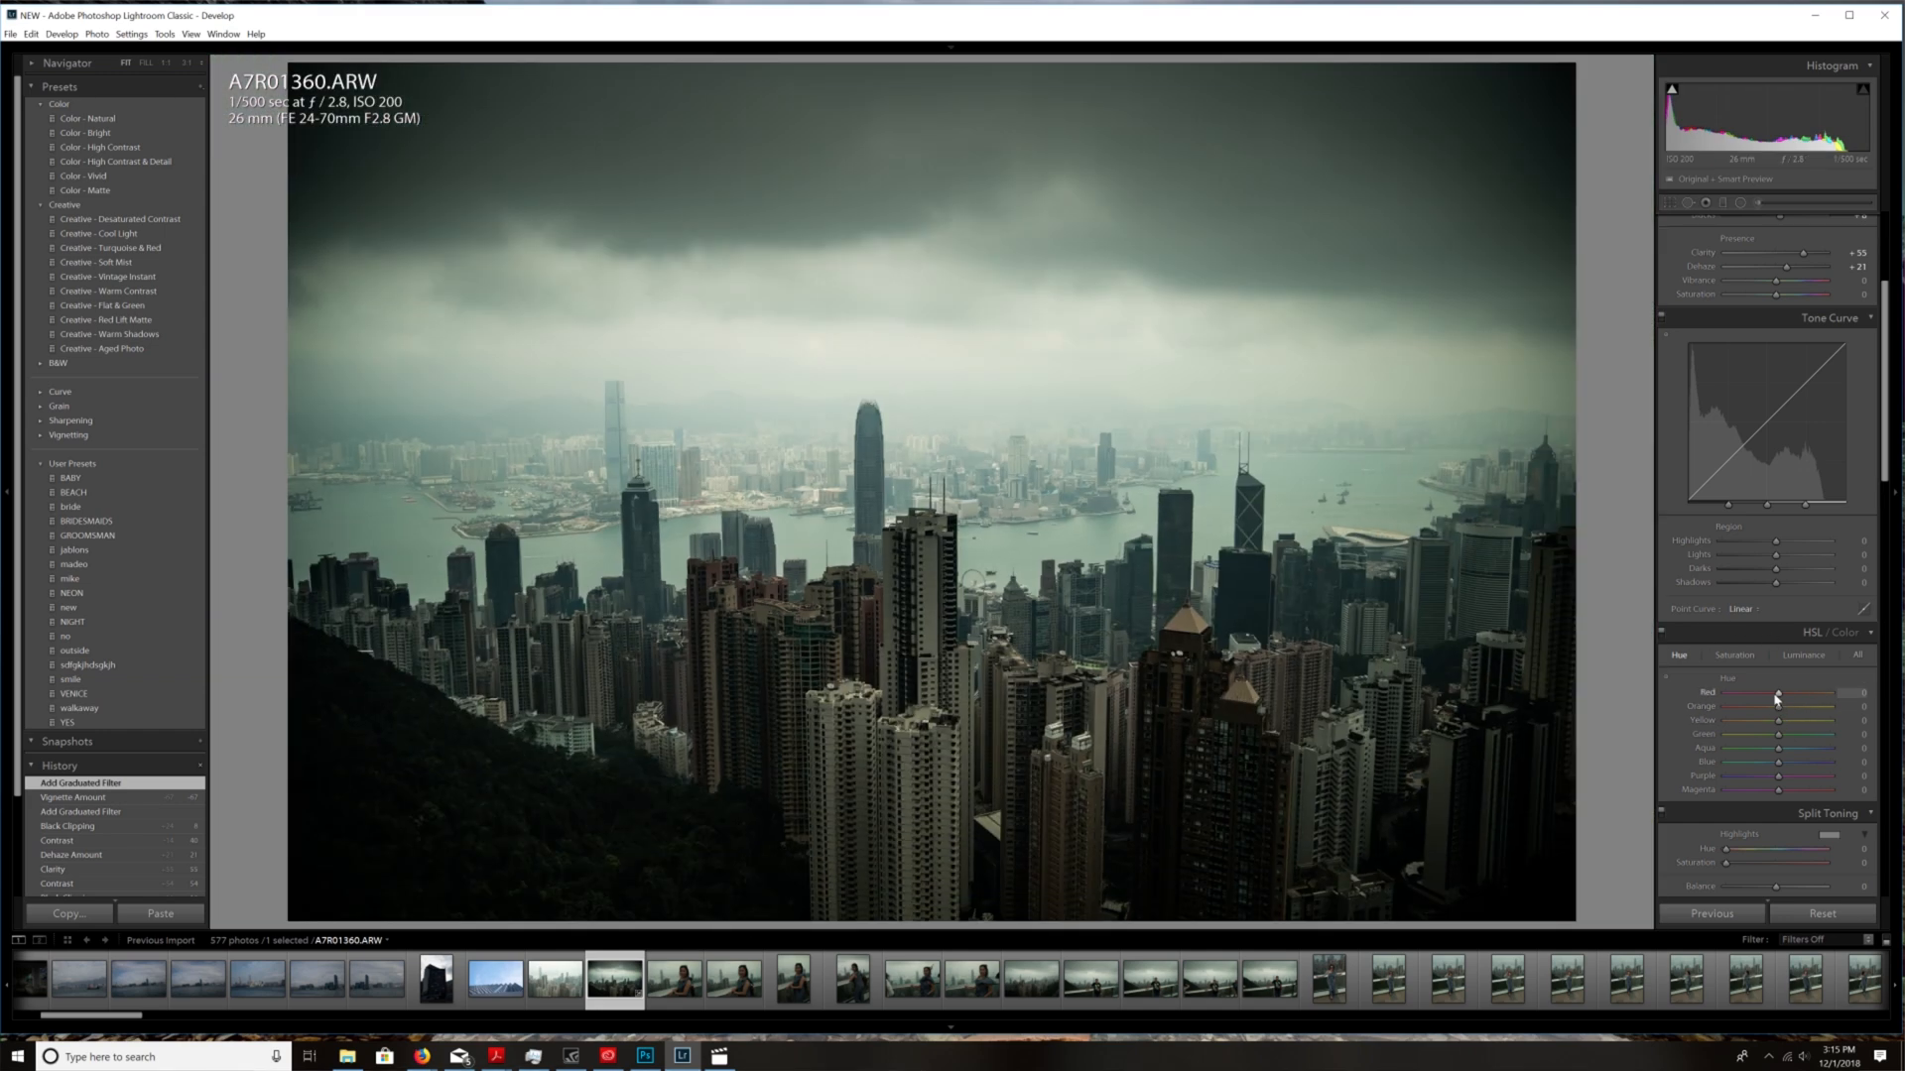
drag(1774, 694, 1807, 694)
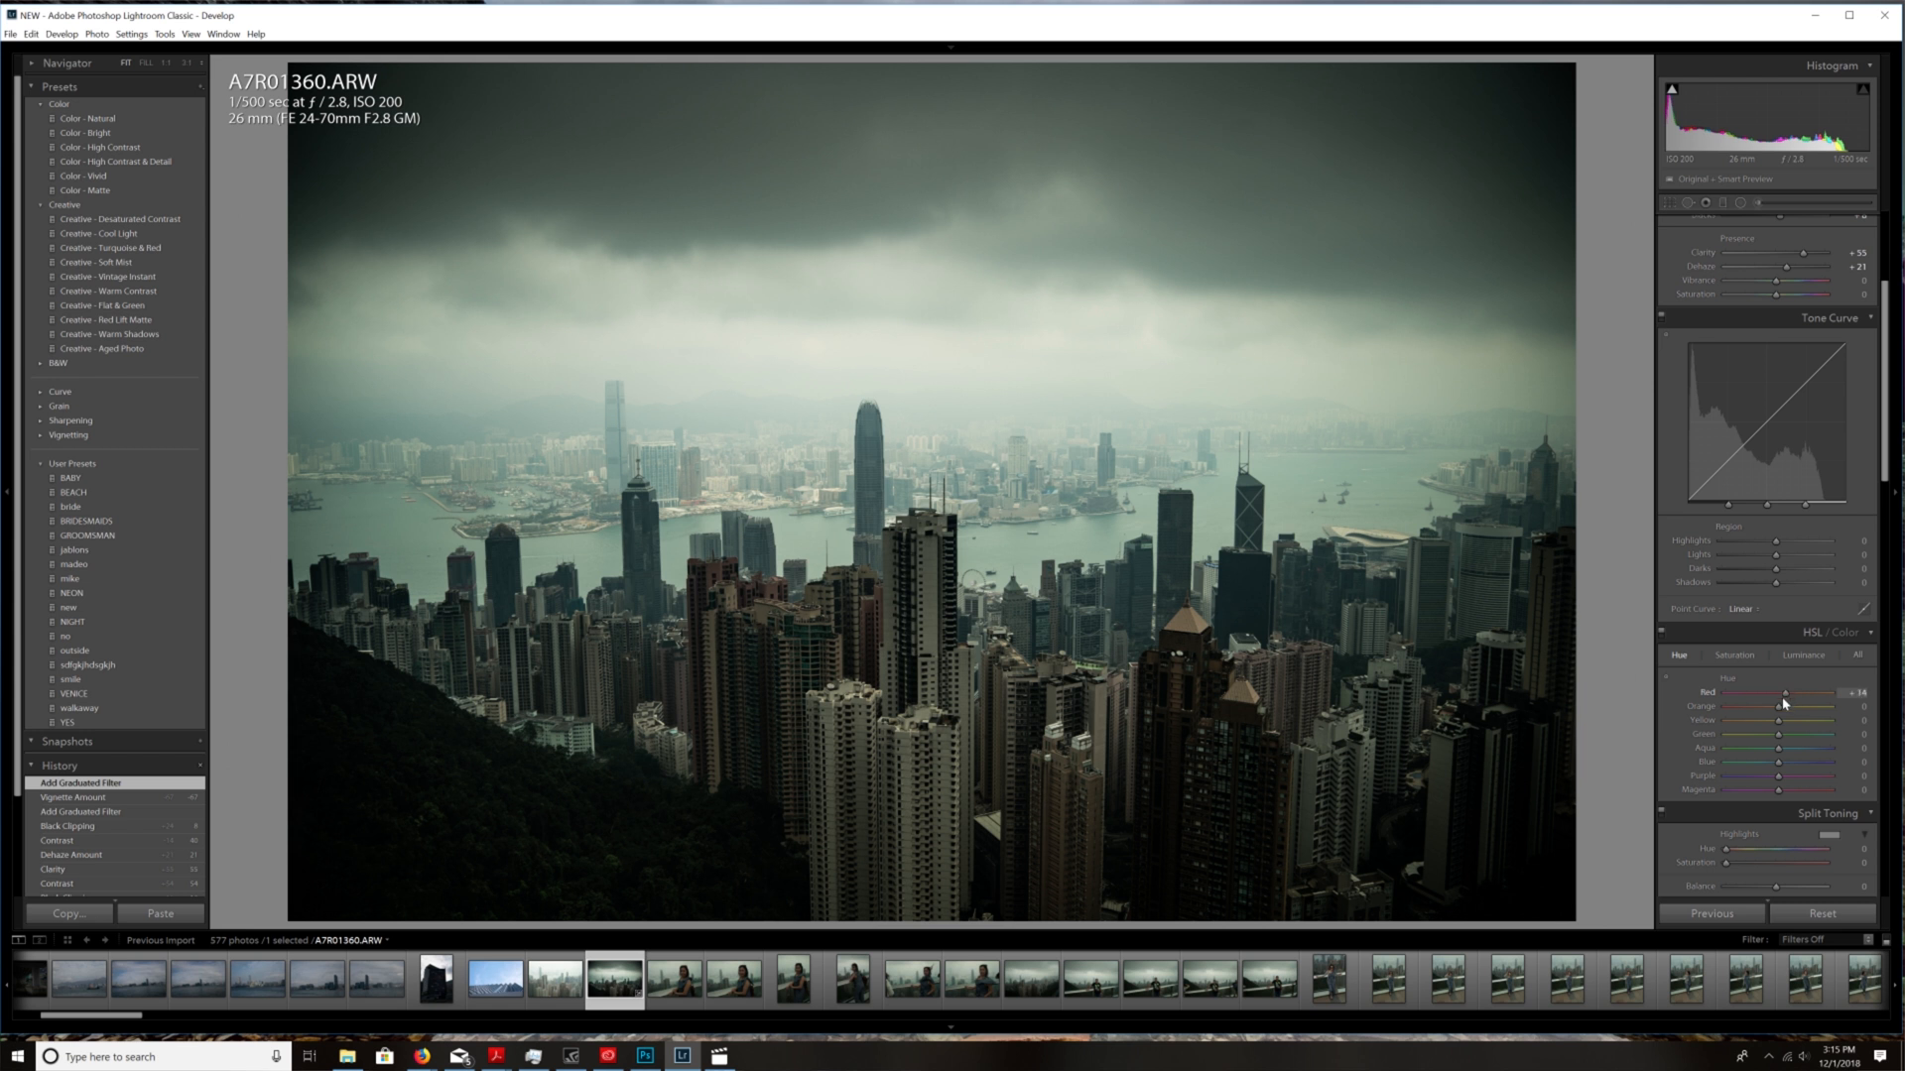
click(1734, 657)
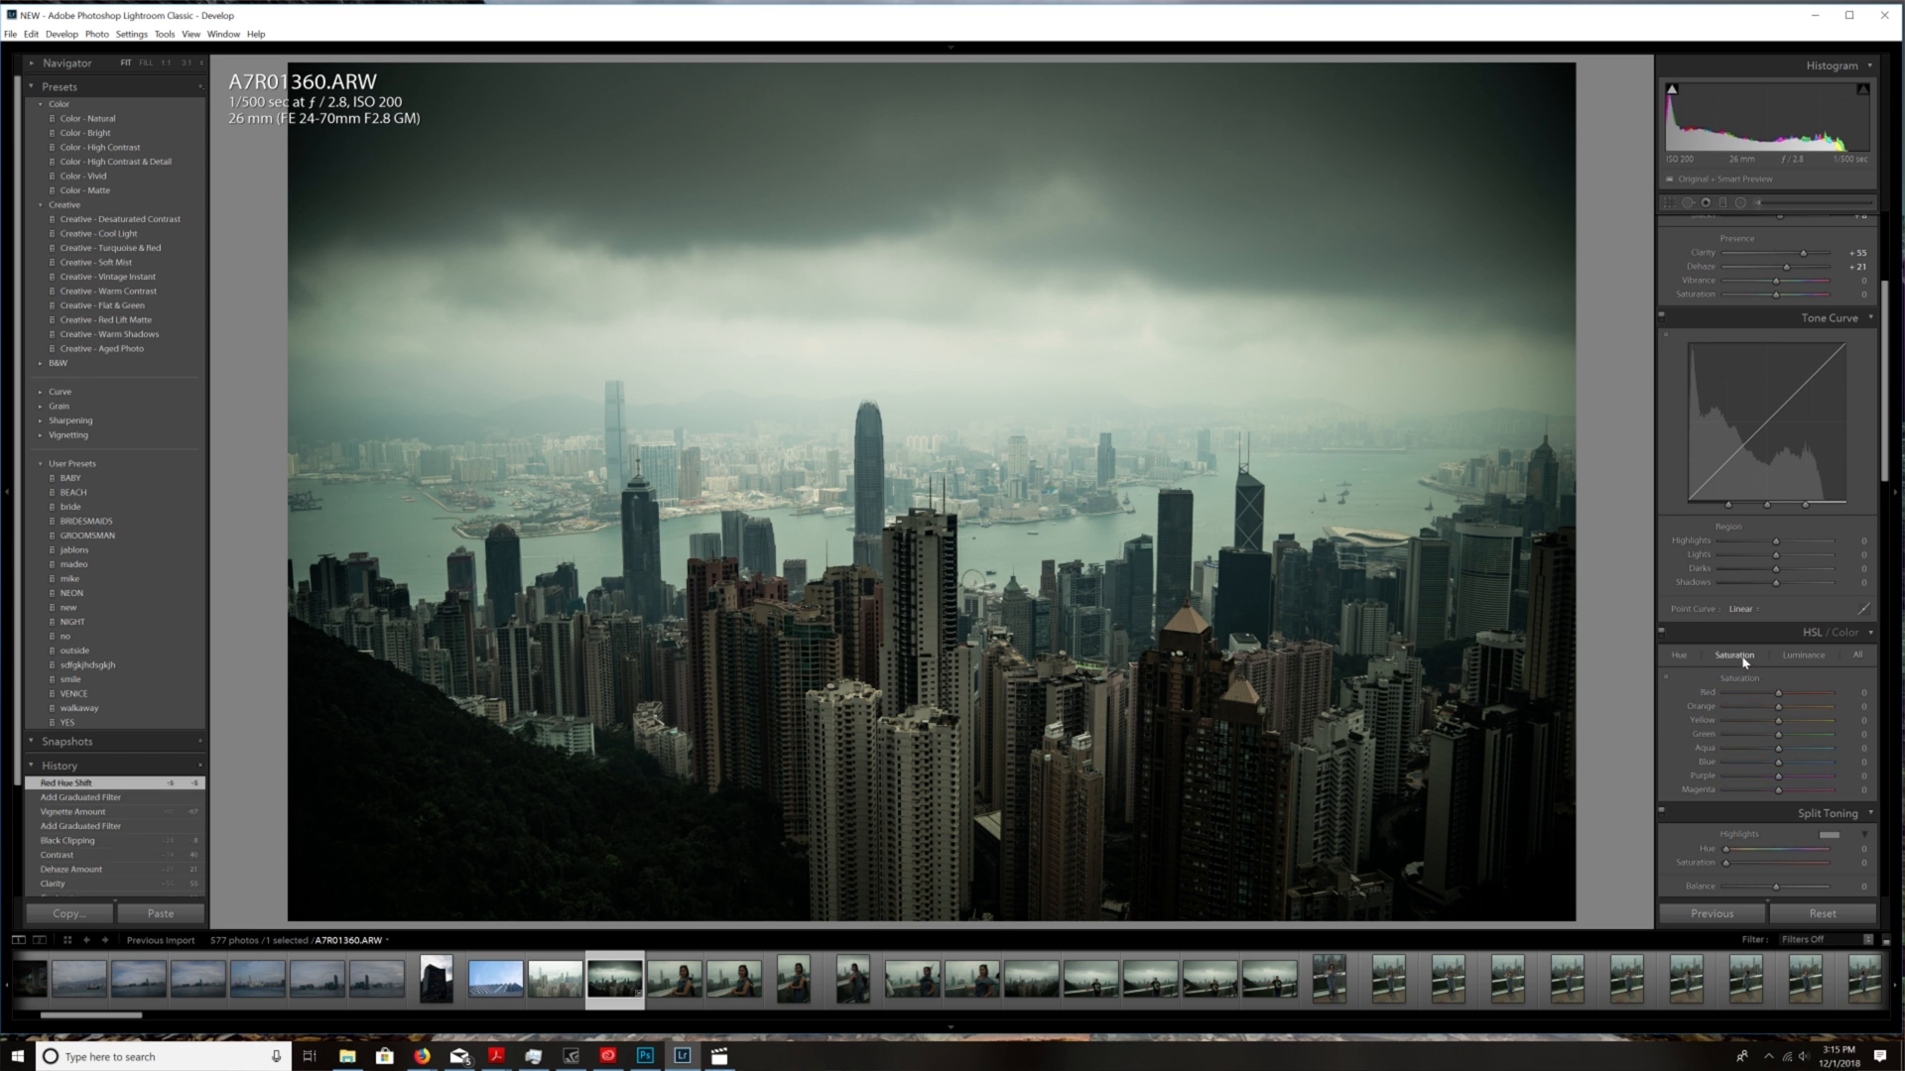
drag(1778, 692, 1781, 692)
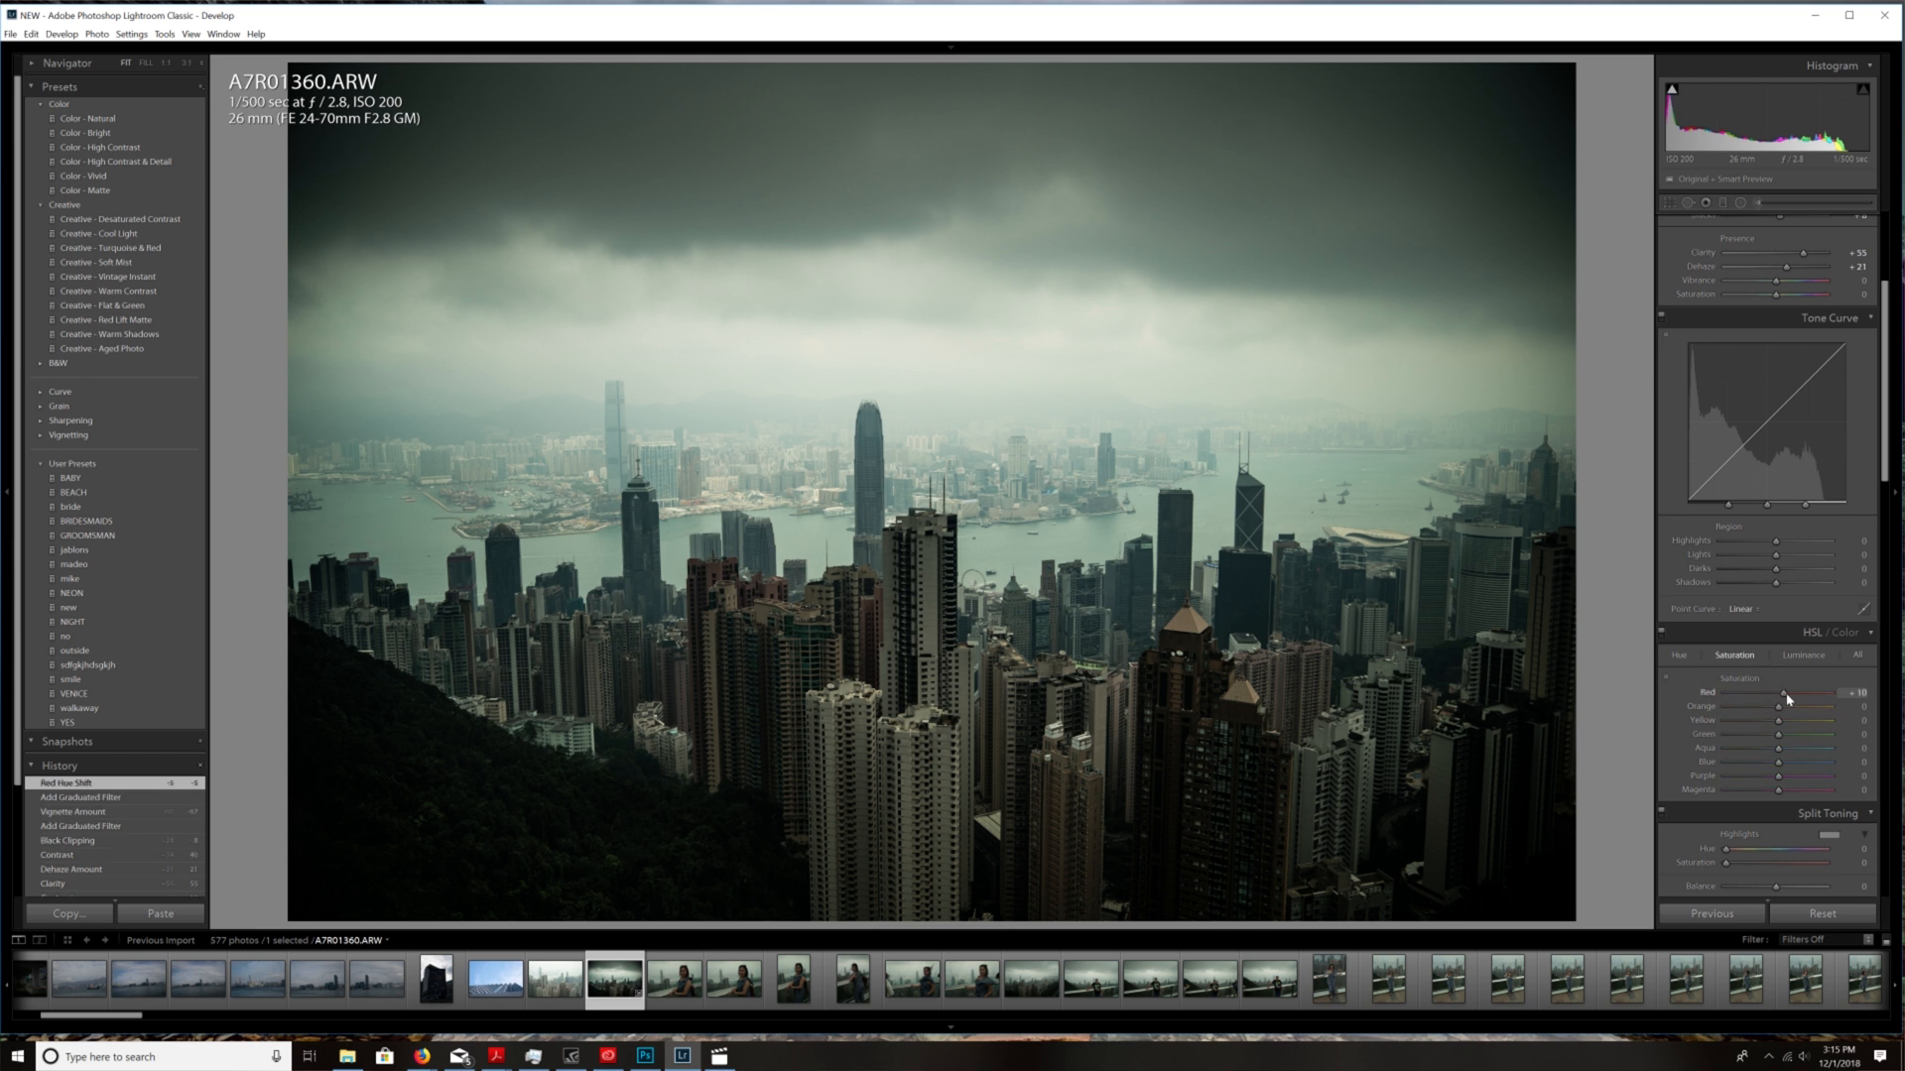
drag(1786, 690, 1821, 690)
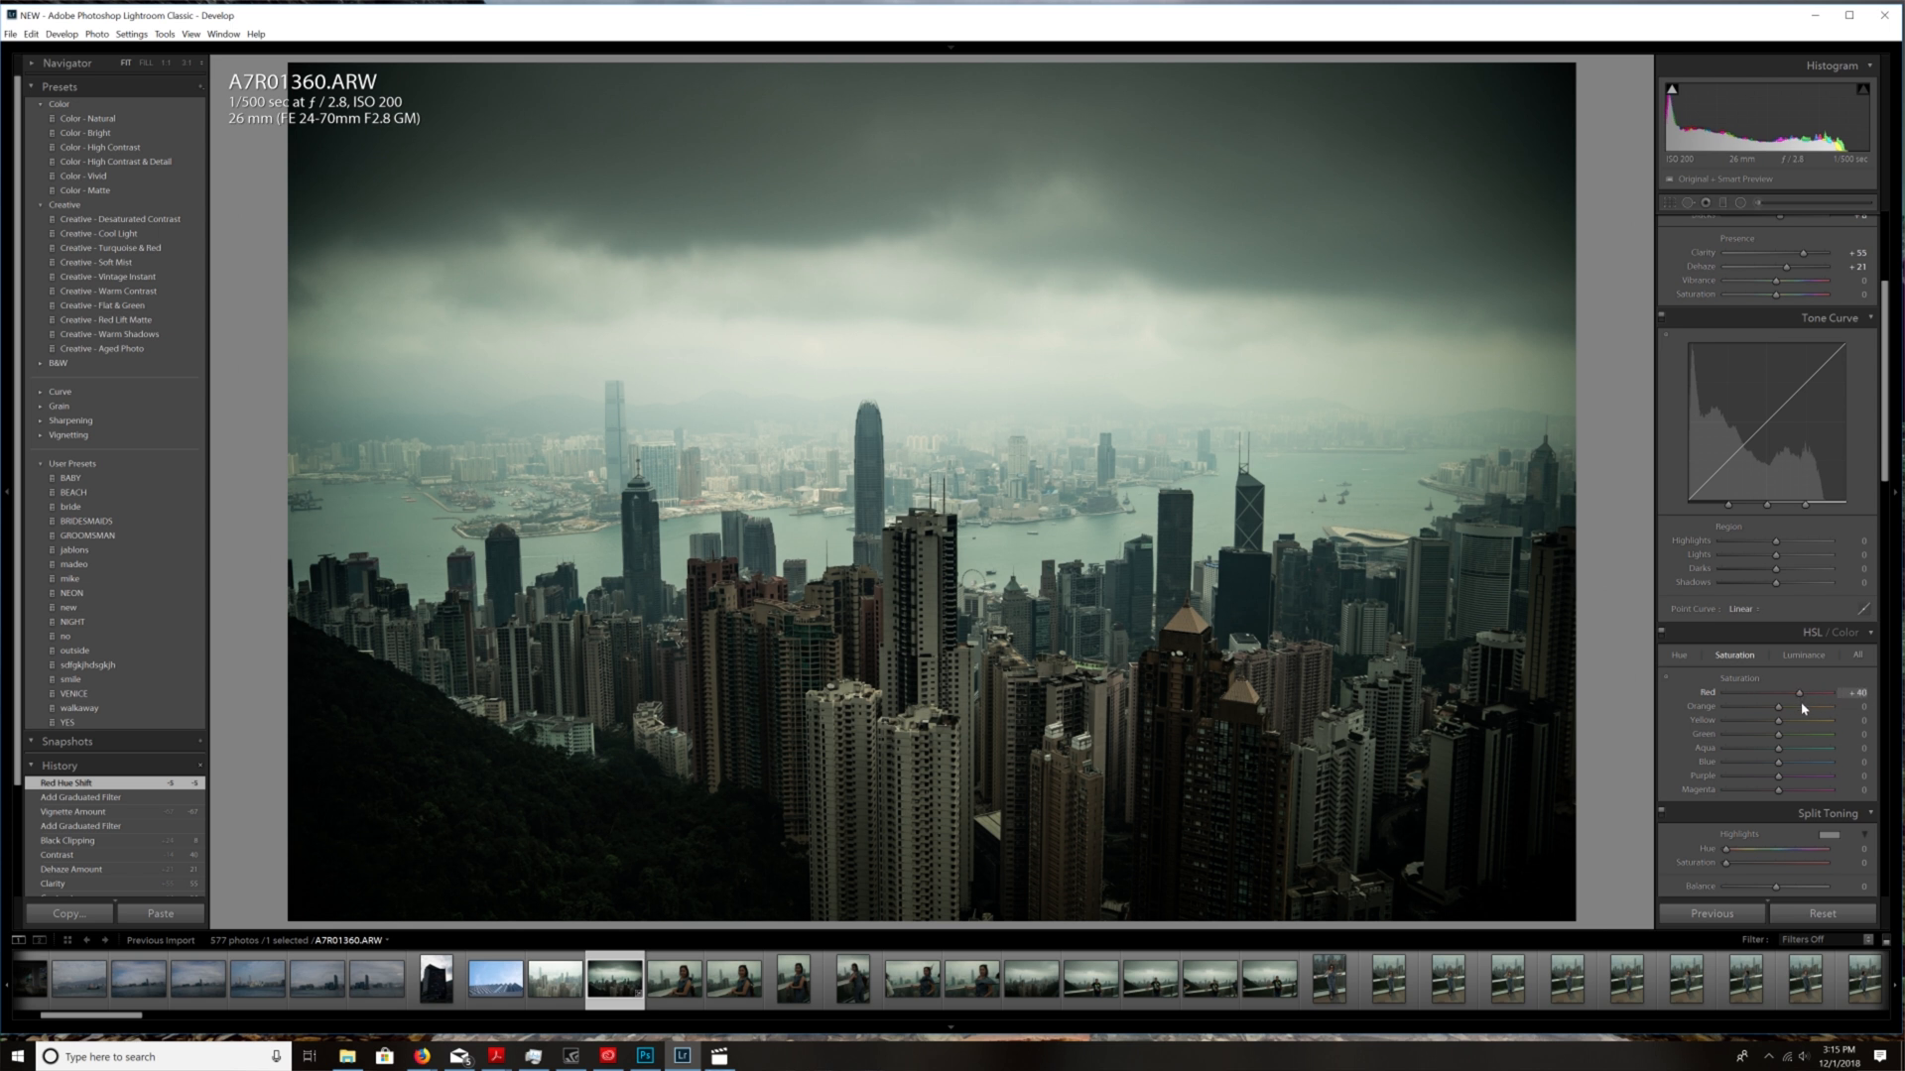
- Raise luminance of reds to about +23, oranges +20 and purples +4
click(1804, 655)
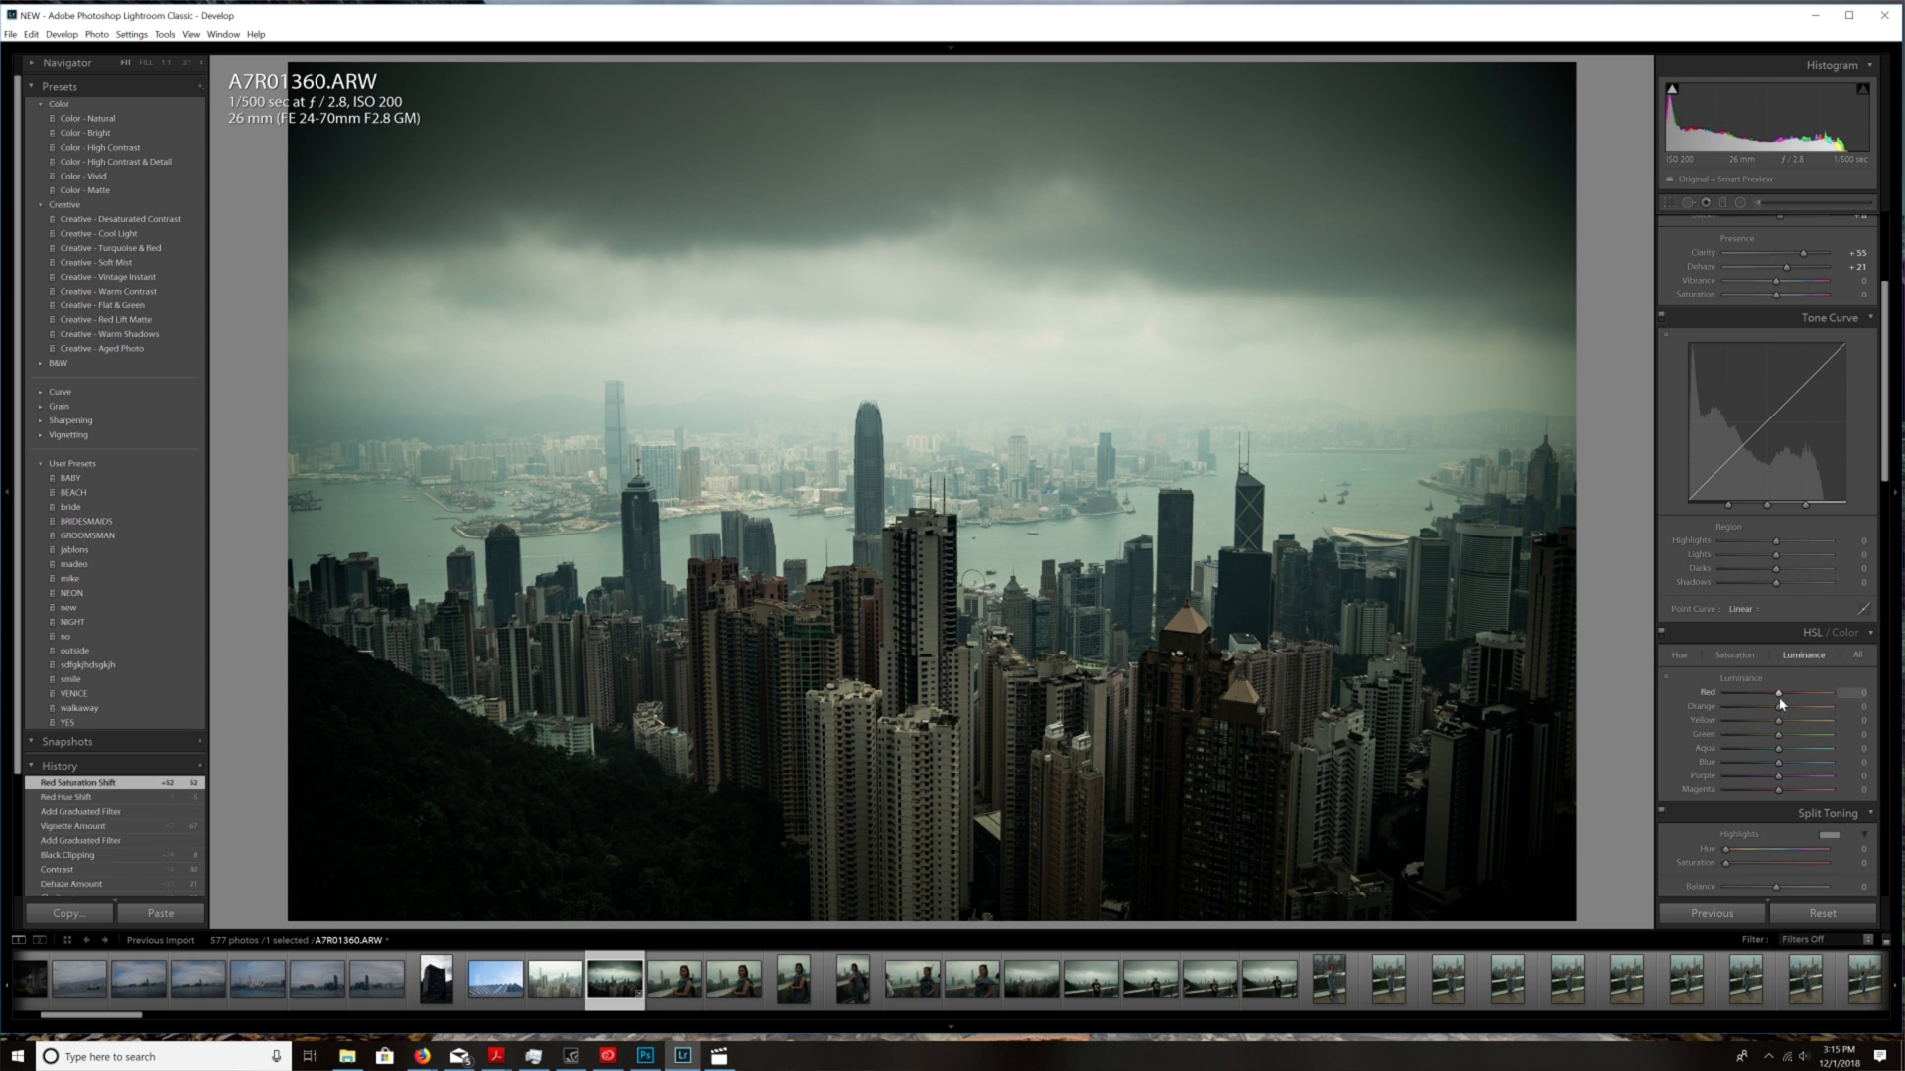
drag(1780, 692, 1774, 692)
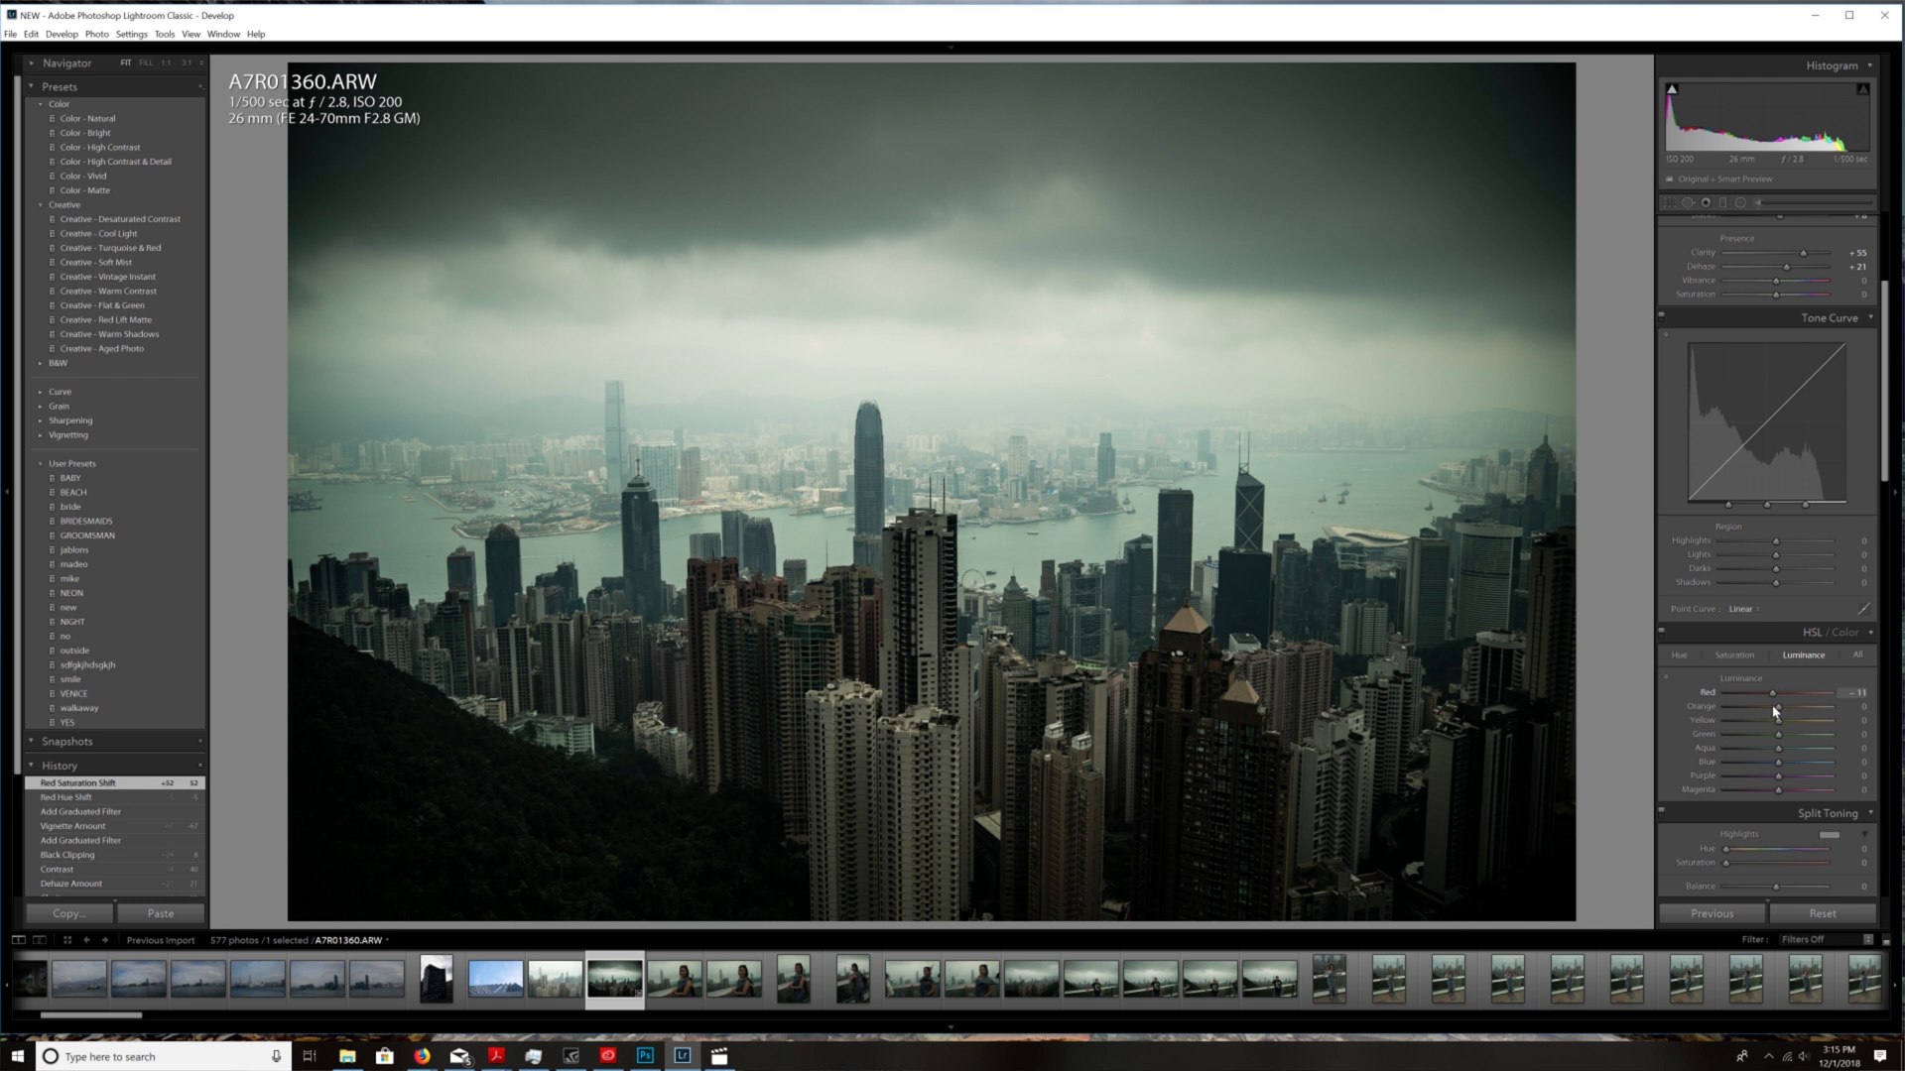
drag(1798, 691, 1859, 690)
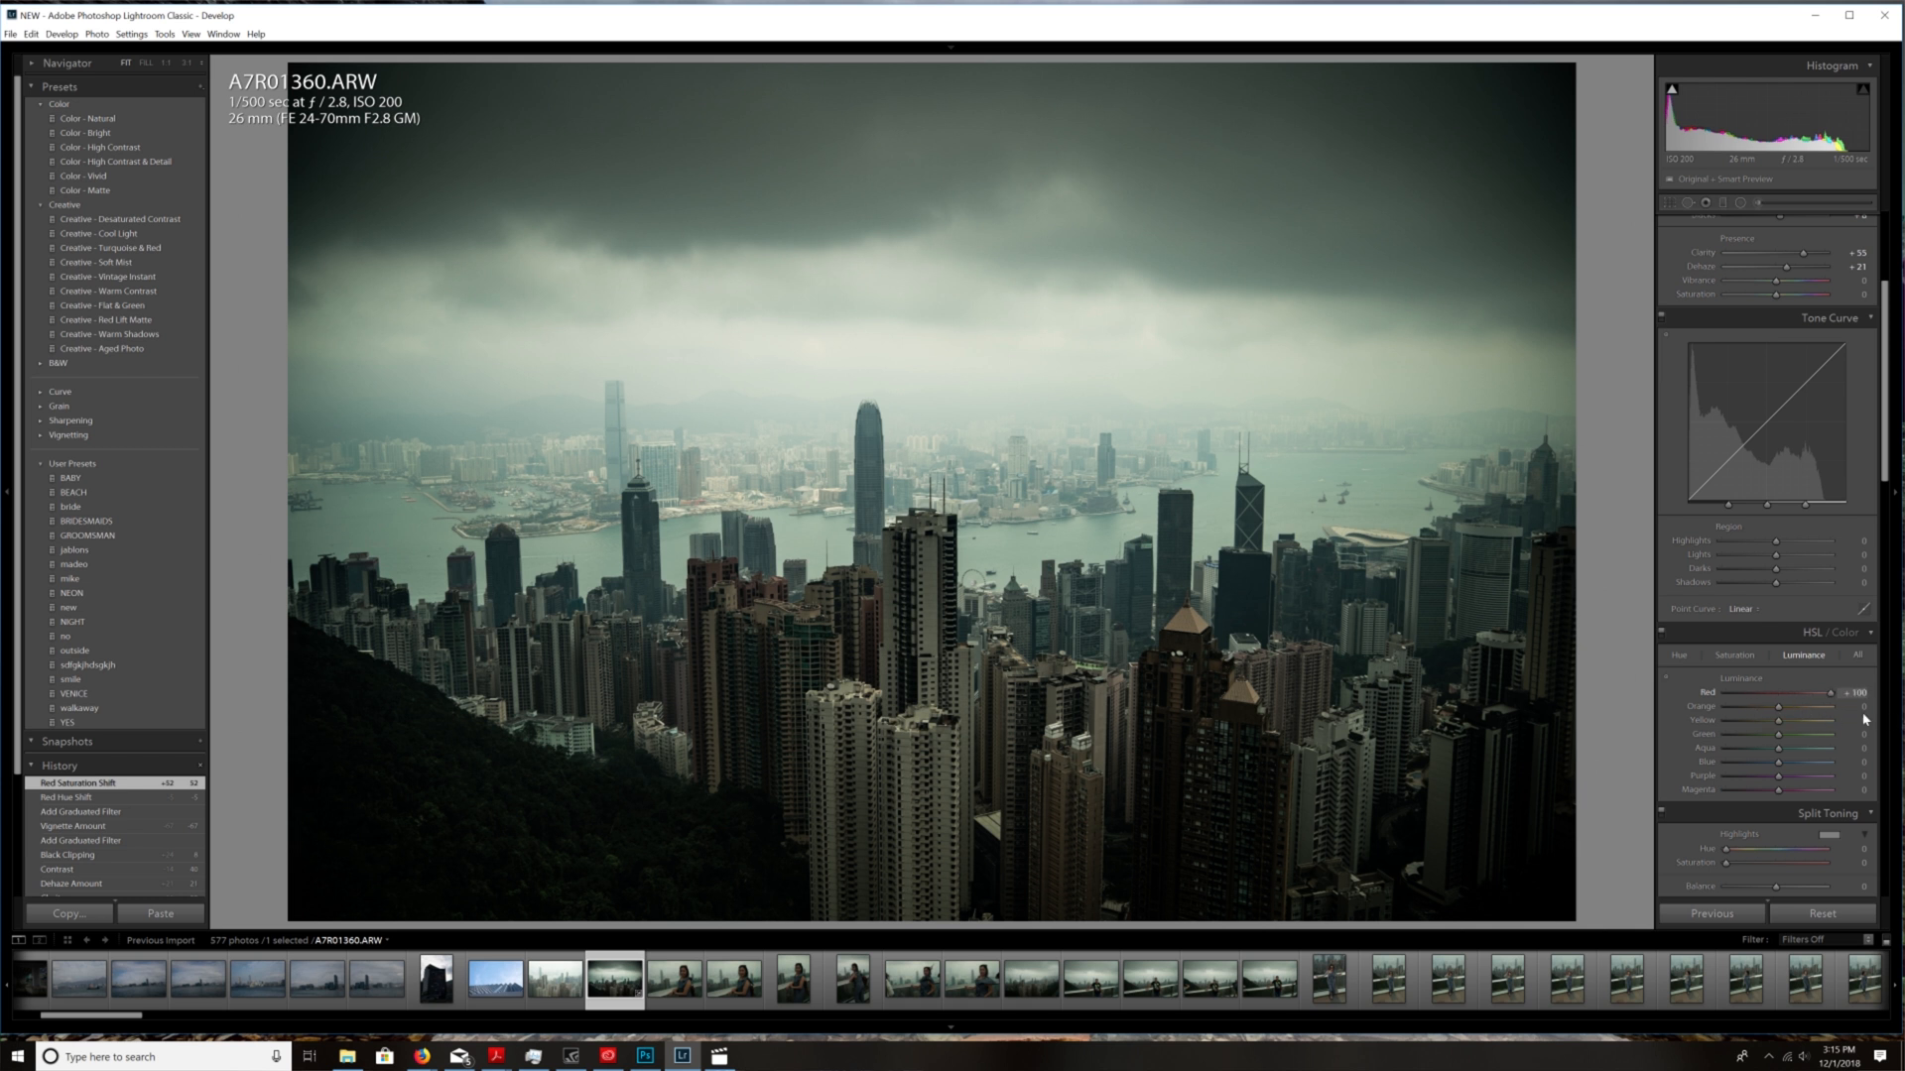
drag(1809, 690, 1788, 691)
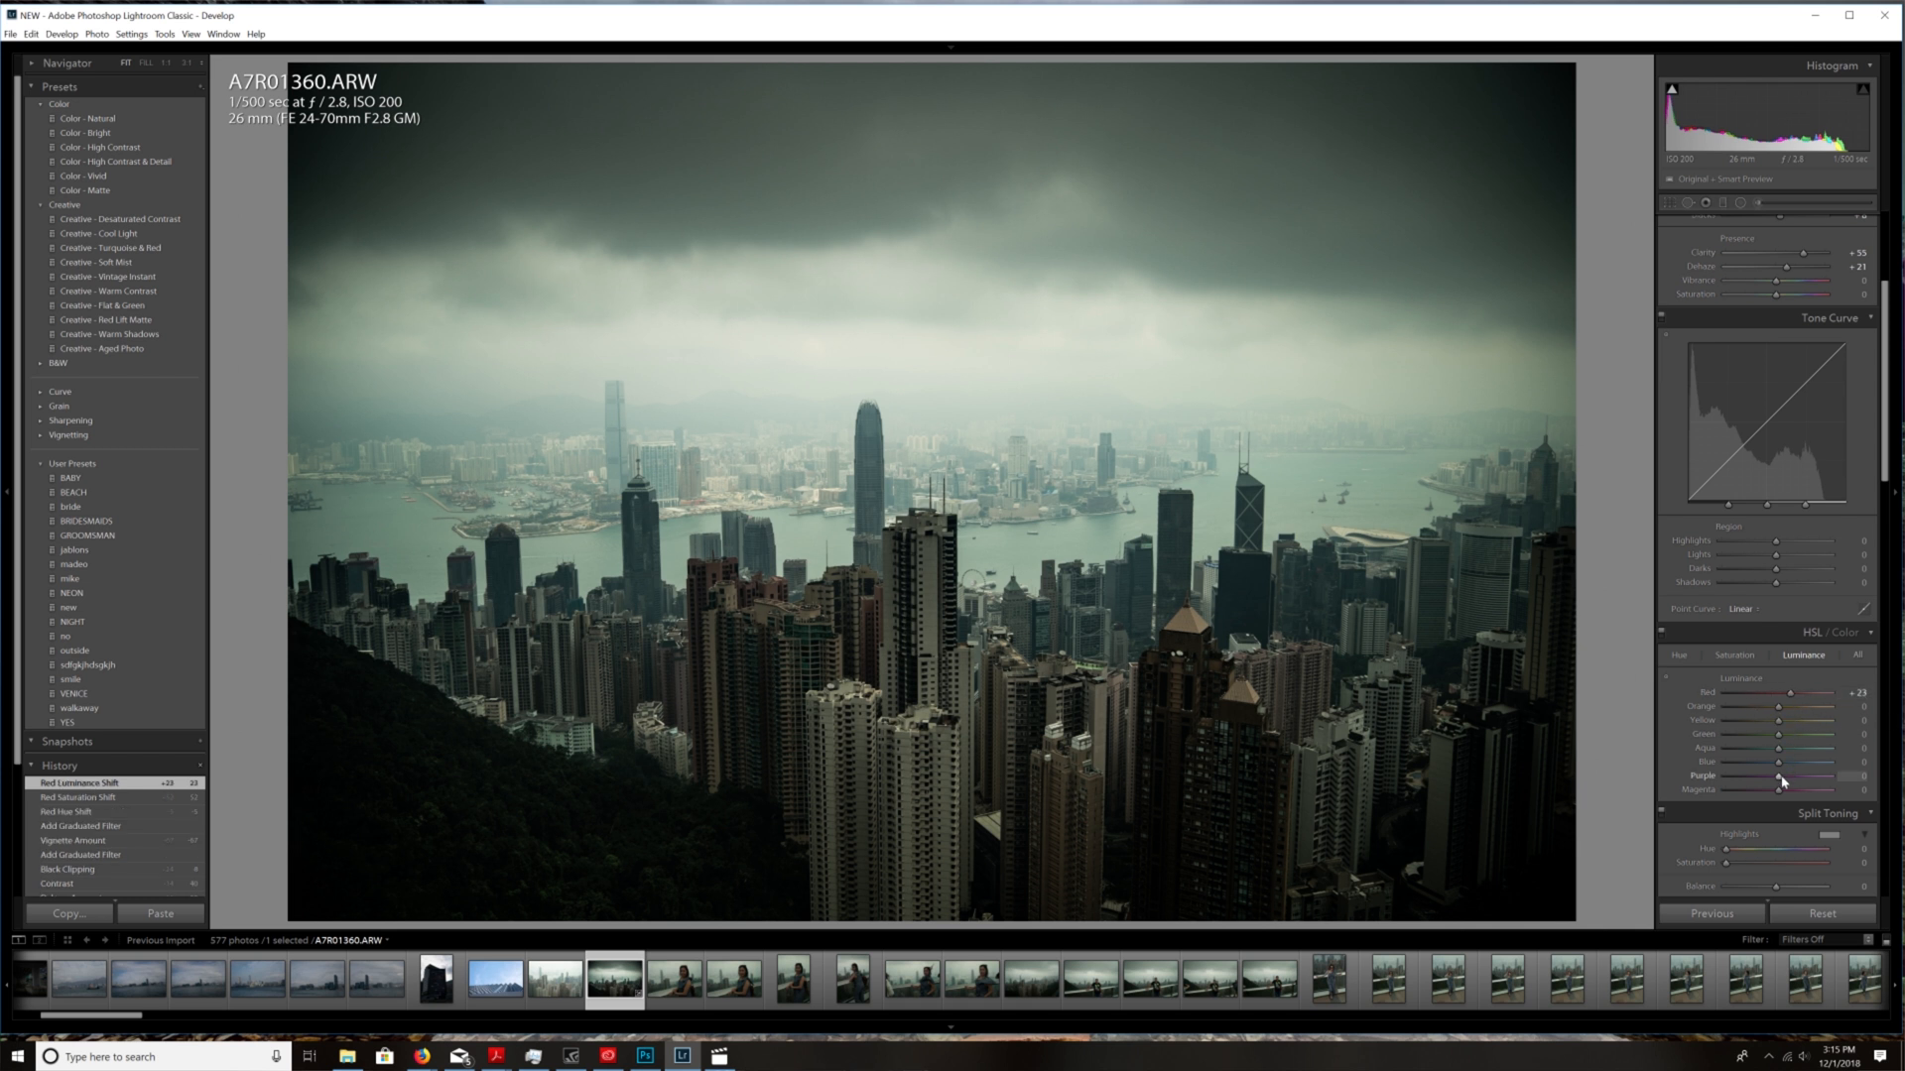
drag(1779, 776, 1768, 776)
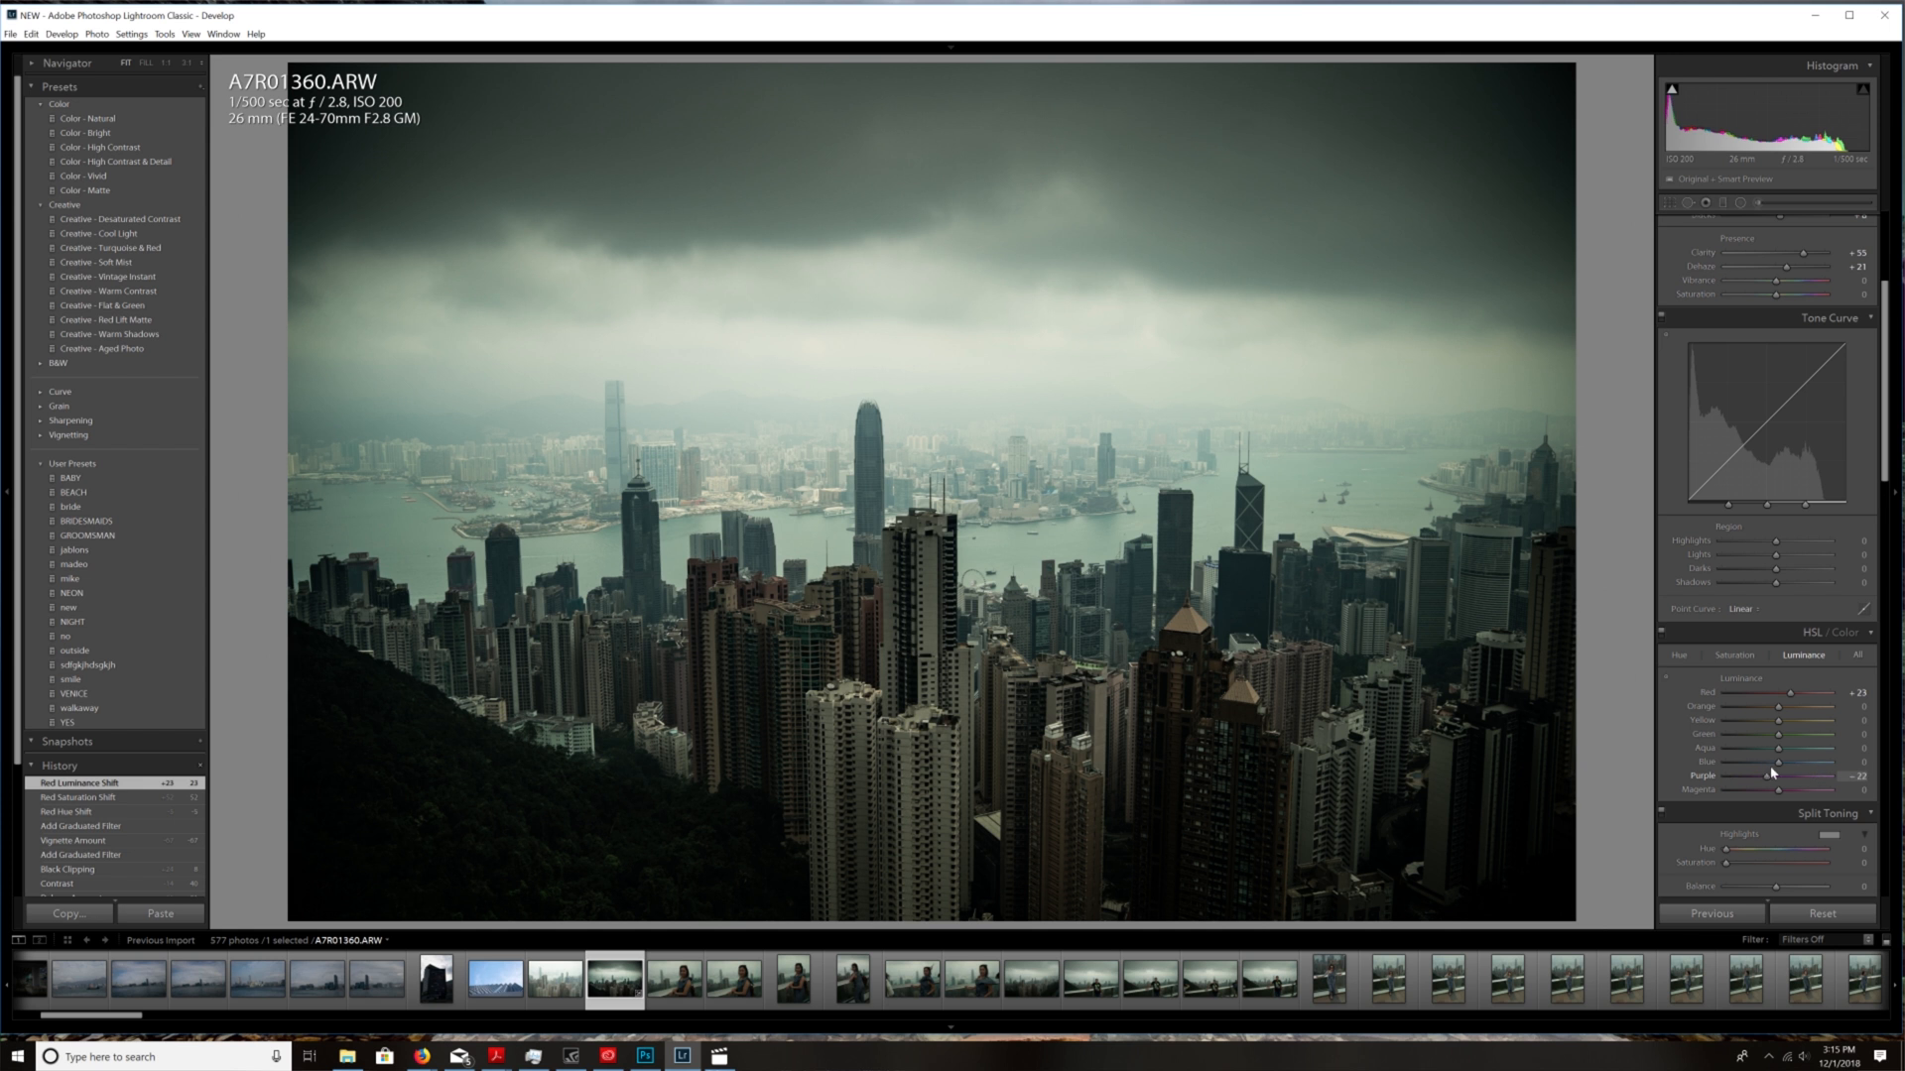
drag(1770, 776, 1802, 776)
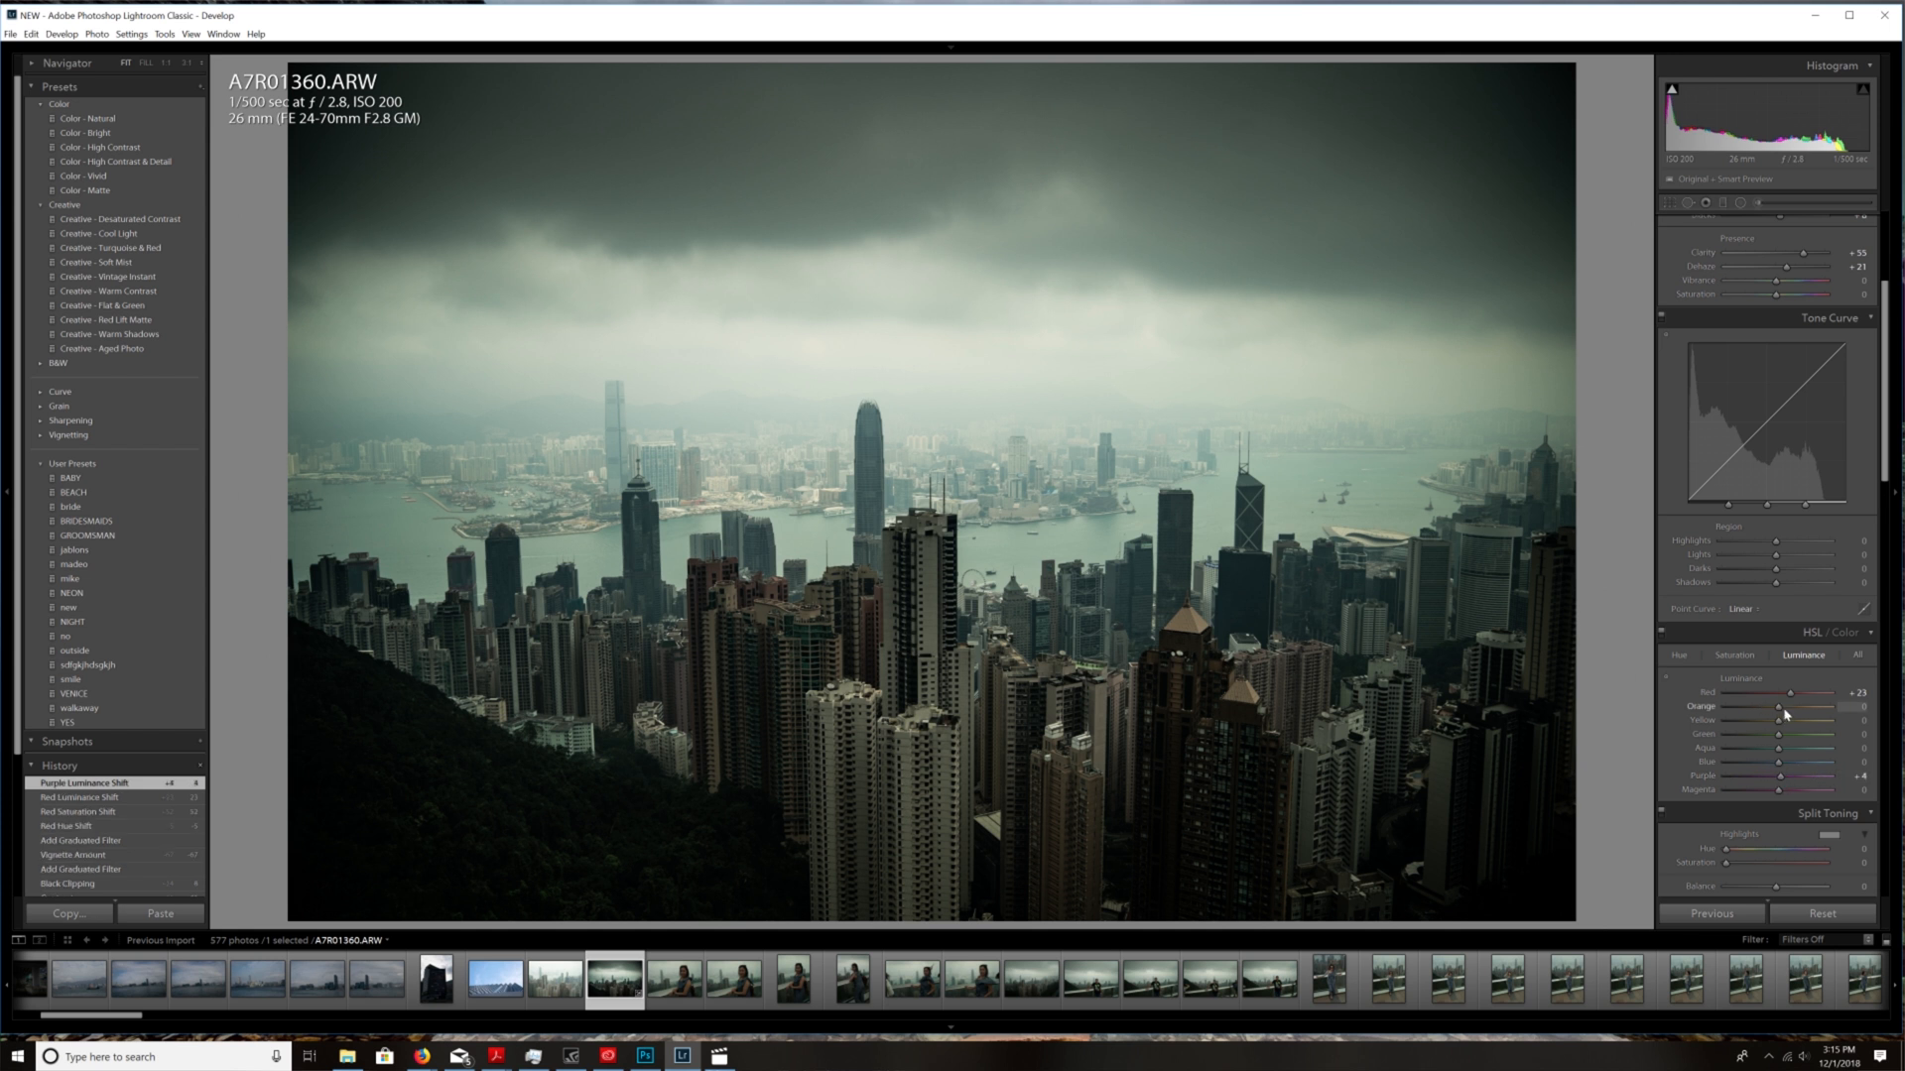
drag(1810, 706, 1786, 706)
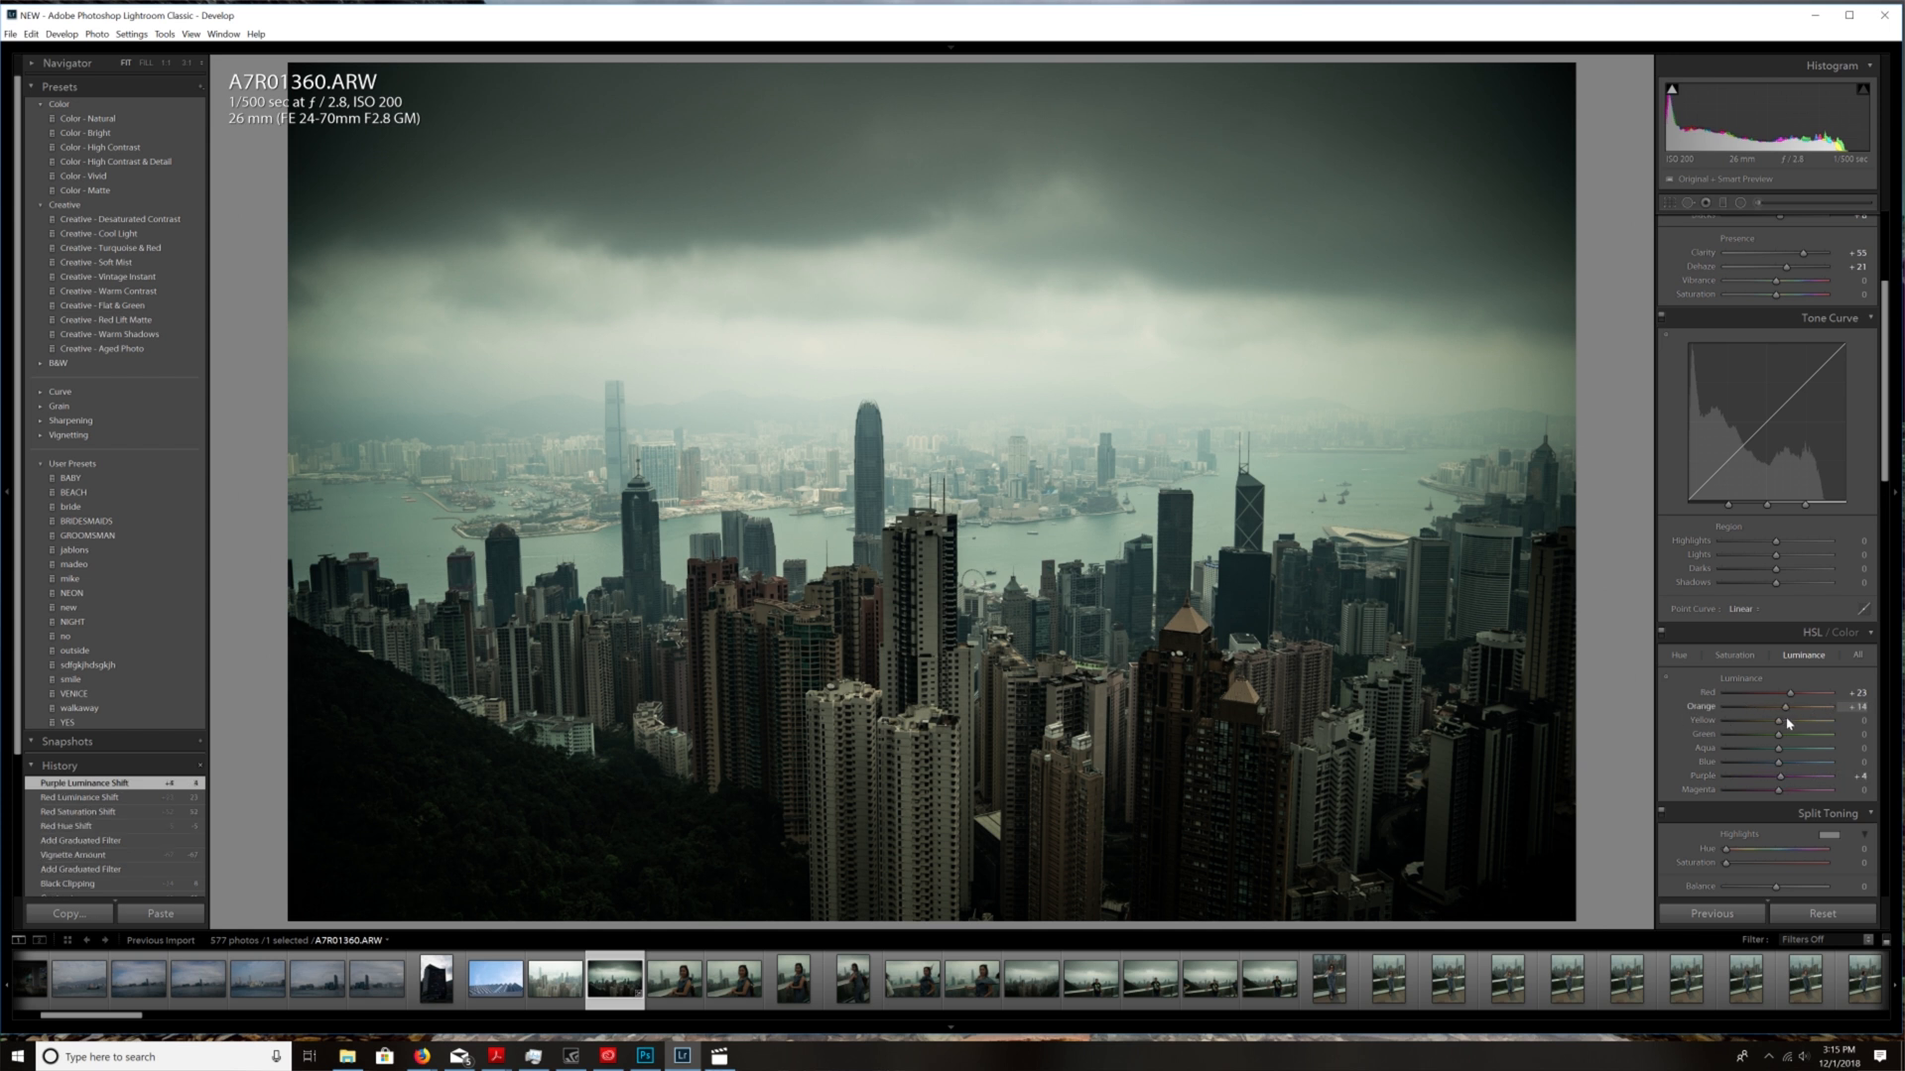
drag(1785, 706, 1807, 706)
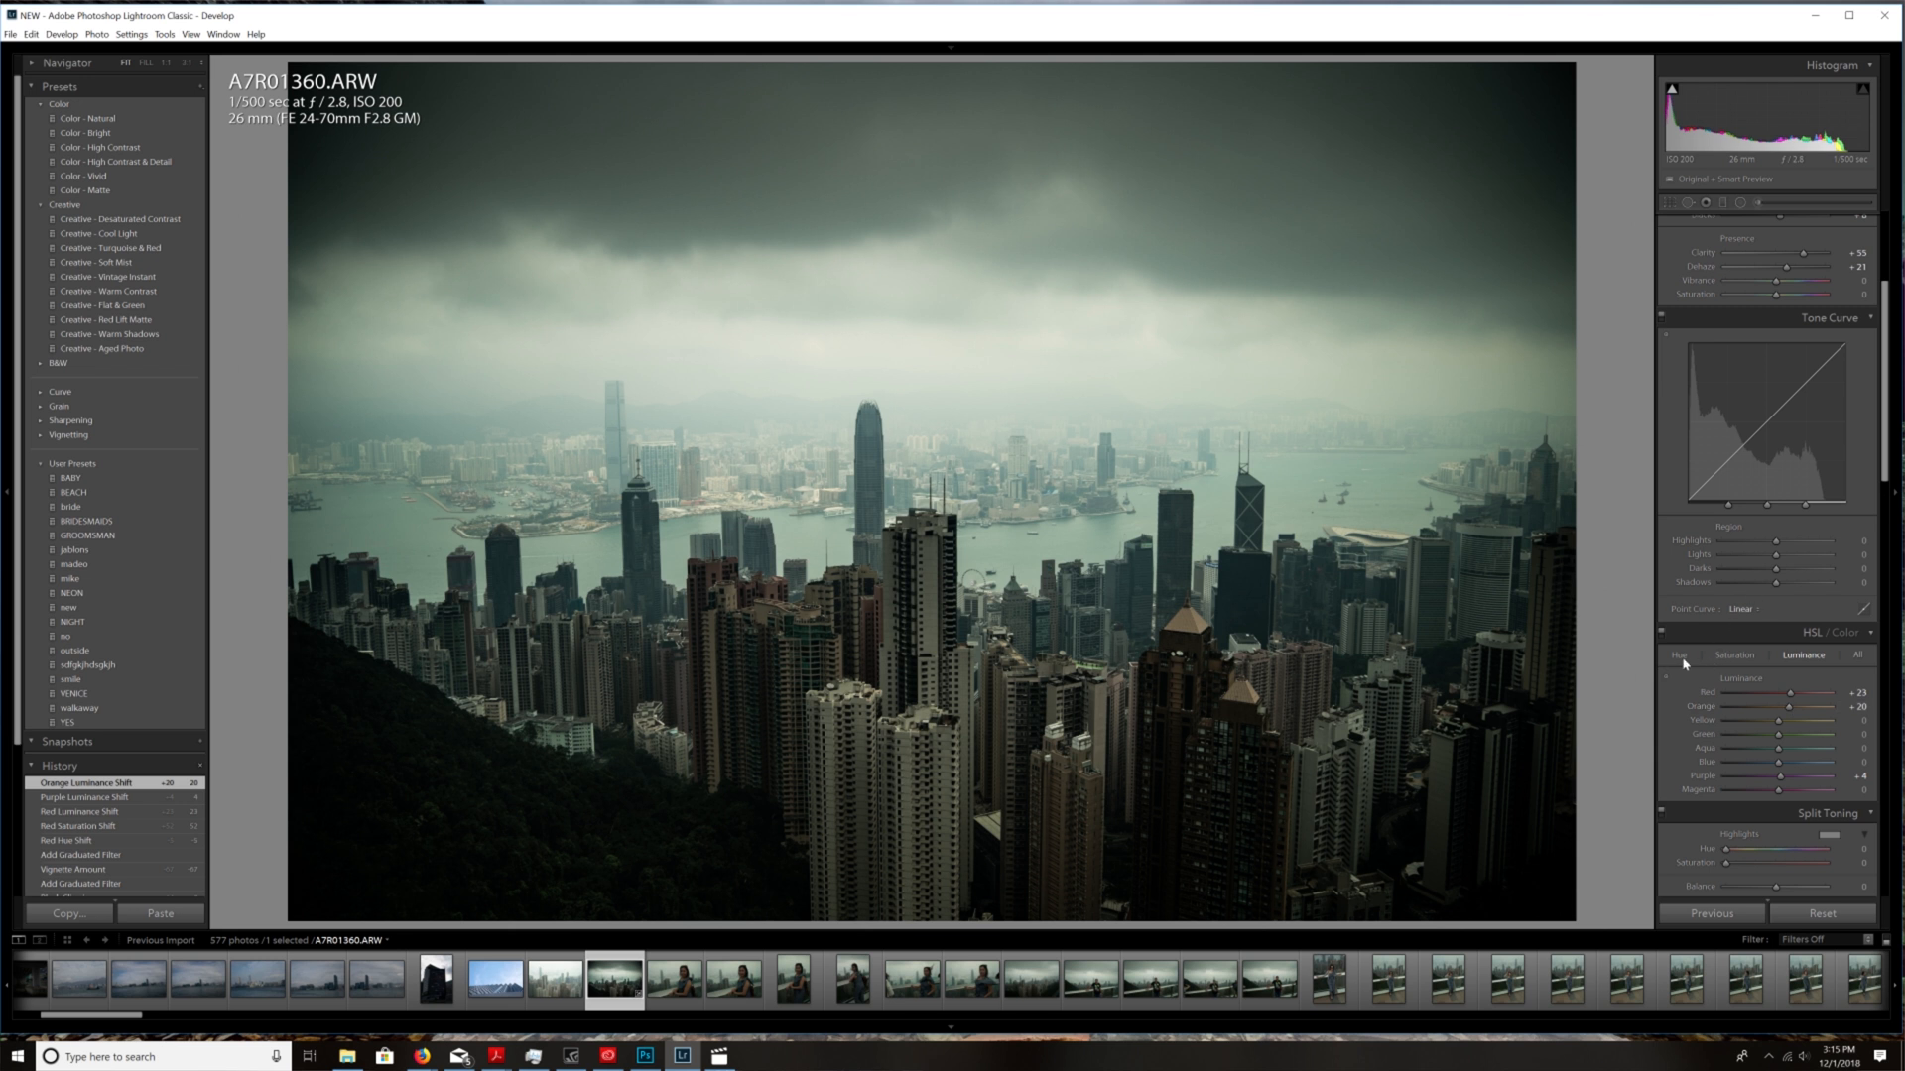
mouse_move(1730, 655)
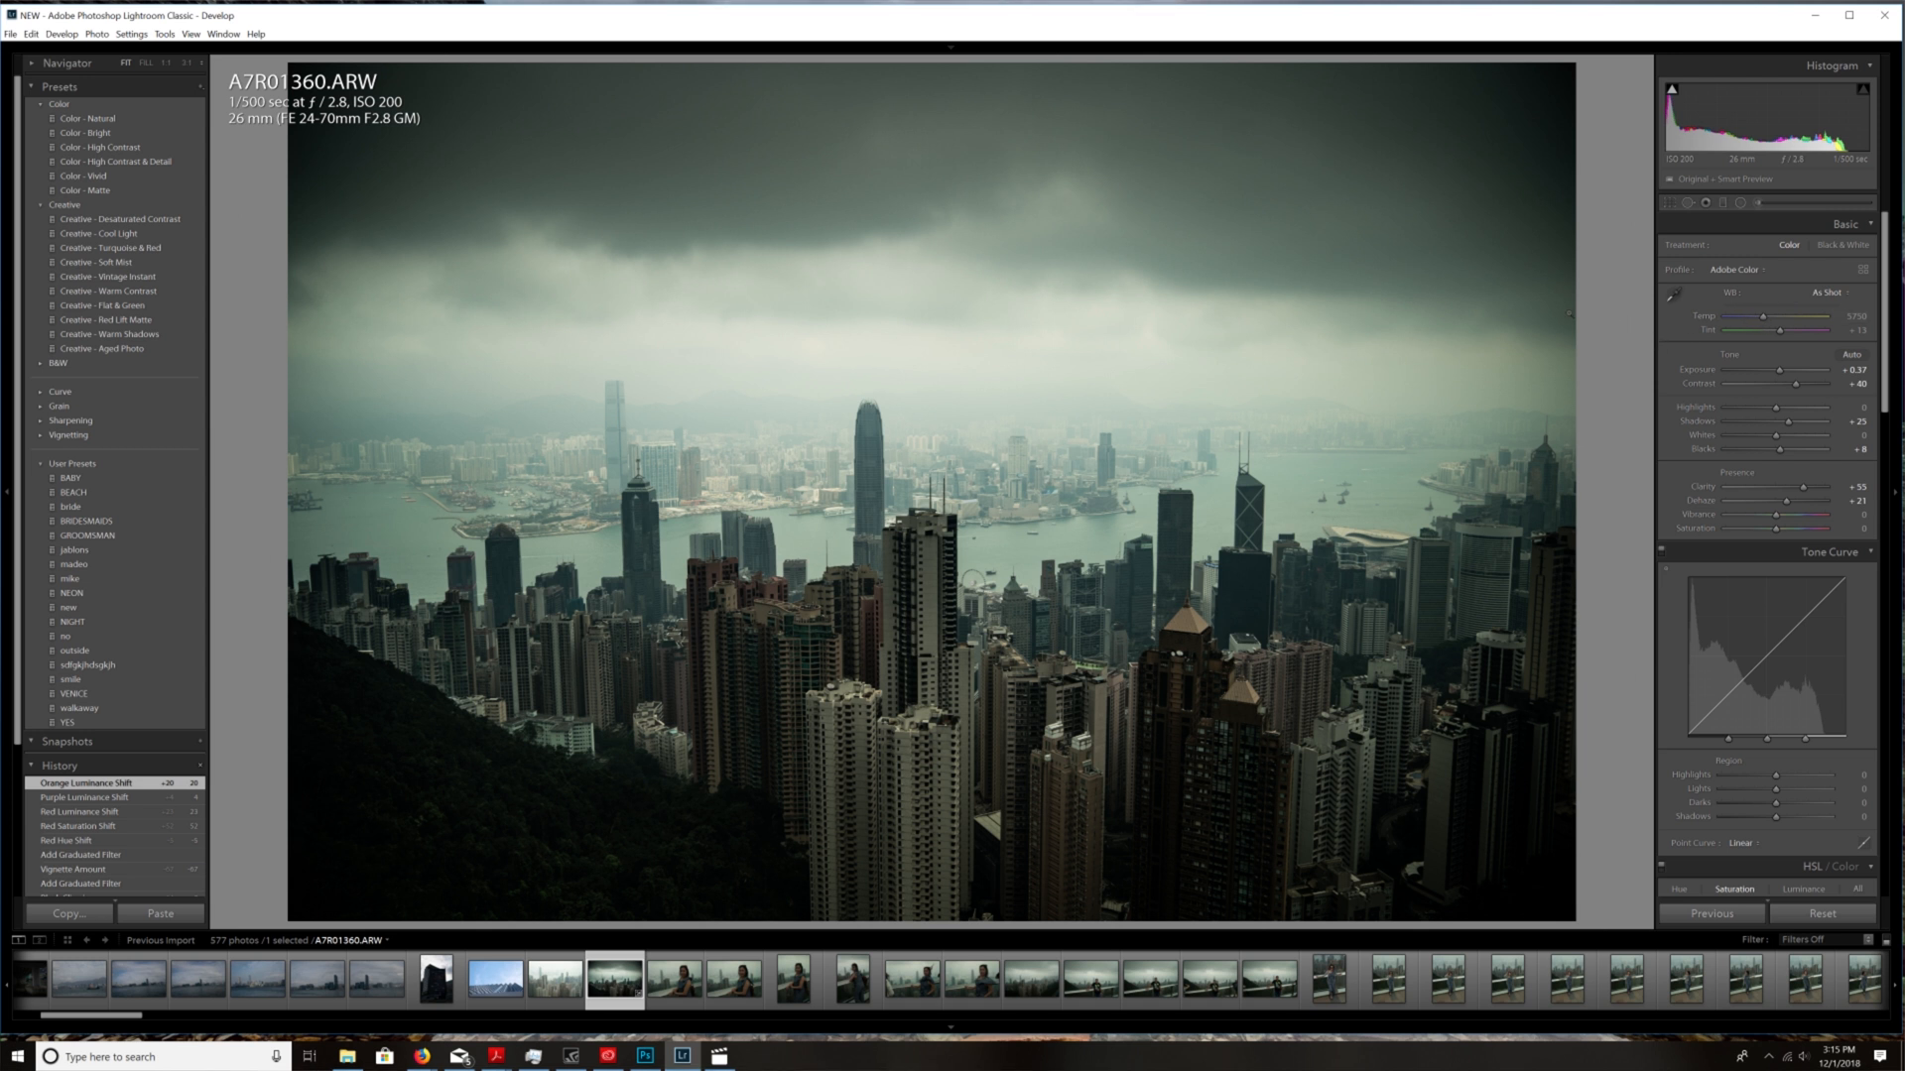
mouse_move(1584, 252)
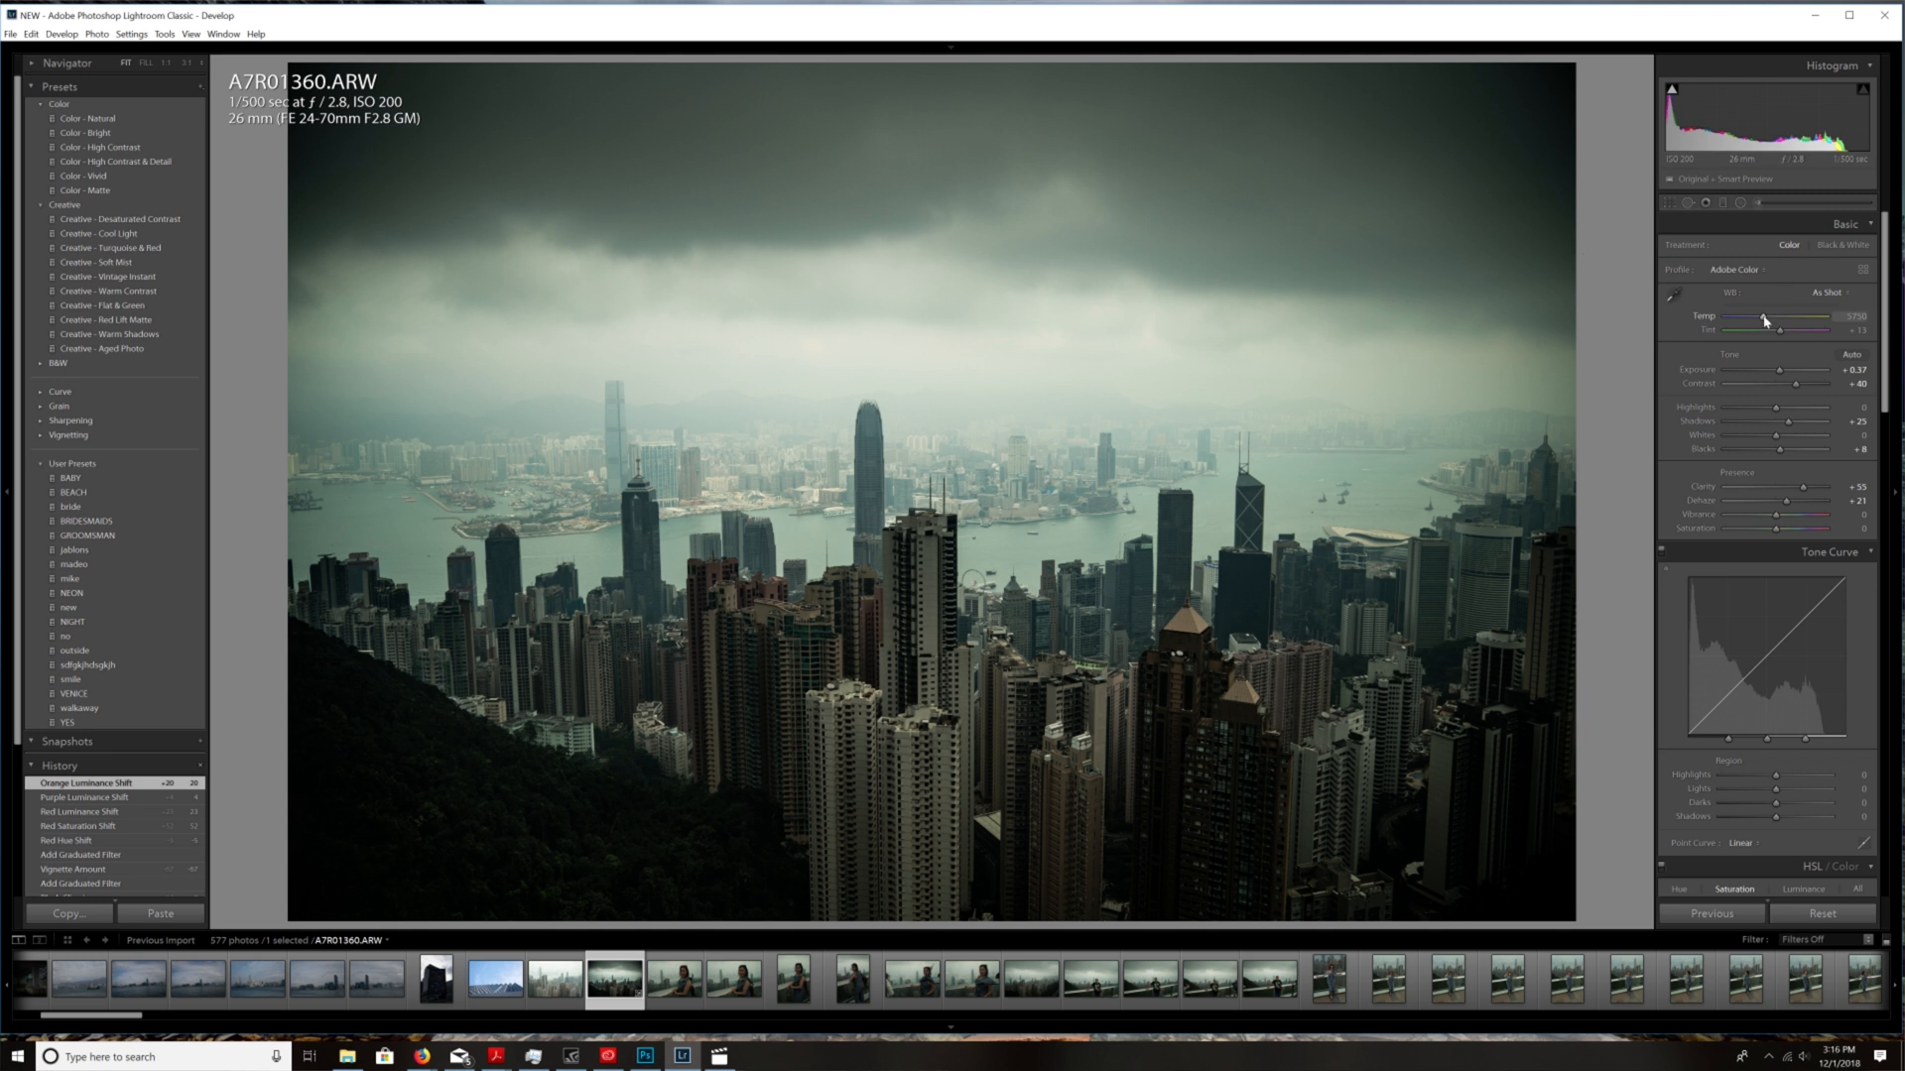
- Cool the white balance to about 5583 temperature and raise Tint to +28 magenta
drag(1766, 320, 1754, 320)
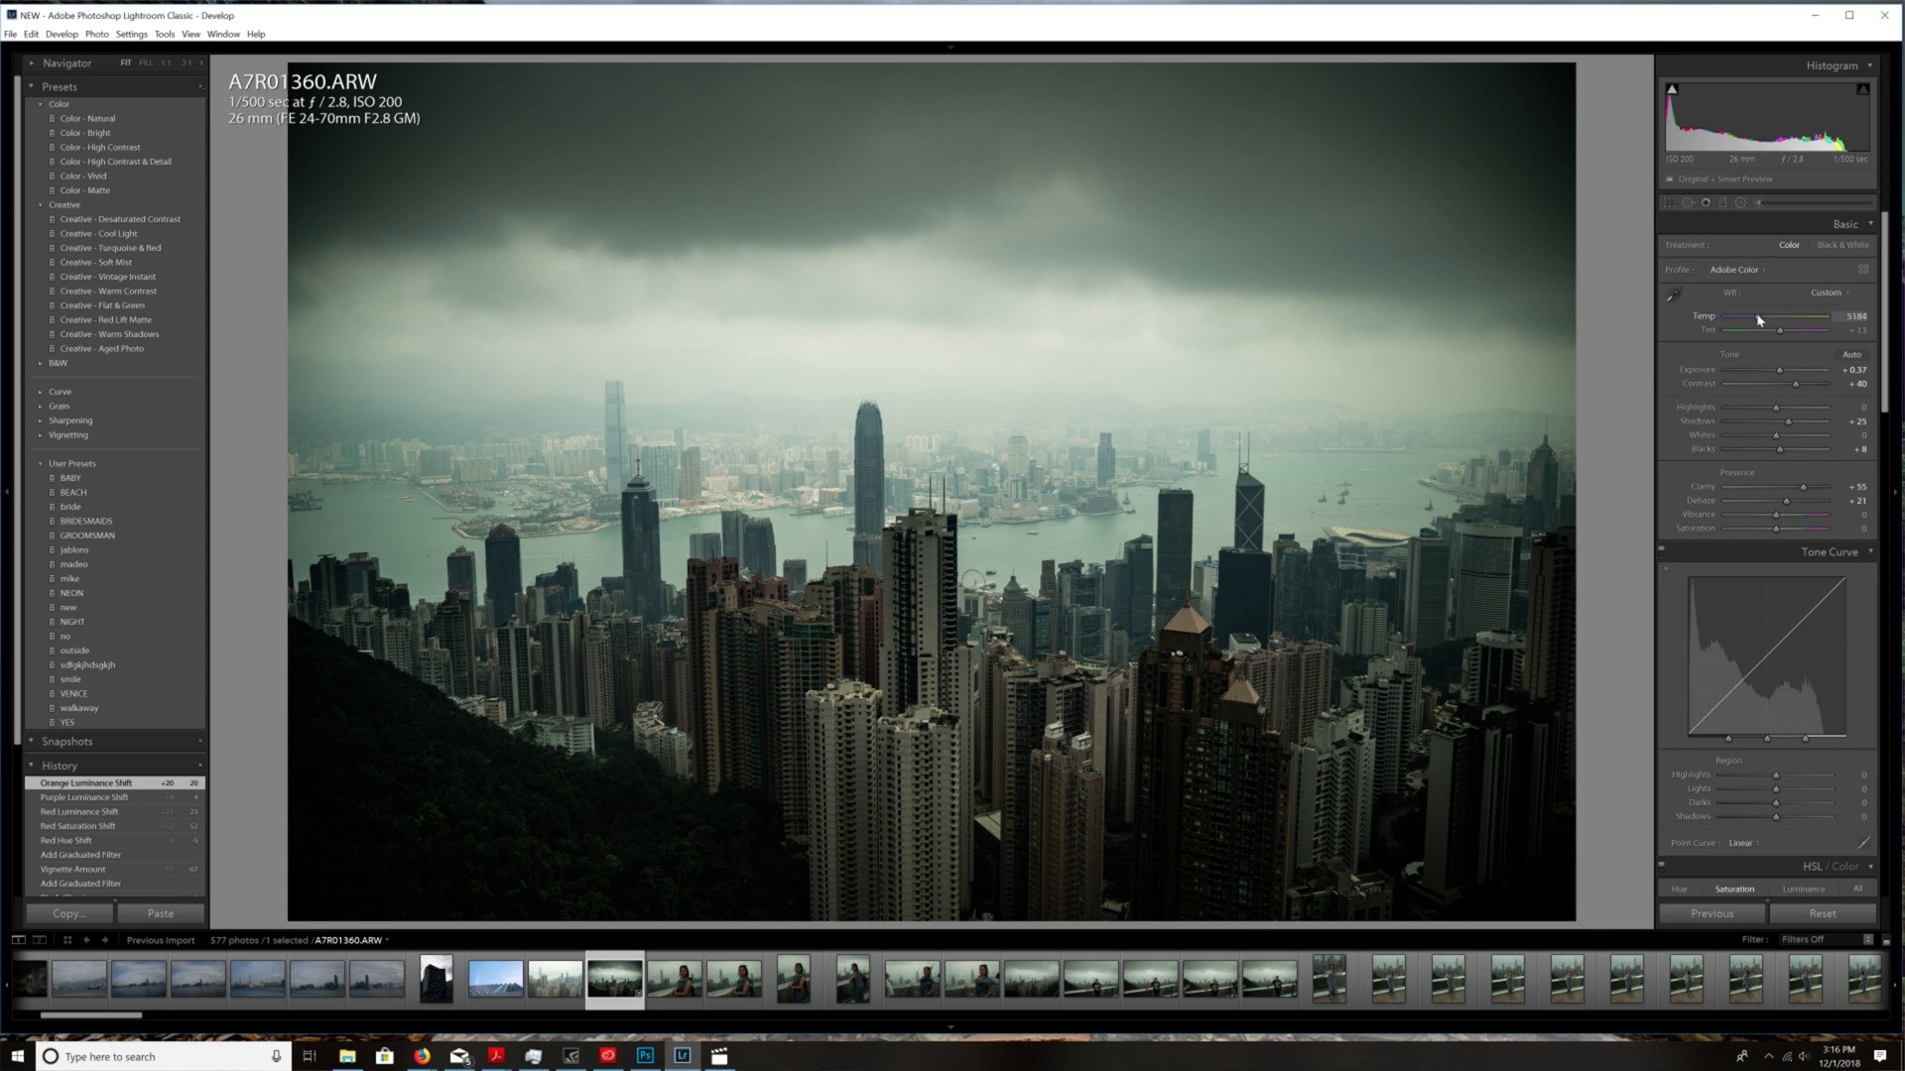
drag(1809, 327, 1784, 328)
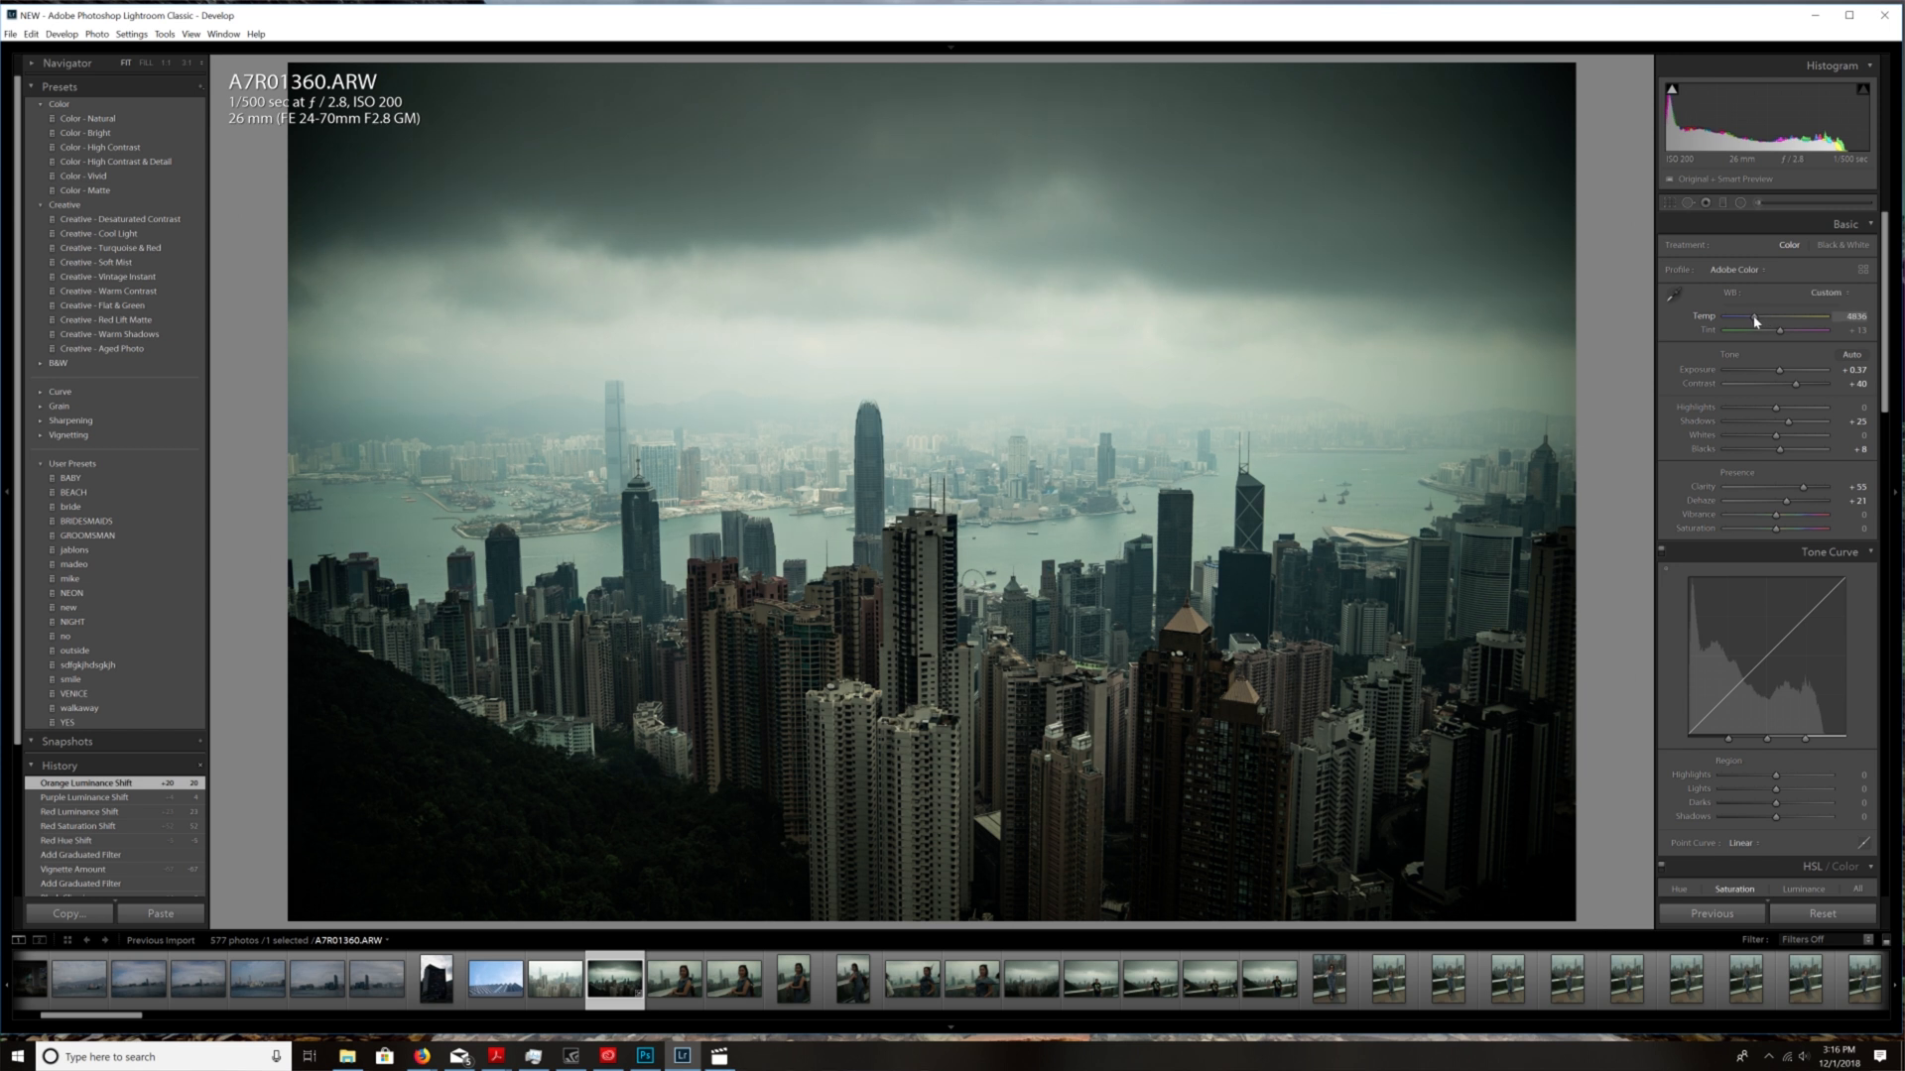
drag(1780, 329, 1750, 329)
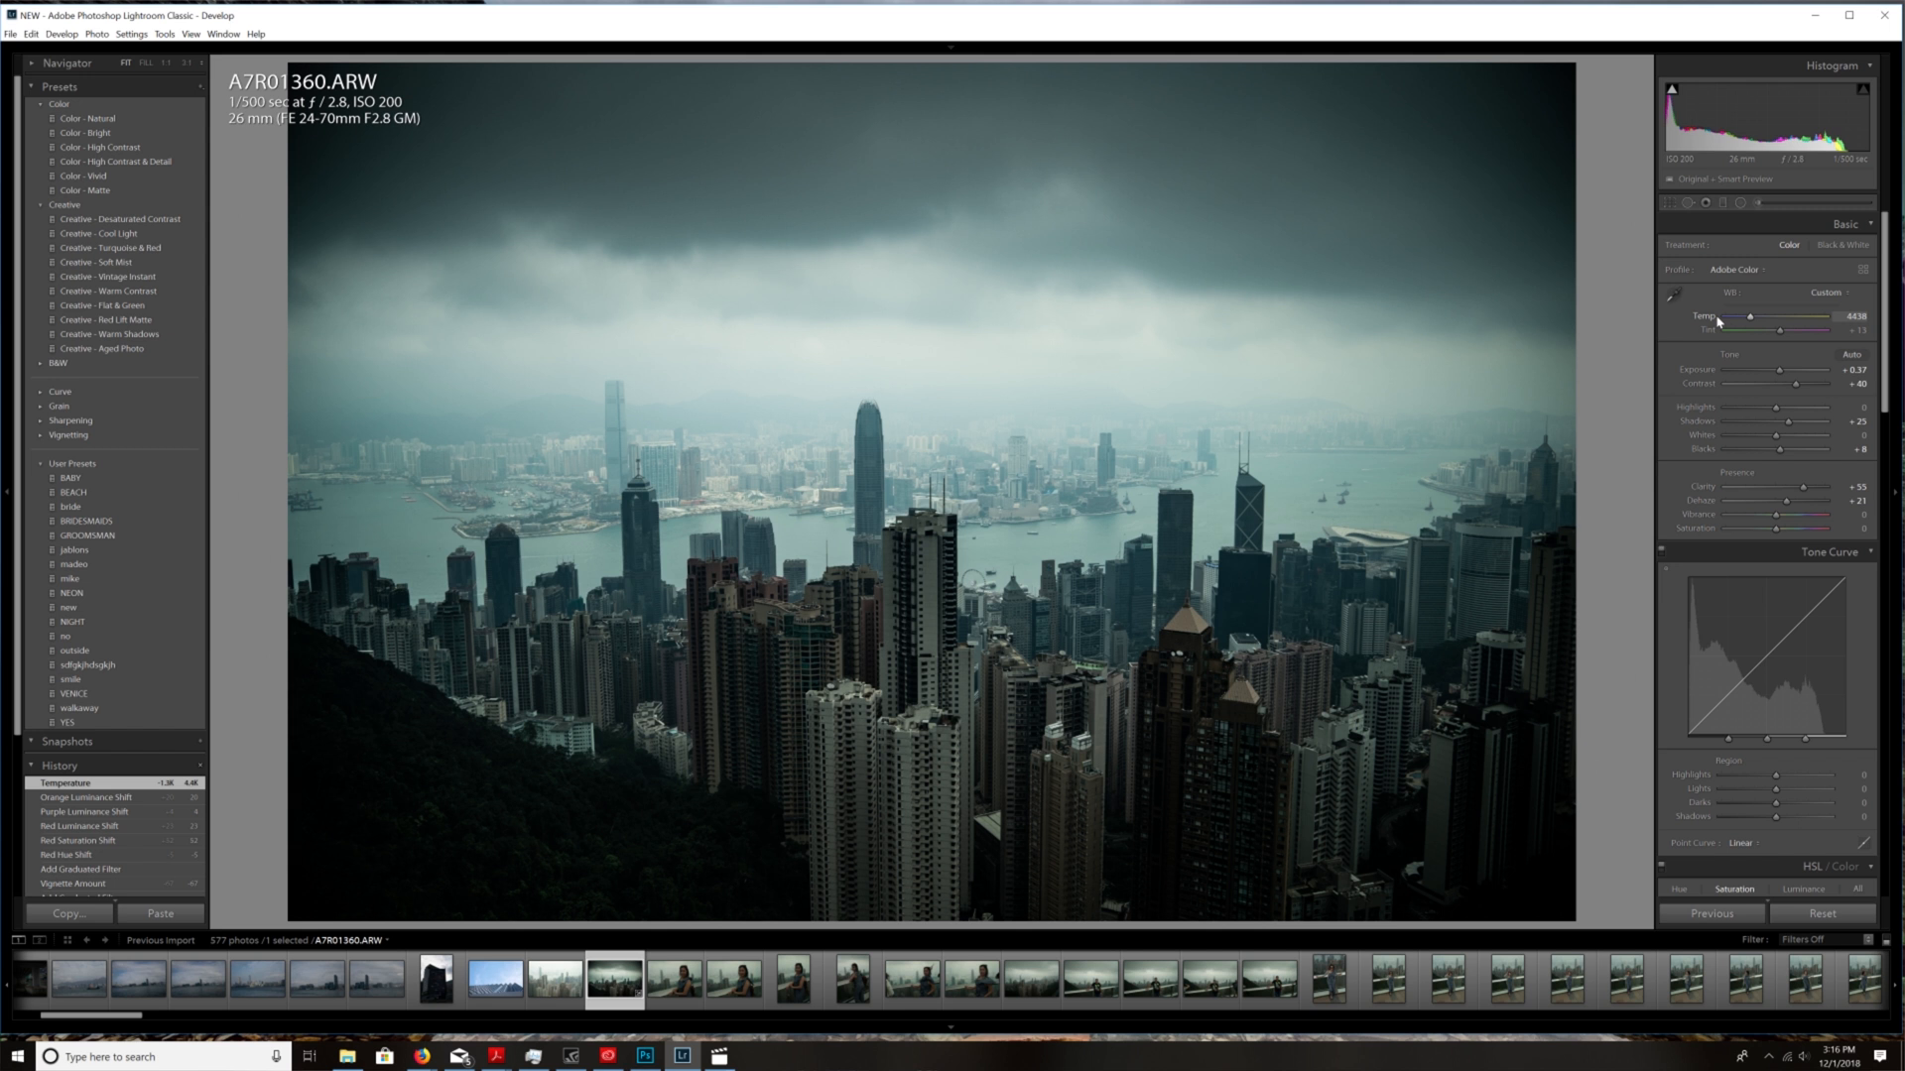
drag(1750, 318, 1756, 318)
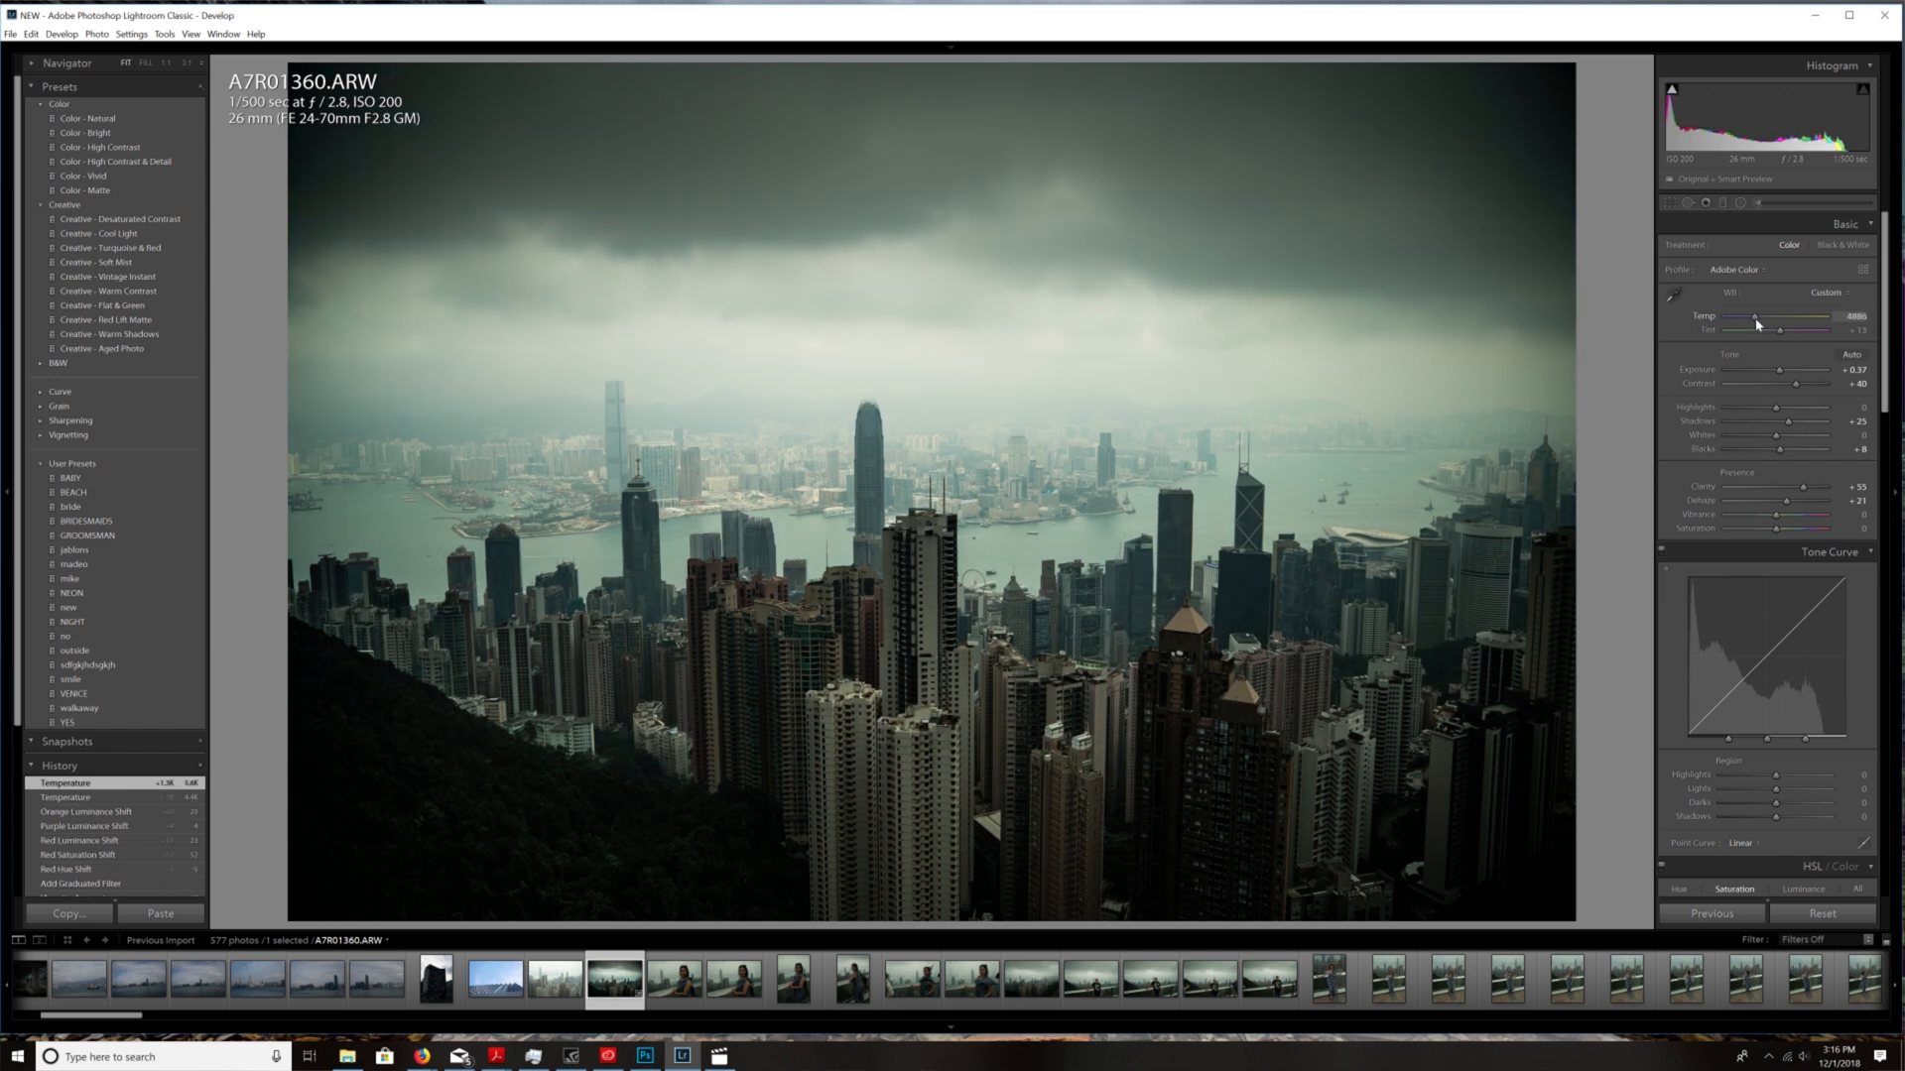
drag(1786, 317, 1744, 317)
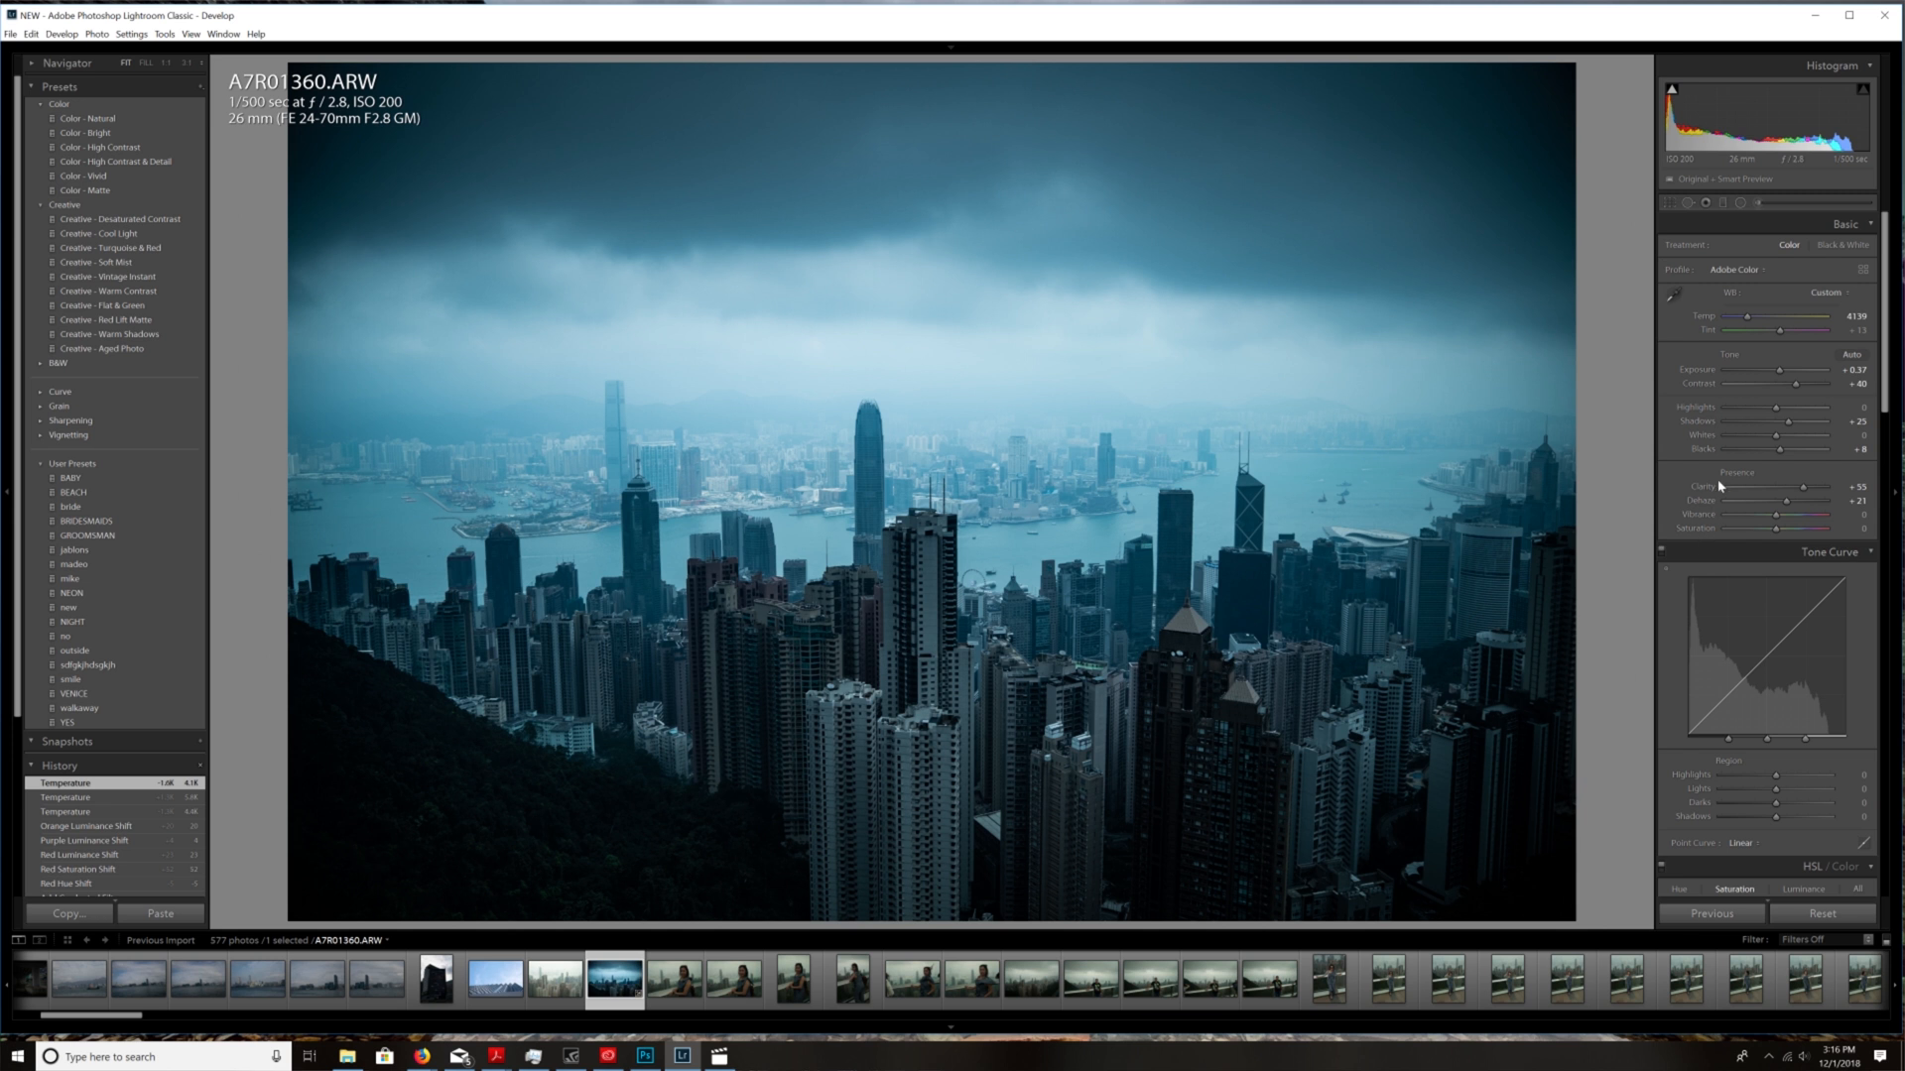
drag(1742, 329, 1791, 329)
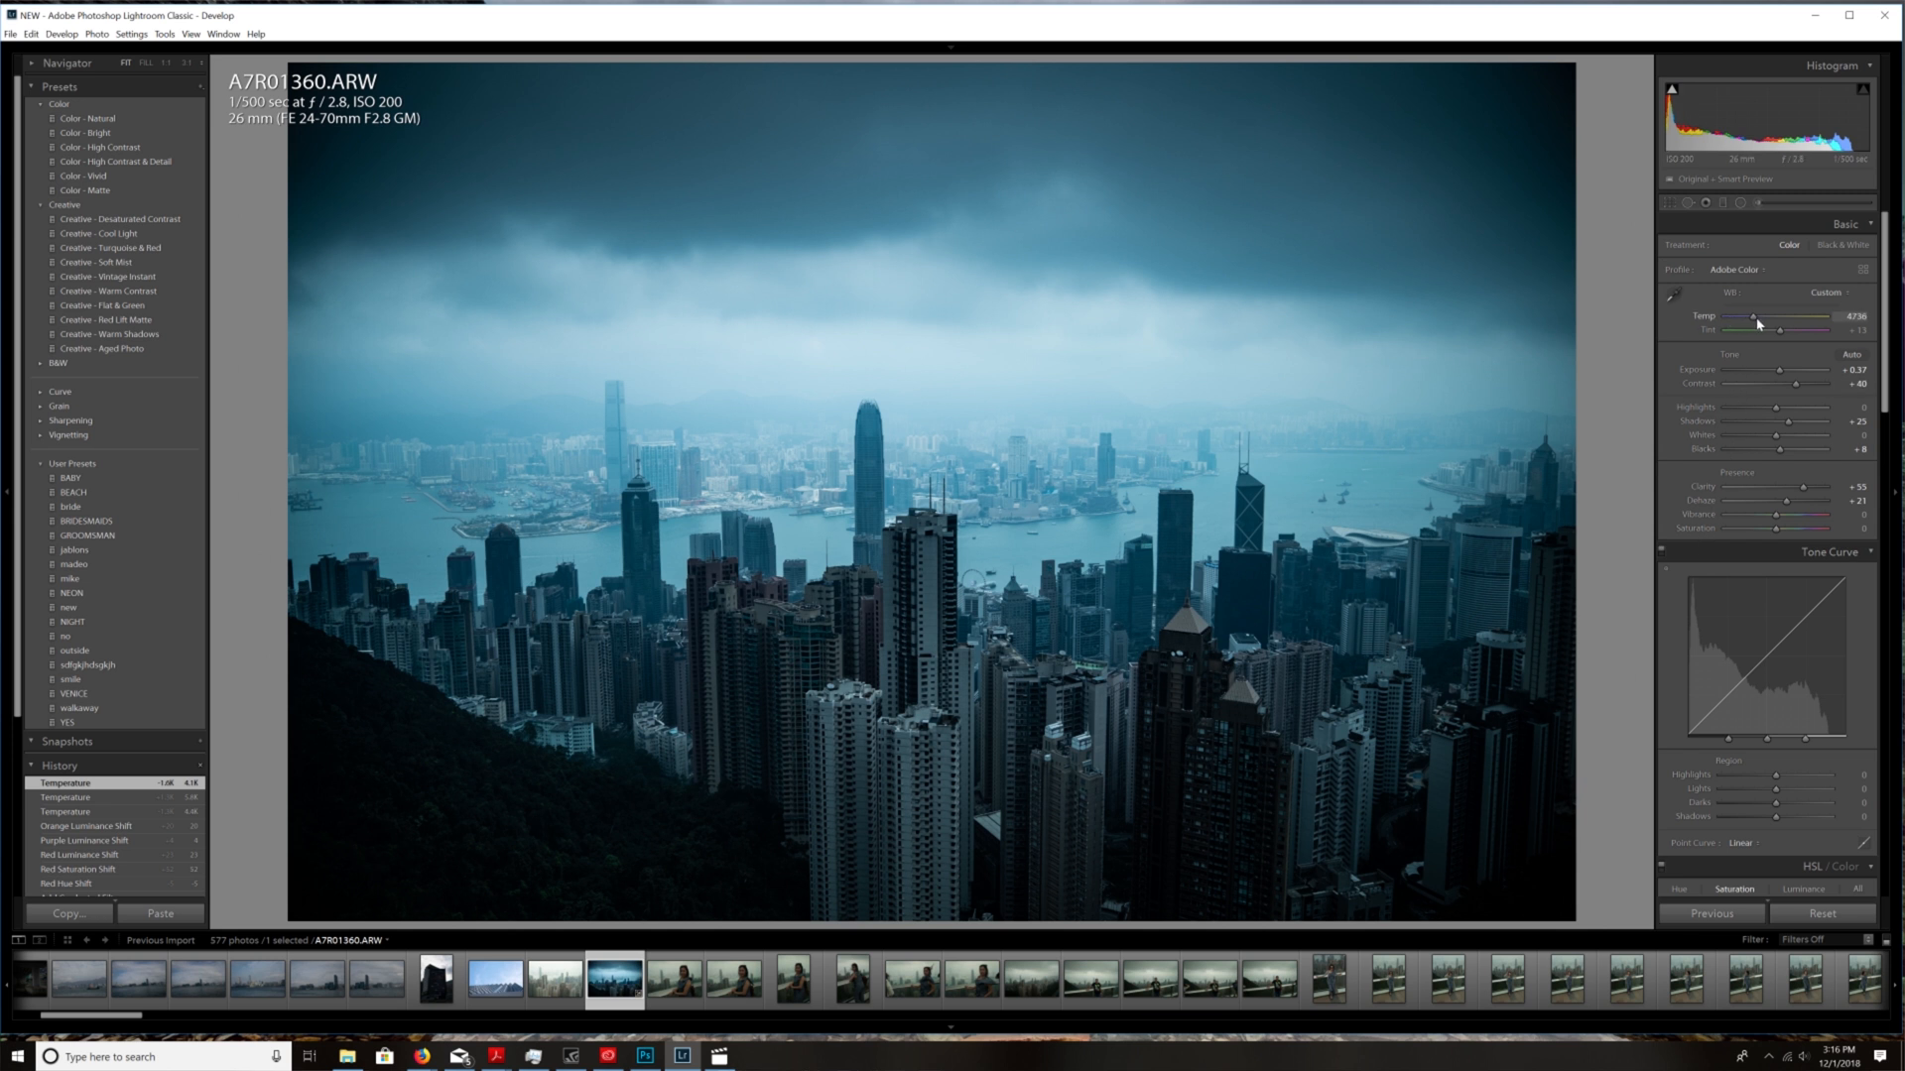
drag(1756, 327, 1725, 327)
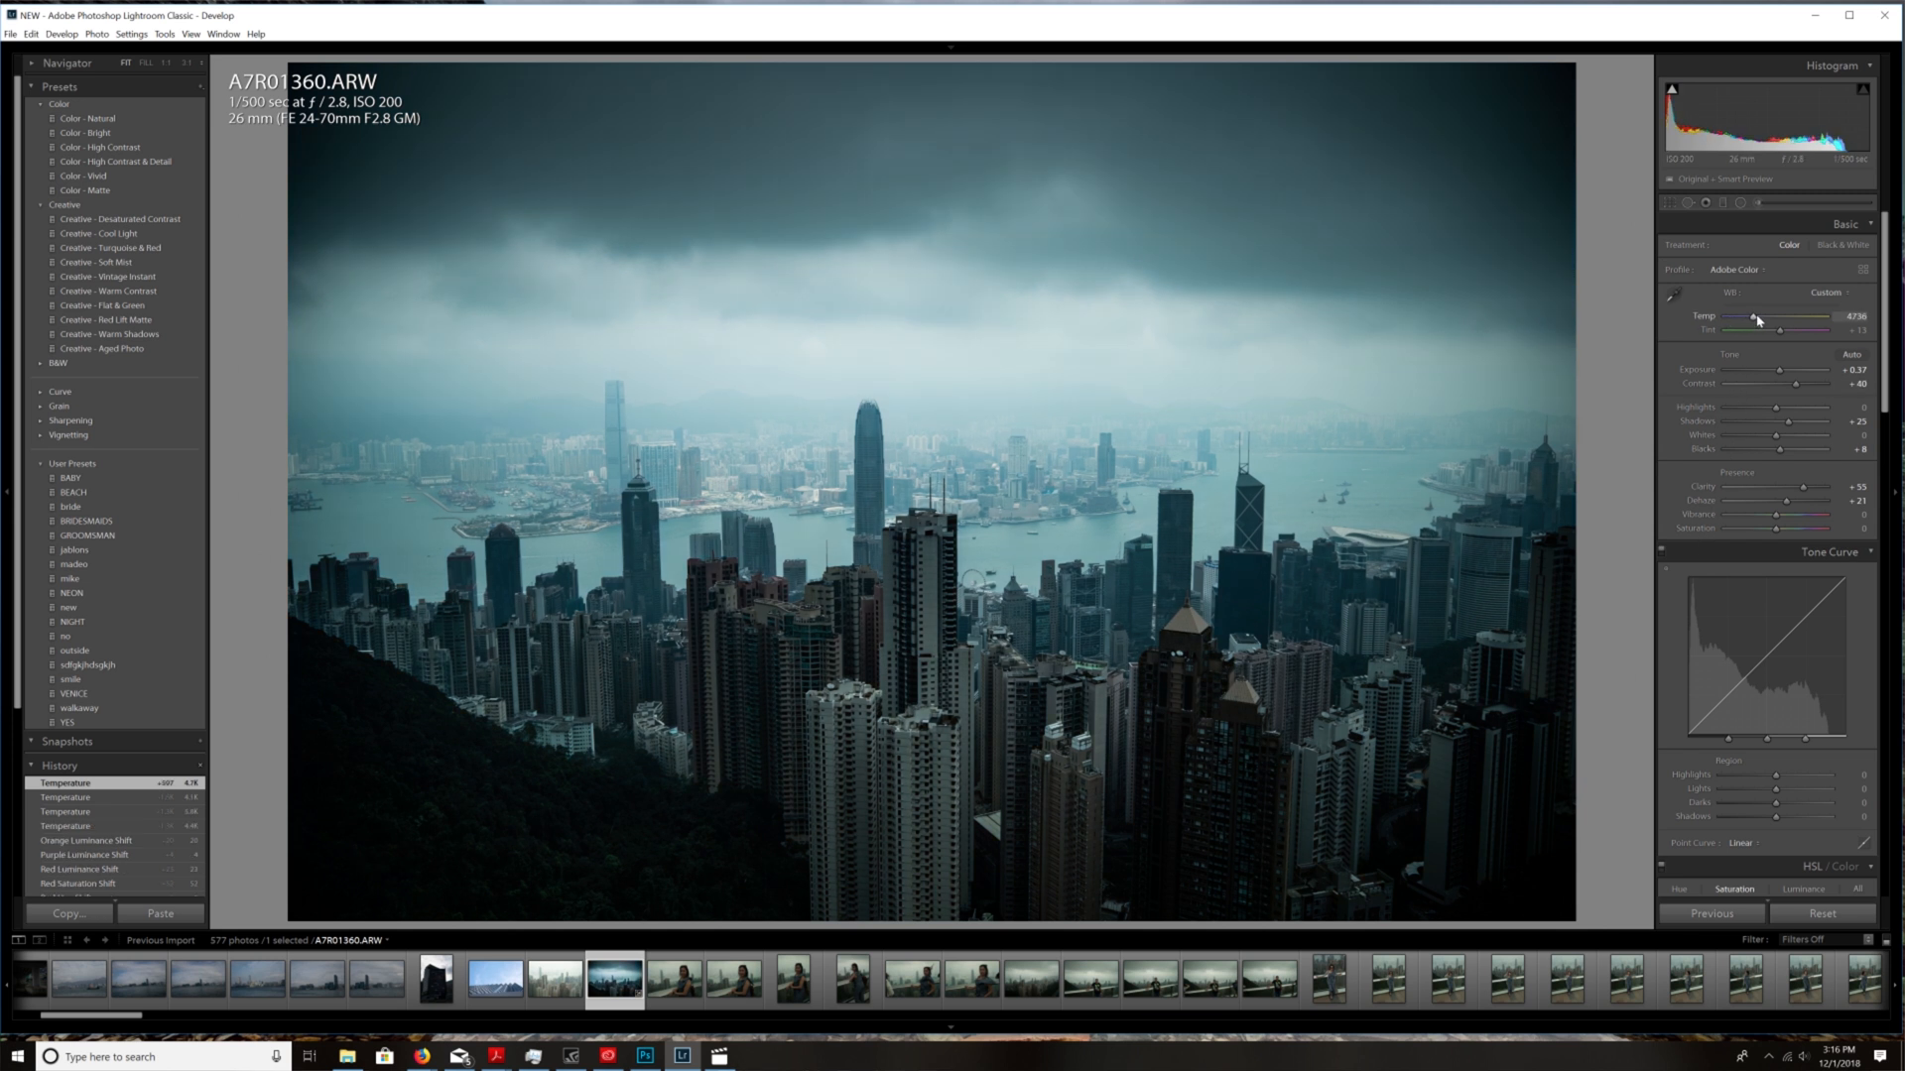
drag(1756, 327, 1774, 327)
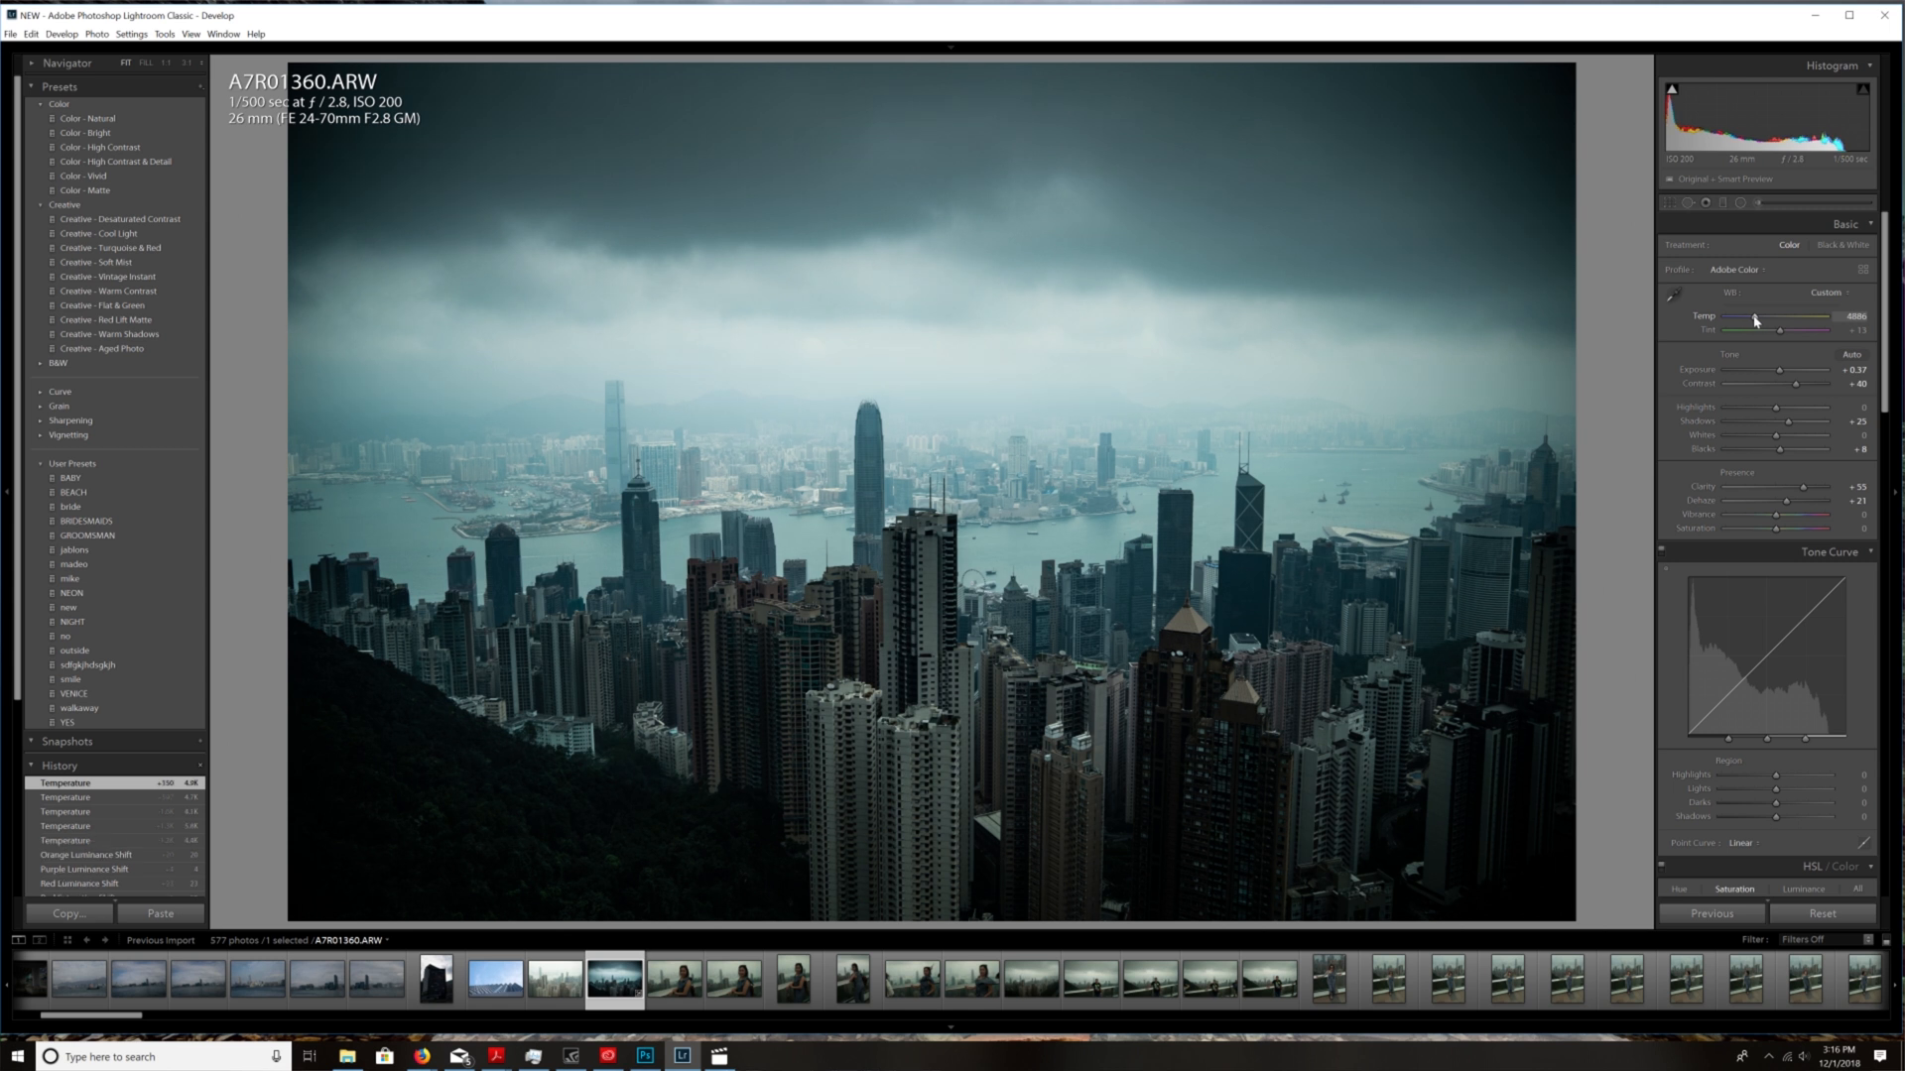
drag(1760, 330, 1780, 329)
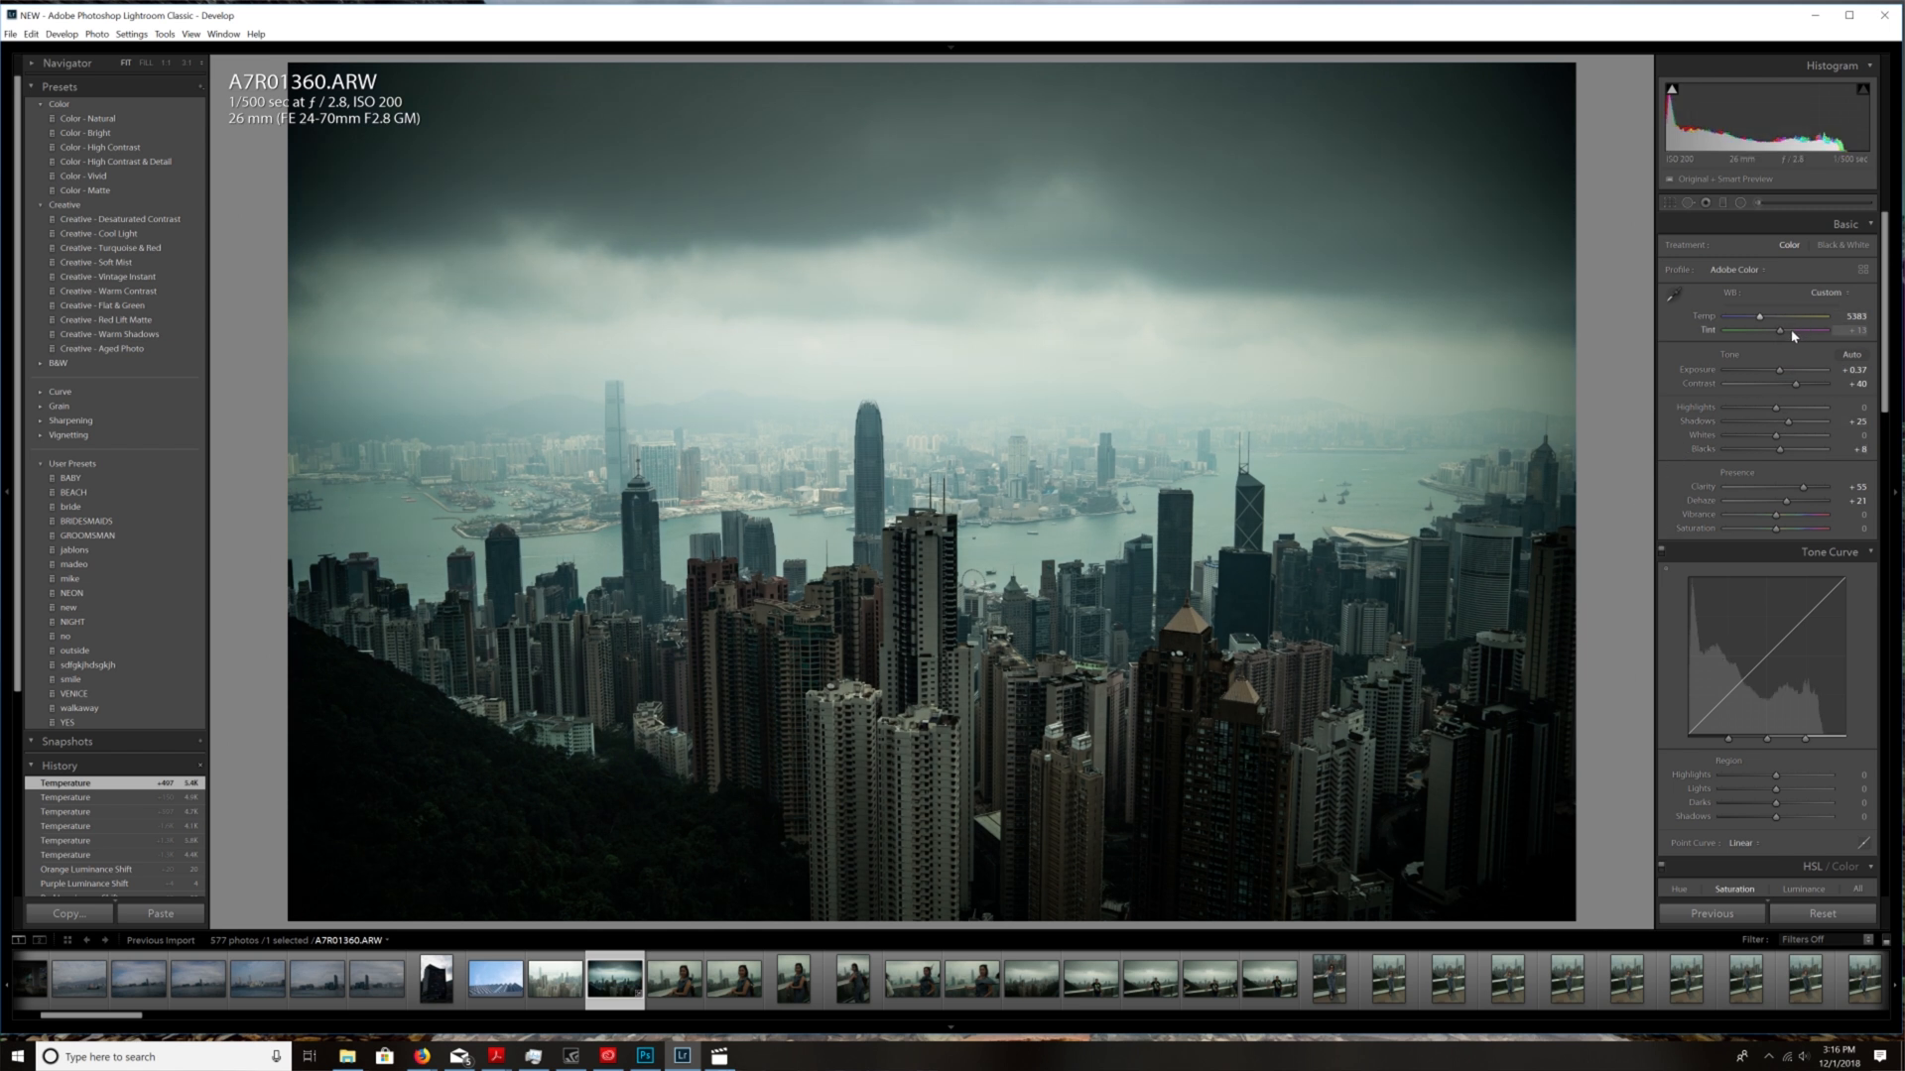
drag(1780, 331, 1821, 331)
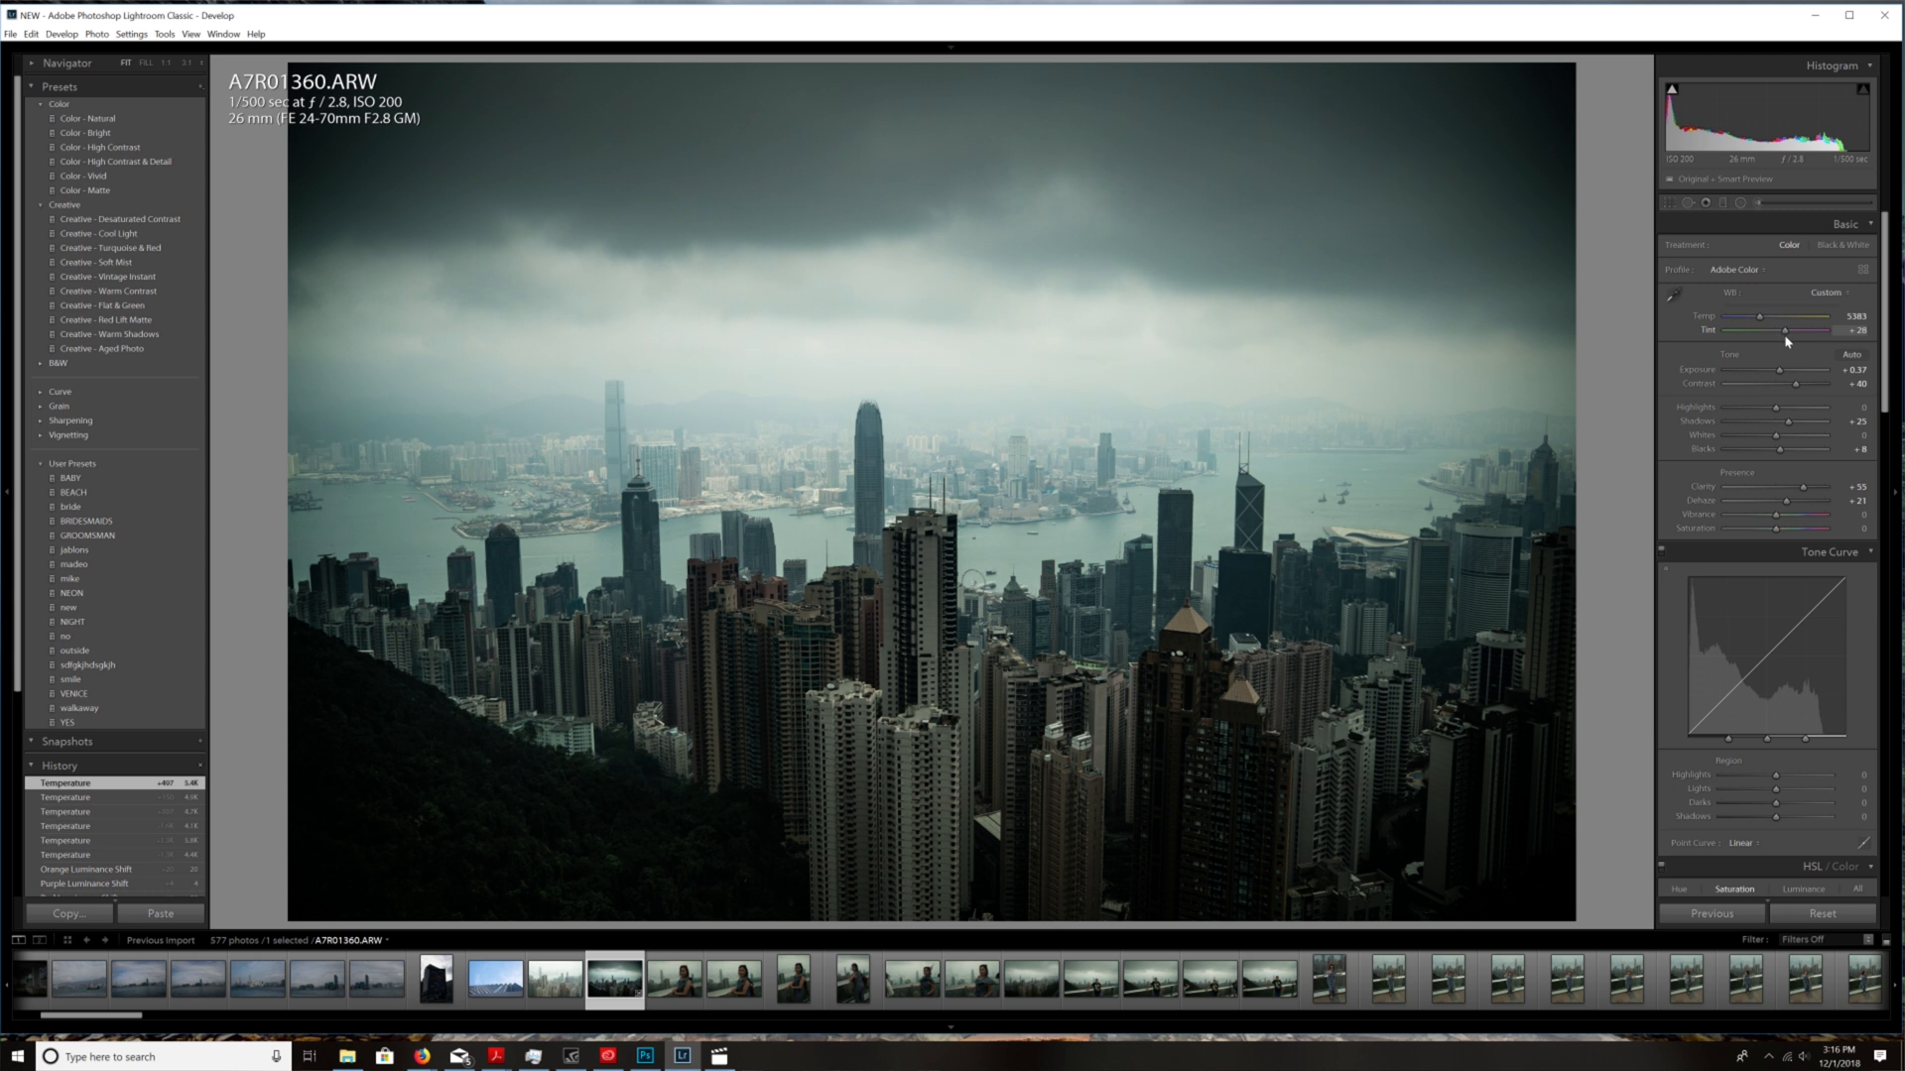
drag(1786, 329, 1786, 329)
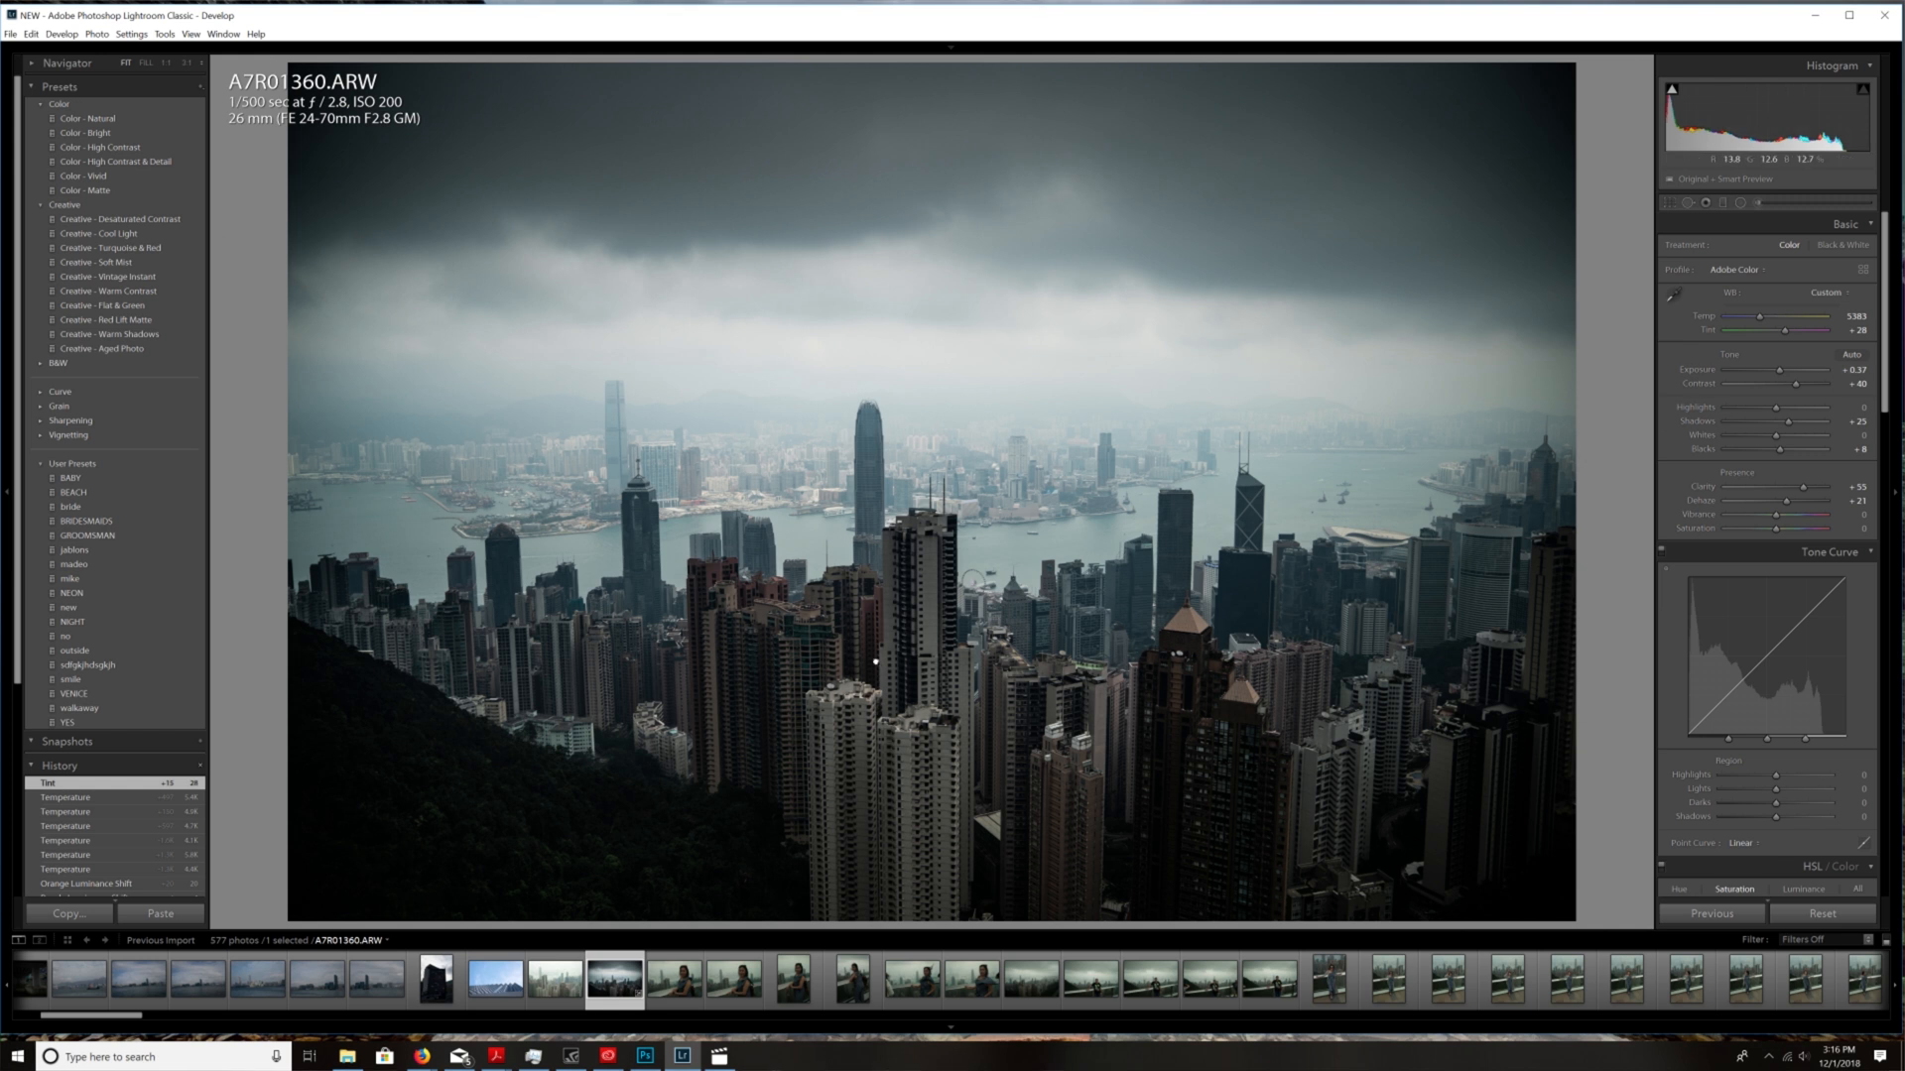
- Paint Adjustment Brush strokes lifting Highlights and Whites over the city buildings
click(873, 661)
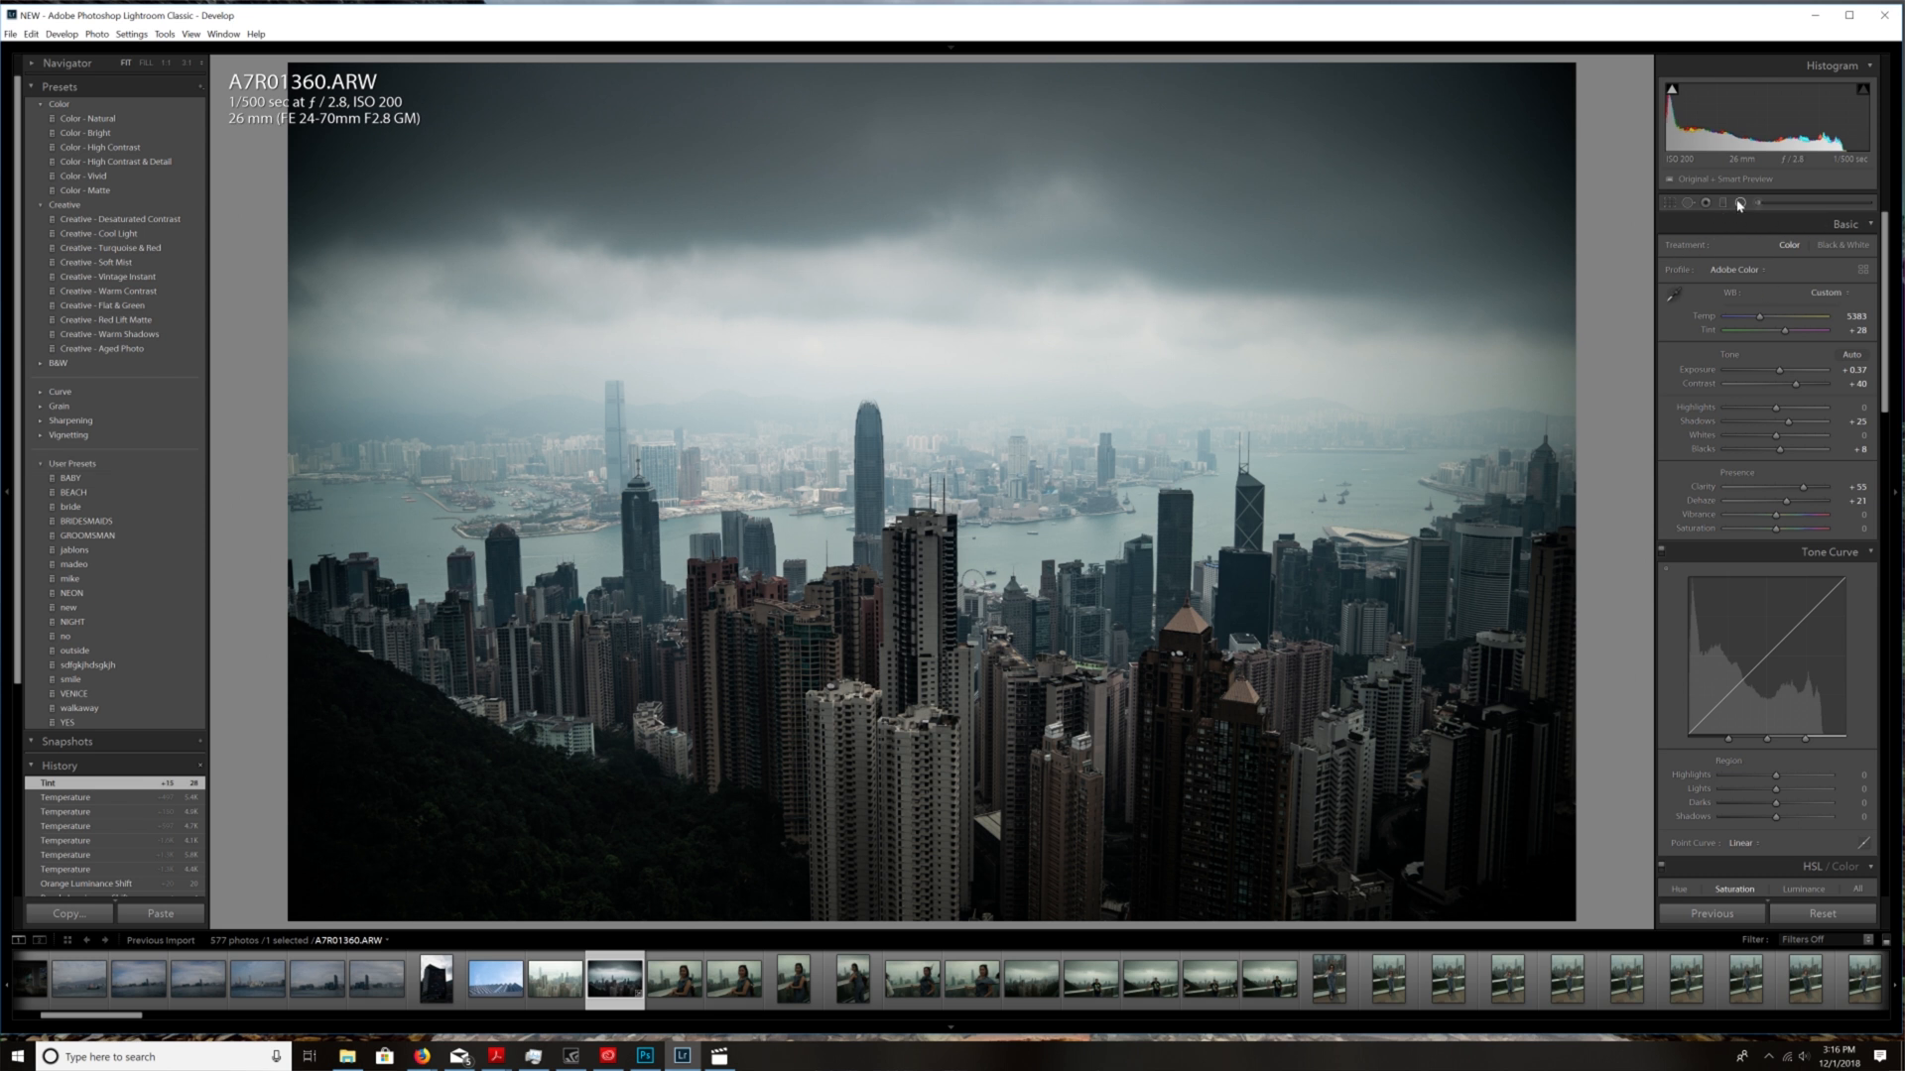
click(1736, 202)
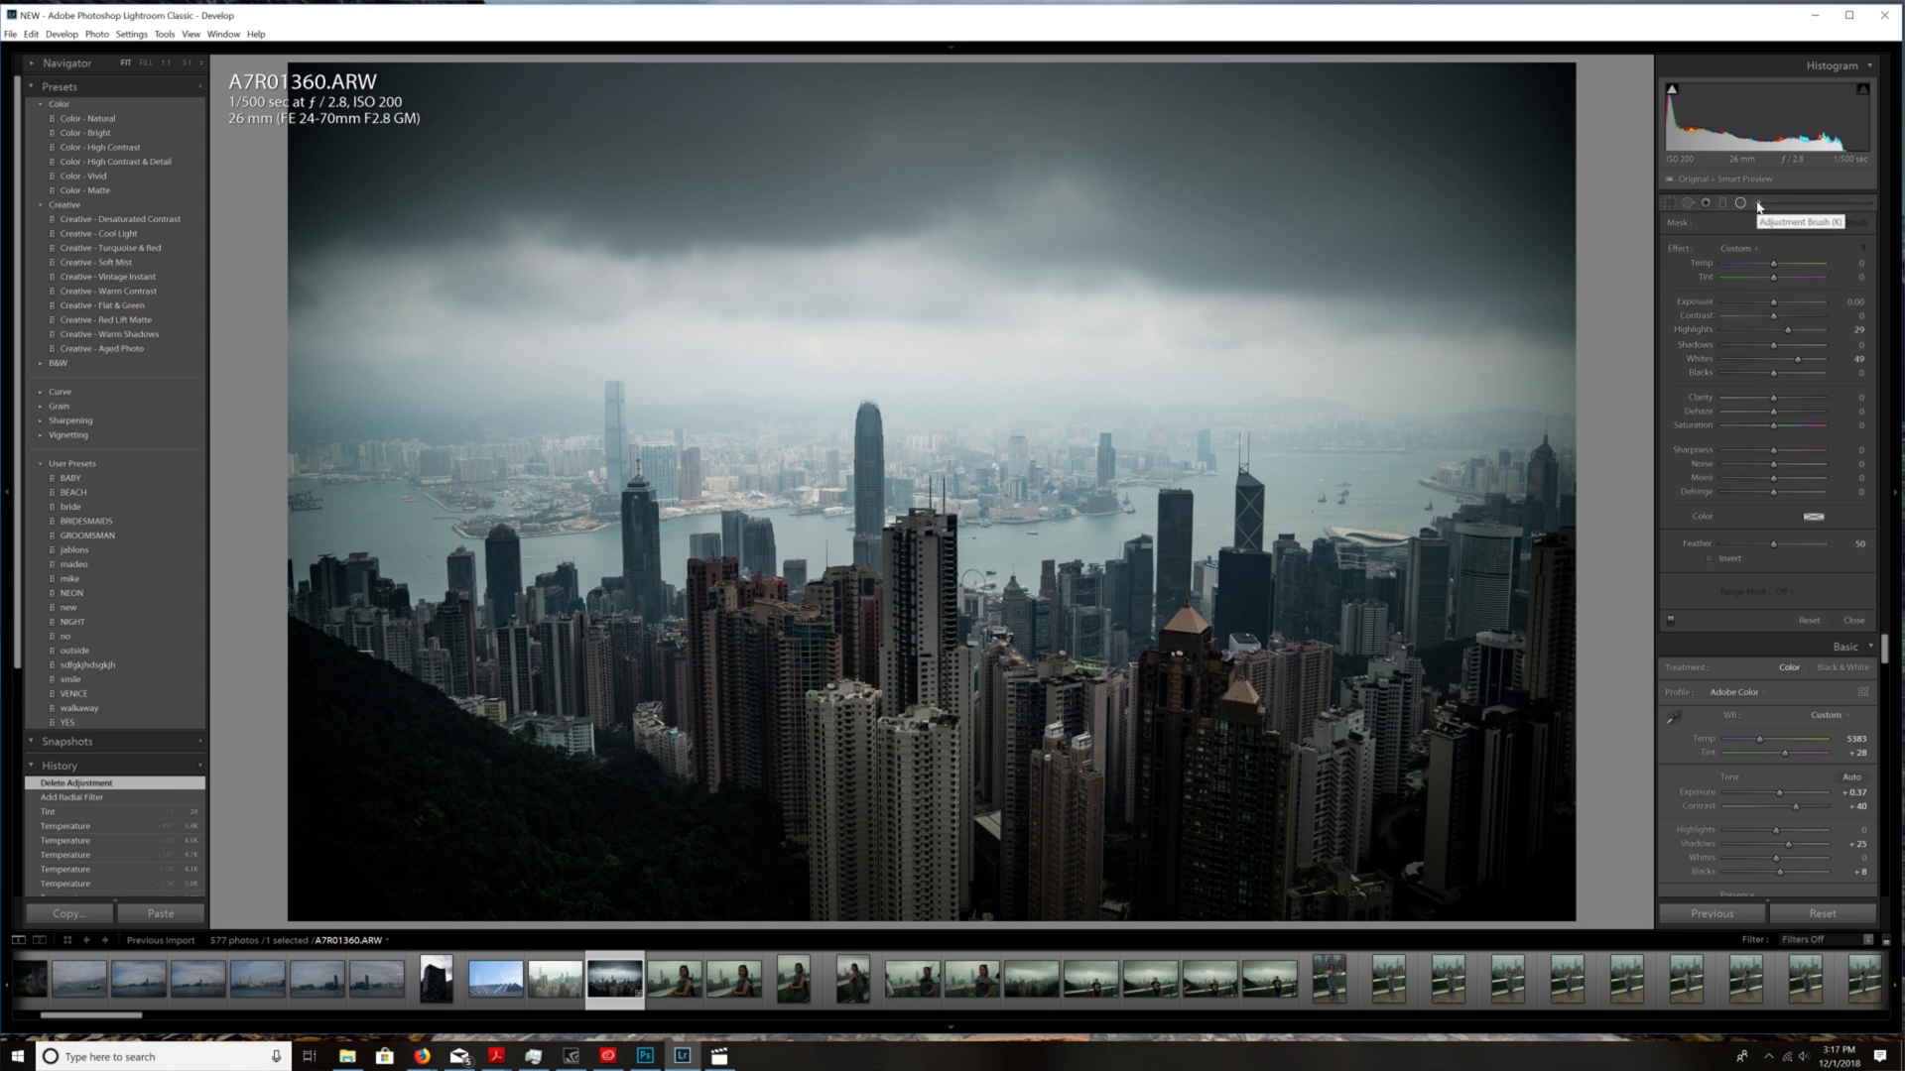
click(1704, 202)
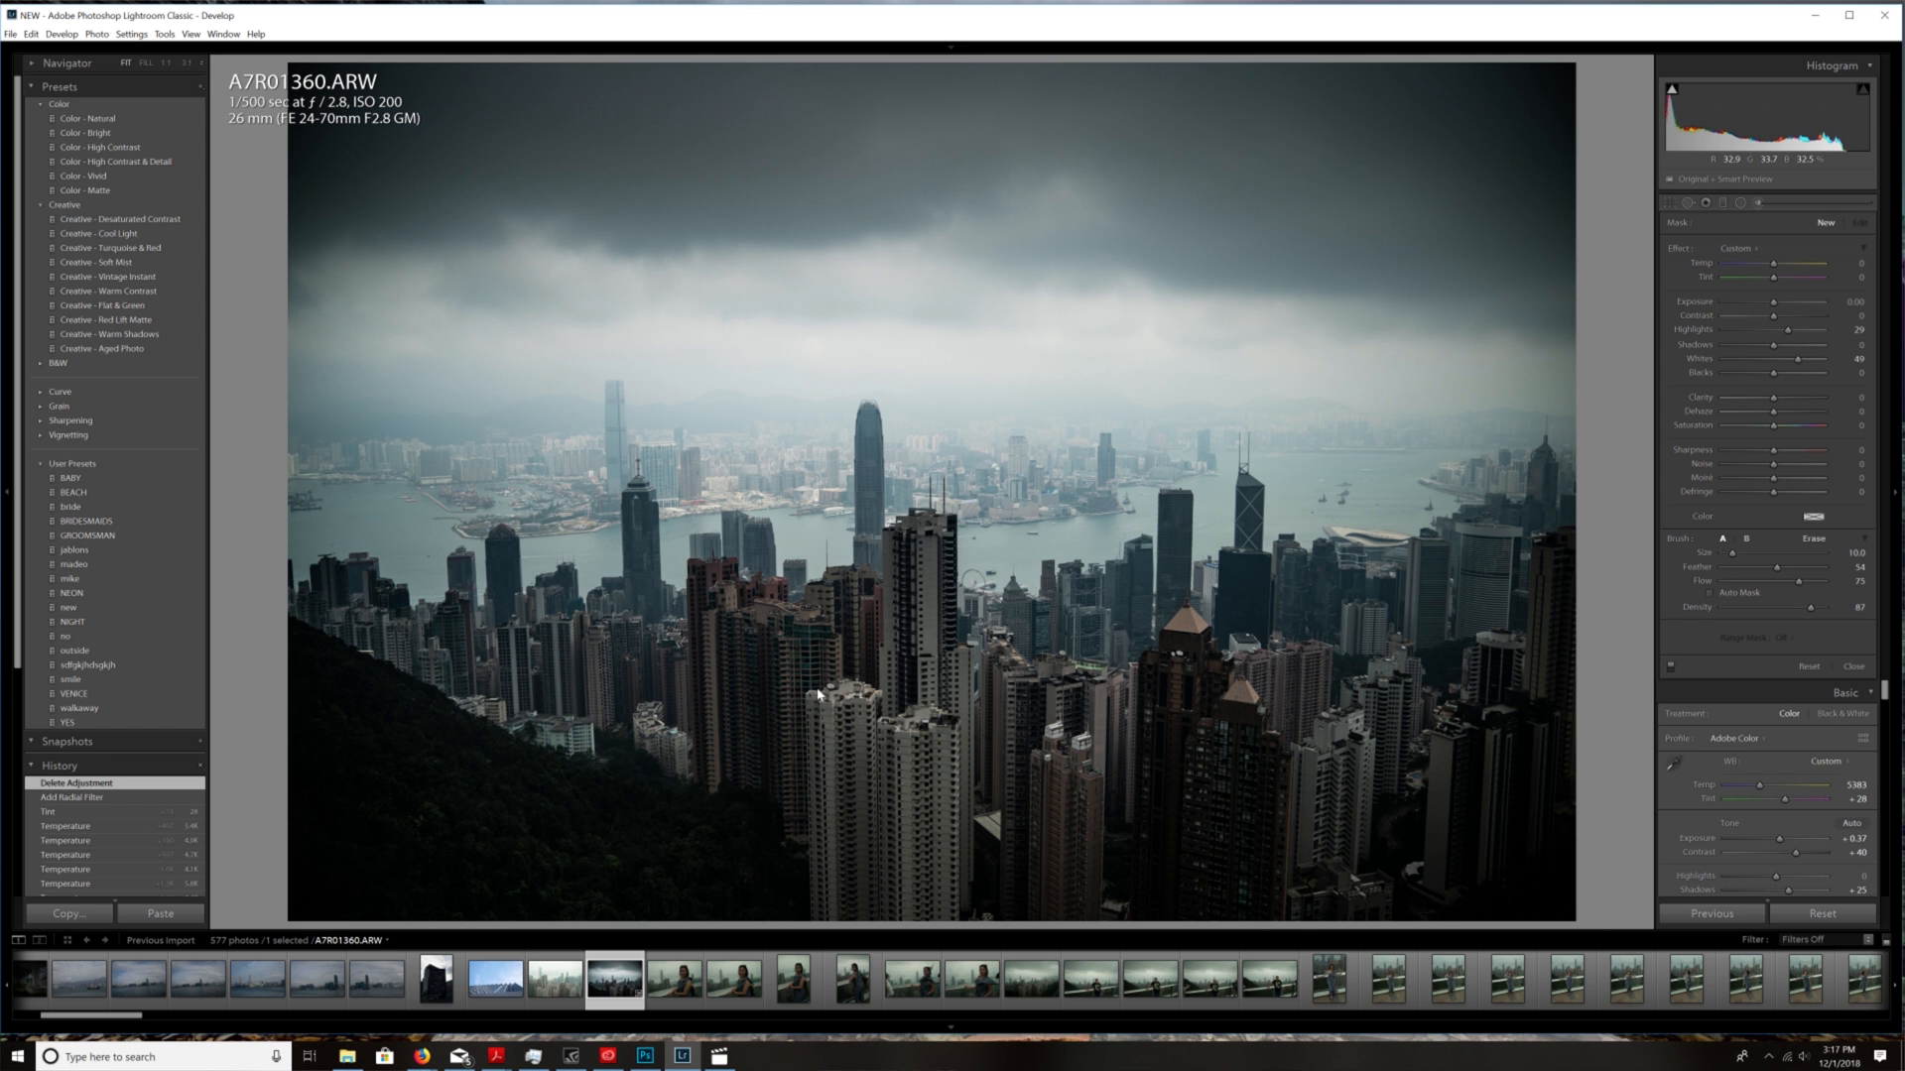
drag(815, 694, 1006, 712)
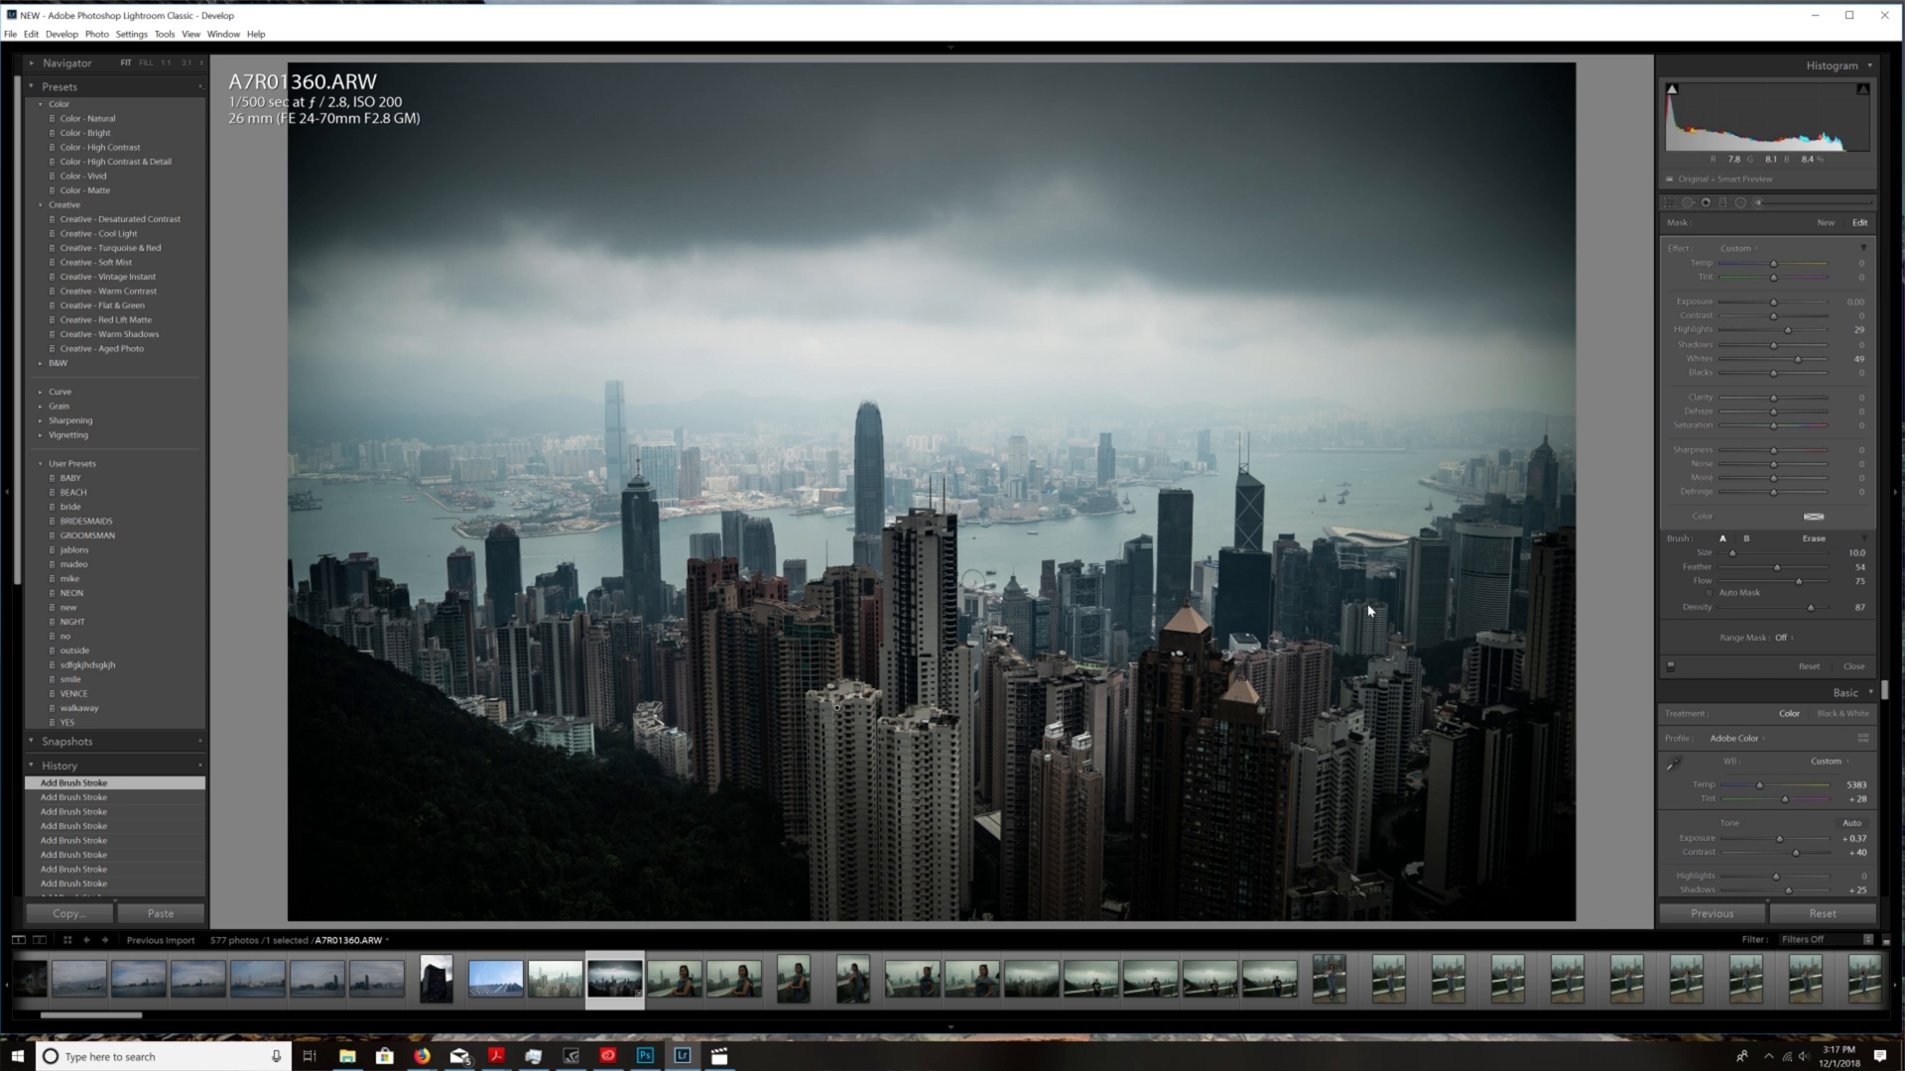
mouse_move(1377, 651)
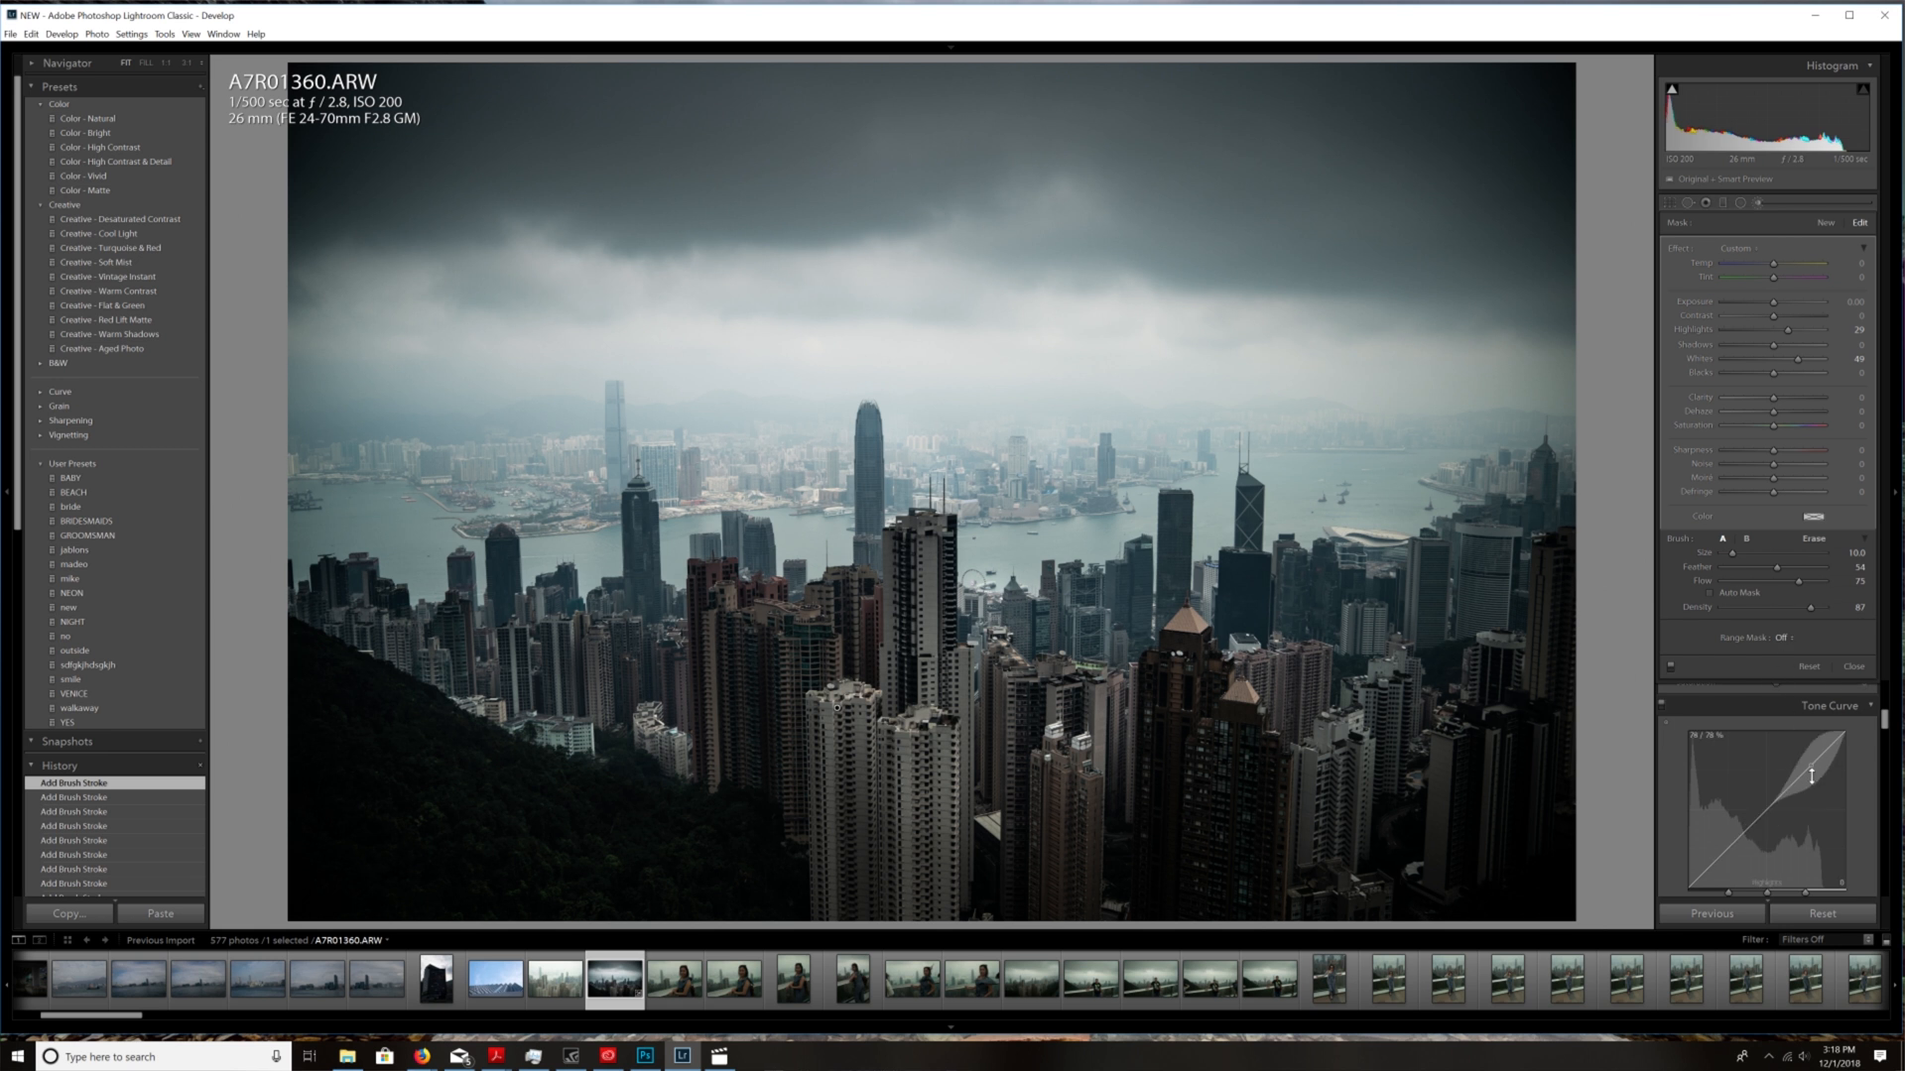
- Raise the curve's highlights and pull its shadows down into an S-curve
drag(1810, 776, 1810, 760)
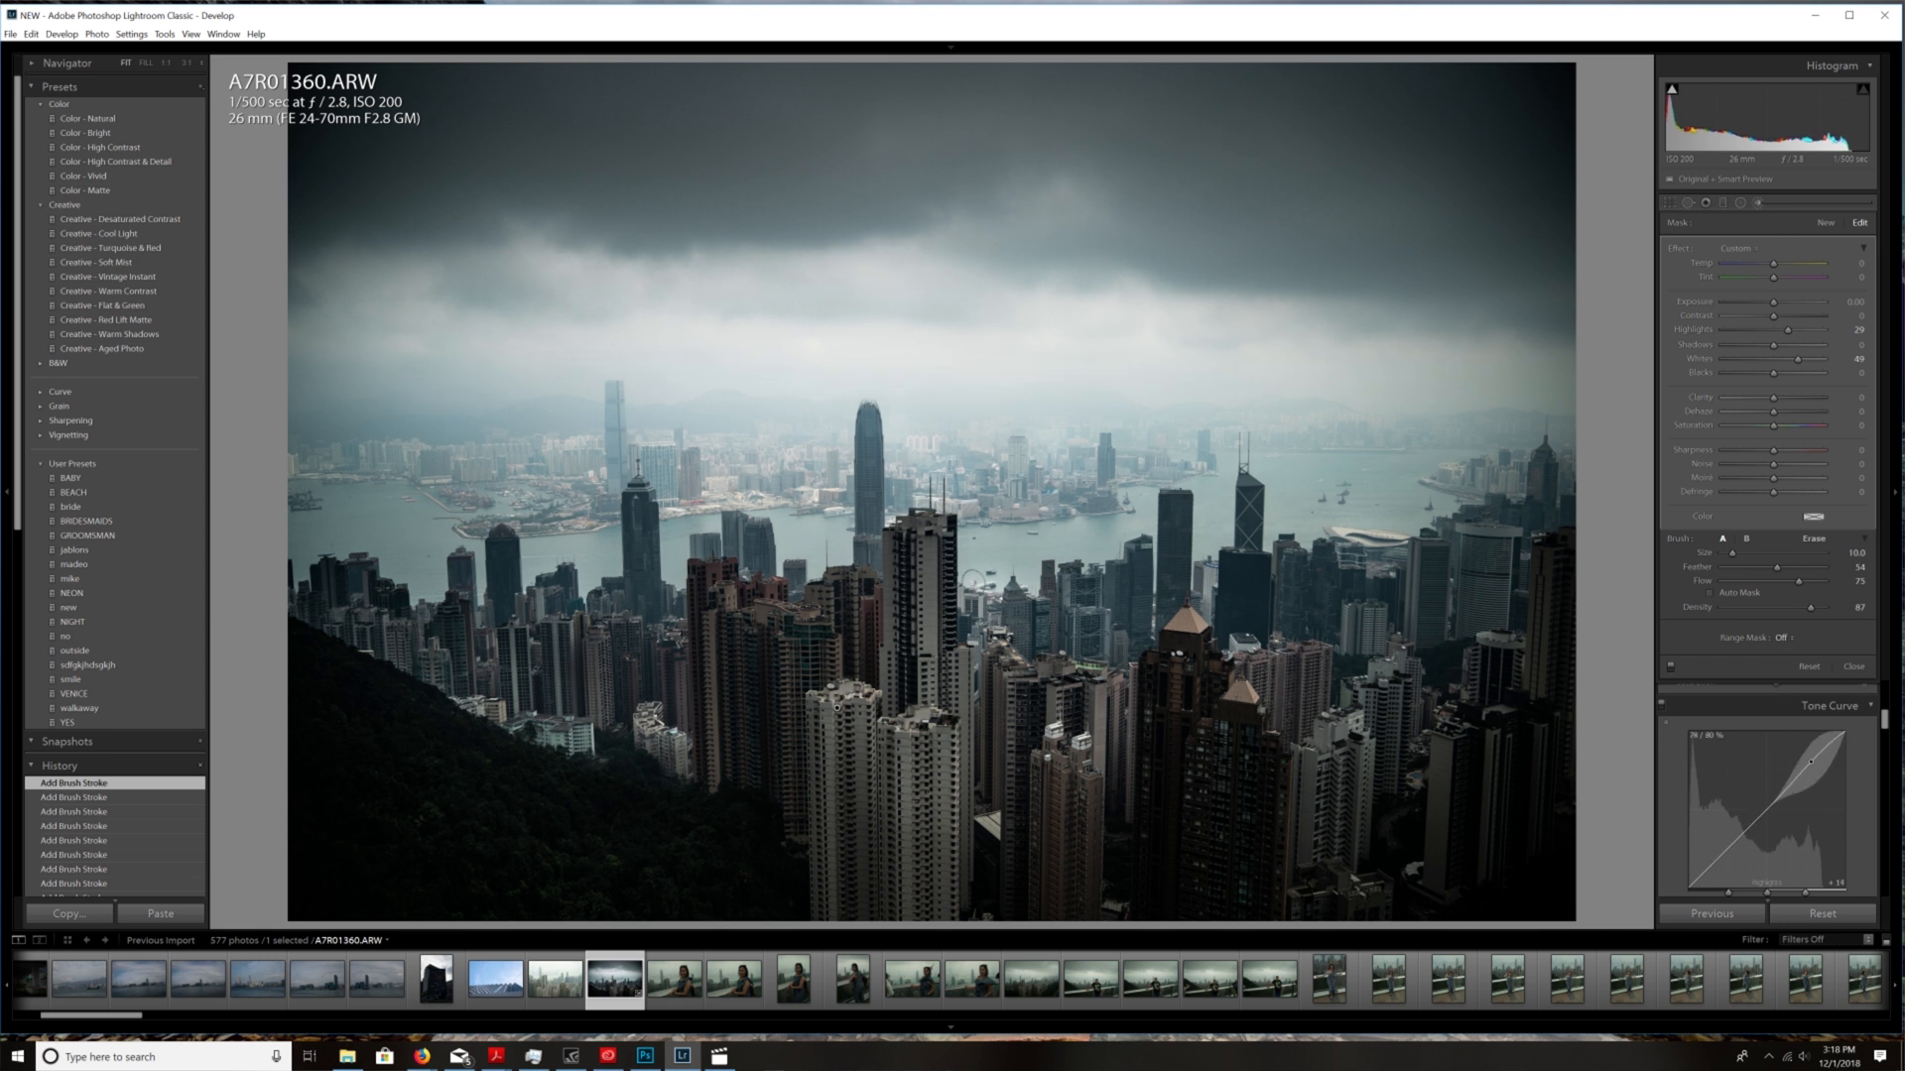
drag(1809, 760, 1718, 857)
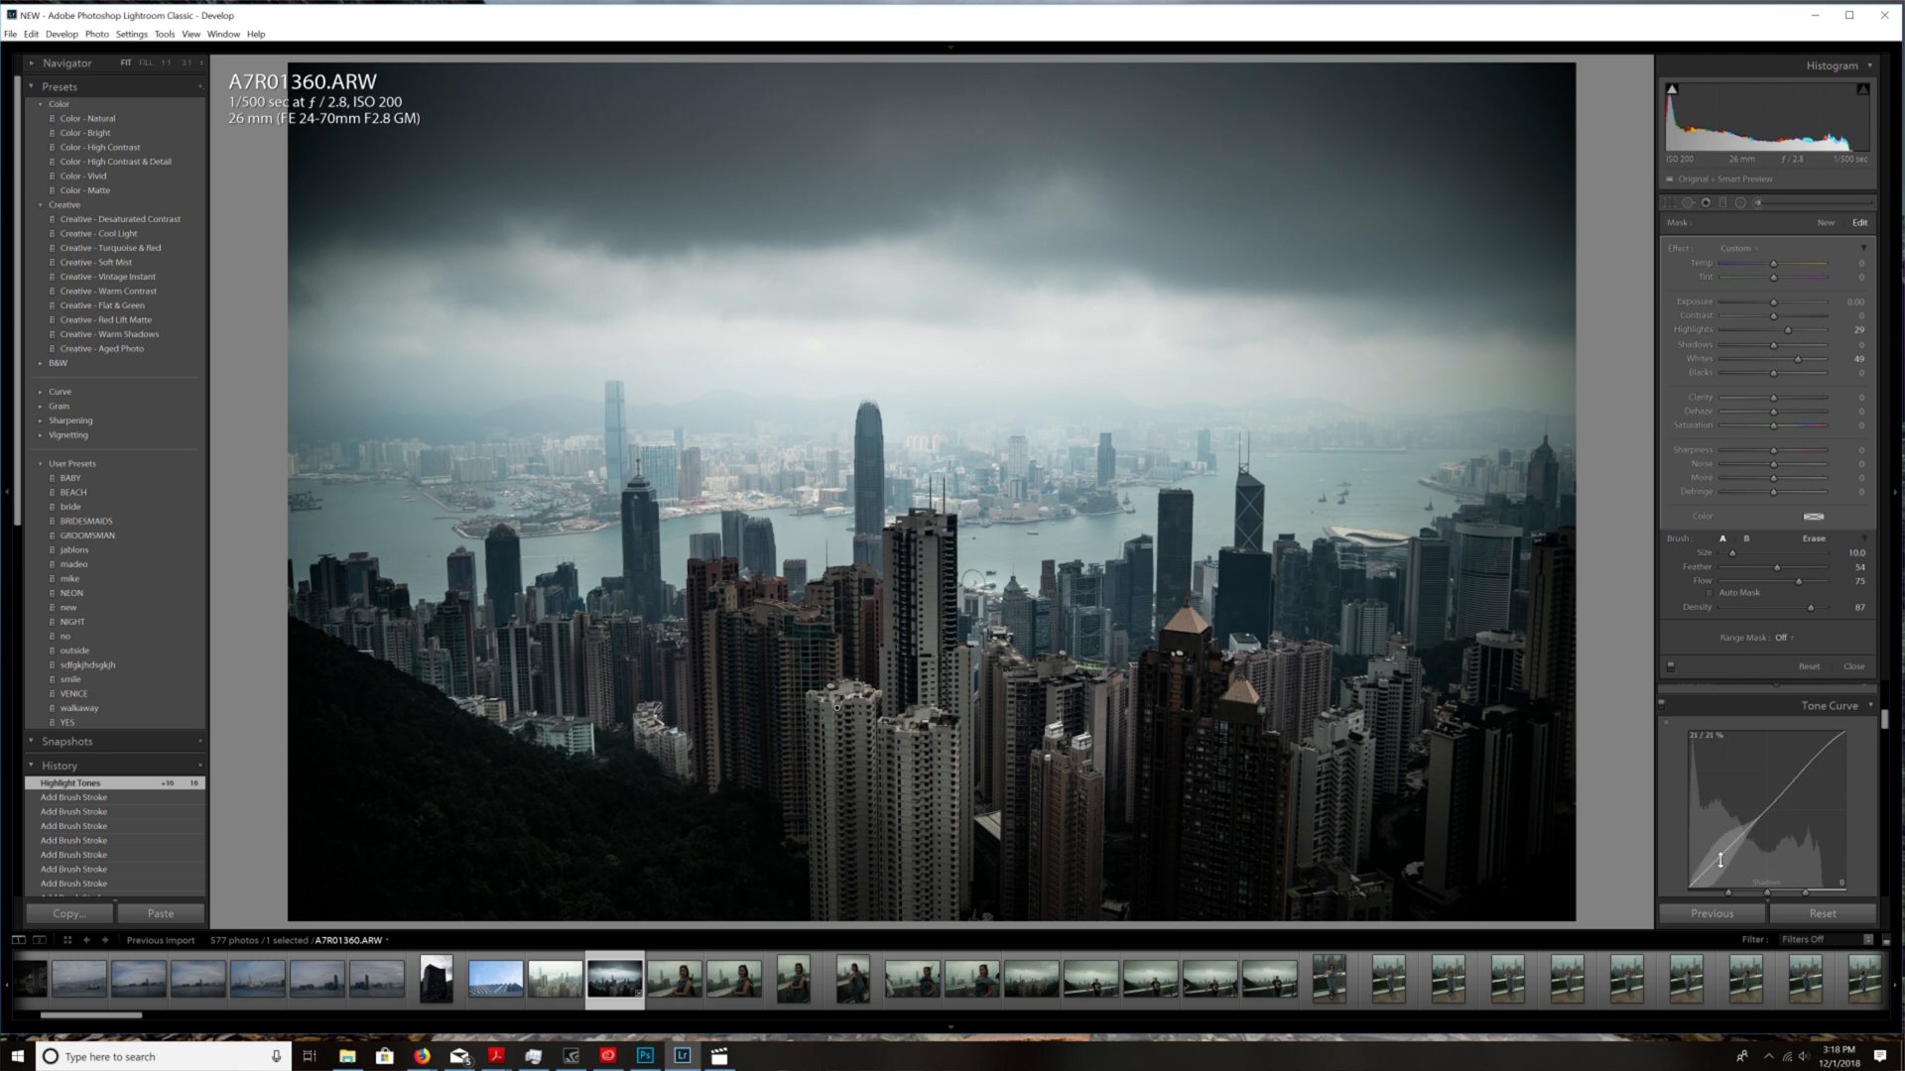
drag(1719, 858, 1718, 863)
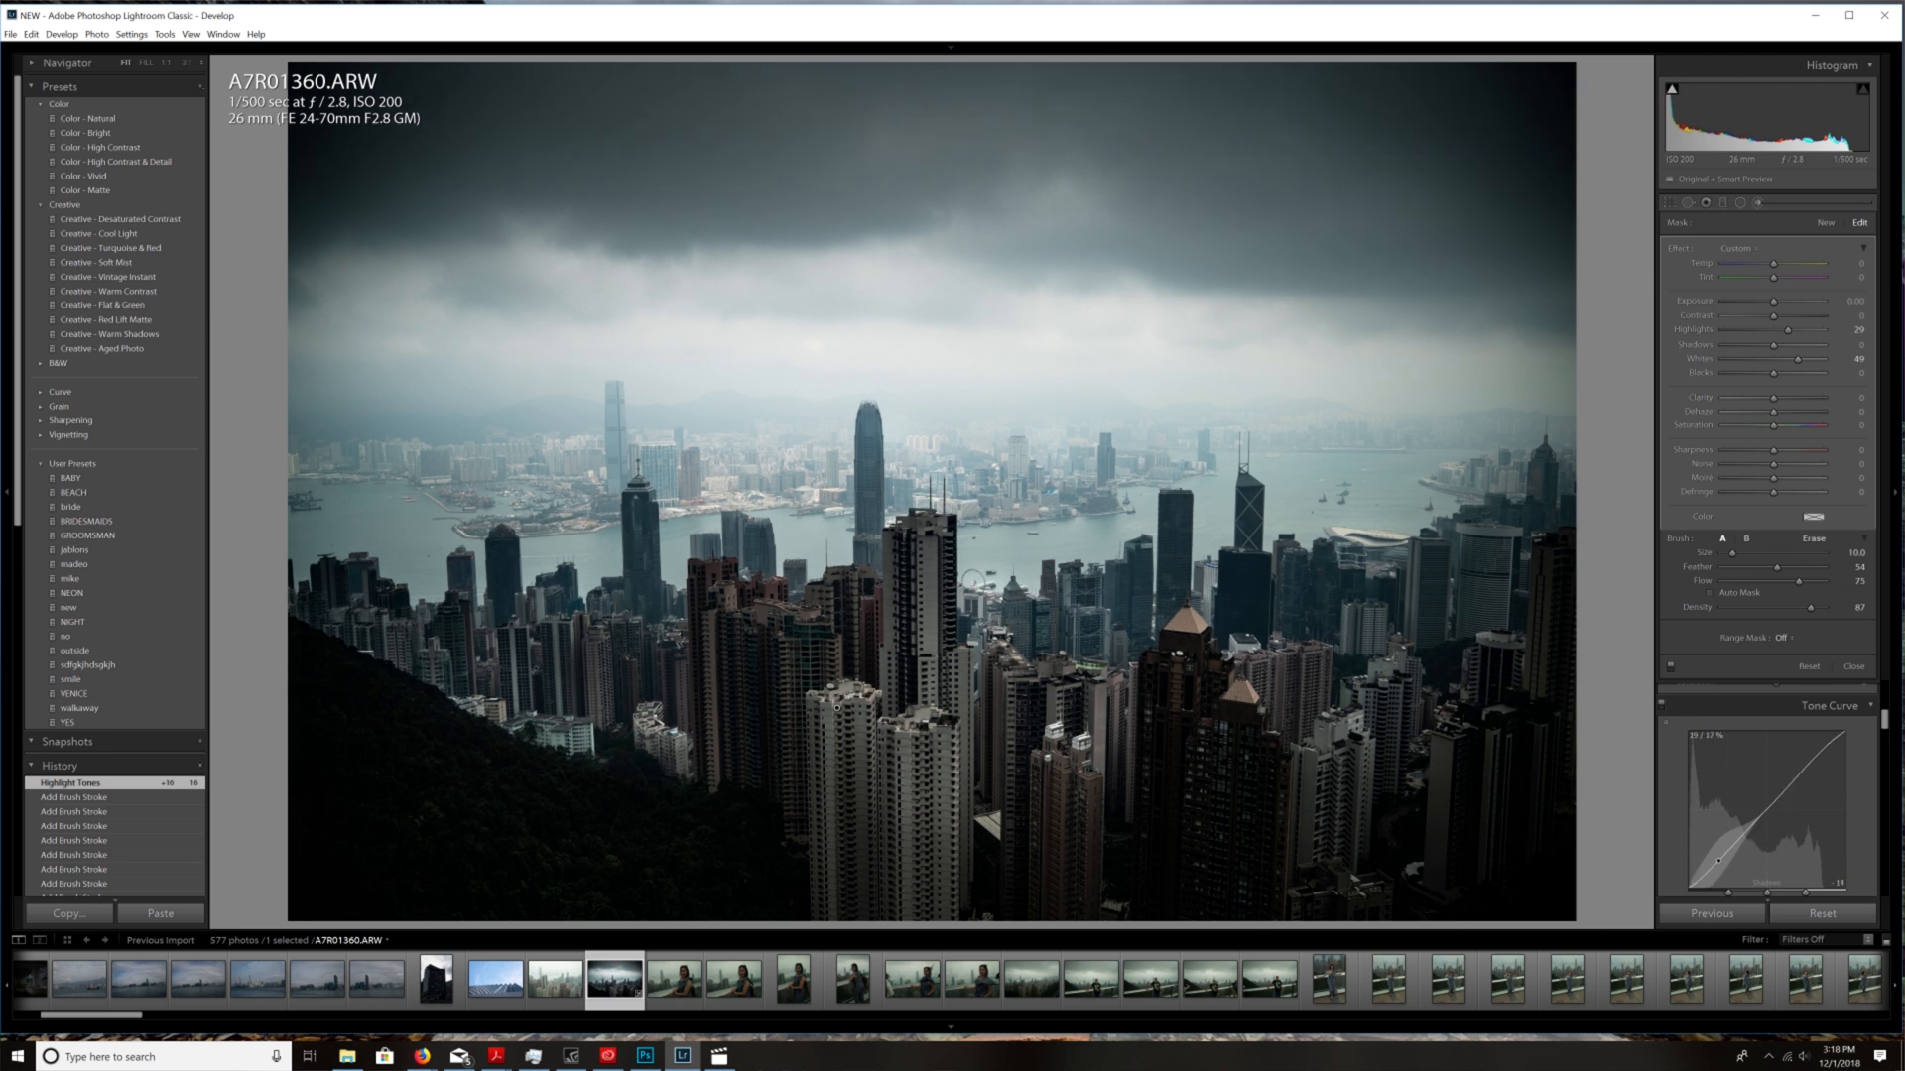